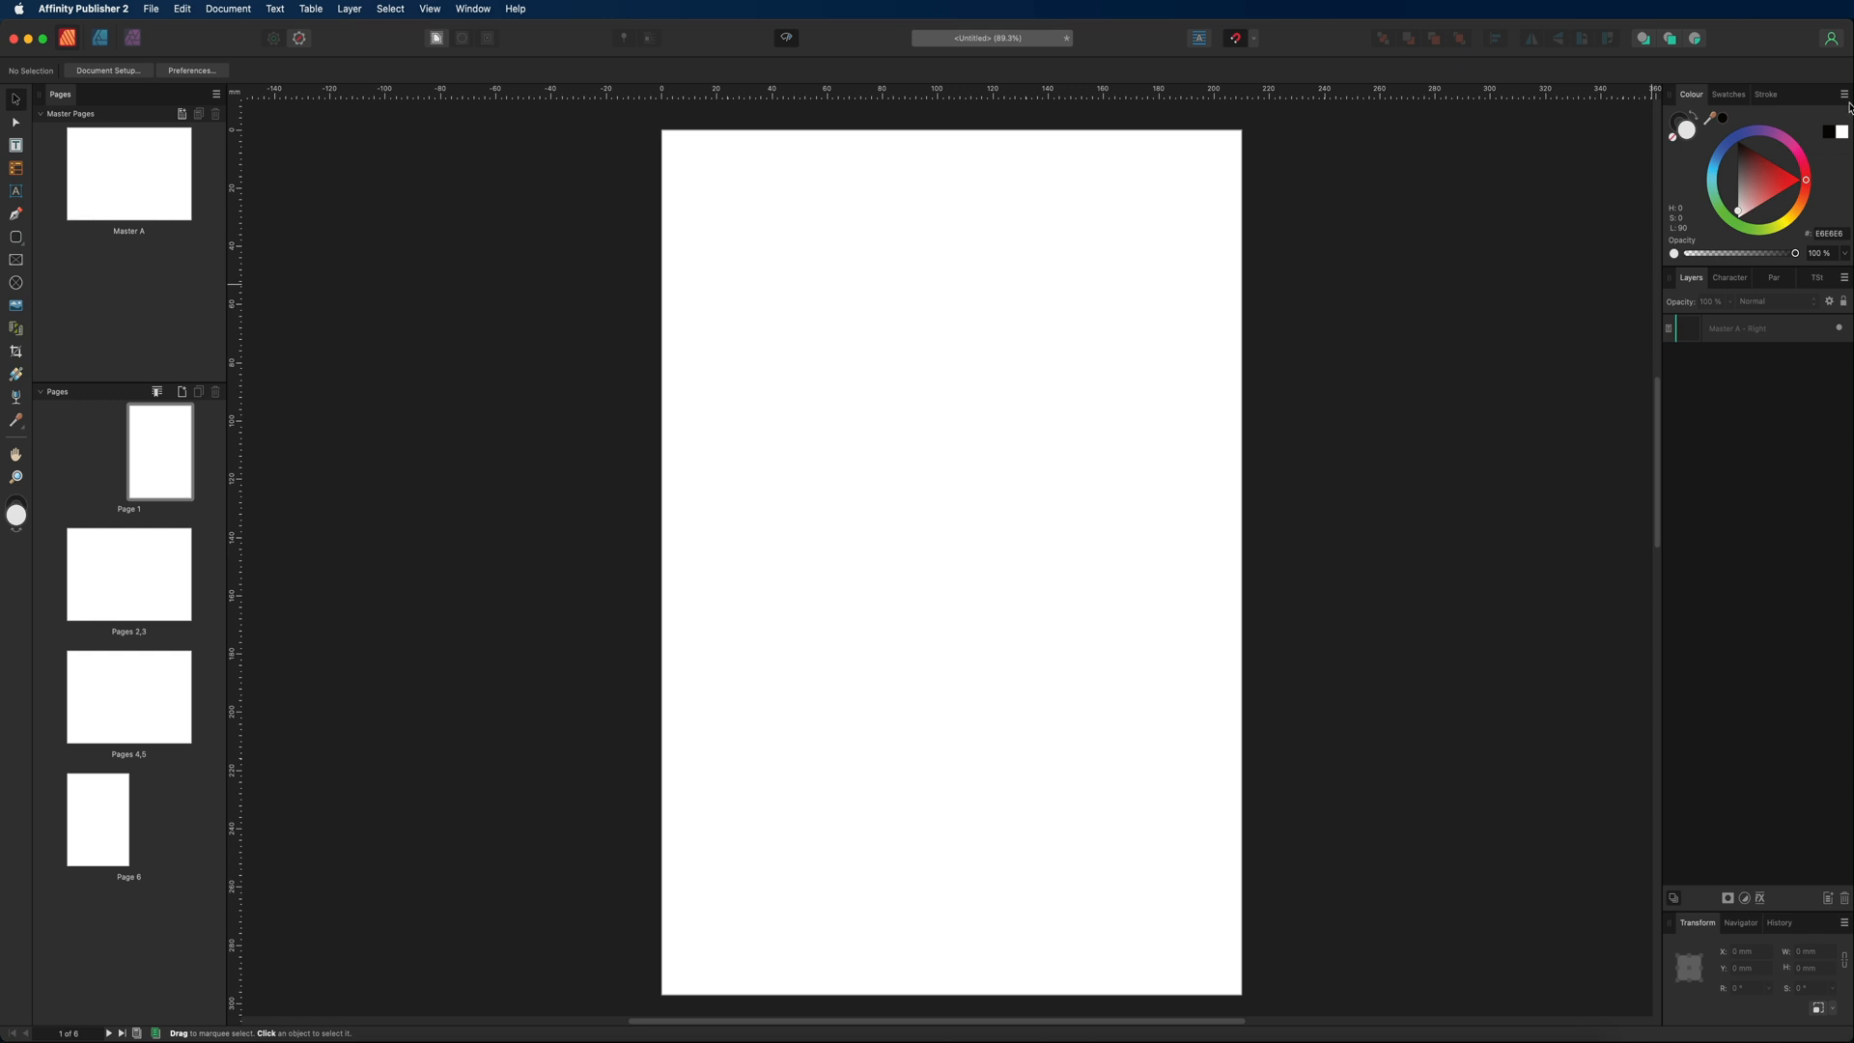
{"action": "mouse_move", "coordinate": [1760, 779]}
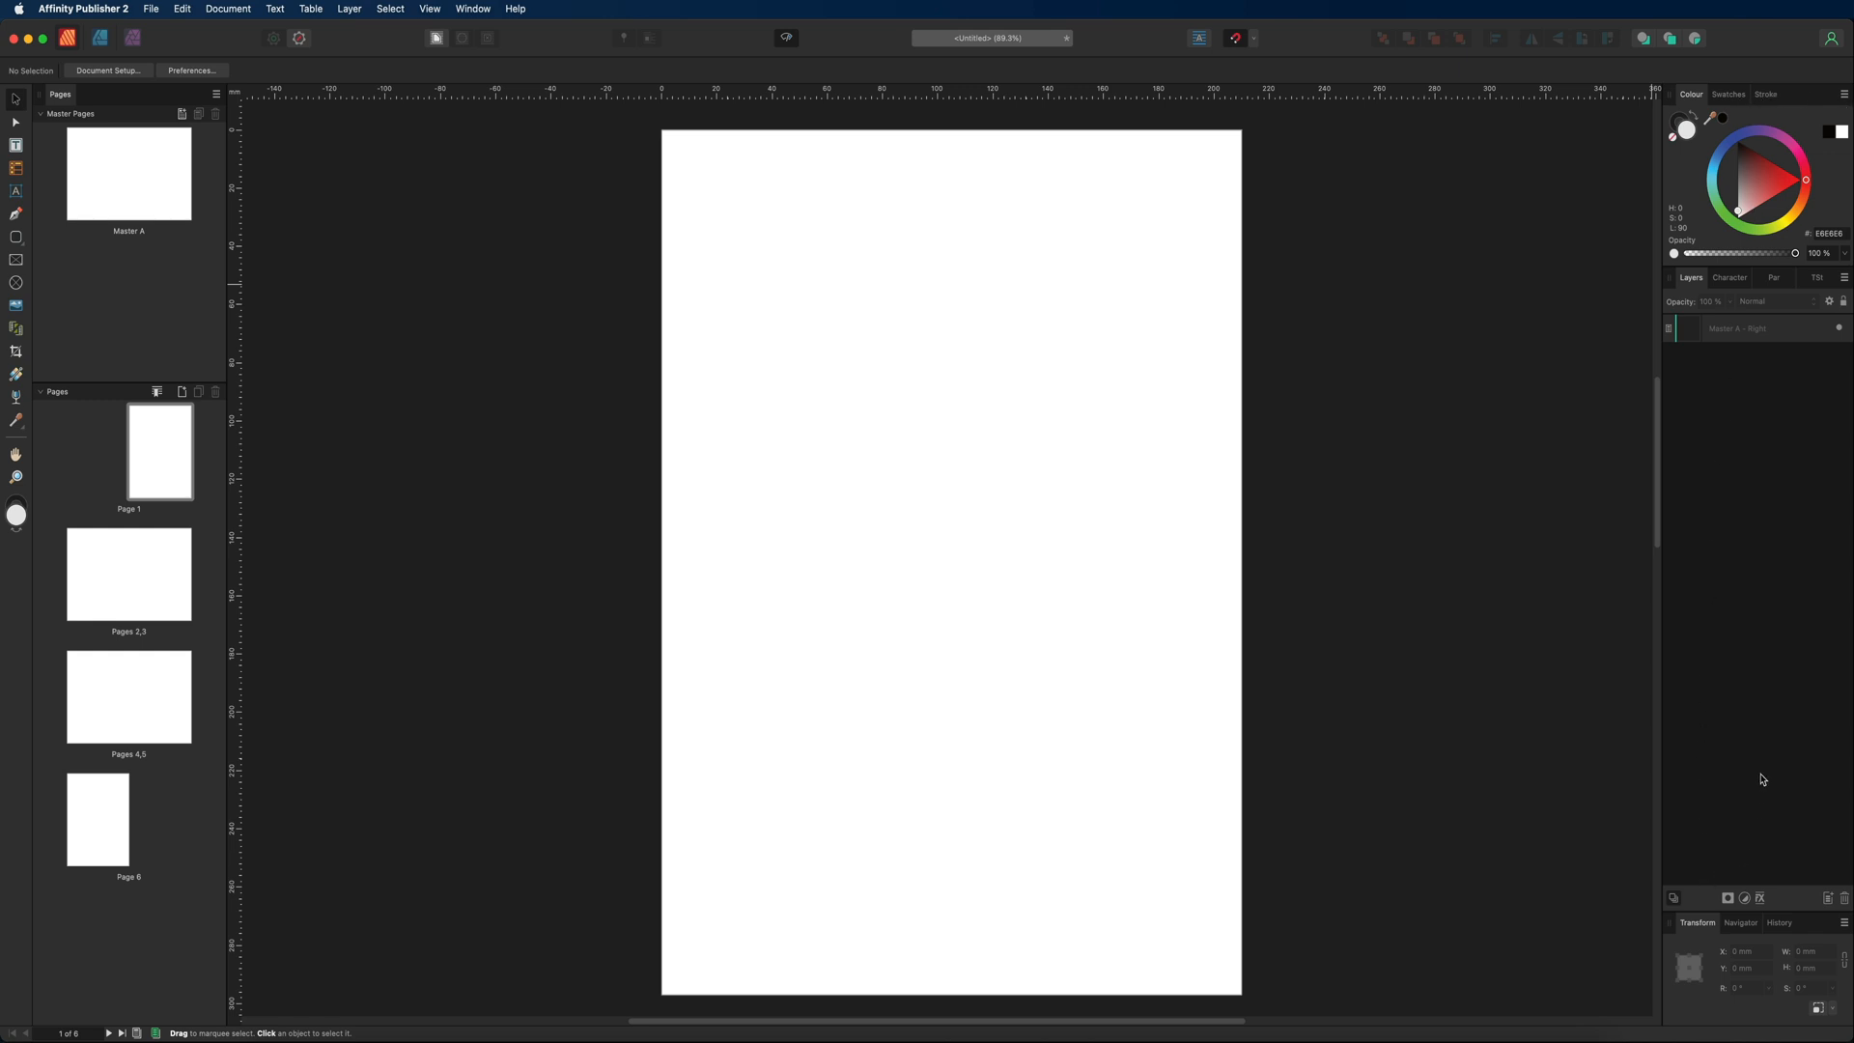
Show the Stroke panel, then the Swatches palette above the Paragraph panel.
{"action": "left_click", "coordinate": [1732, 277]}
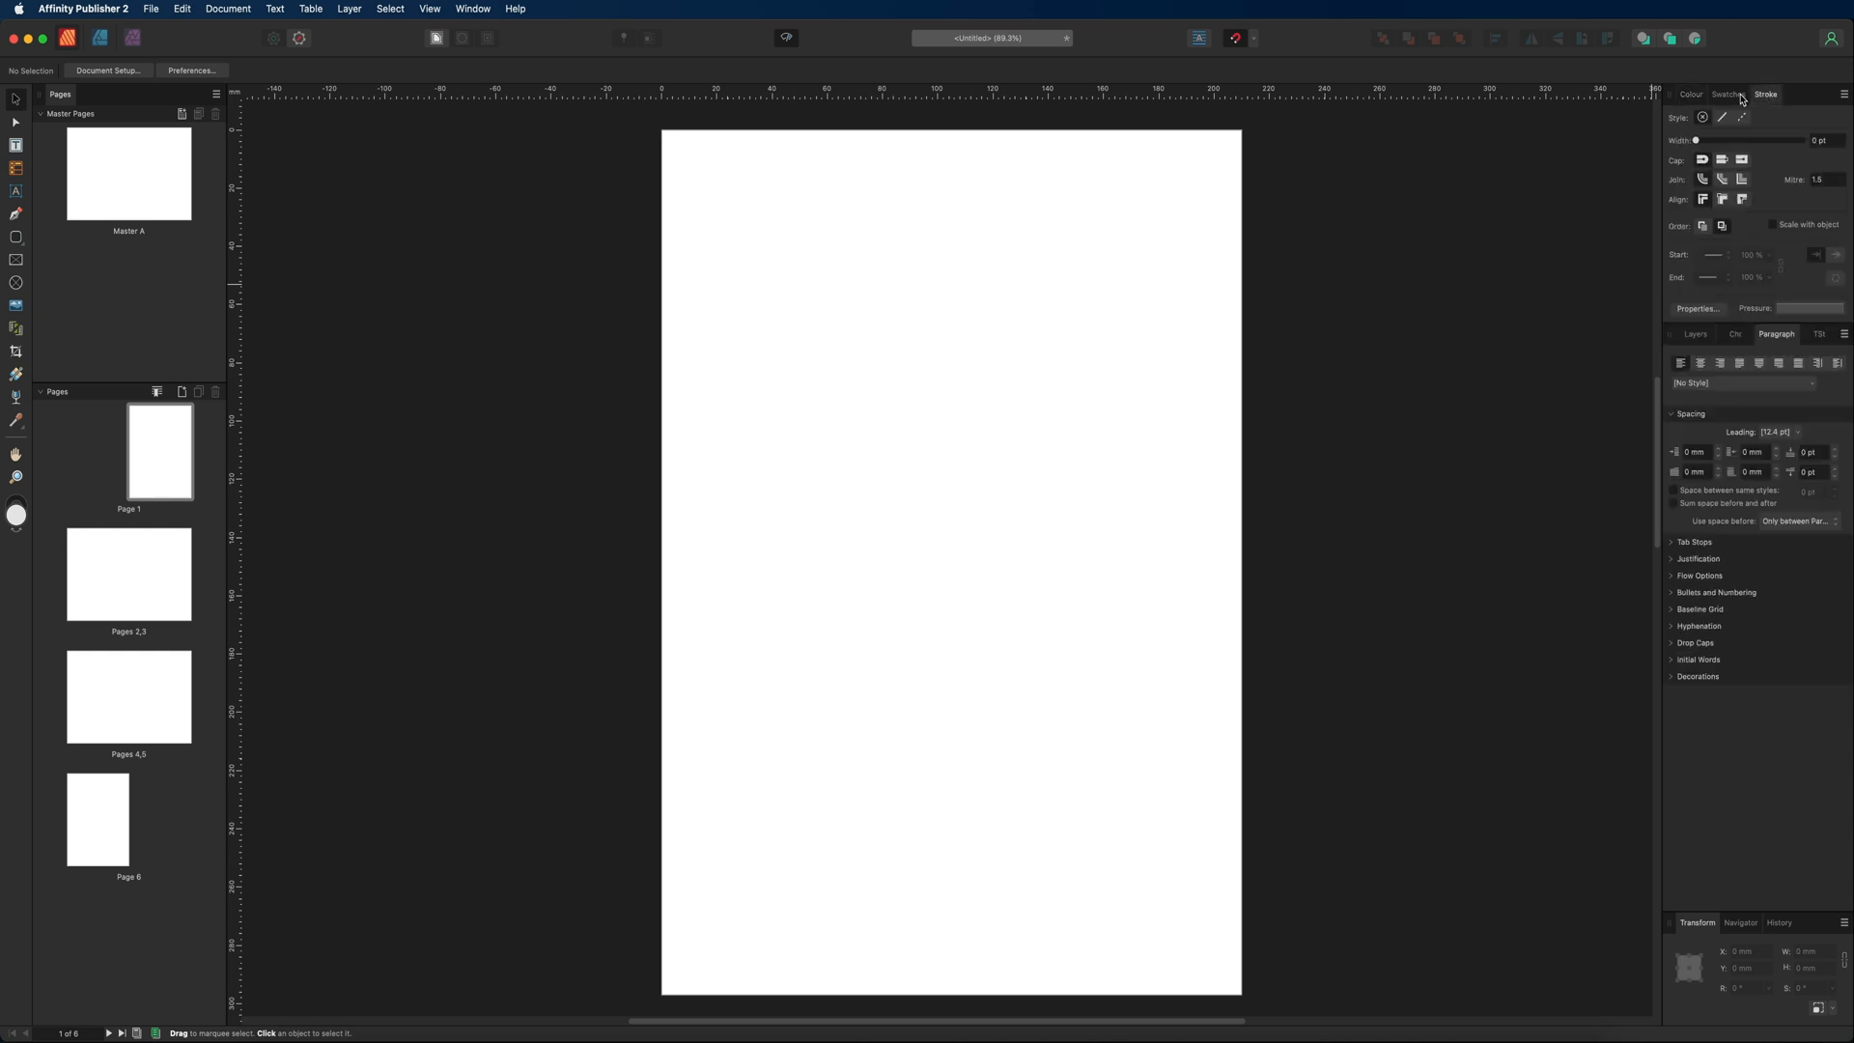
{"action": "left_click", "coordinate": [1727, 94]}
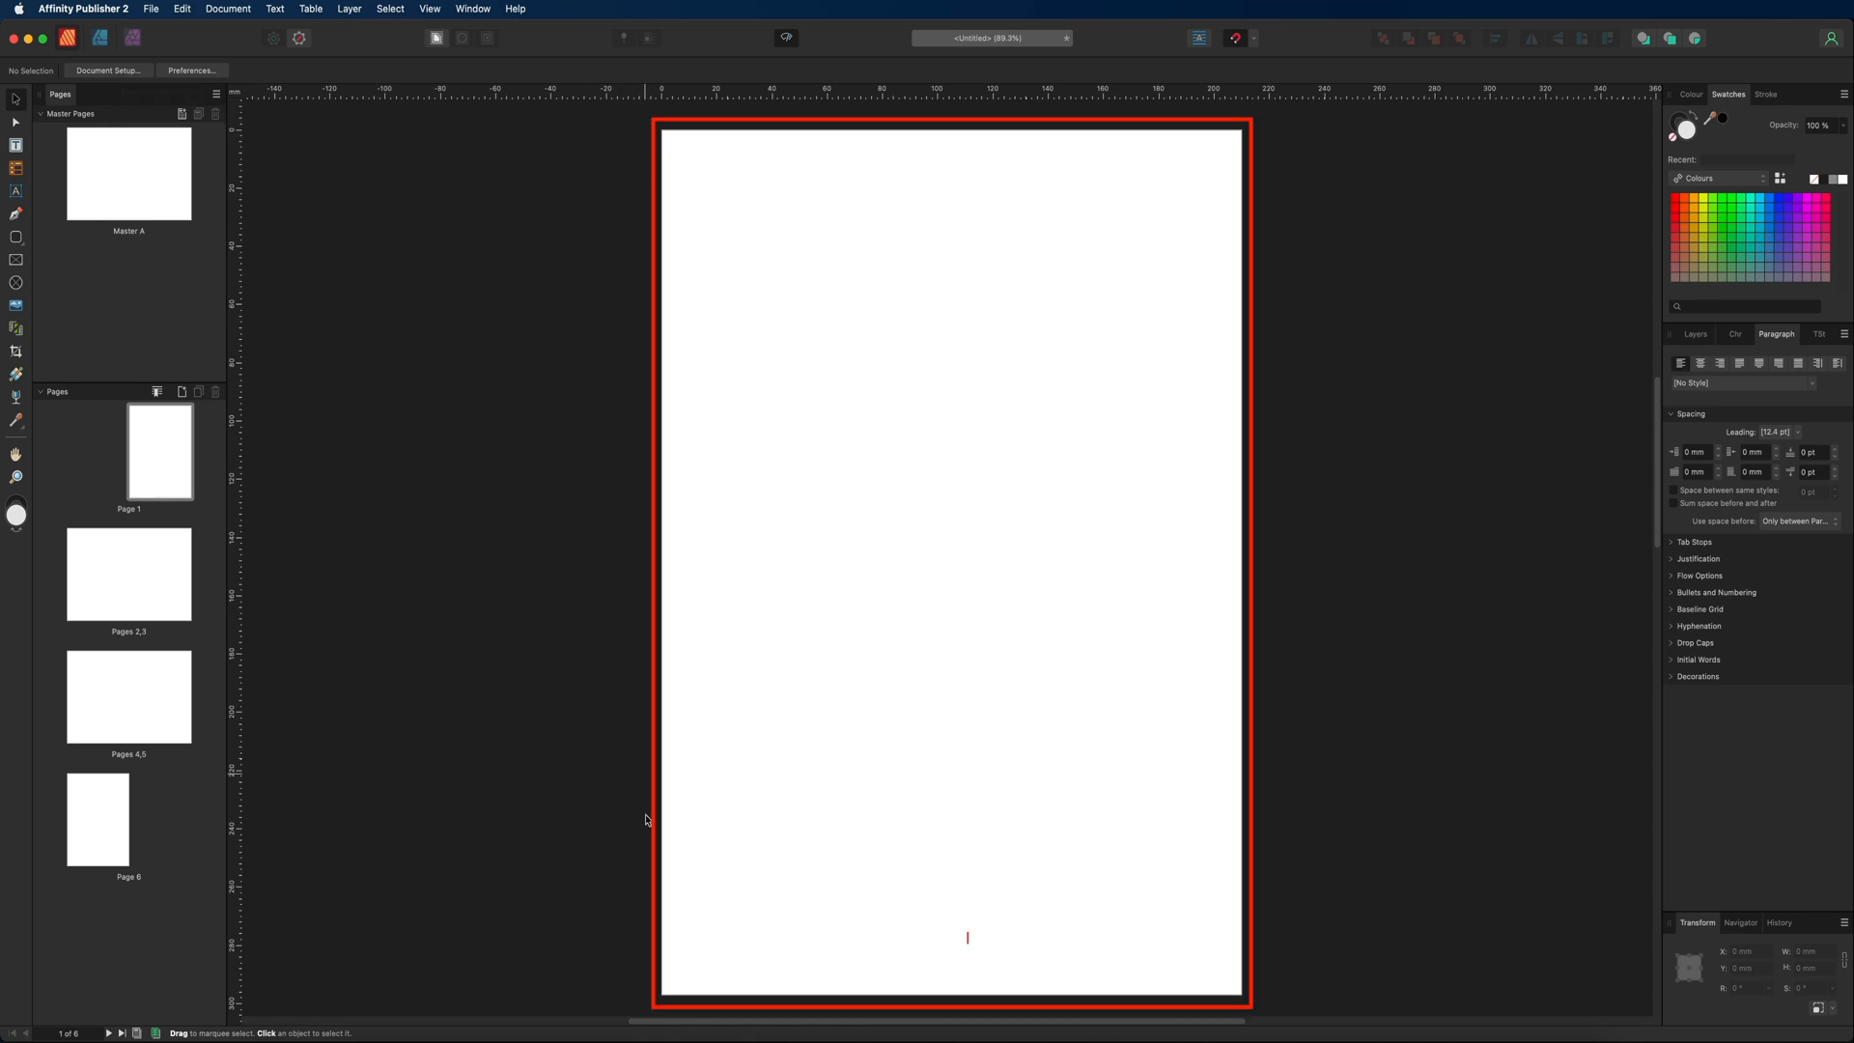
{"action": "mouse_move", "coordinate": [1037, 696]}
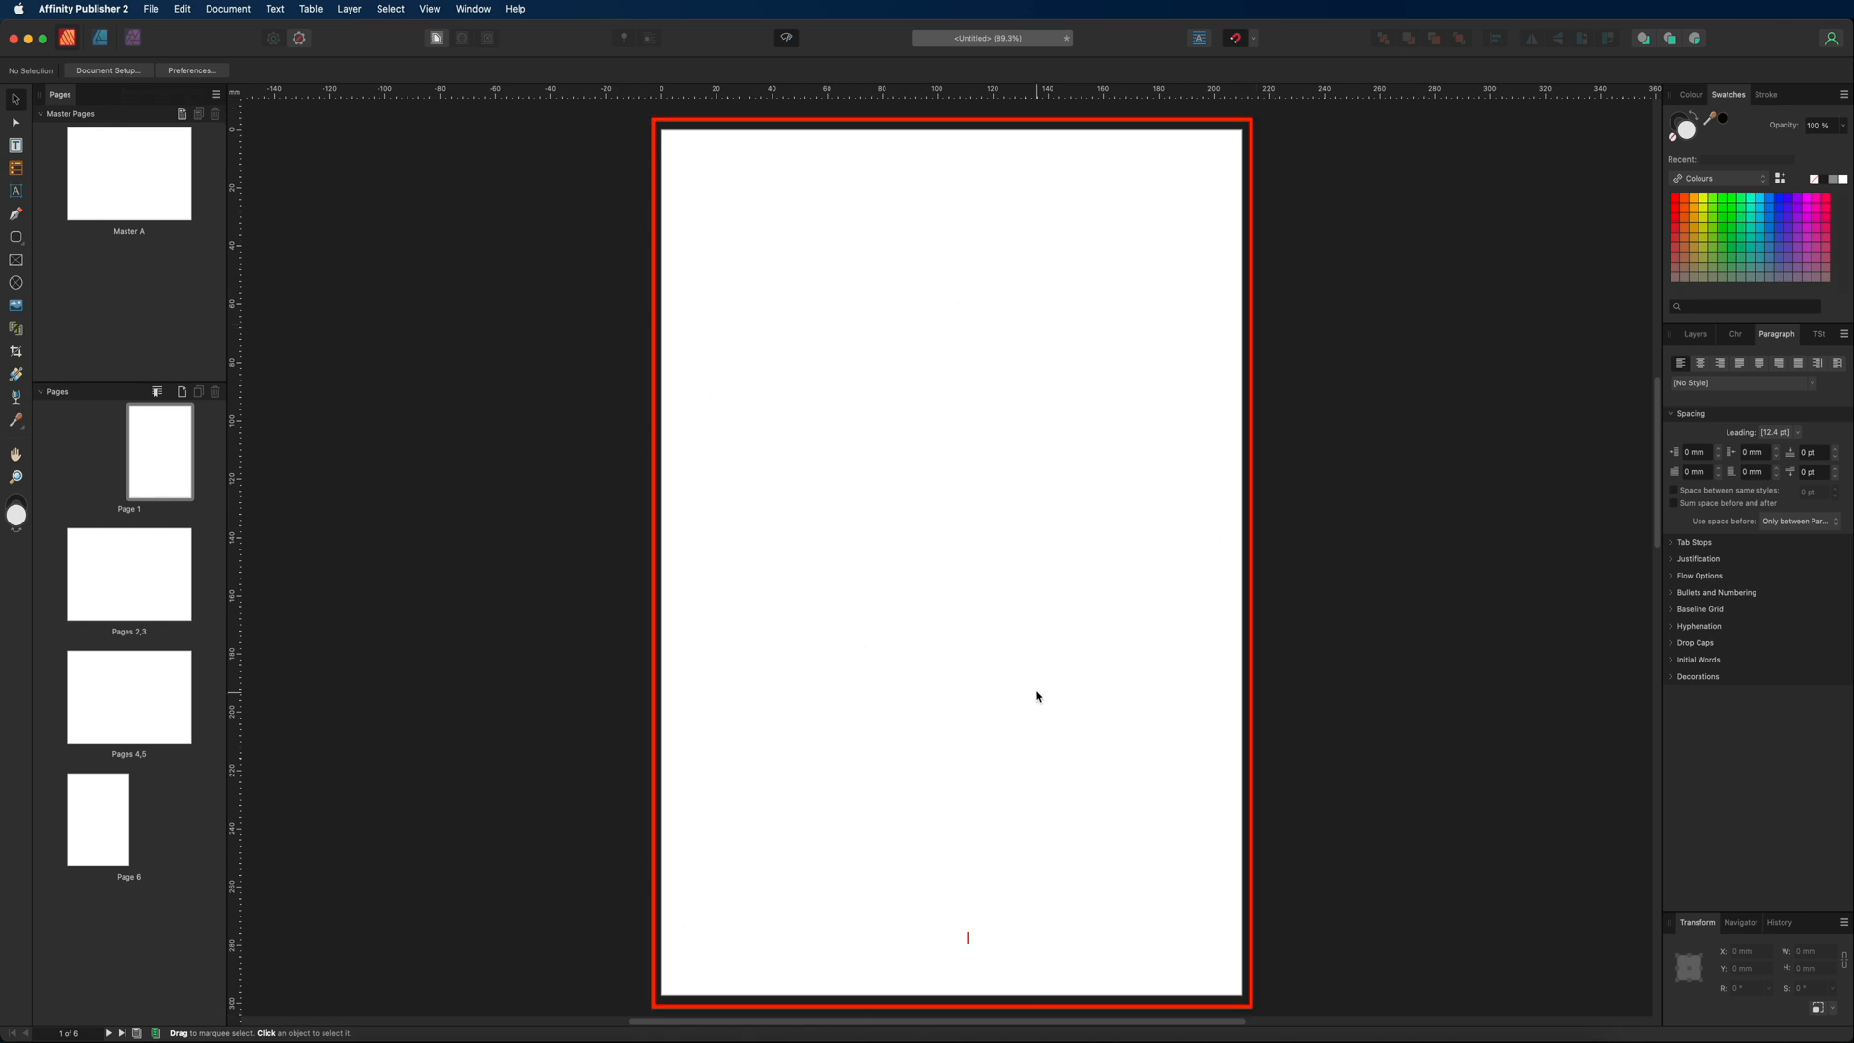
{"action": "mouse_move", "coordinate": [1007, 320]}
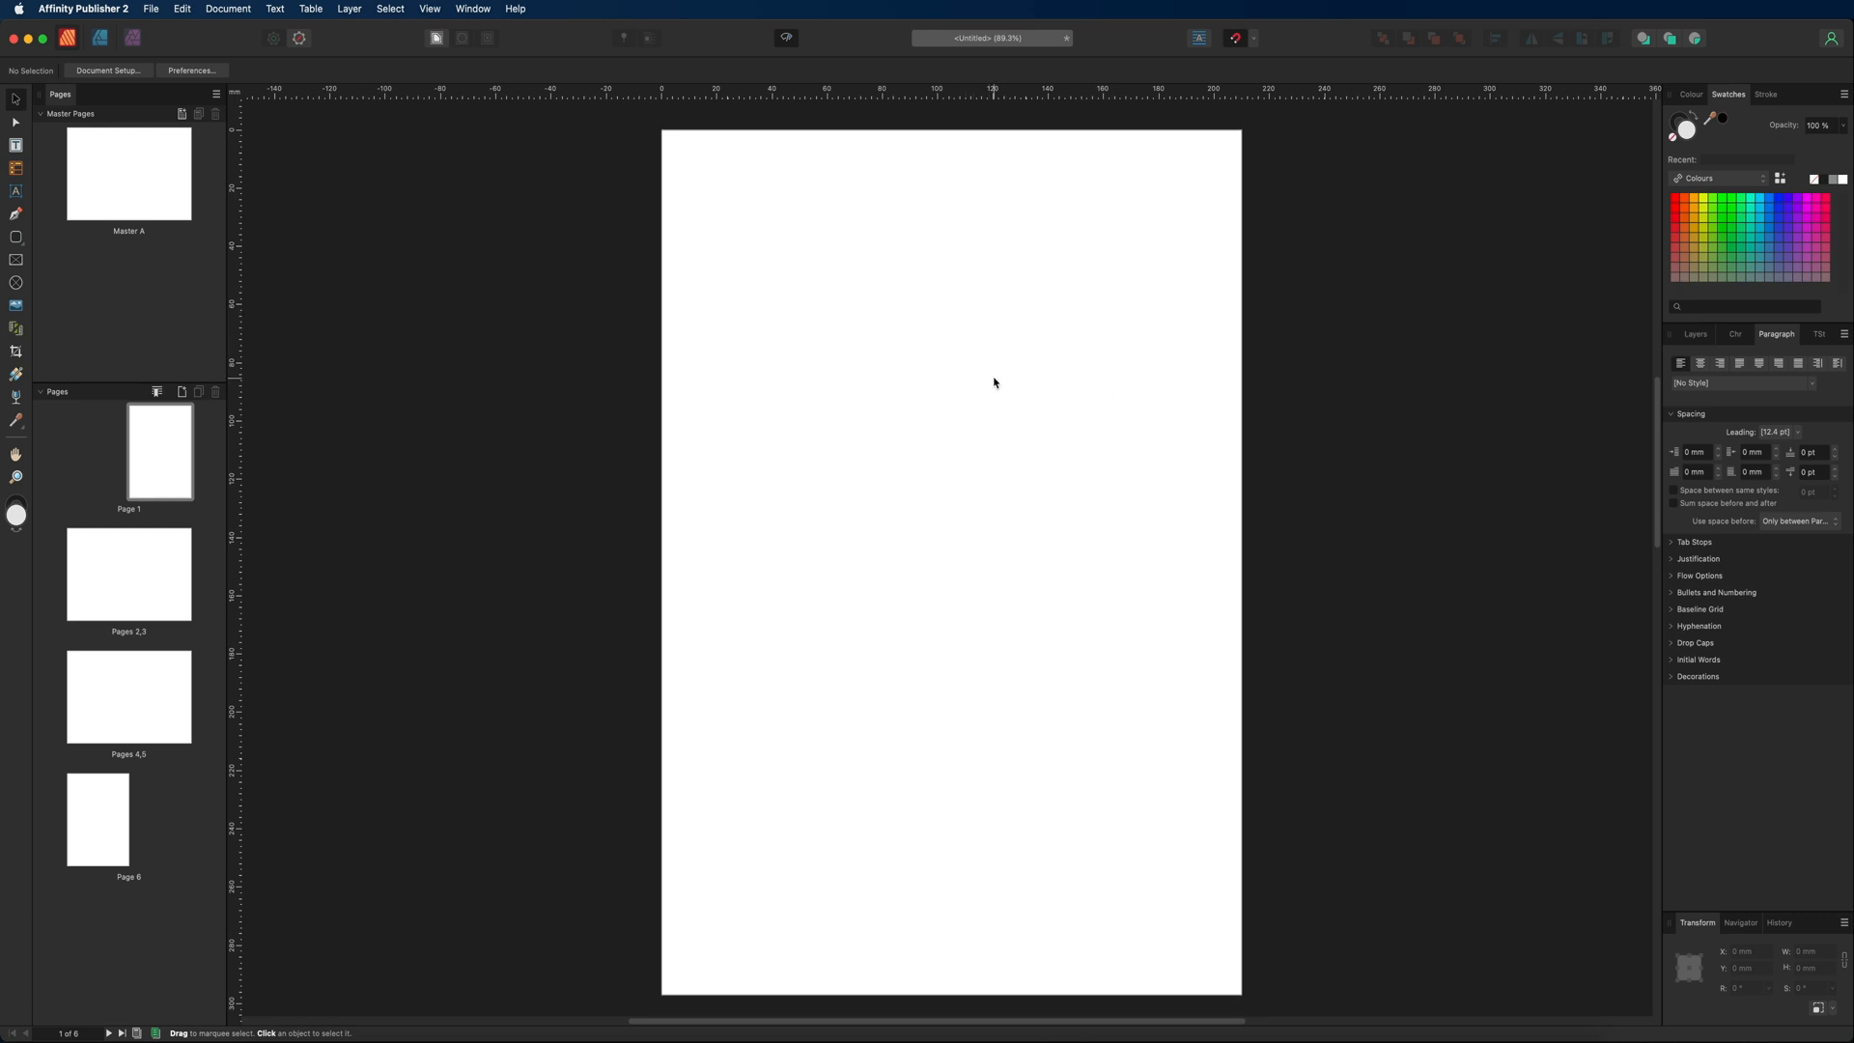
{"action": "mouse_move", "coordinate": [1012, 376]}
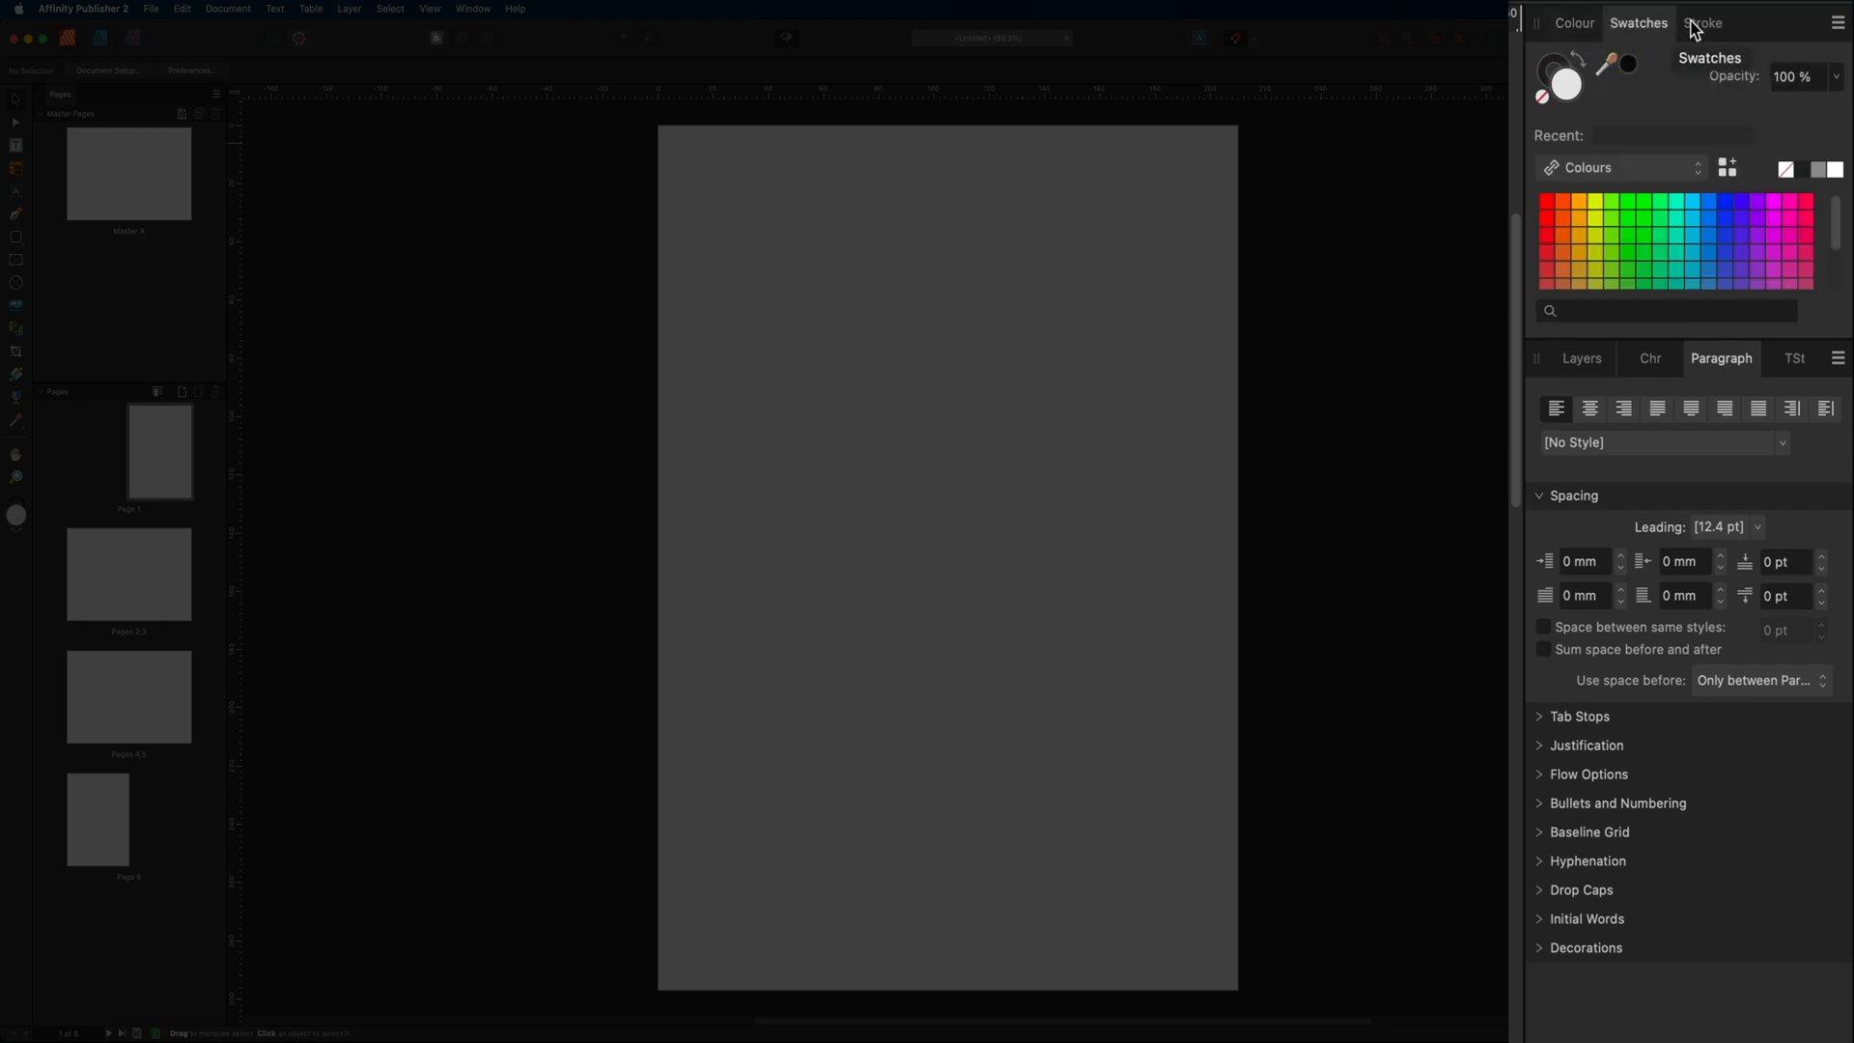
Browse the Stroke, Paragraph and Text Styles panels in the studio.
{"action": "left_click", "coordinate": [1701, 22]}
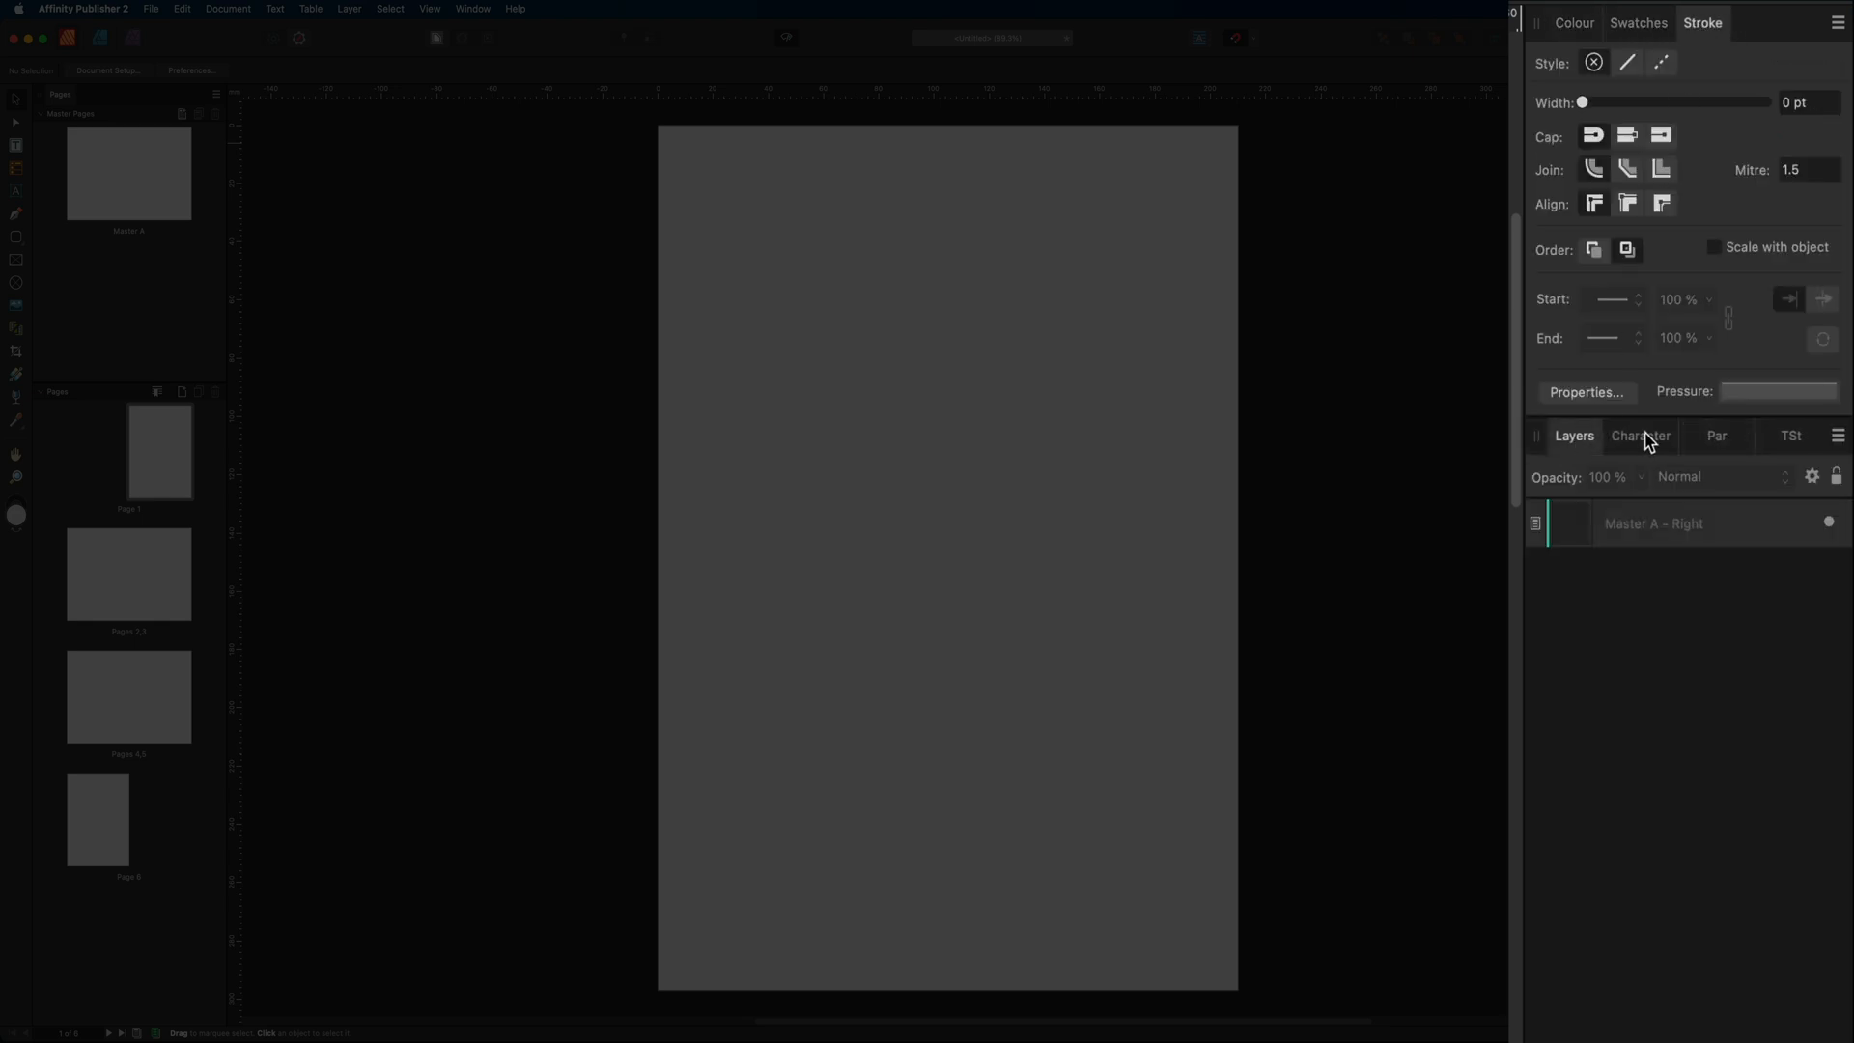
{"action": "left_click", "coordinate": [1716, 436]}
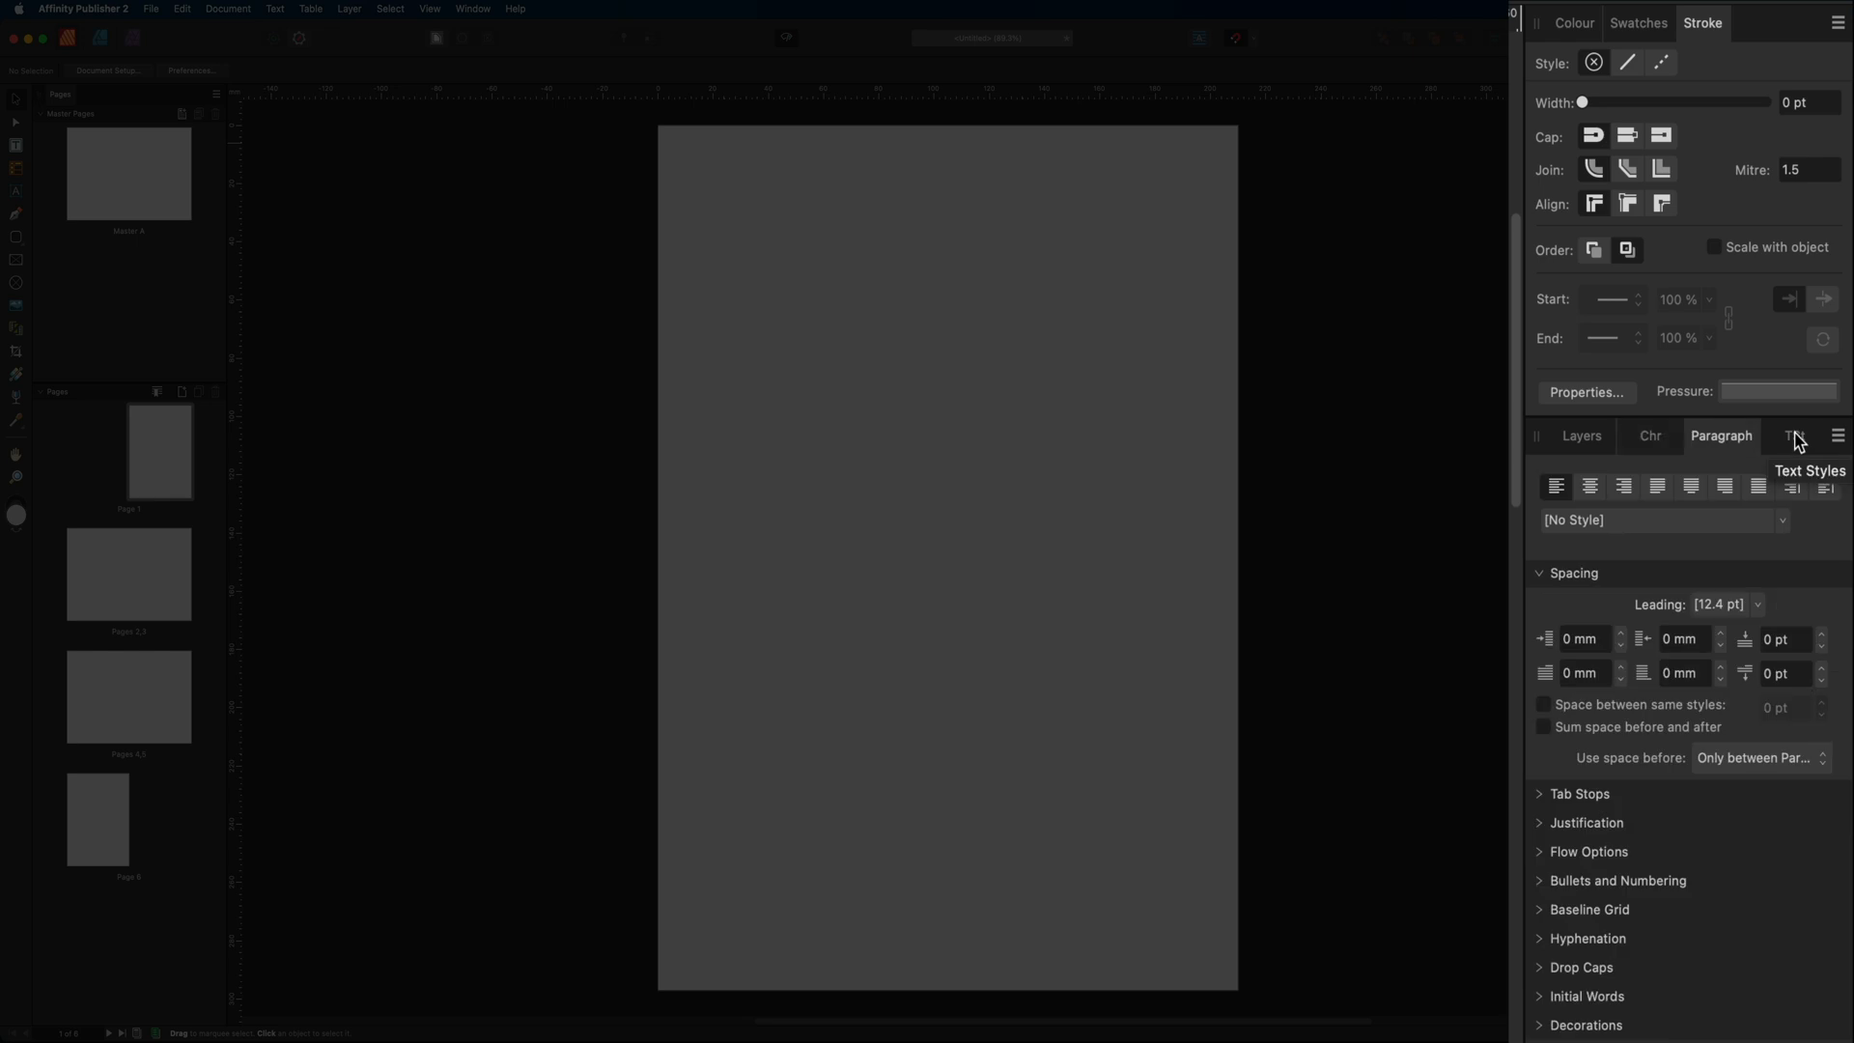
{"action": "left_click", "coordinate": [1789, 436]}
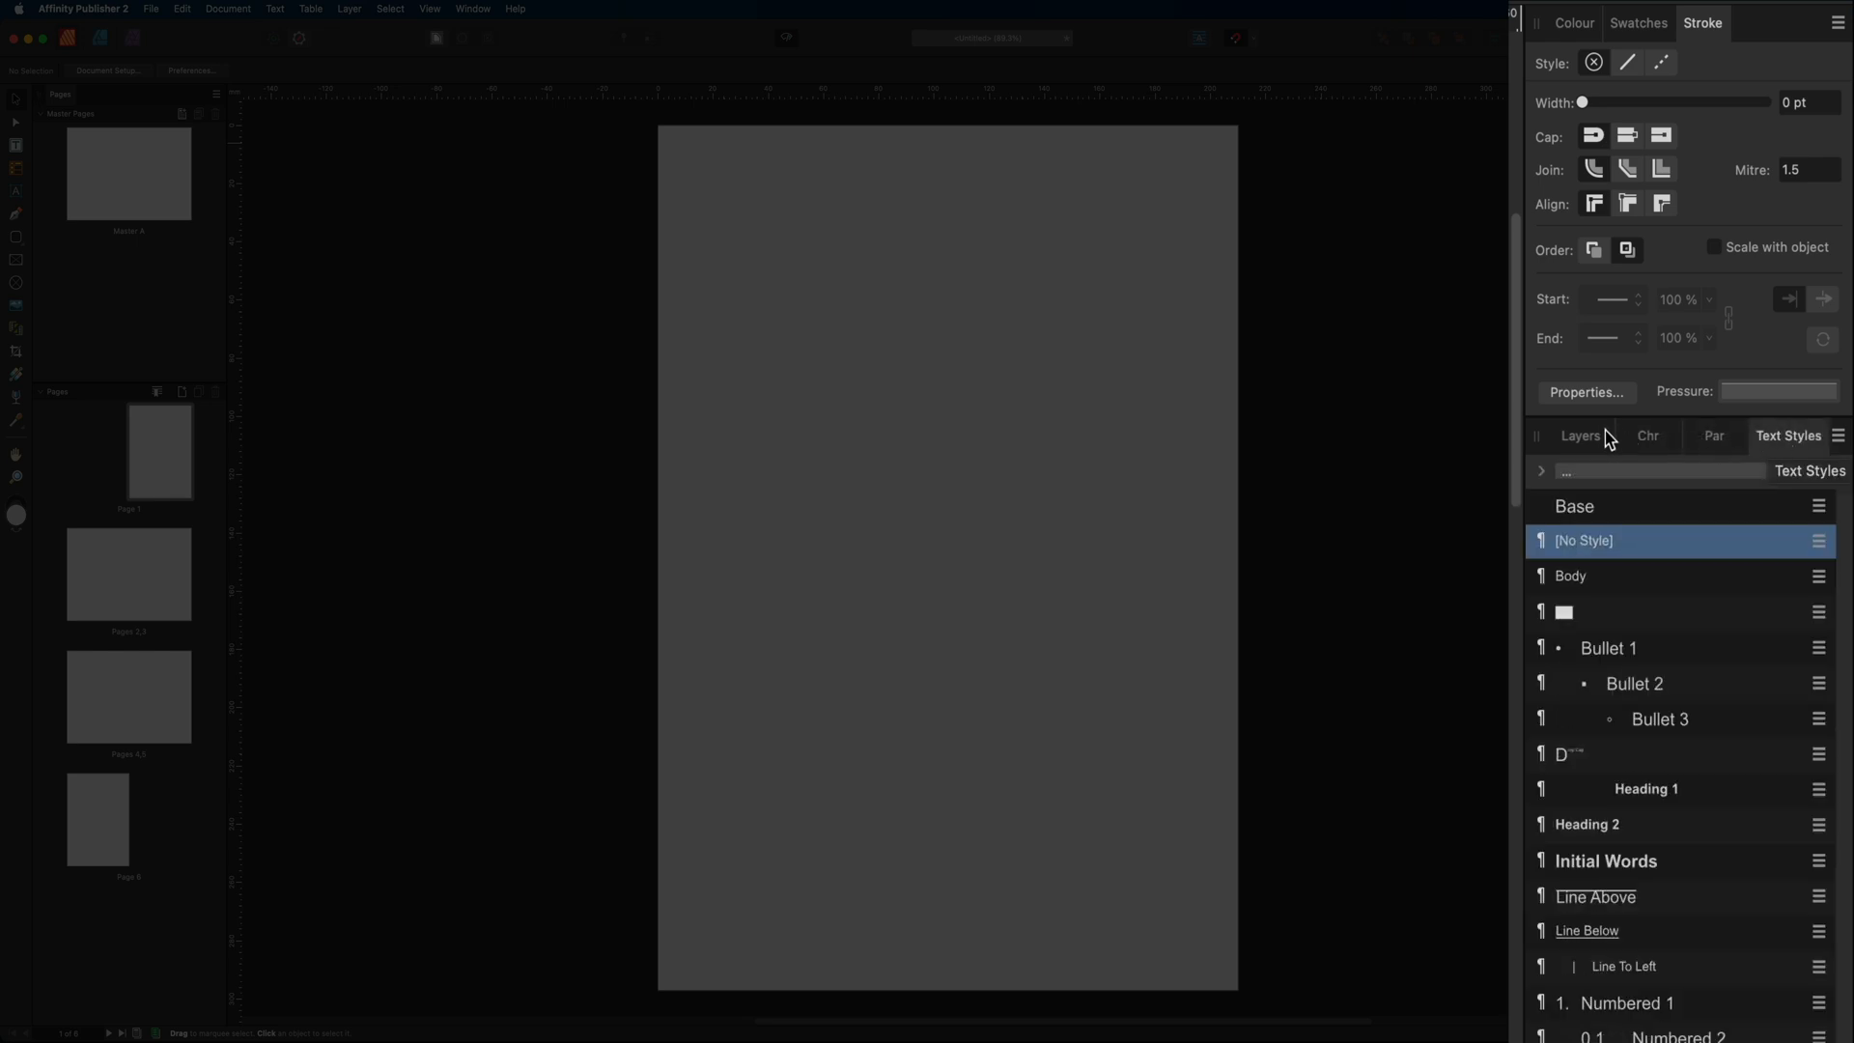
Pick dark muted red 5B3D43 on the colour wheel and bring up the Layers panel.
{"action": "left_click", "coordinate": [1573, 22]}
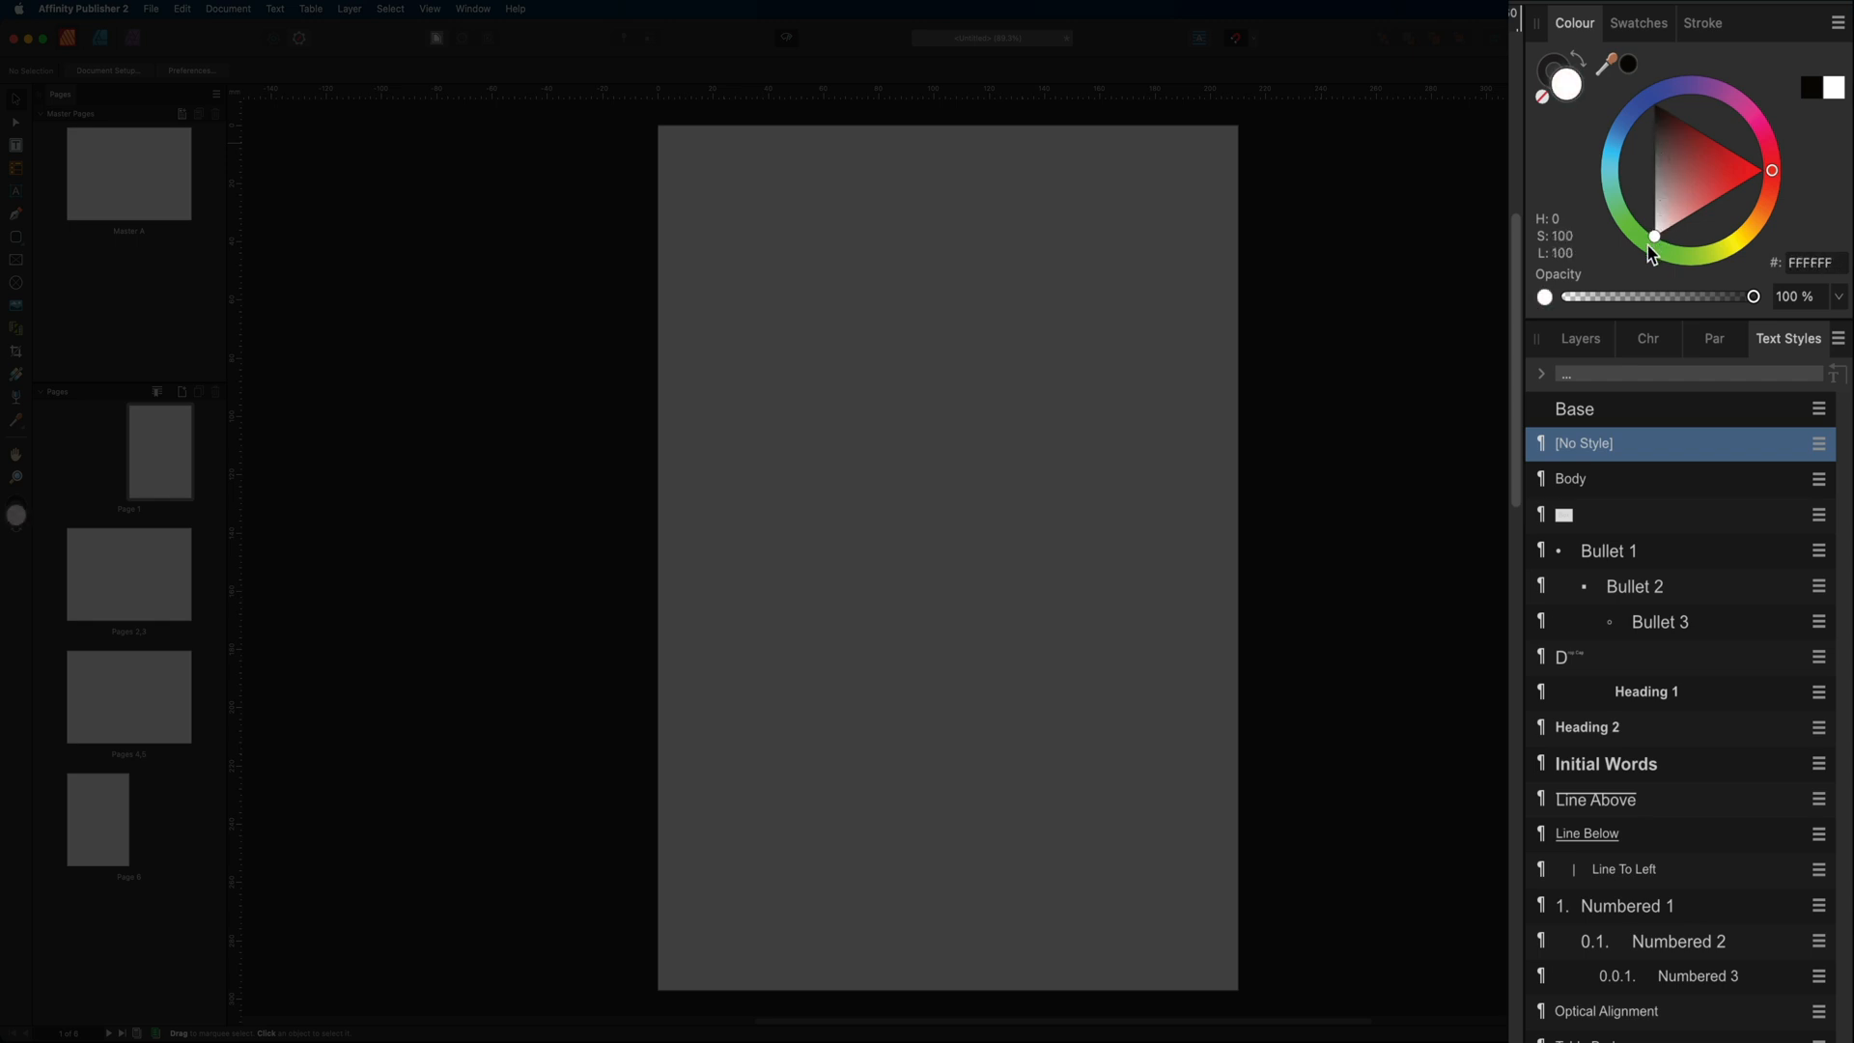
{"action": "left_click", "coordinate": [1684, 168]}
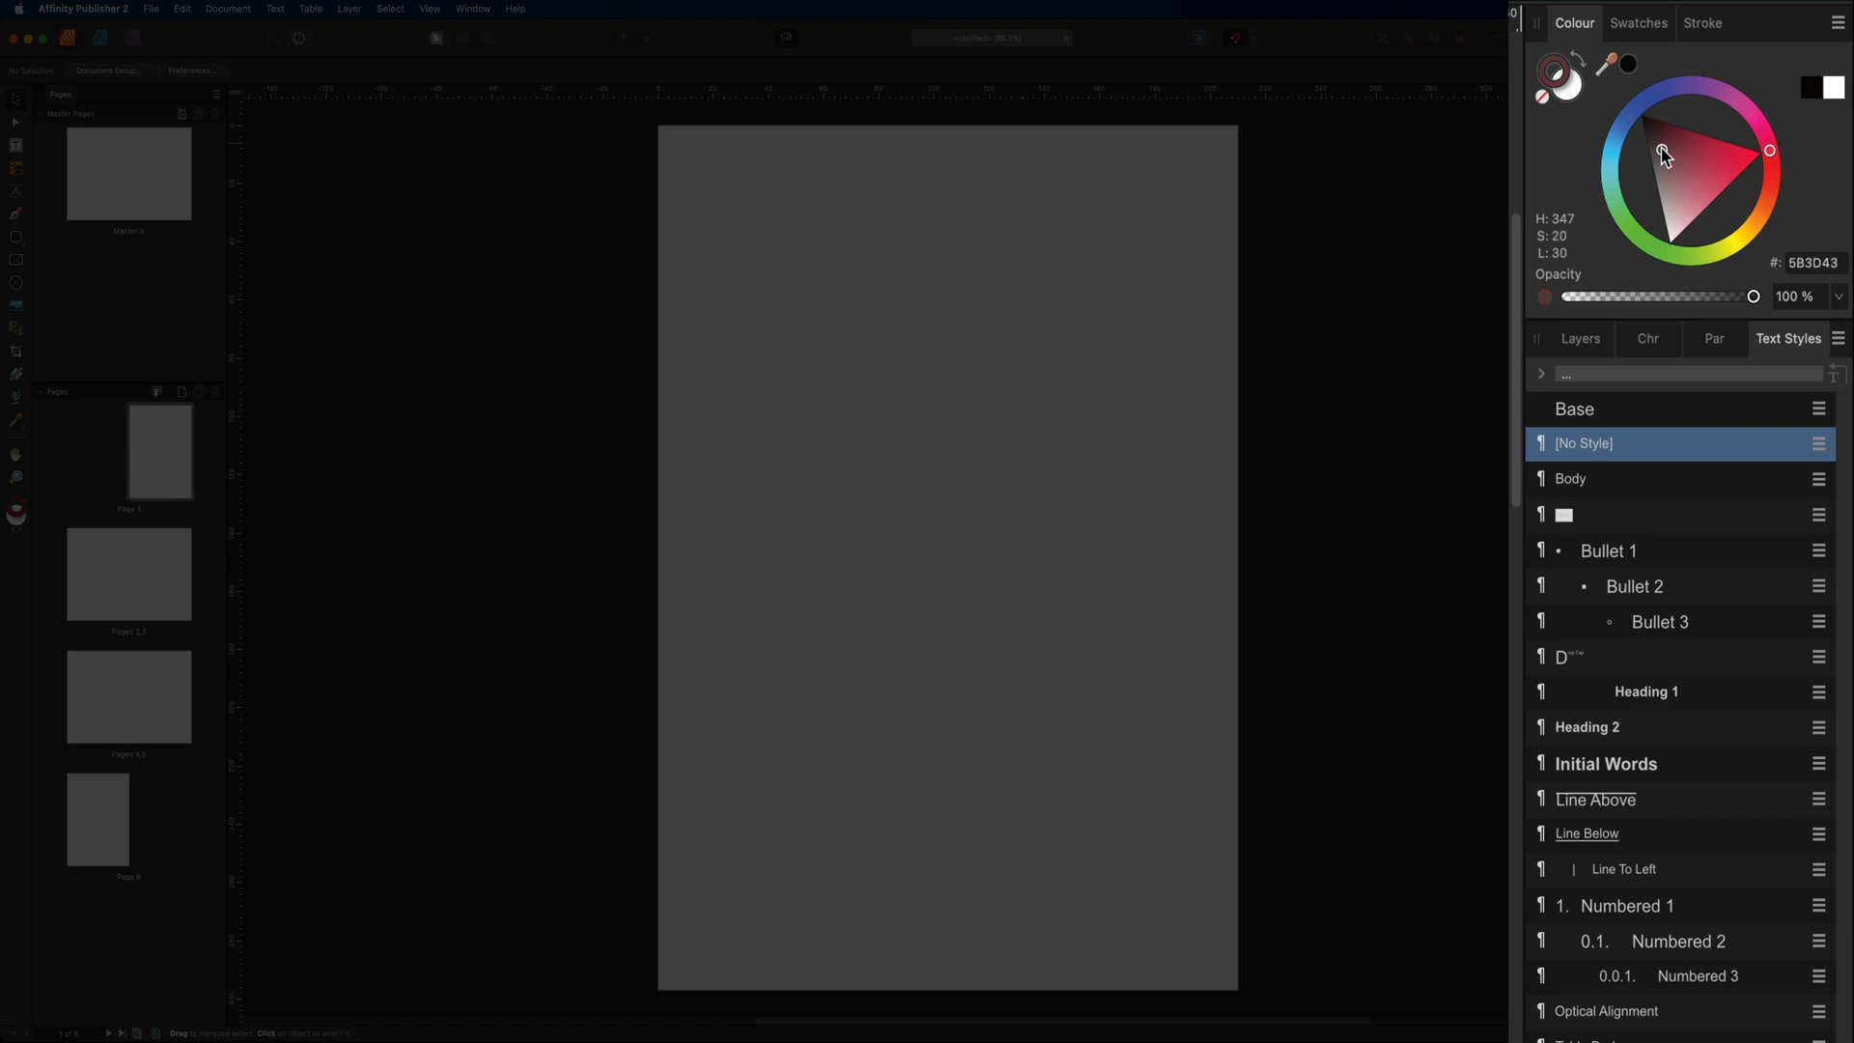
{"action": "left_click", "coordinate": [1689, 278]}
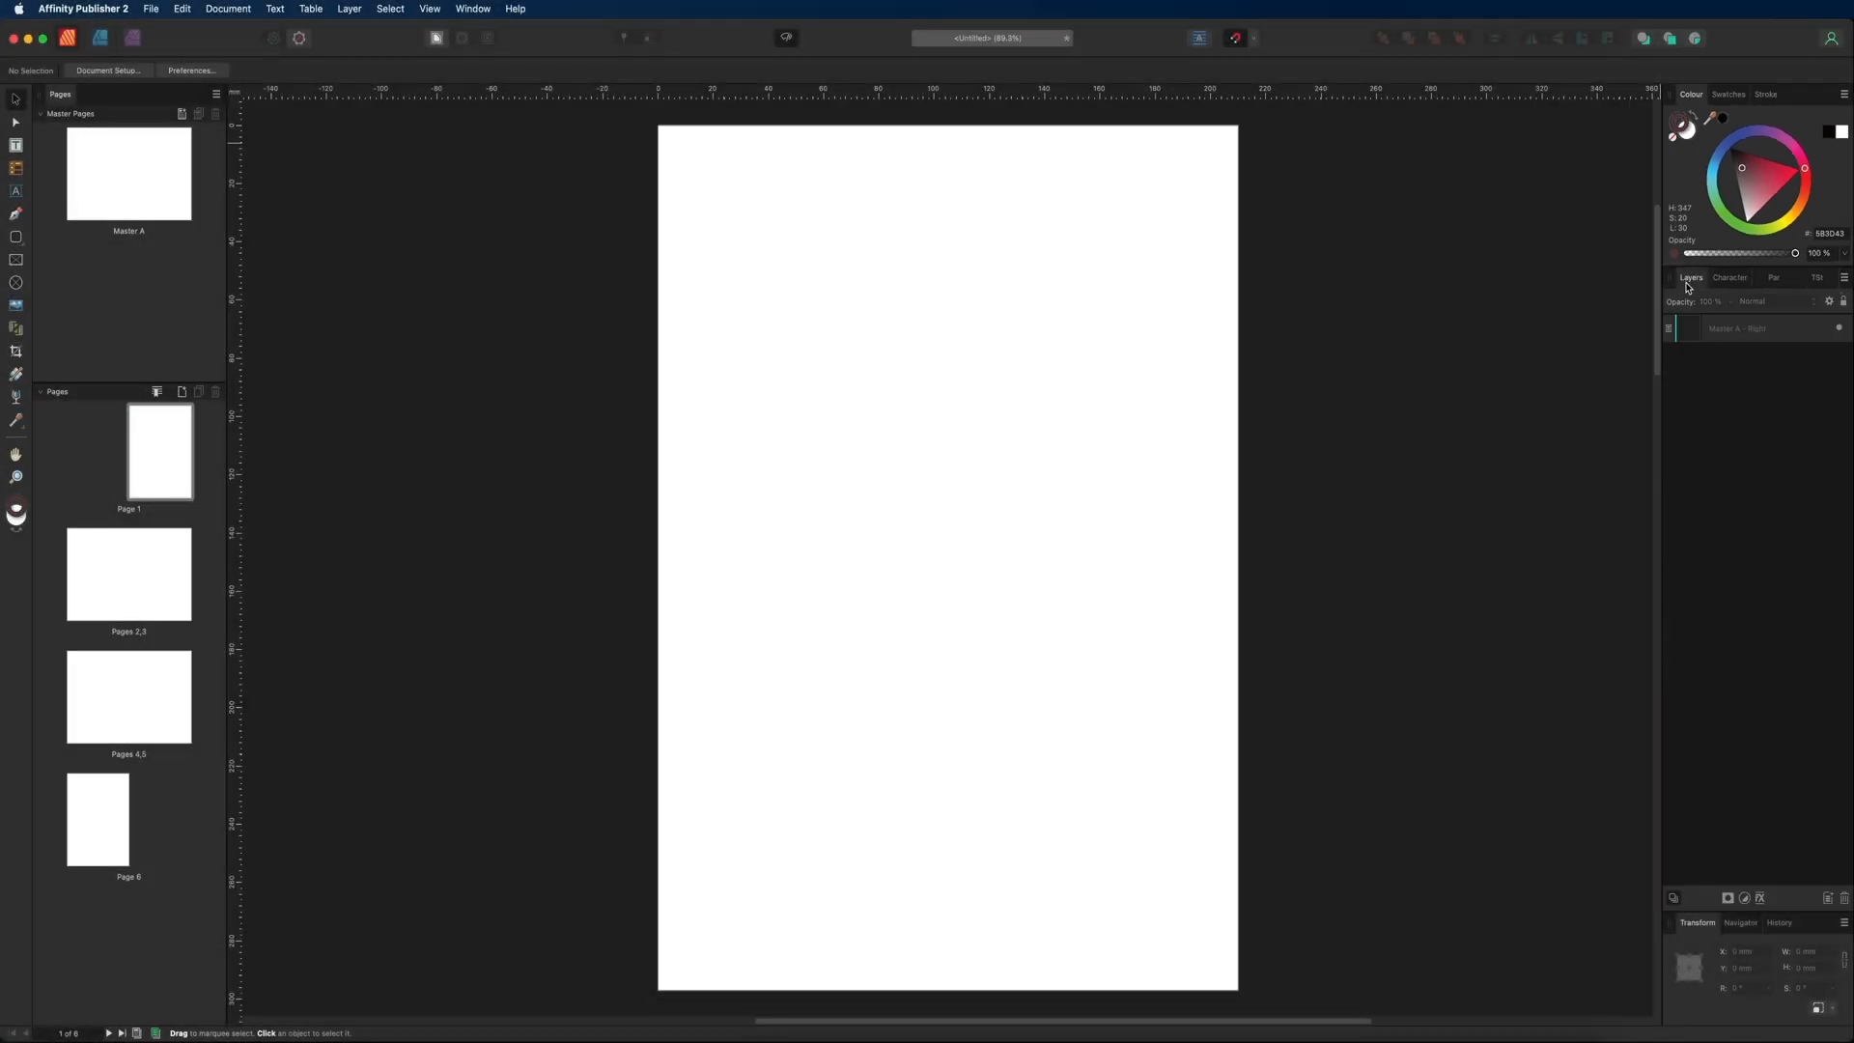
{"action": "mouse_move", "coordinate": [1426, 416]}
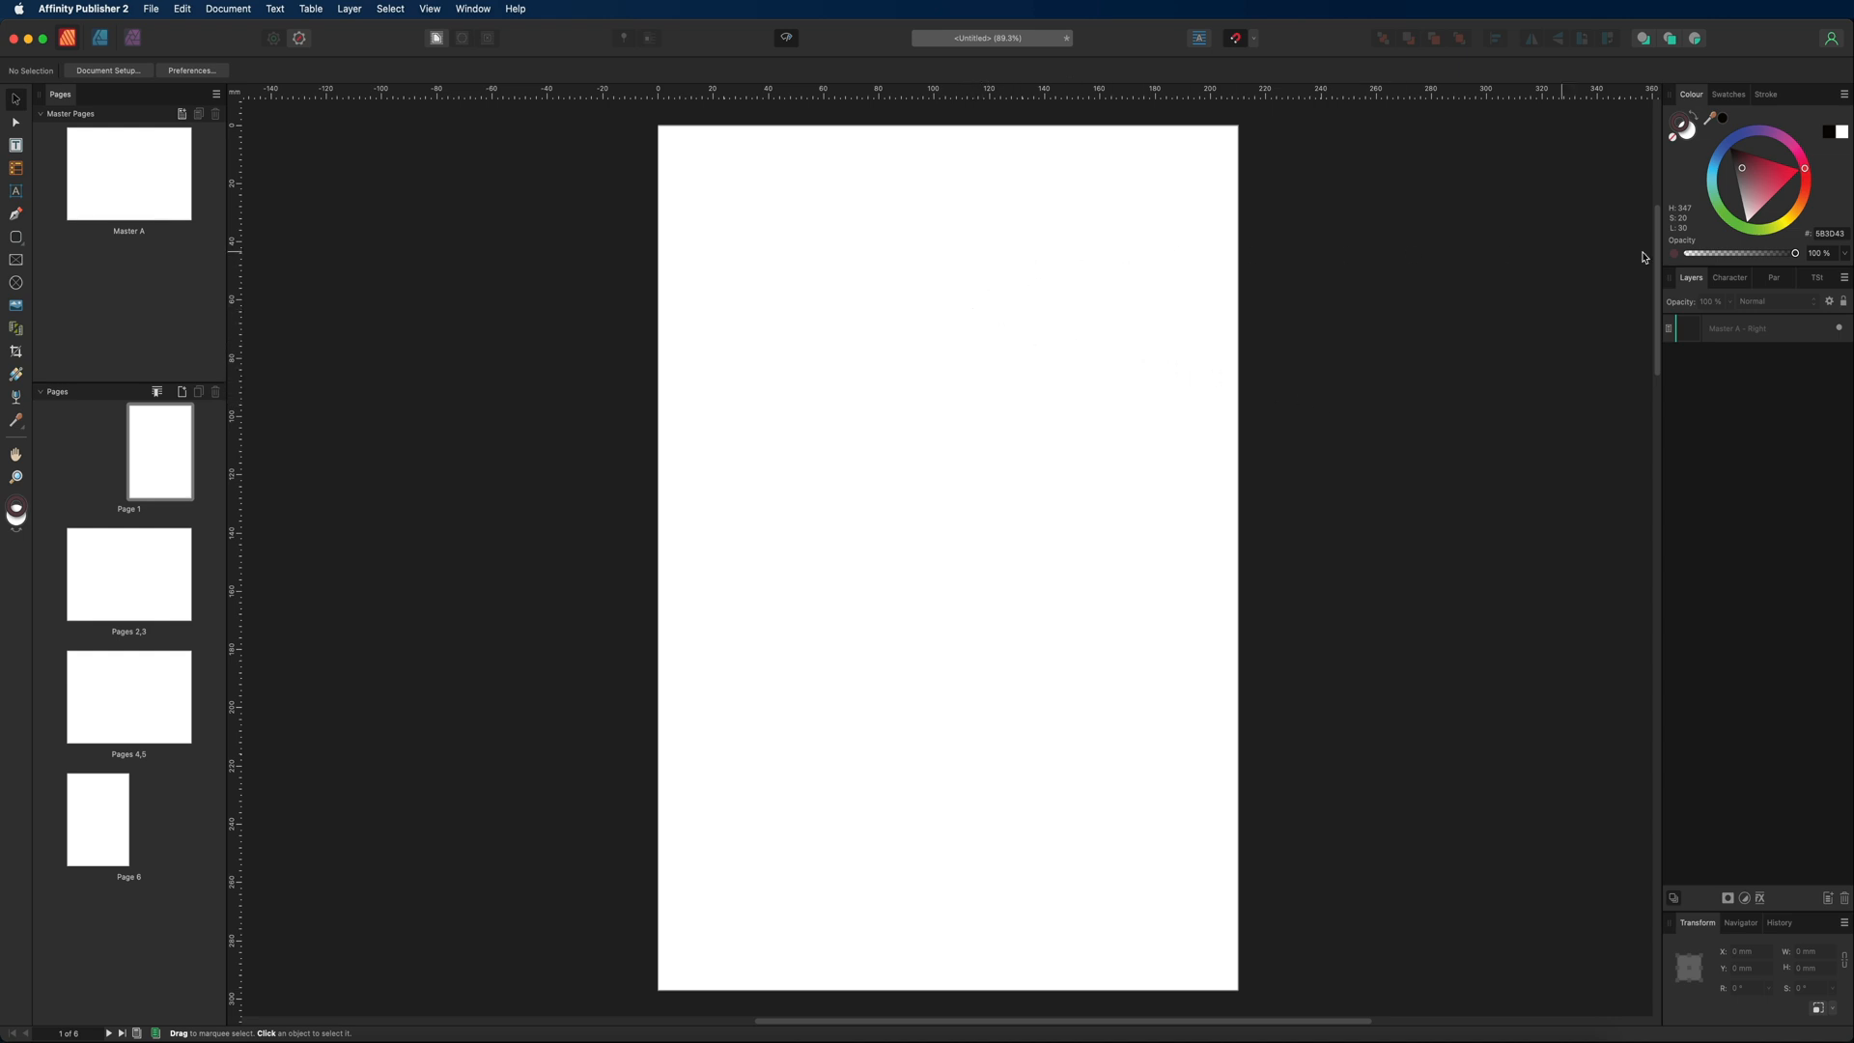
{"action": "left_click", "coordinate": [1733, 277]}
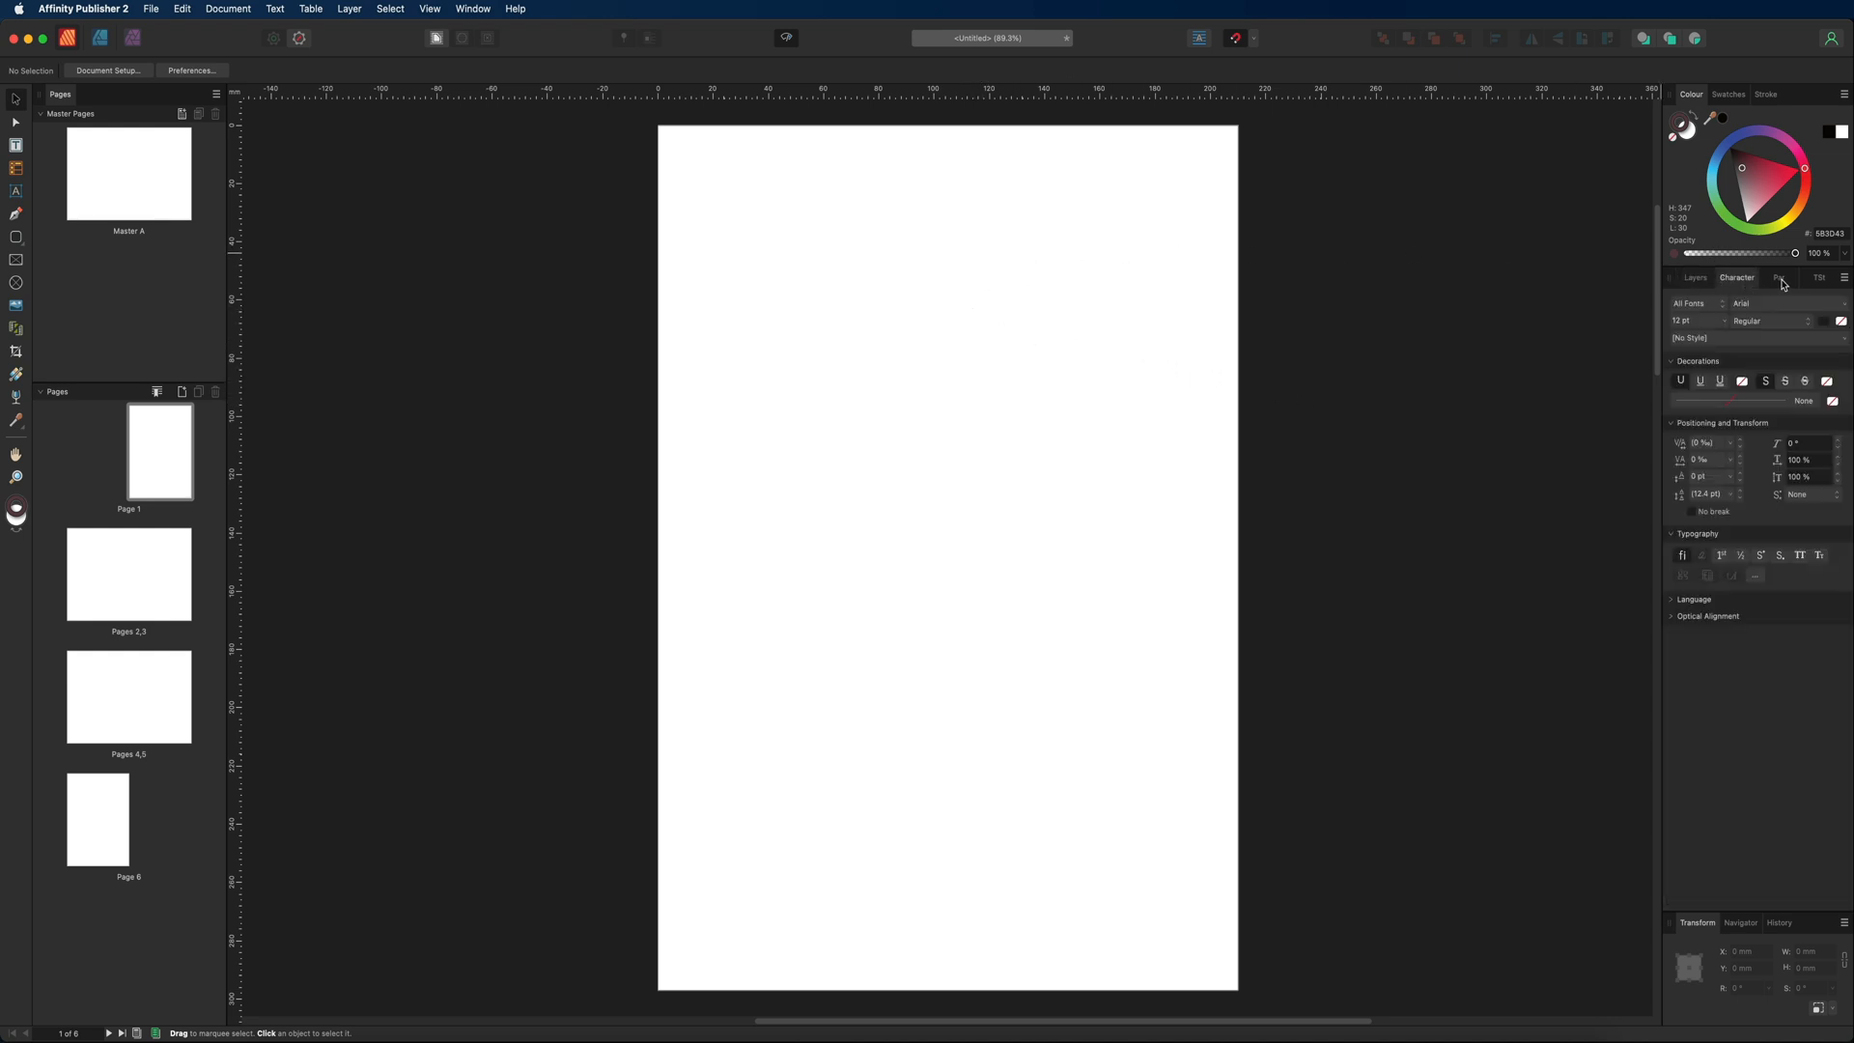
{"action": "left_click", "coordinate": [1776, 277]}
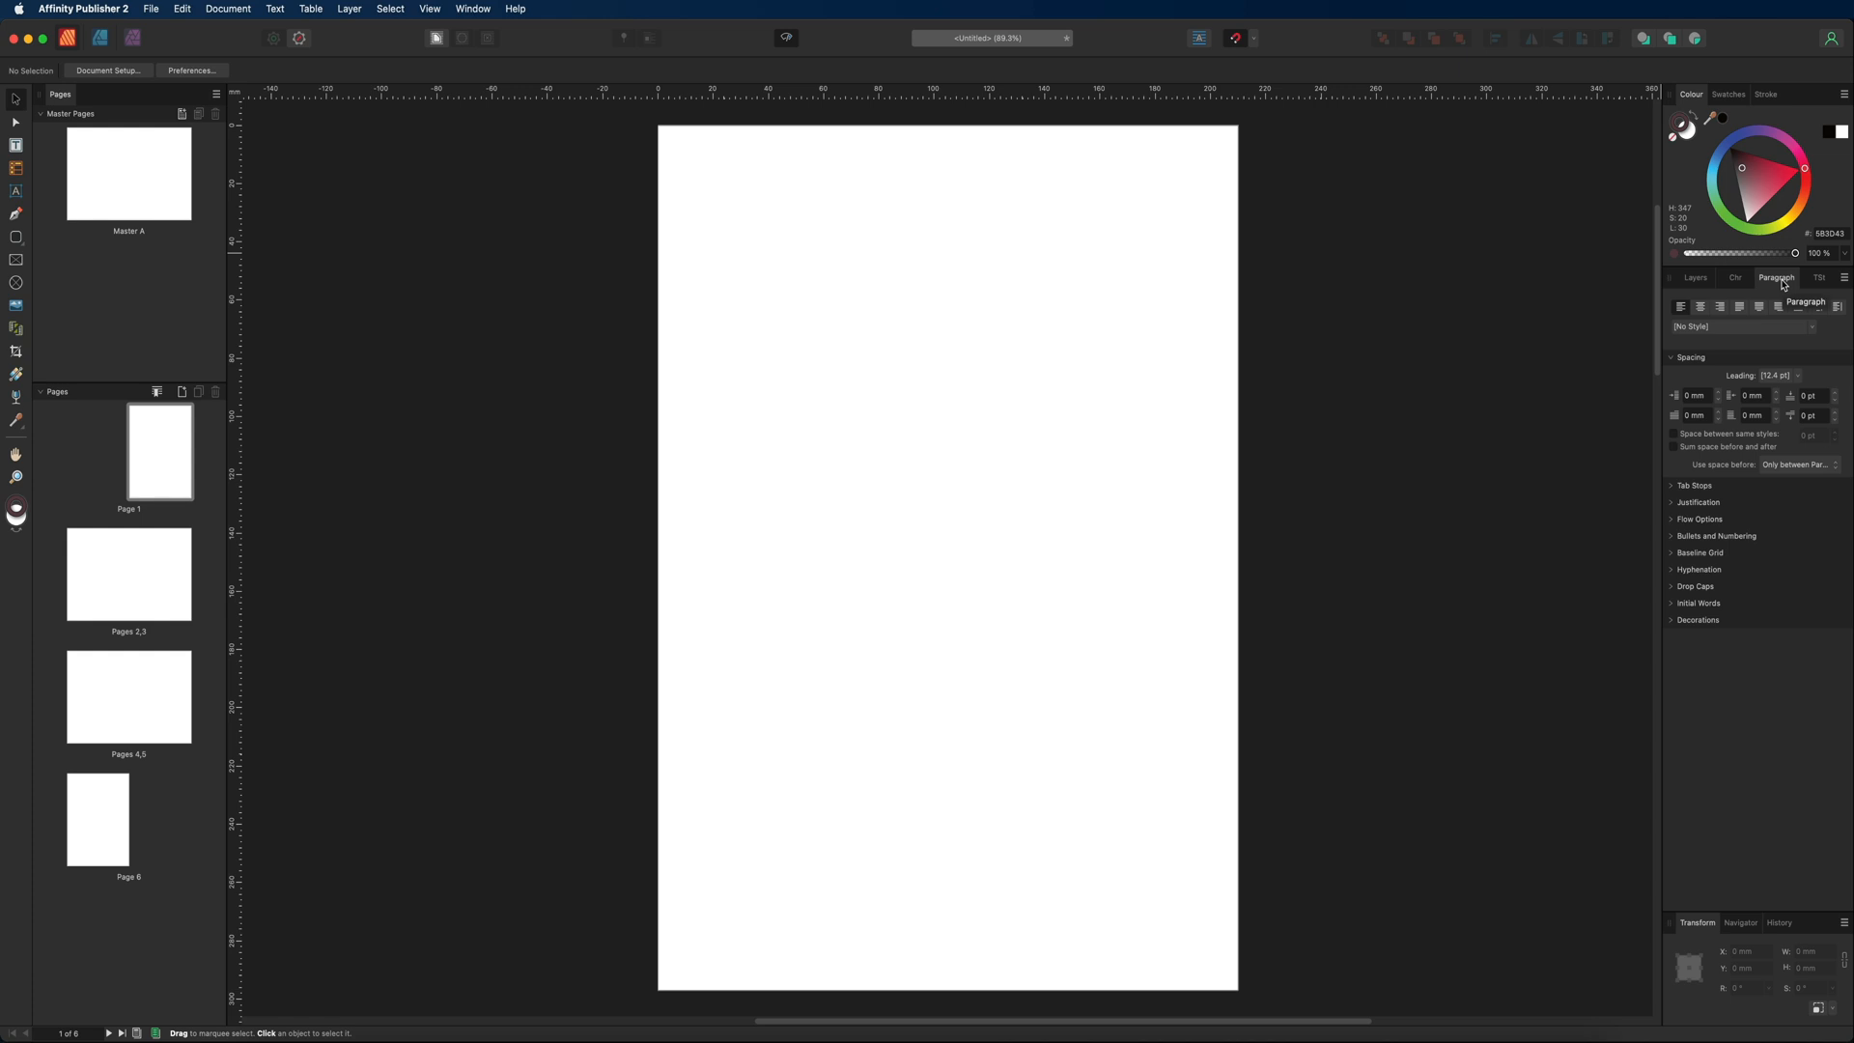
{"action": "left_click", "coordinate": [1691, 277]}
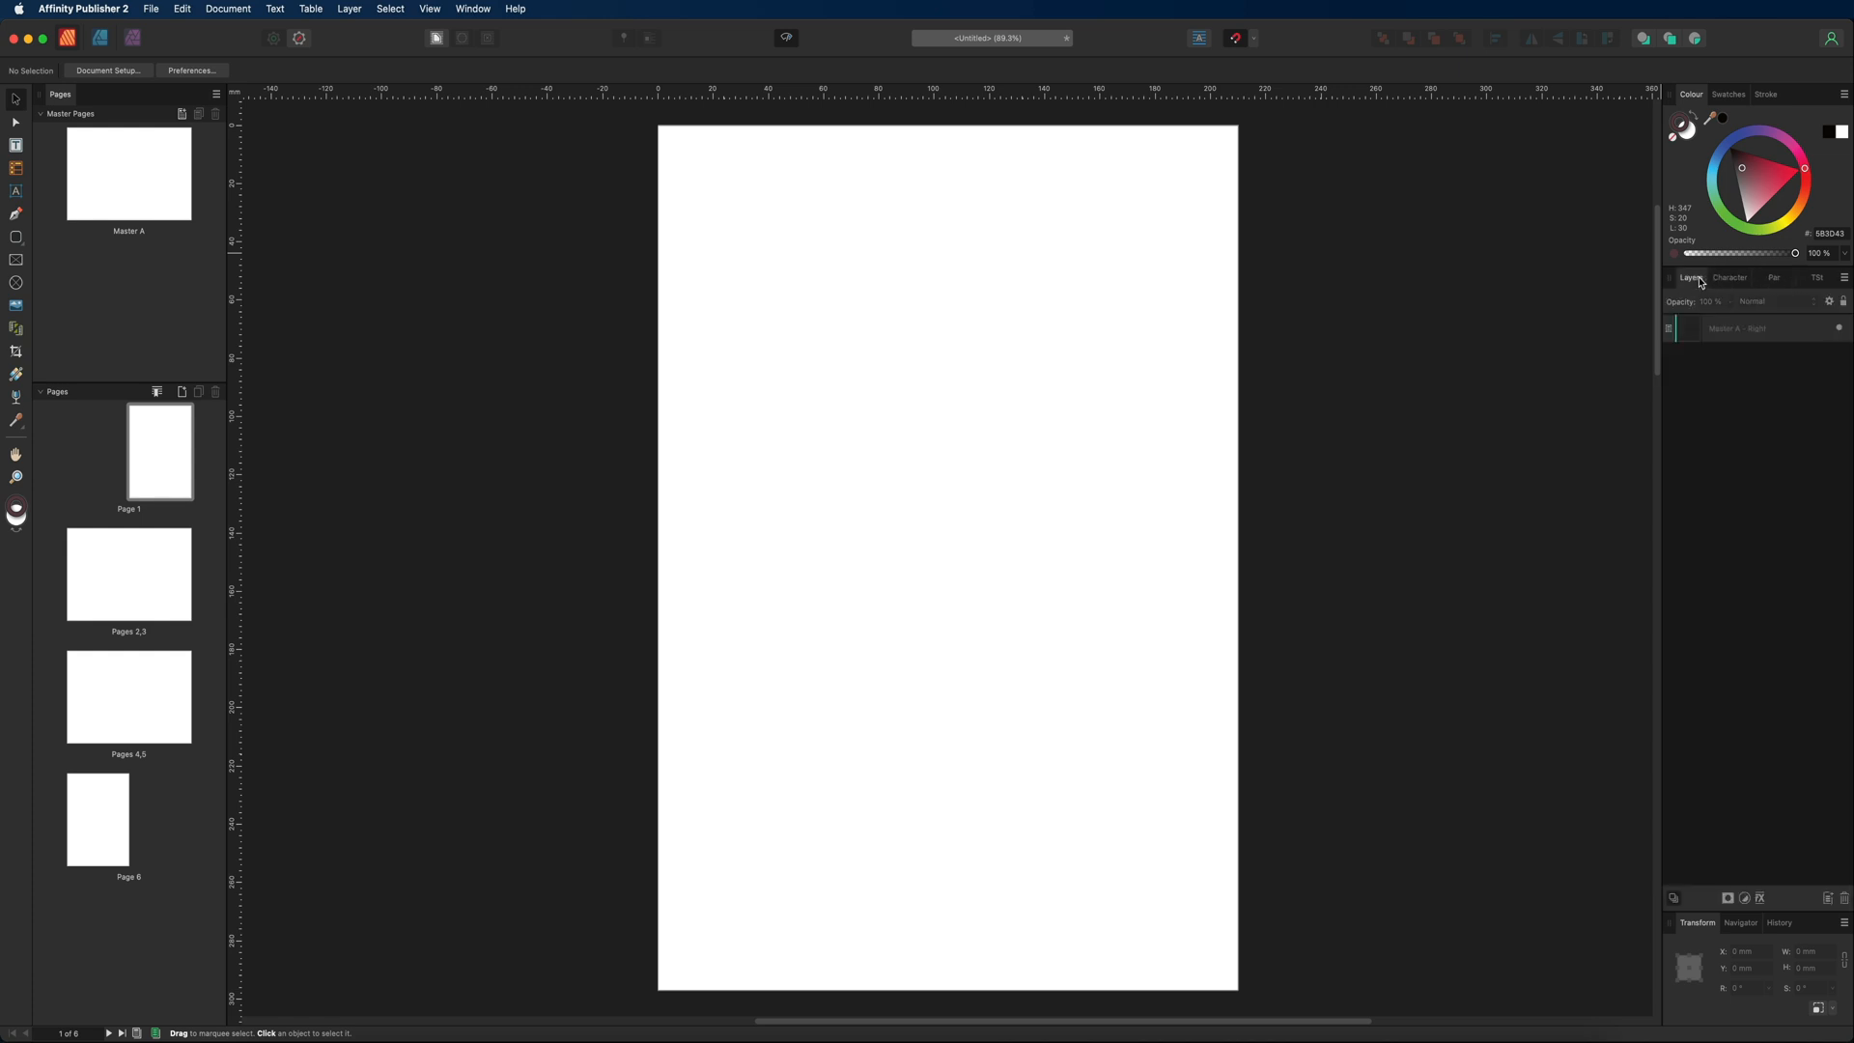
{"action": "mouse_move", "coordinate": [1690, 278]}
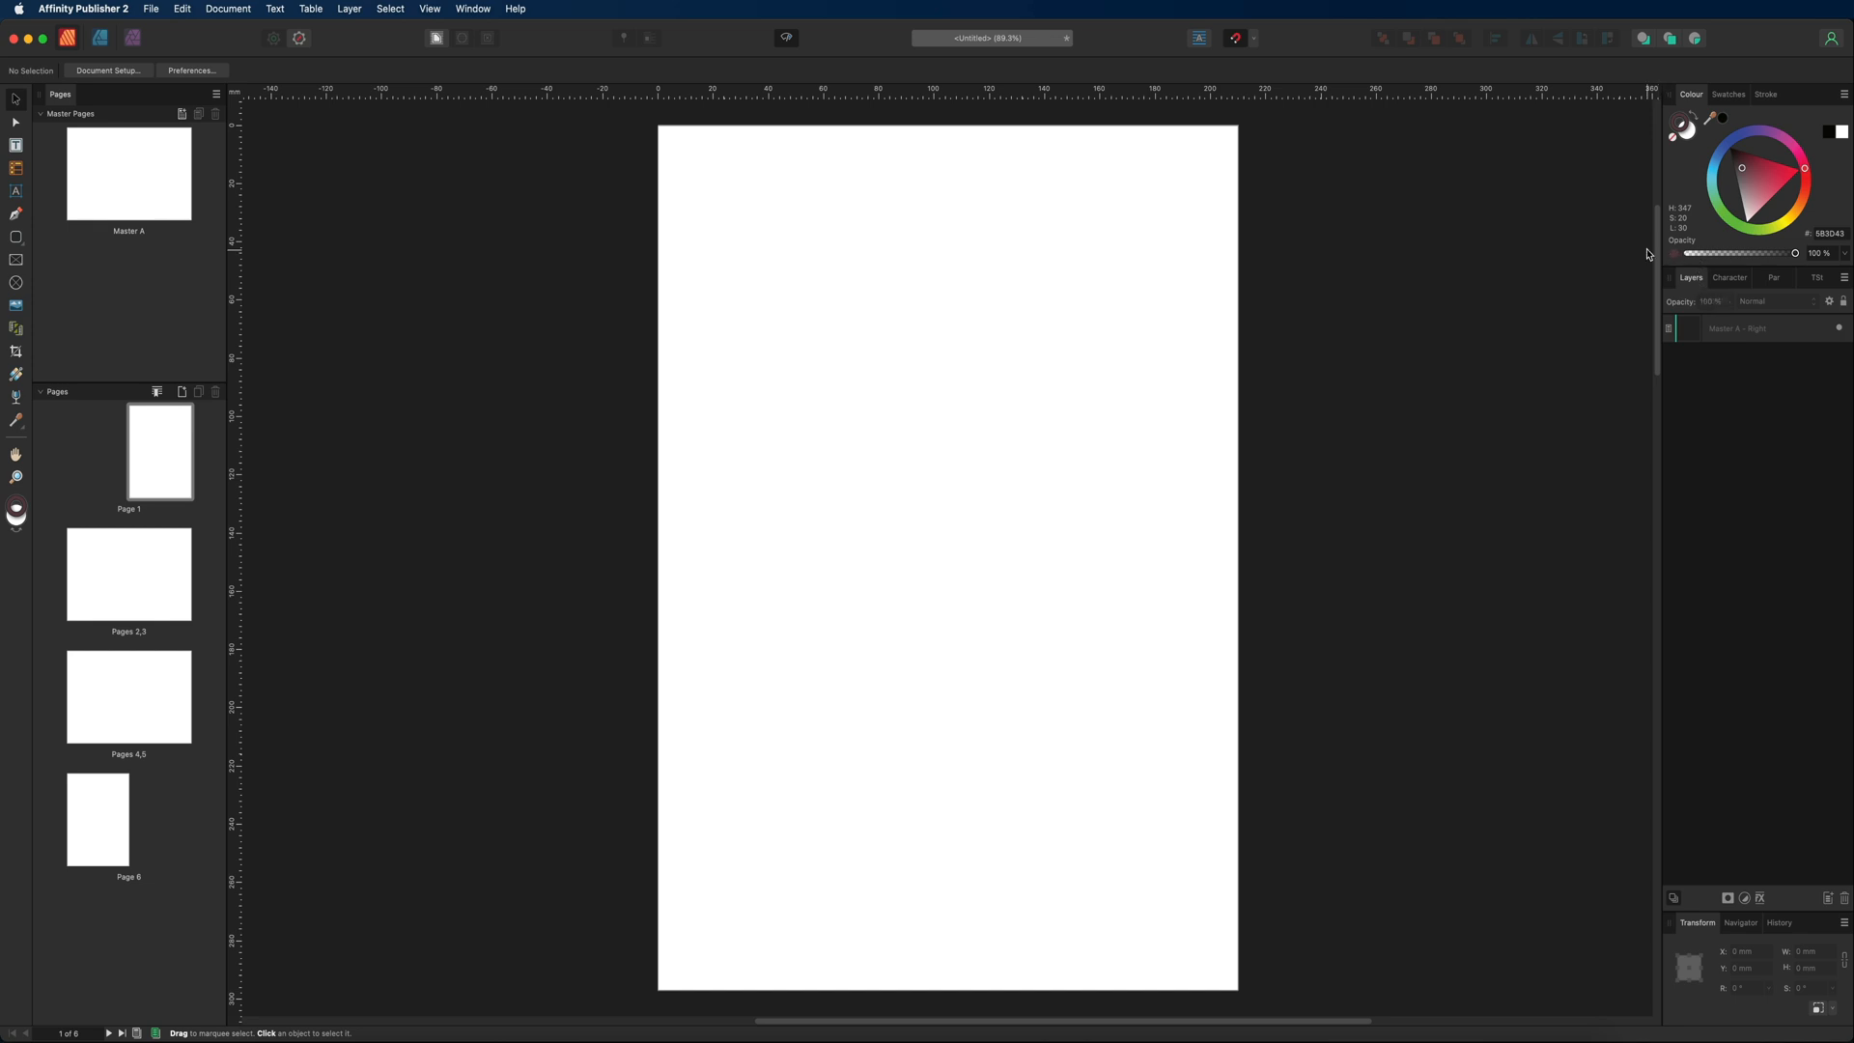
{"action": "mouse_move", "coordinate": [1707, 268]}
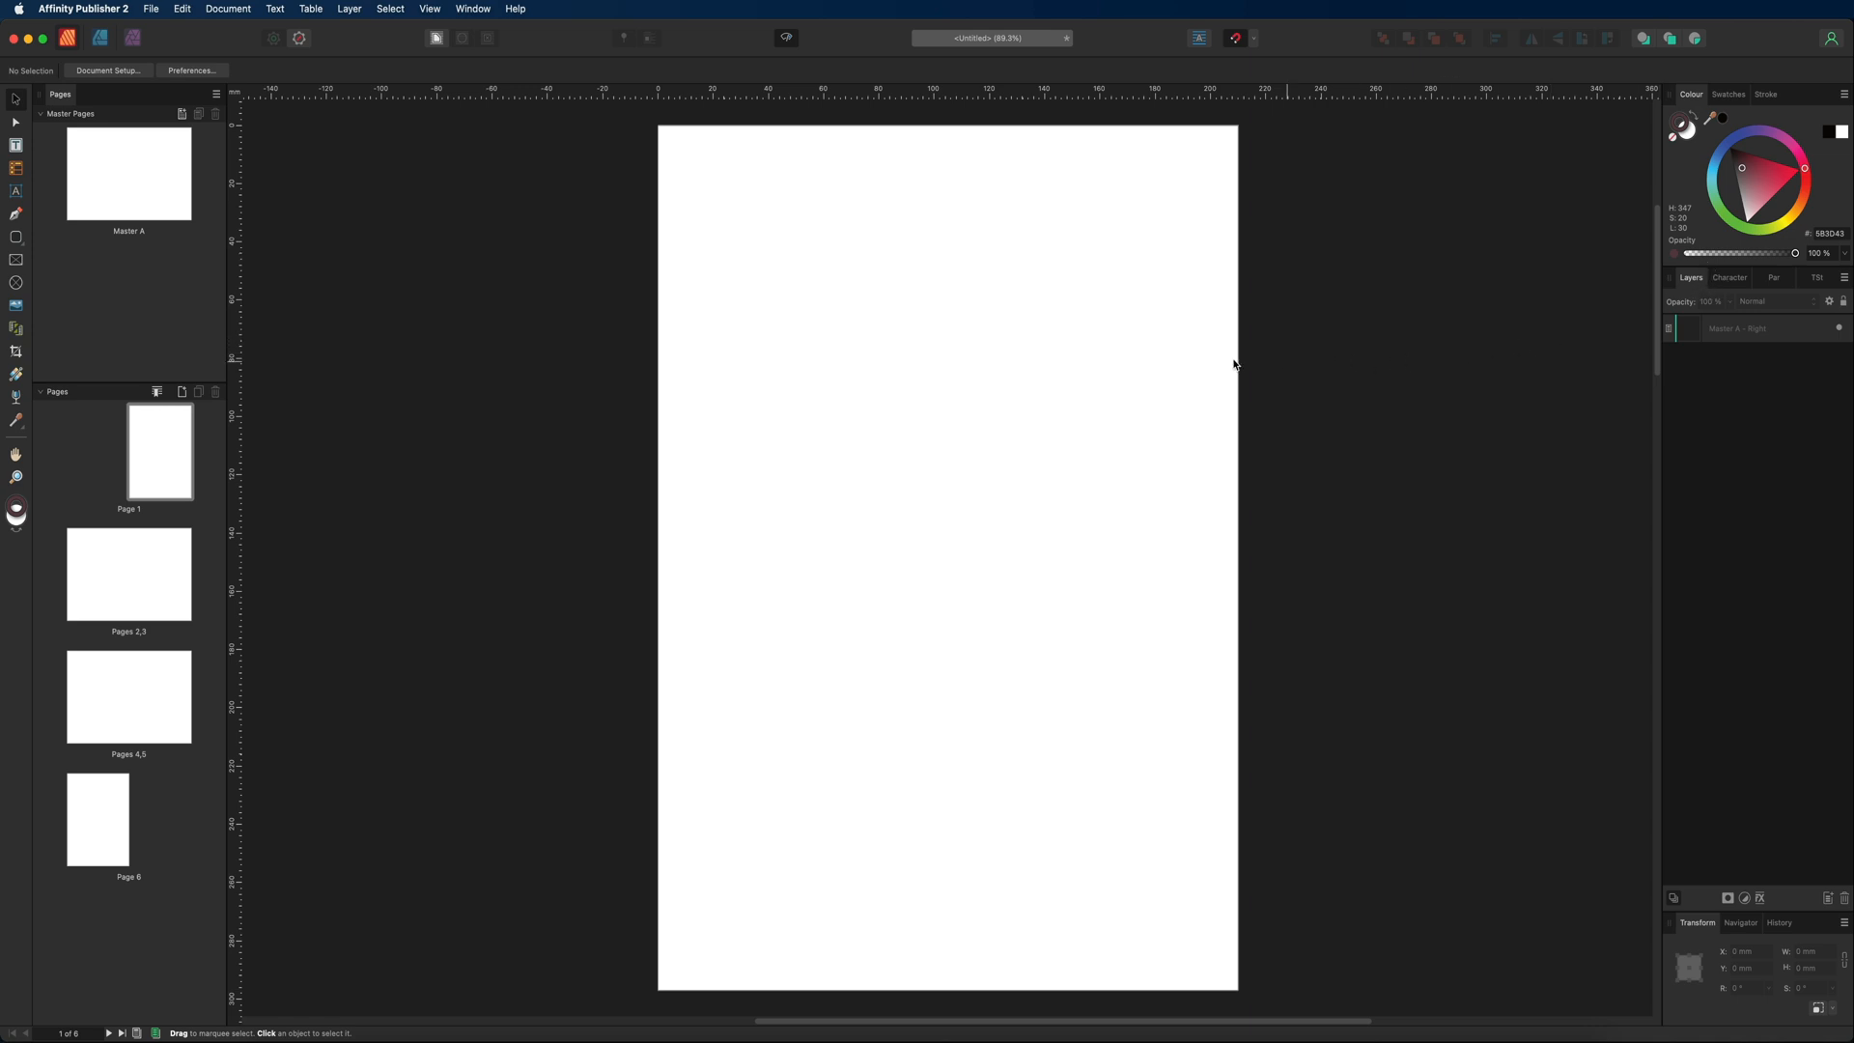
{"action": "mouse_move", "coordinate": [506, 111]}
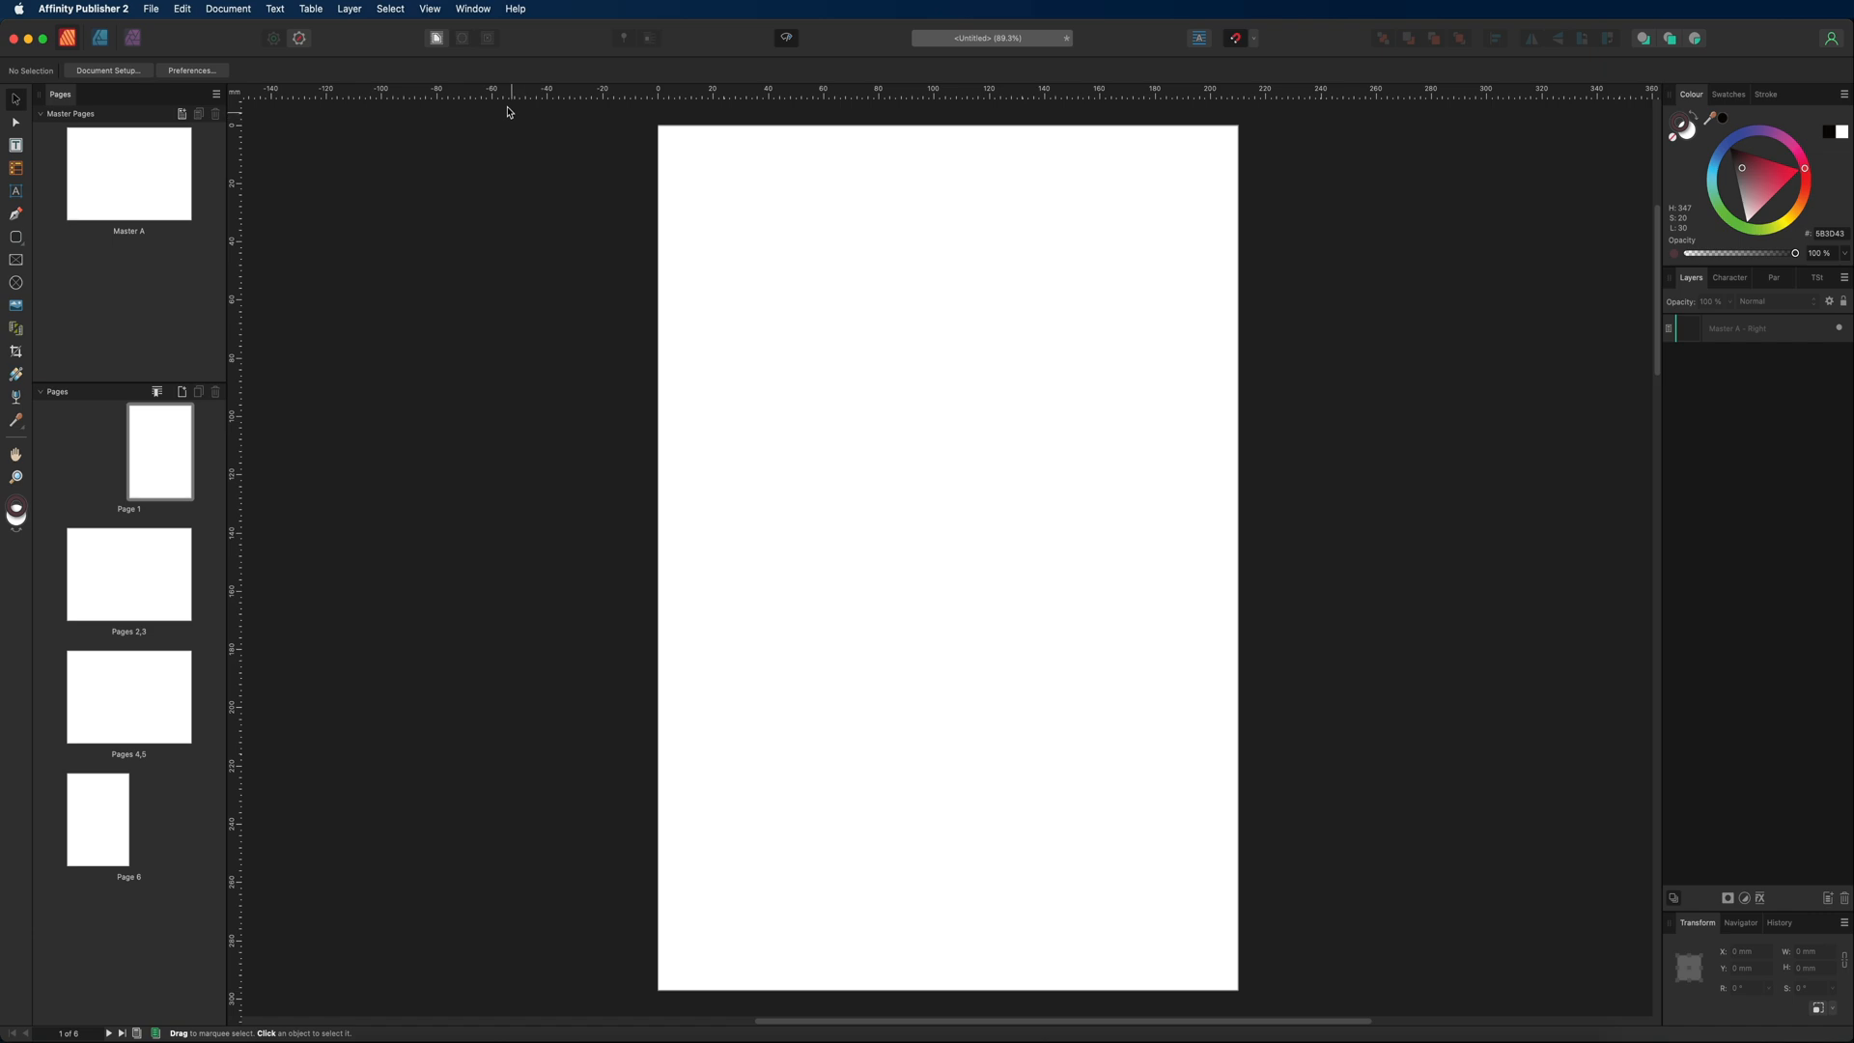
{"action": "left_click", "coordinate": [472, 8]}
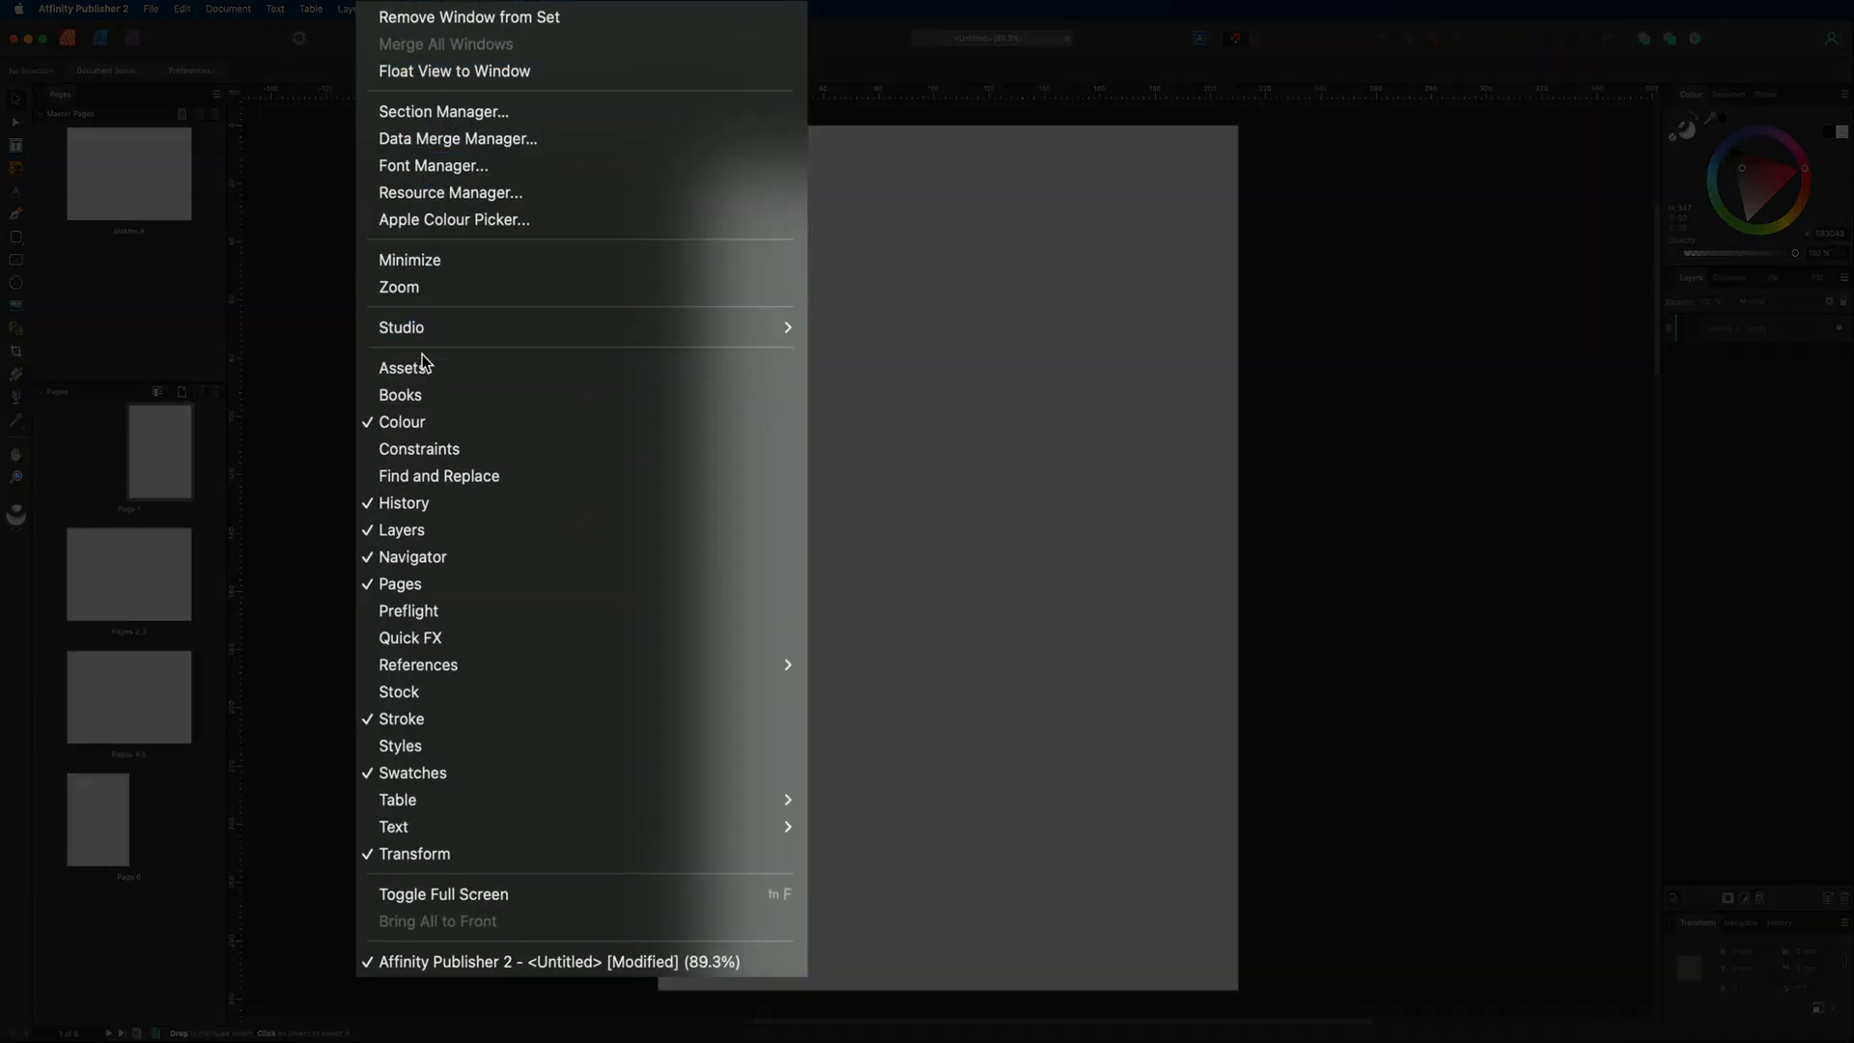
{"action": "mouse_move", "coordinate": [426, 852]}
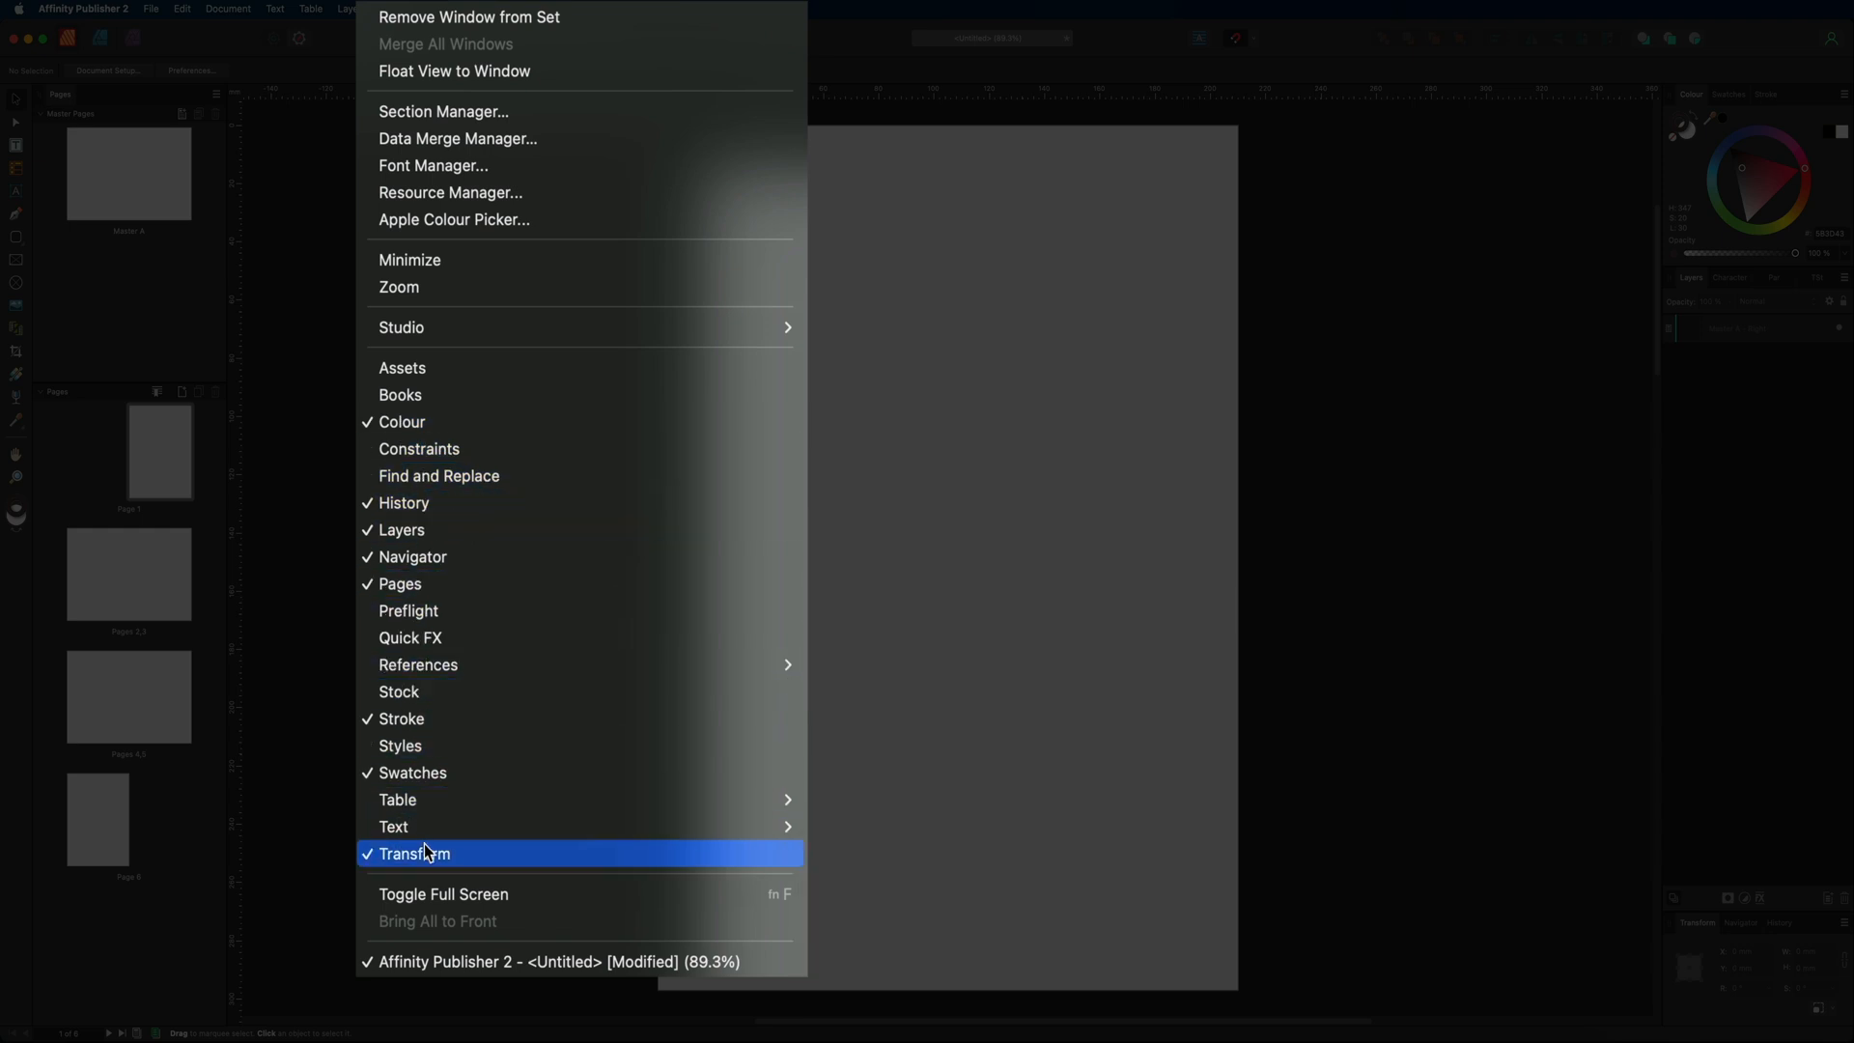
{"action": "mouse_move", "coordinate": [429, 557]}
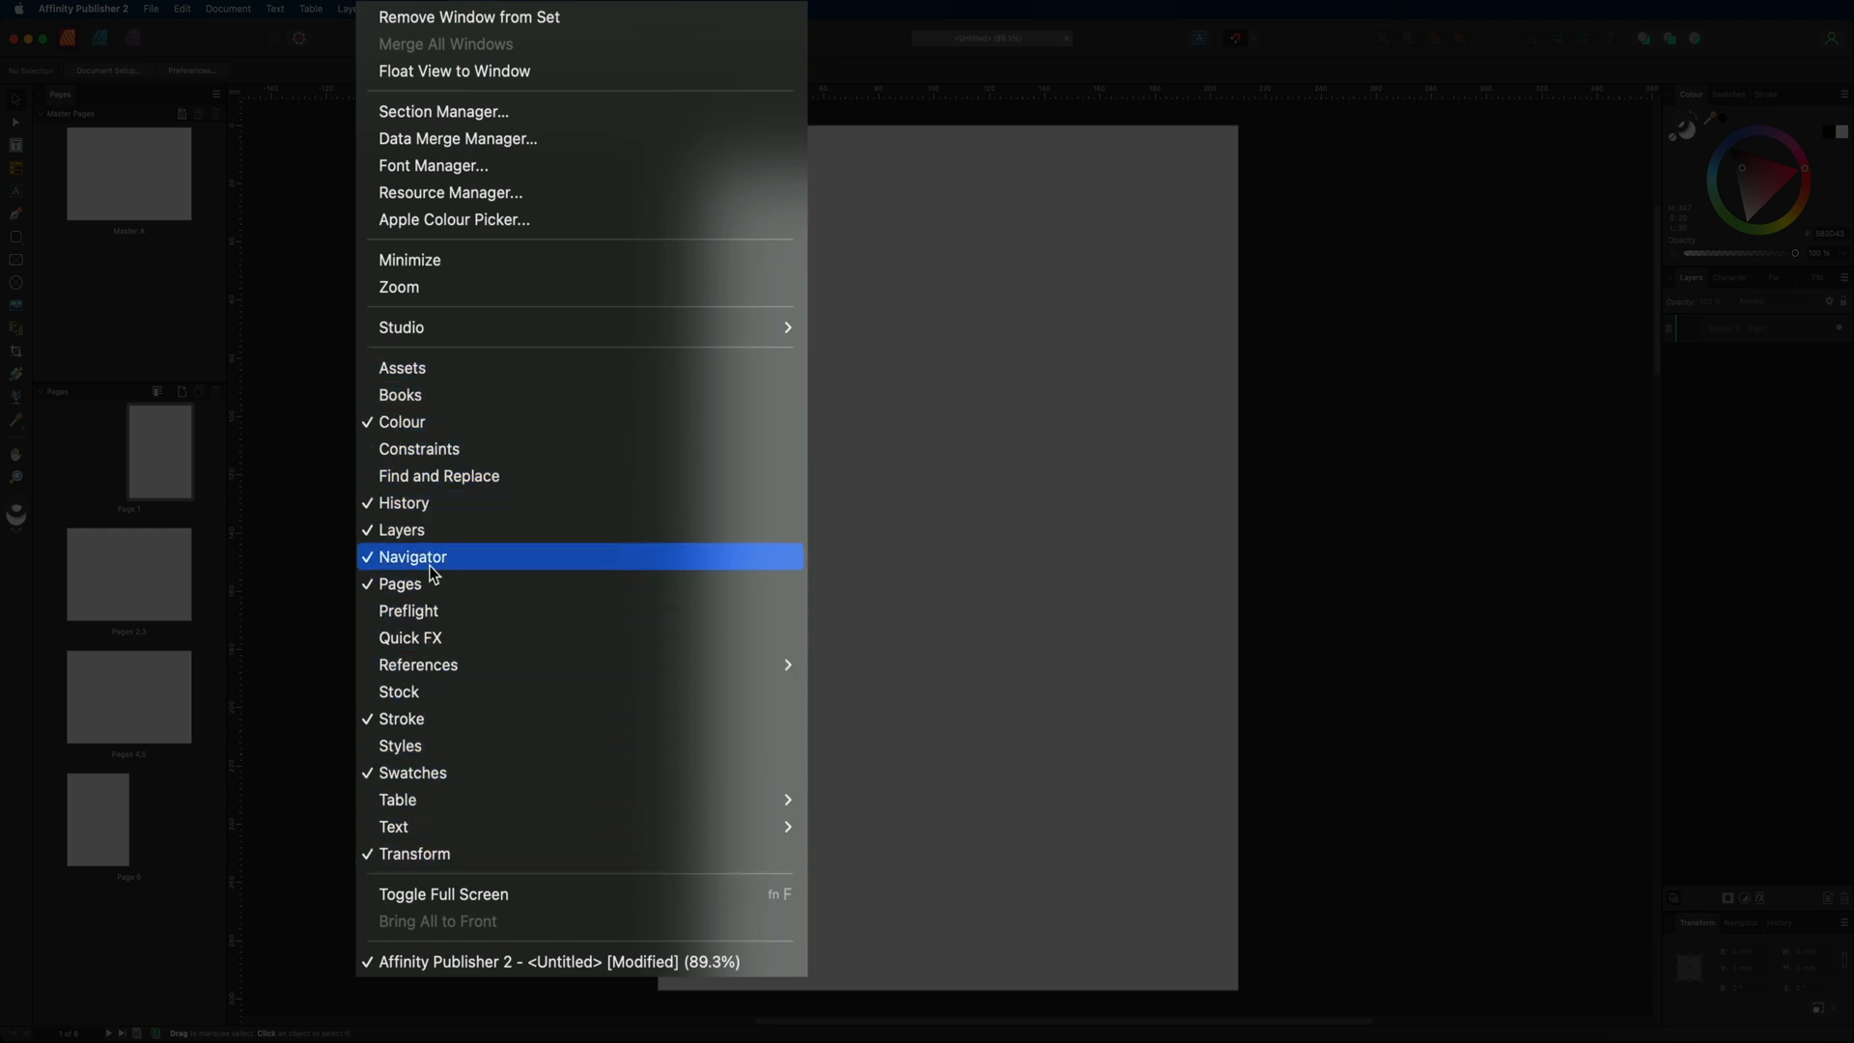
{"action": "mouse_move", "coordinate": [481, 402]}
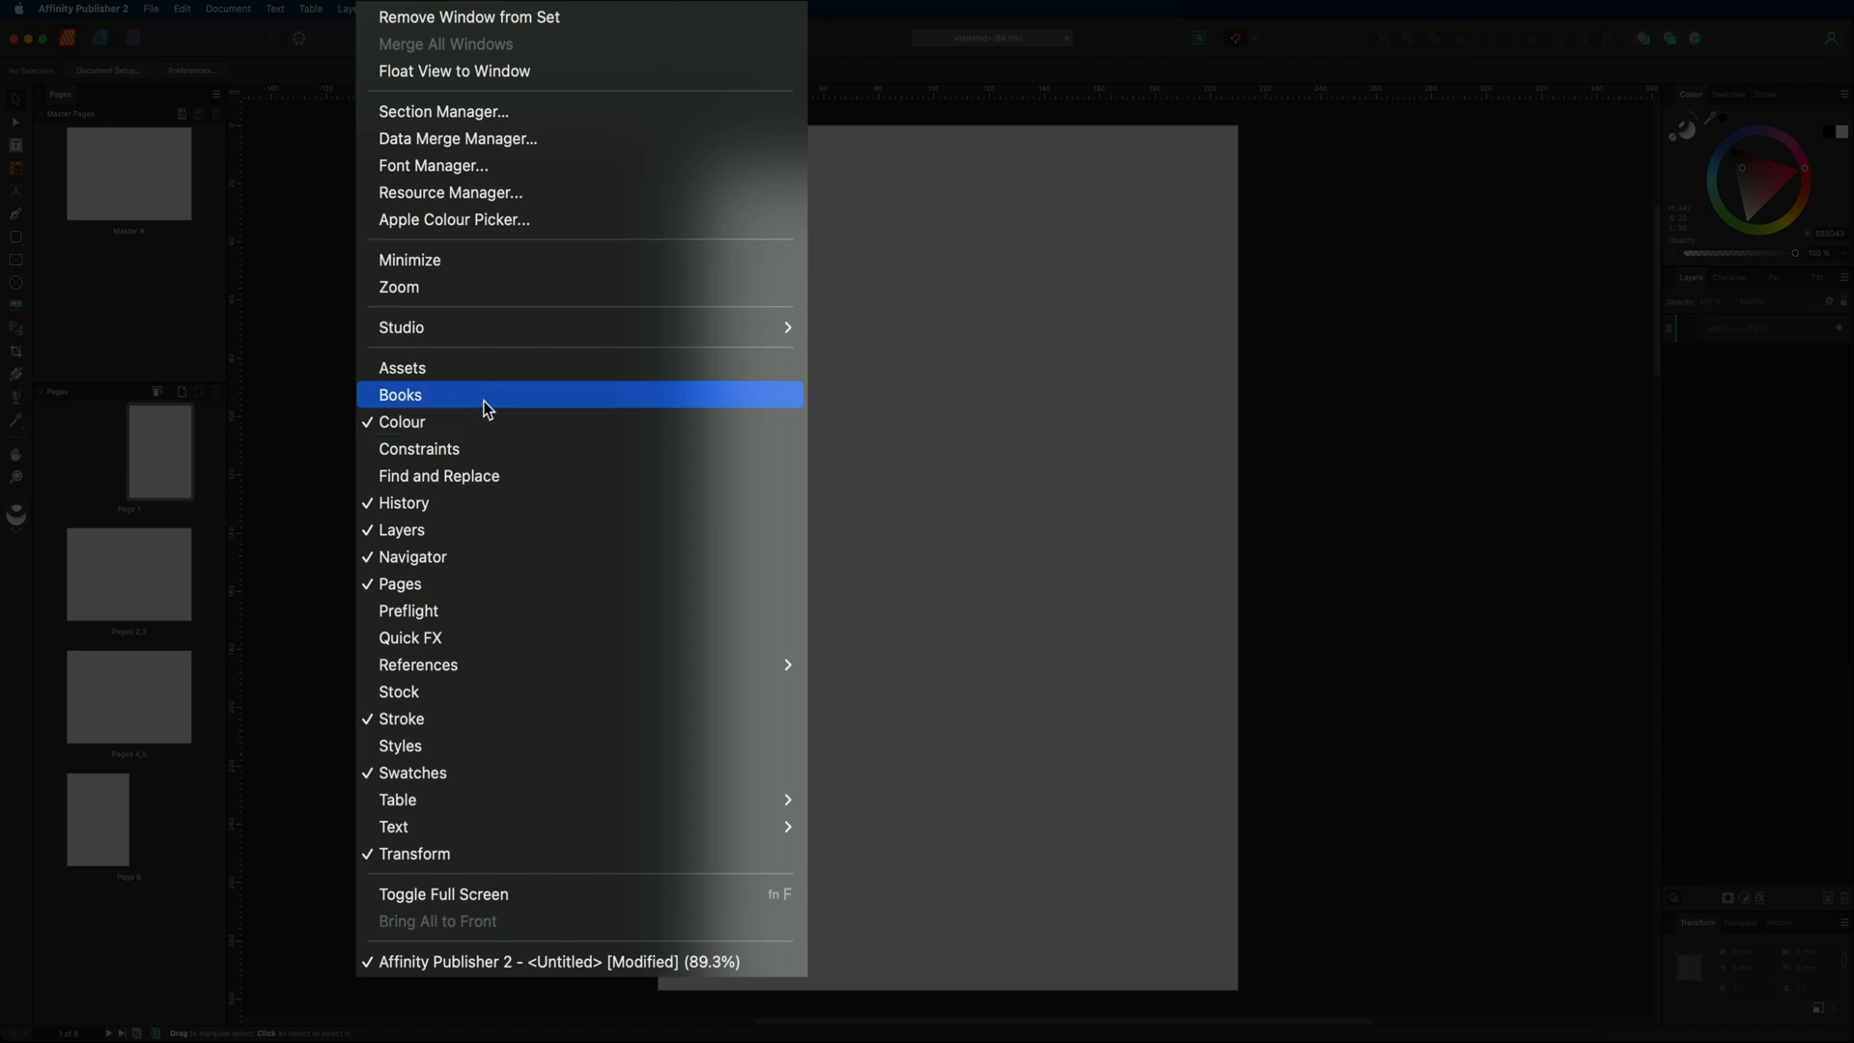
{"action": "mouse_move", "coordinate": [496, 250]}
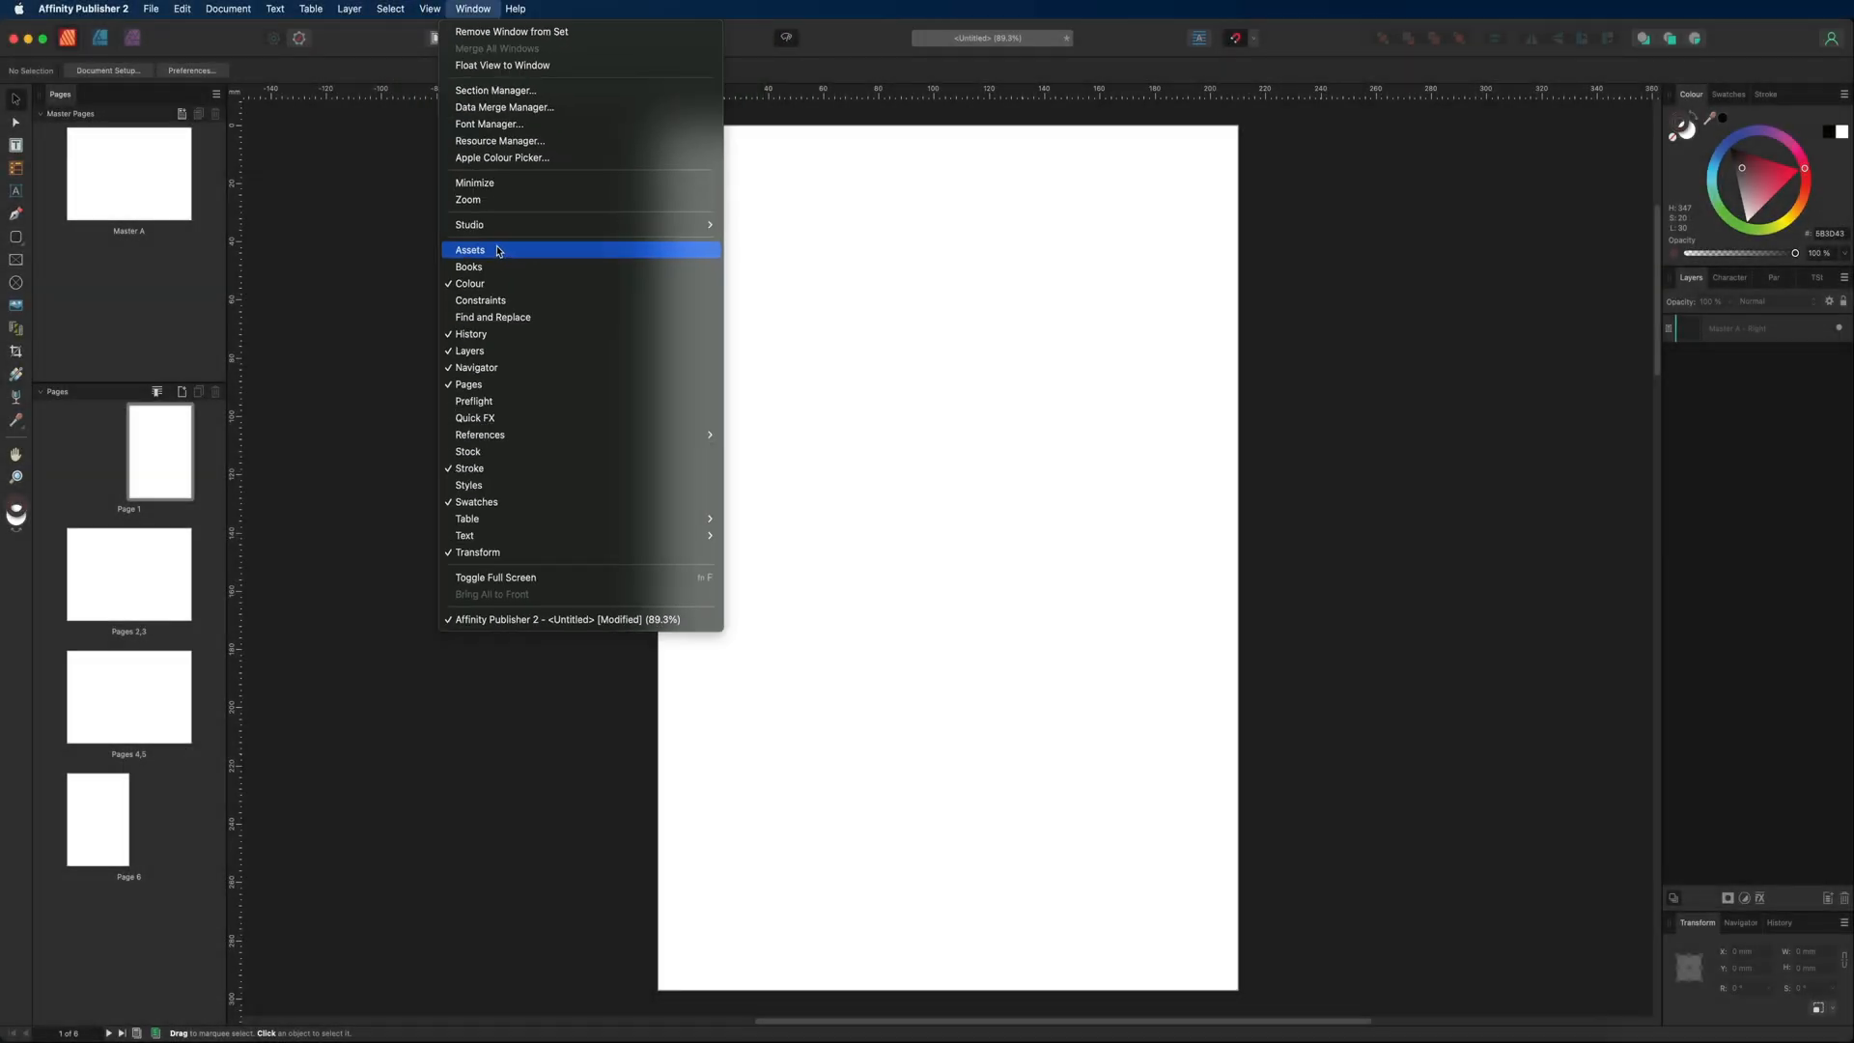
{"action": "left_click", "coordinate": [469, 249]}
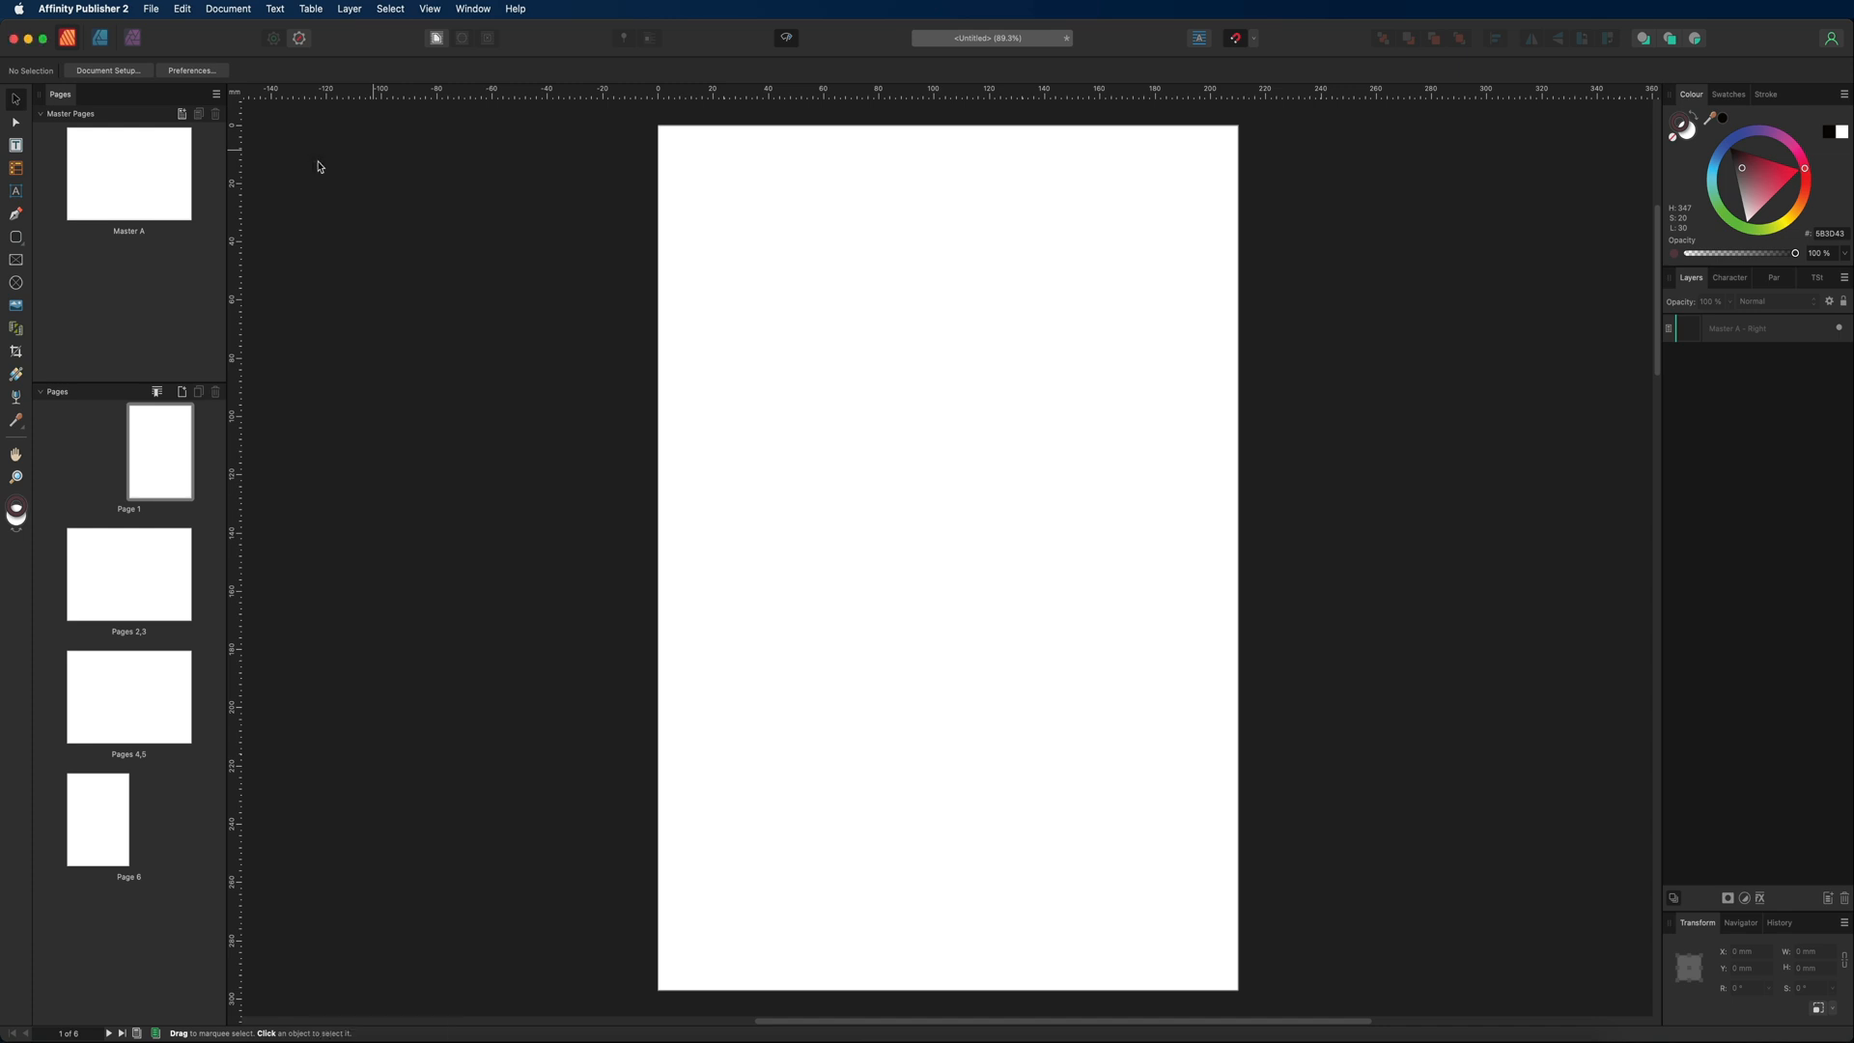
{"action": "mouse_move", "coordinate": [779, 339]}
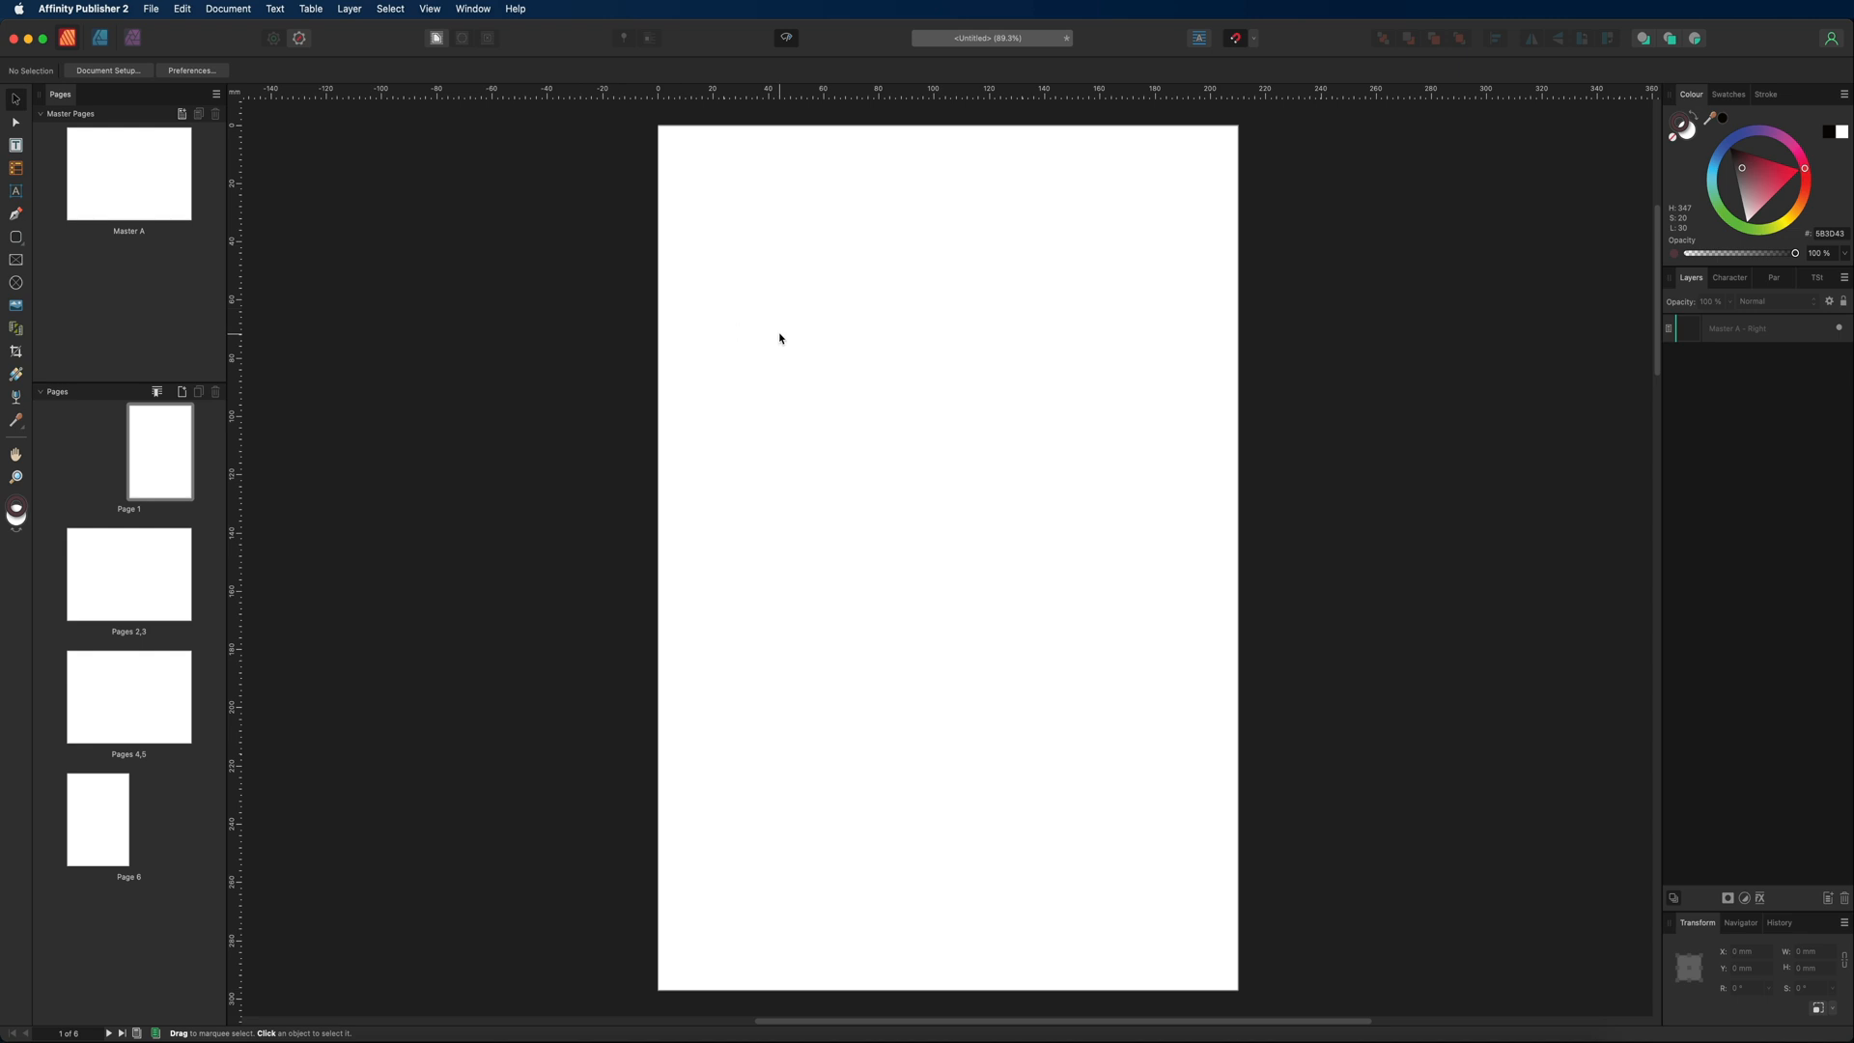
{"action": "mouse_move", "coordinate": [1665, 291]}
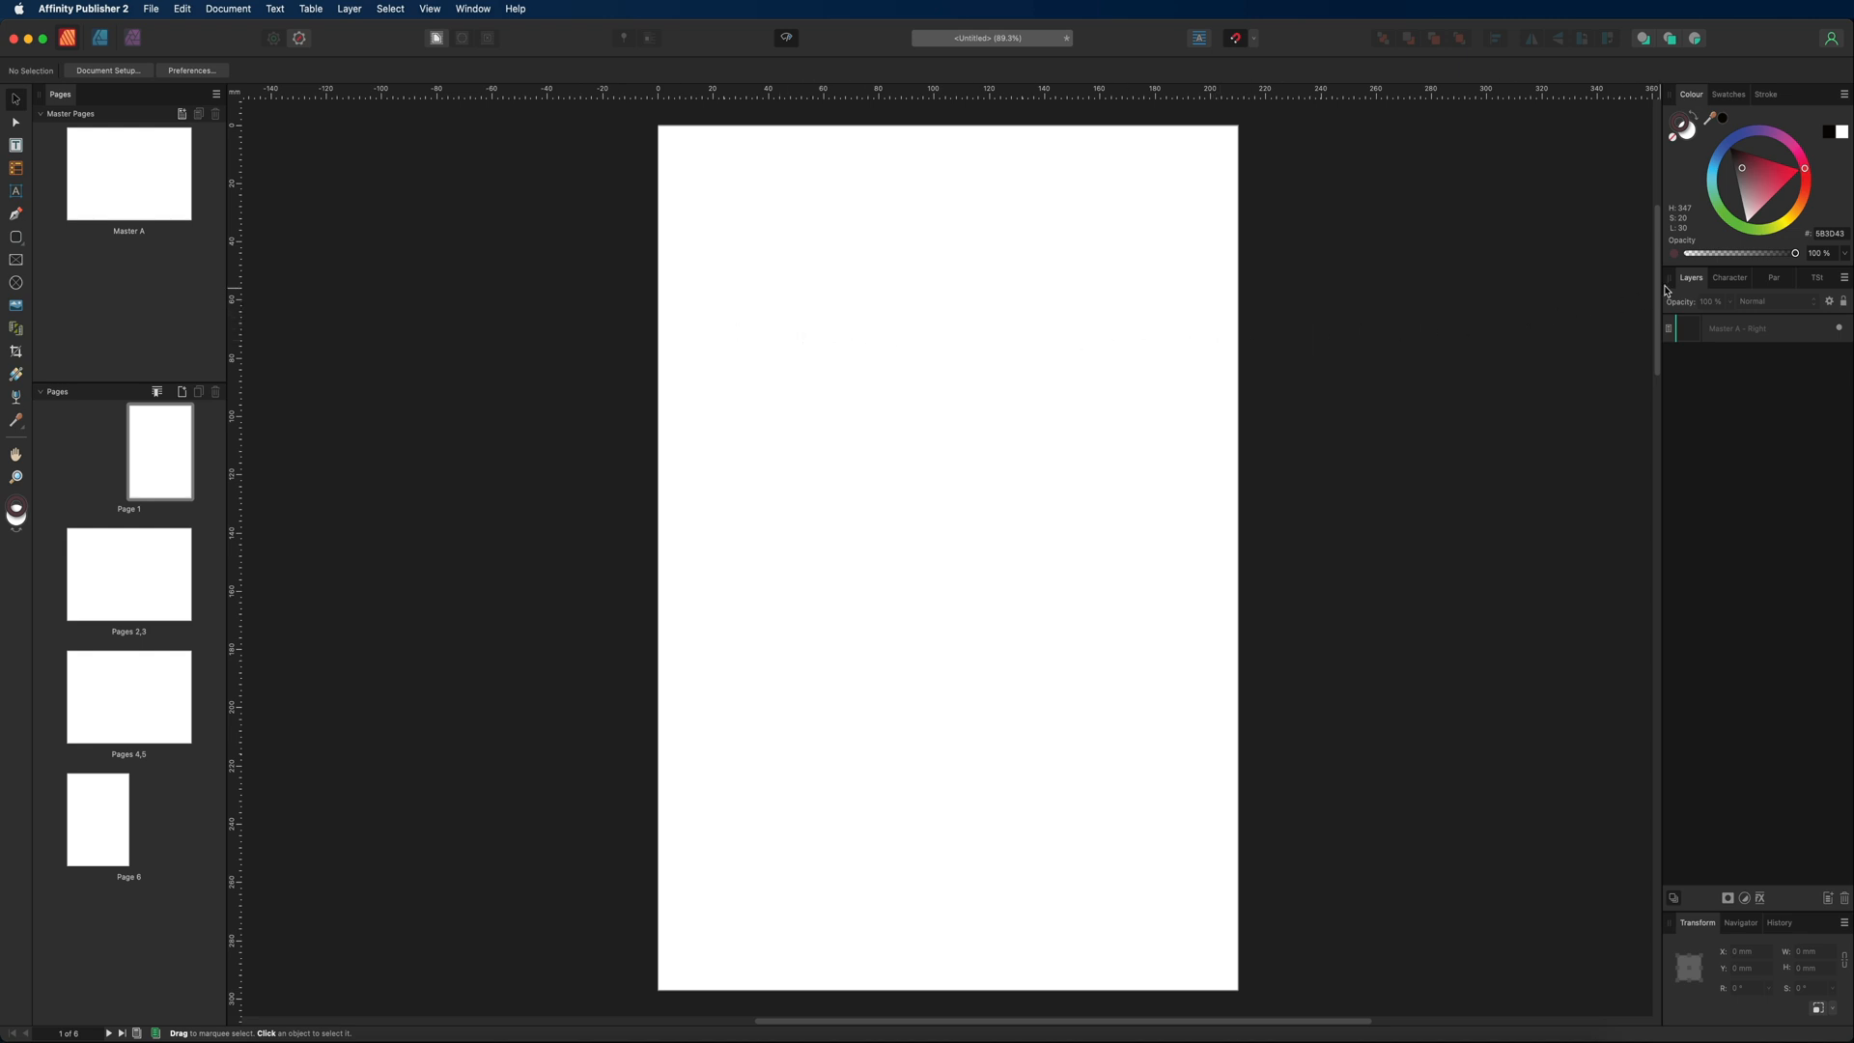
{"action": "mouse_move", "coordinate": [1737, 167]}
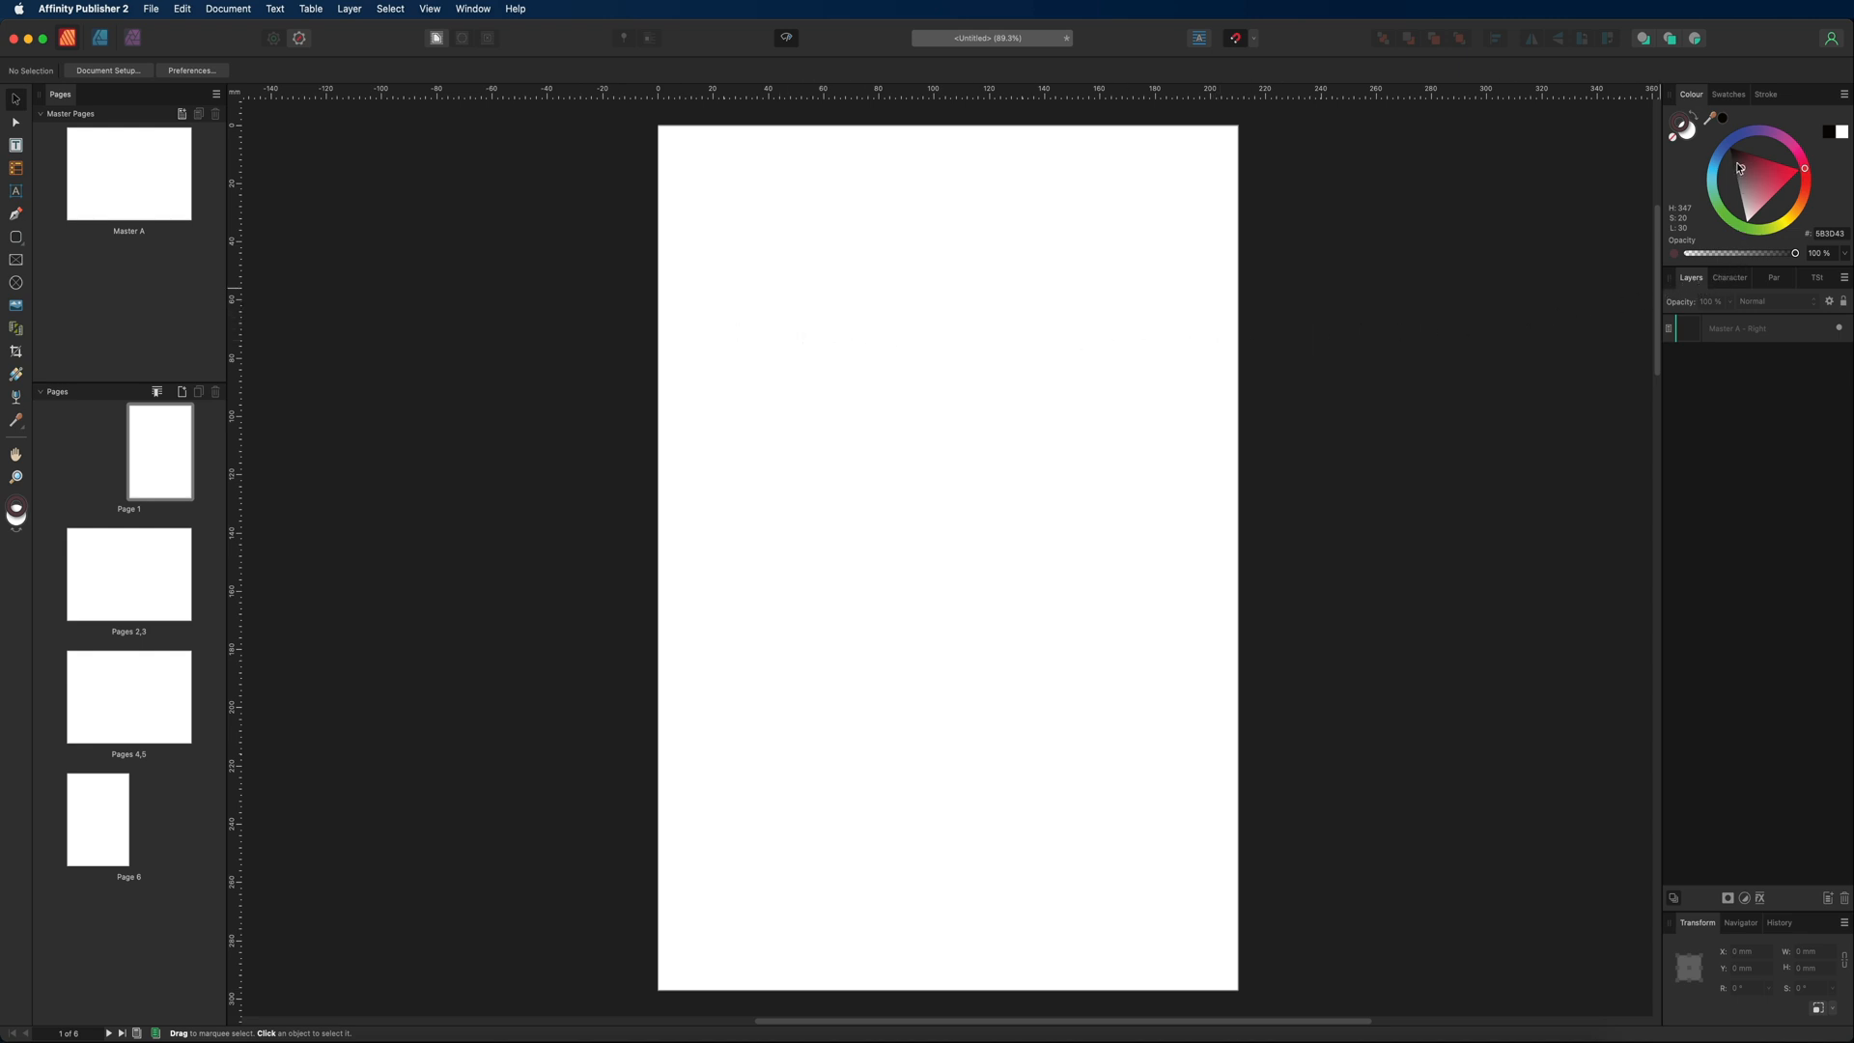
Show stroke width and cap settings, plus Paragraph spacing options below.
{"action": "left_click", "coordinate": [1765, 93]}
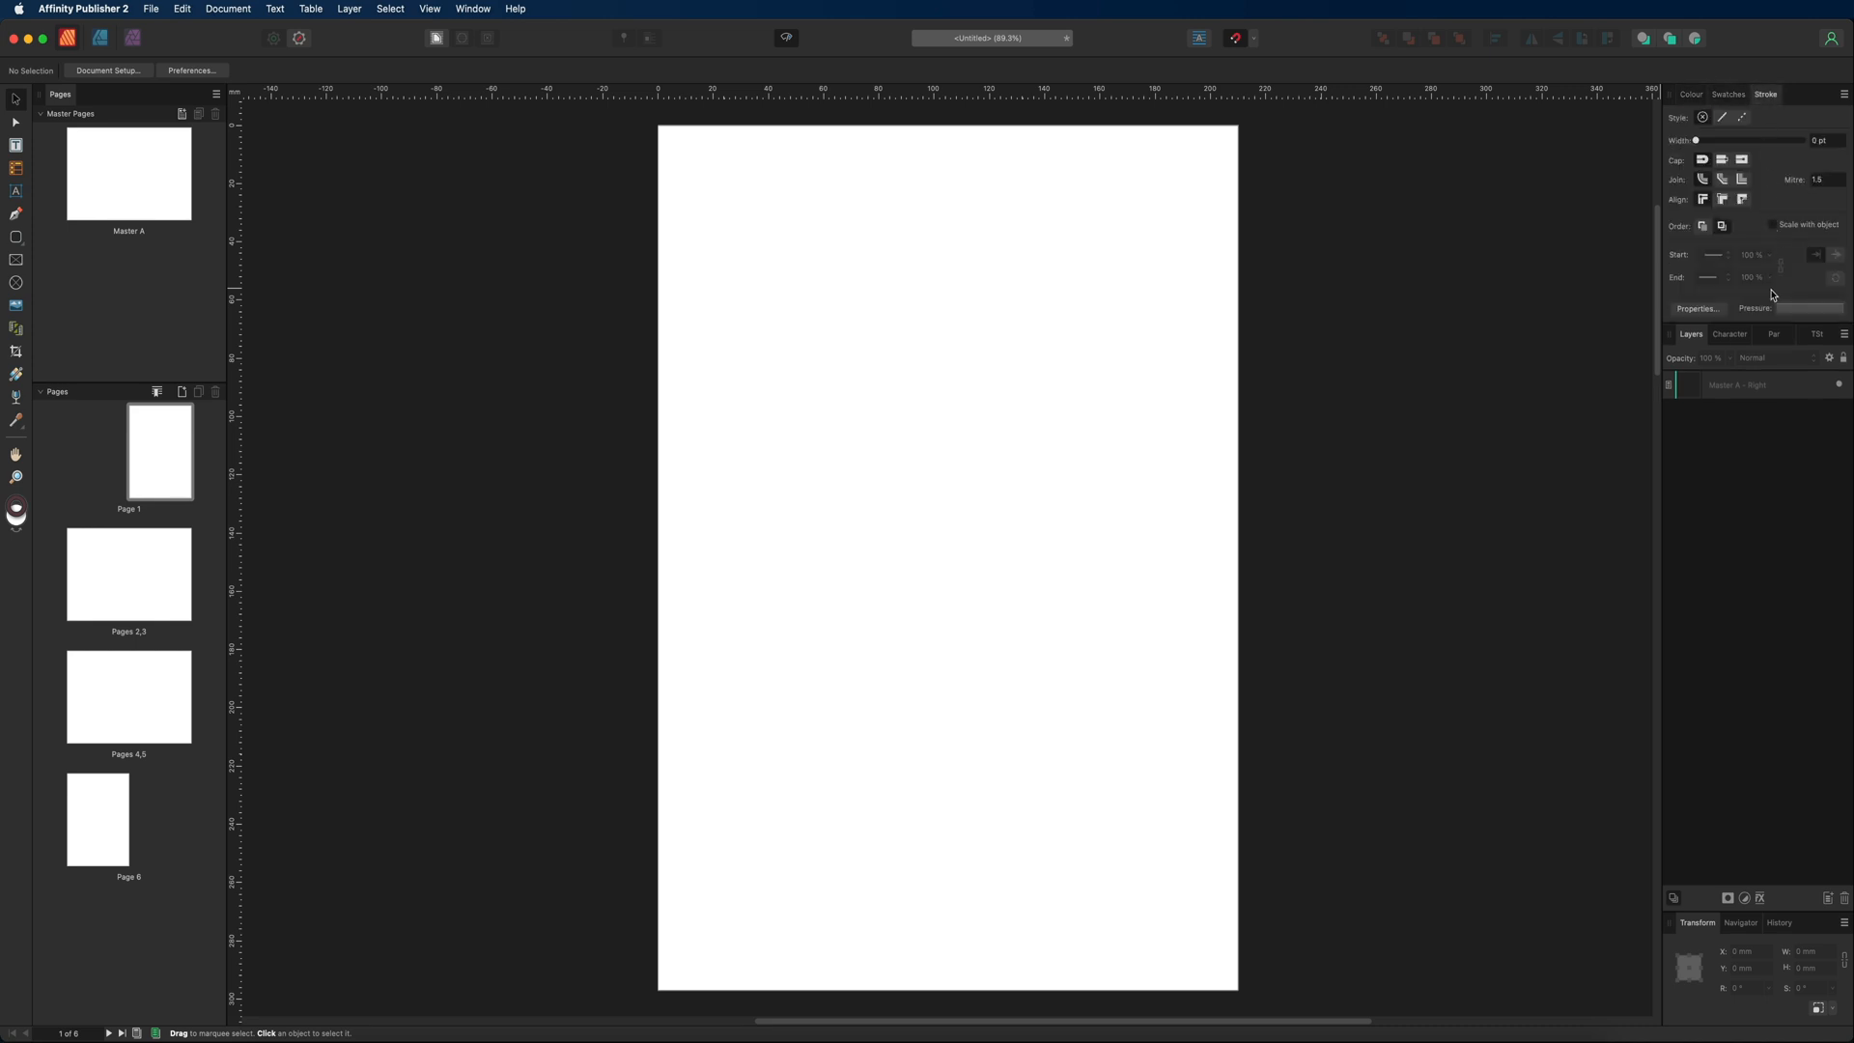
{"action": "left_click", "coordinate": [1775, 333]}
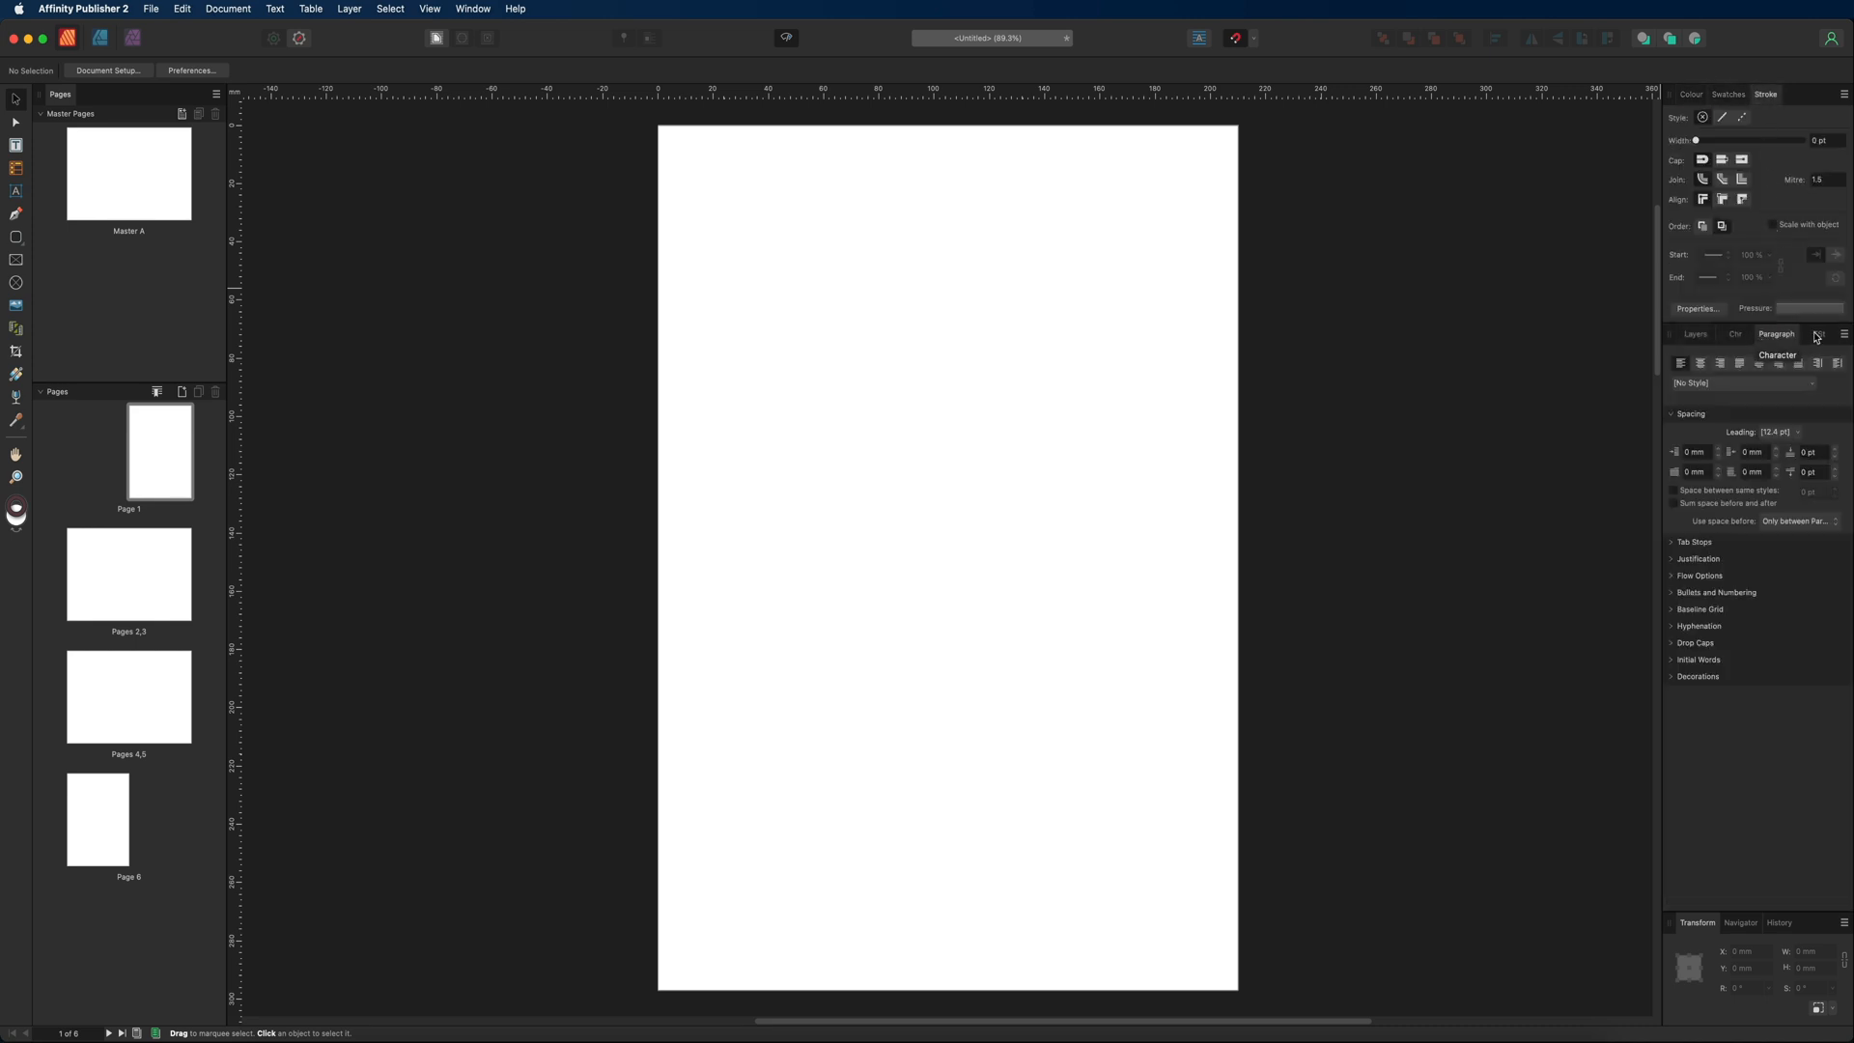
{"action": "left_click", "coordinate": [1817, 335]}
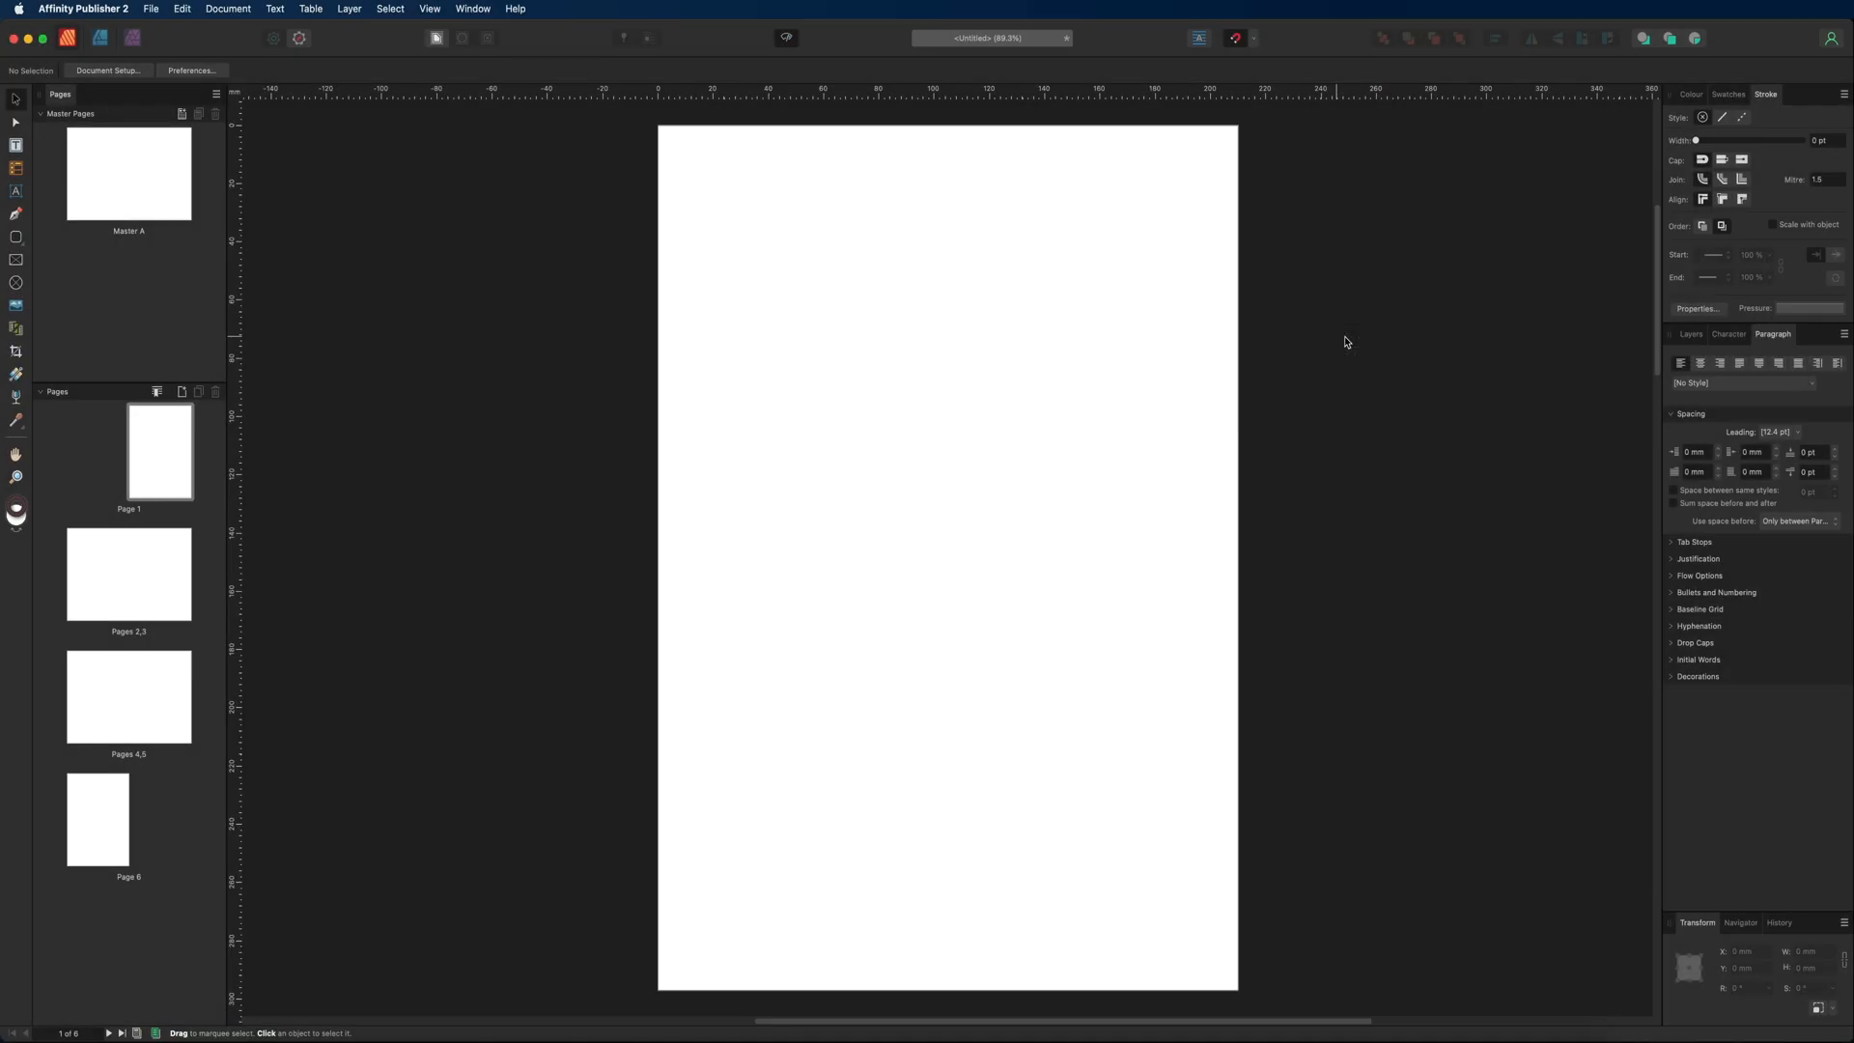
{"action": "mouse_move", "coordinate": [1447, 344]}
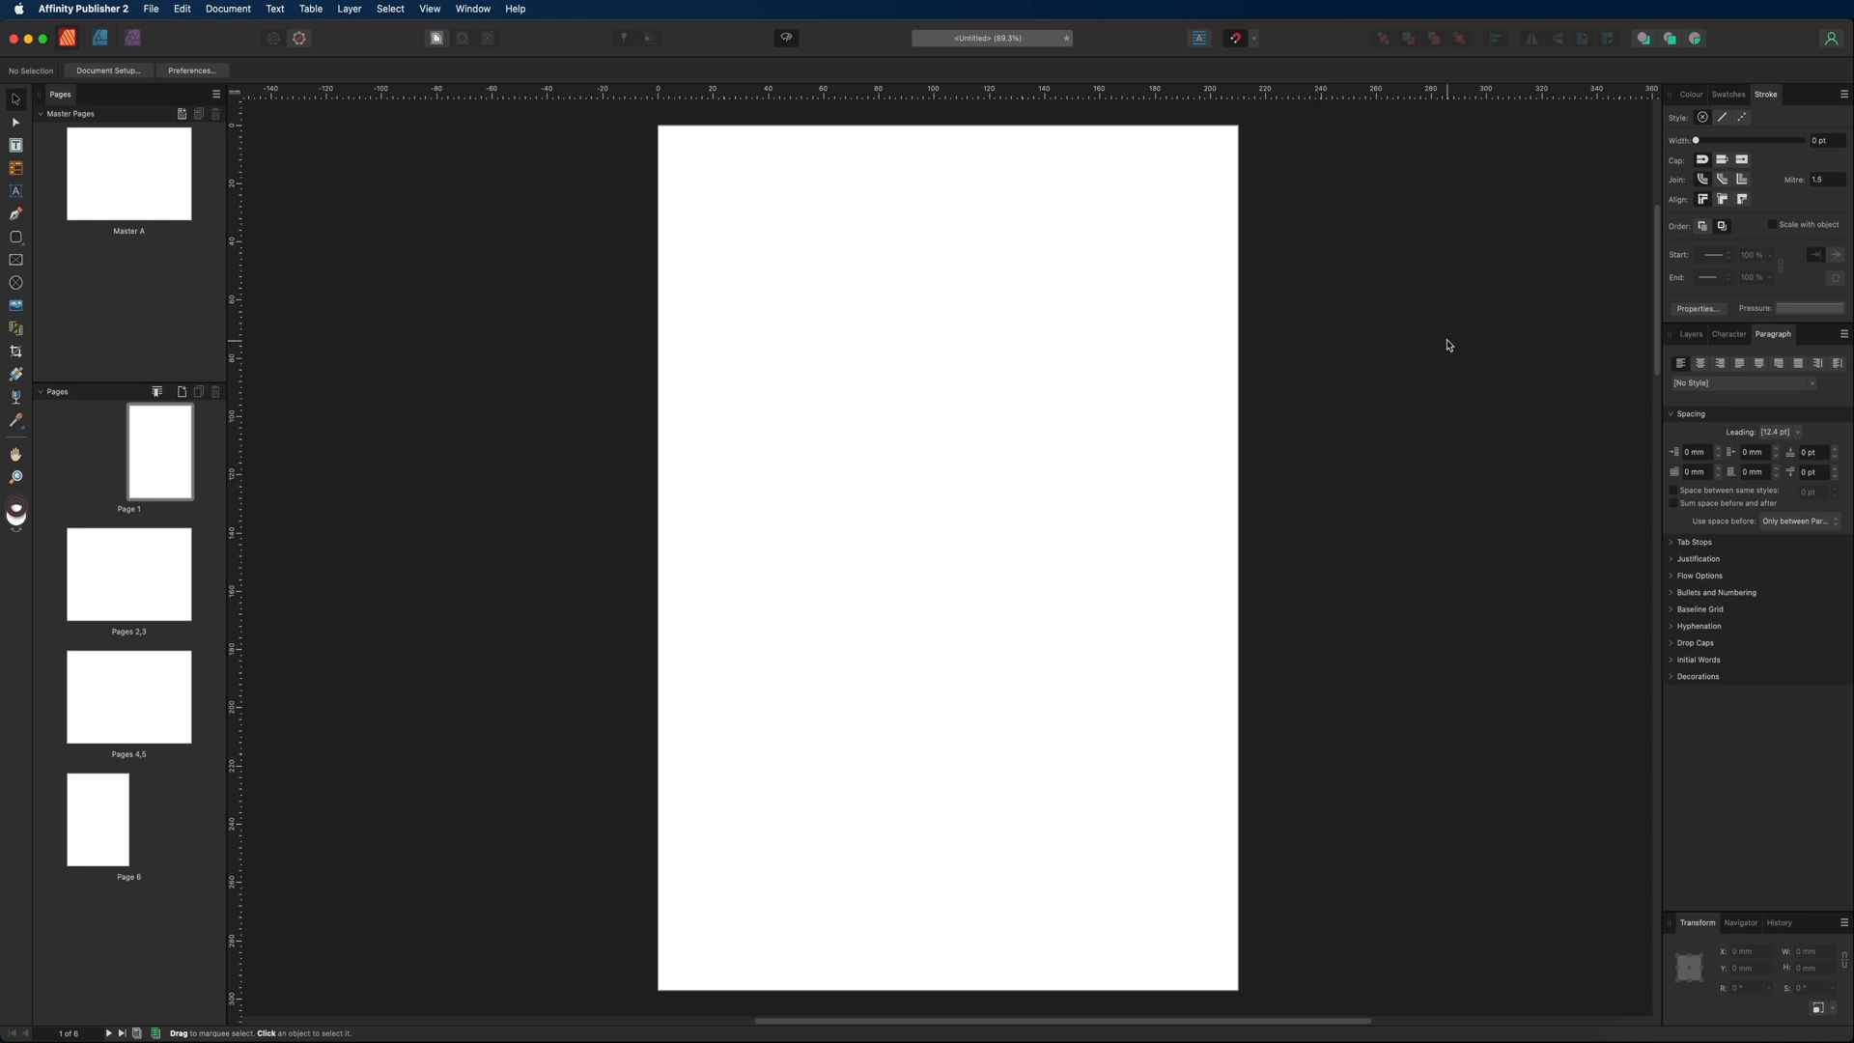
{"action": "mouse_move", "coordinate": [1413, 344]}
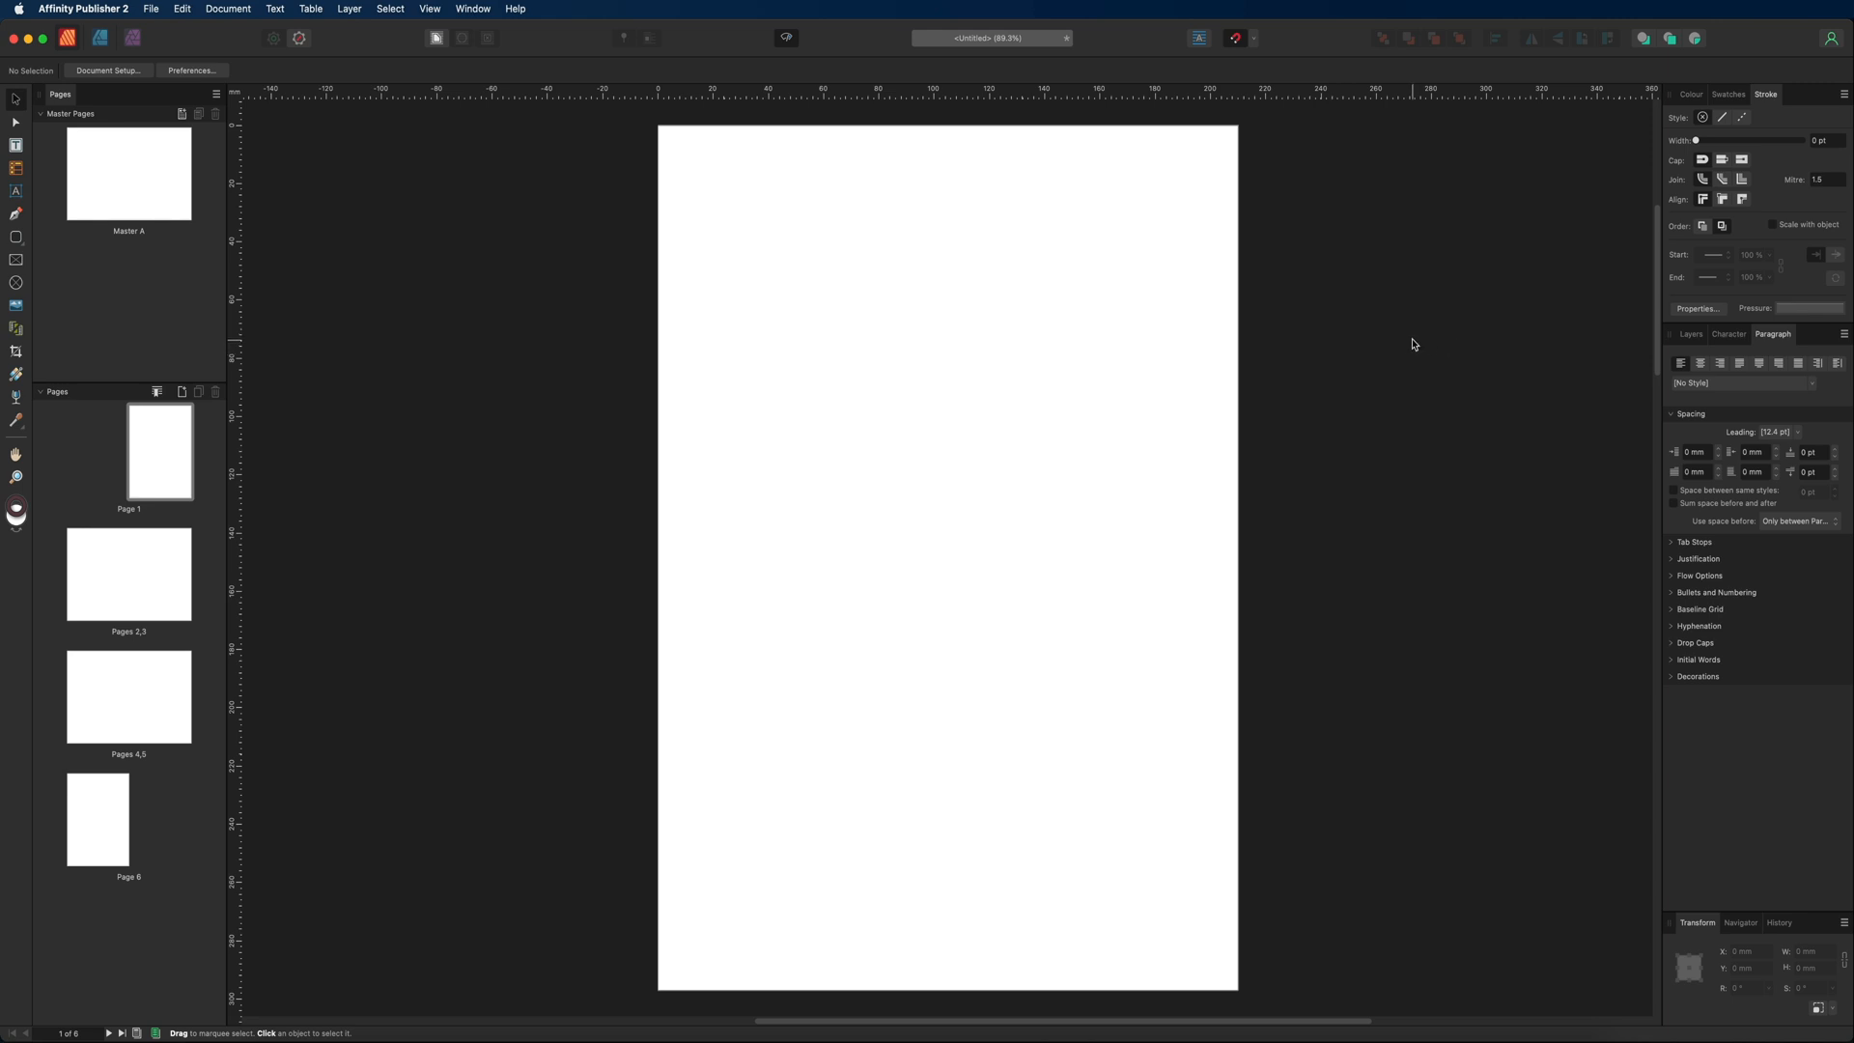
{"action": "mouse_move", "coordinate": [562, 109]}
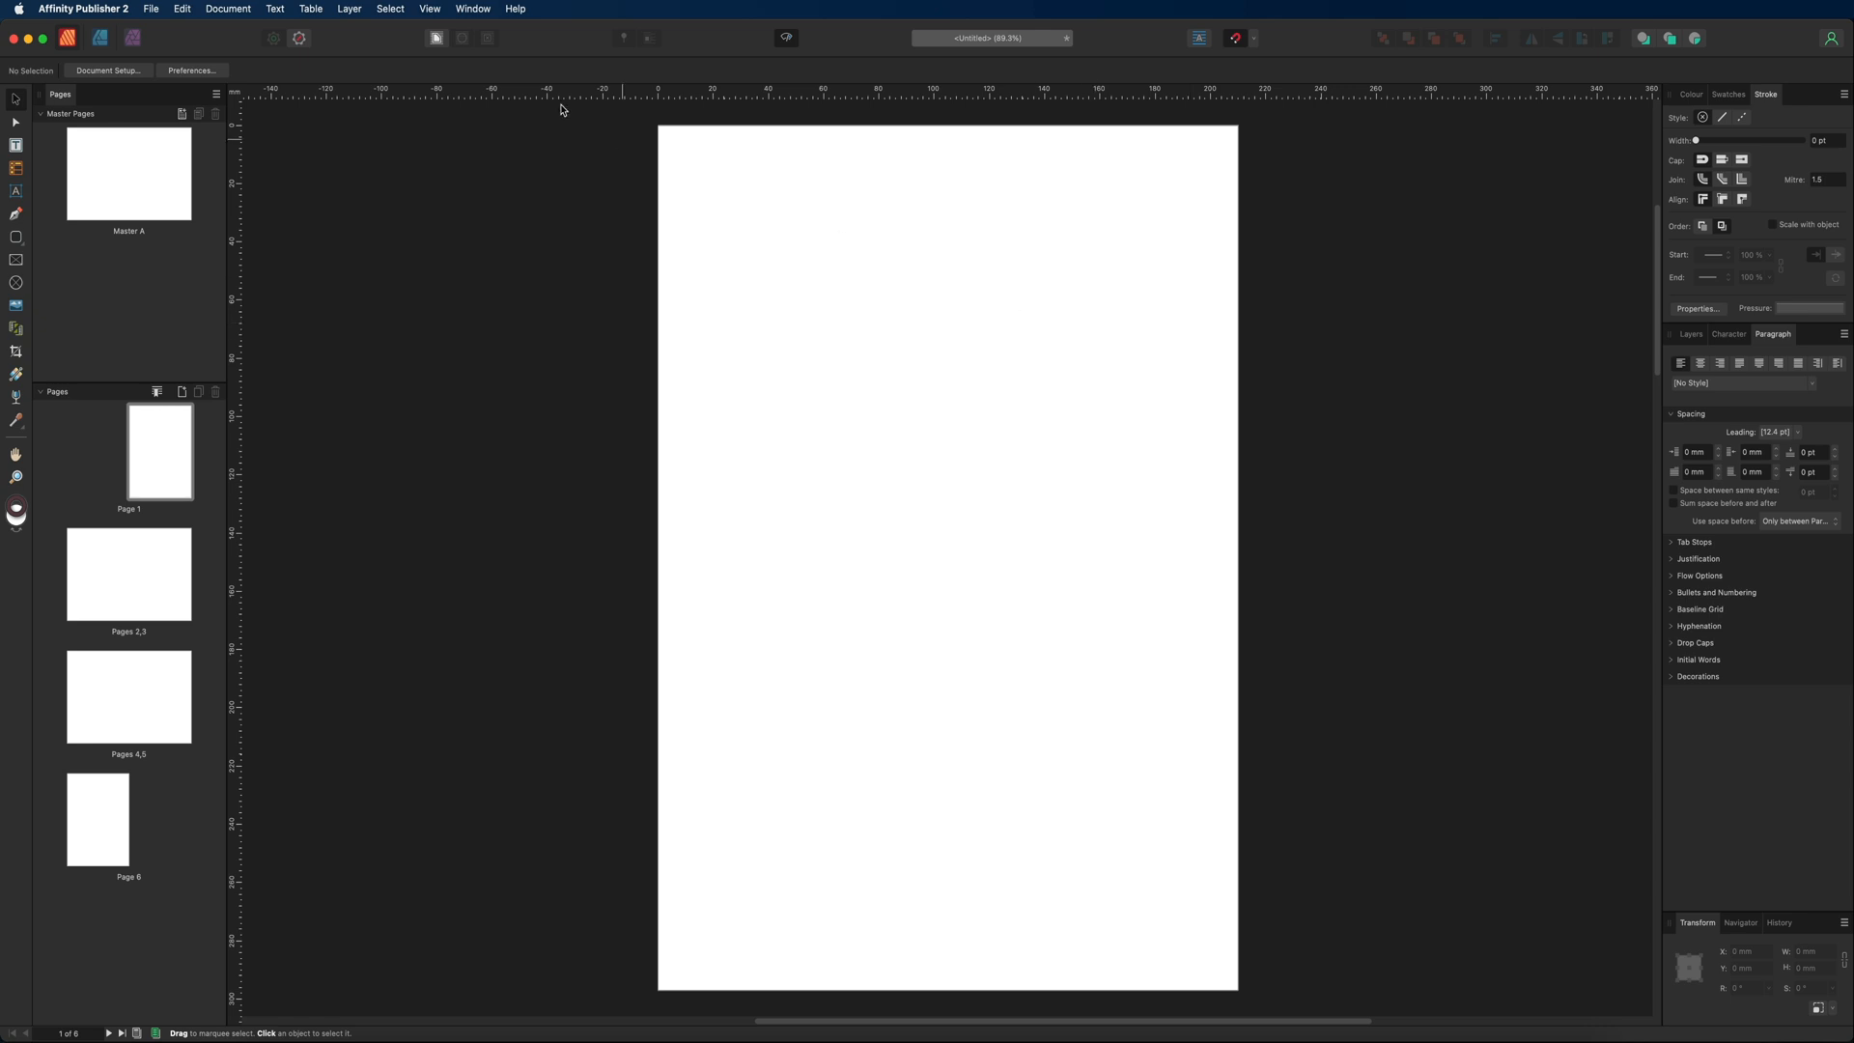
Open the Stock panel of Pixabay images from the Window menu.
{"action": "left_click", "coordinate": [472, 8]}
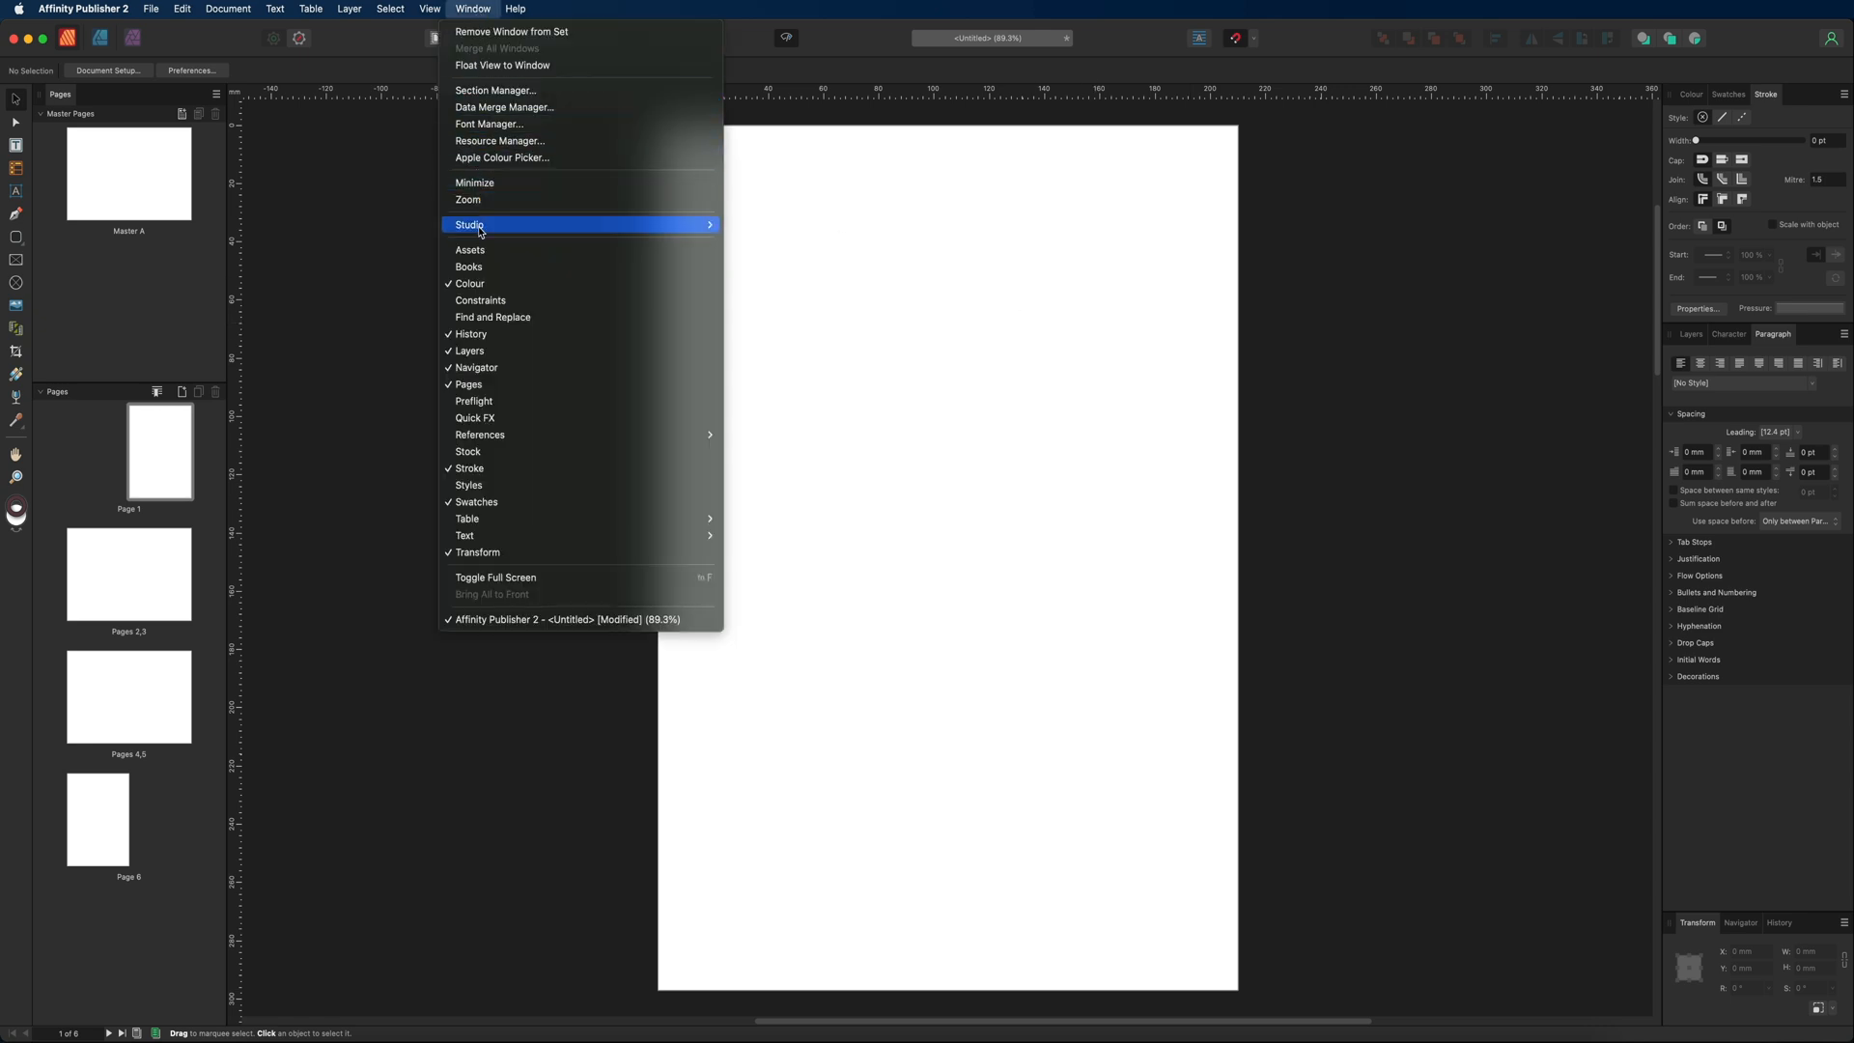
{"action": "mouse_move", "coordinate": [527, 349]}
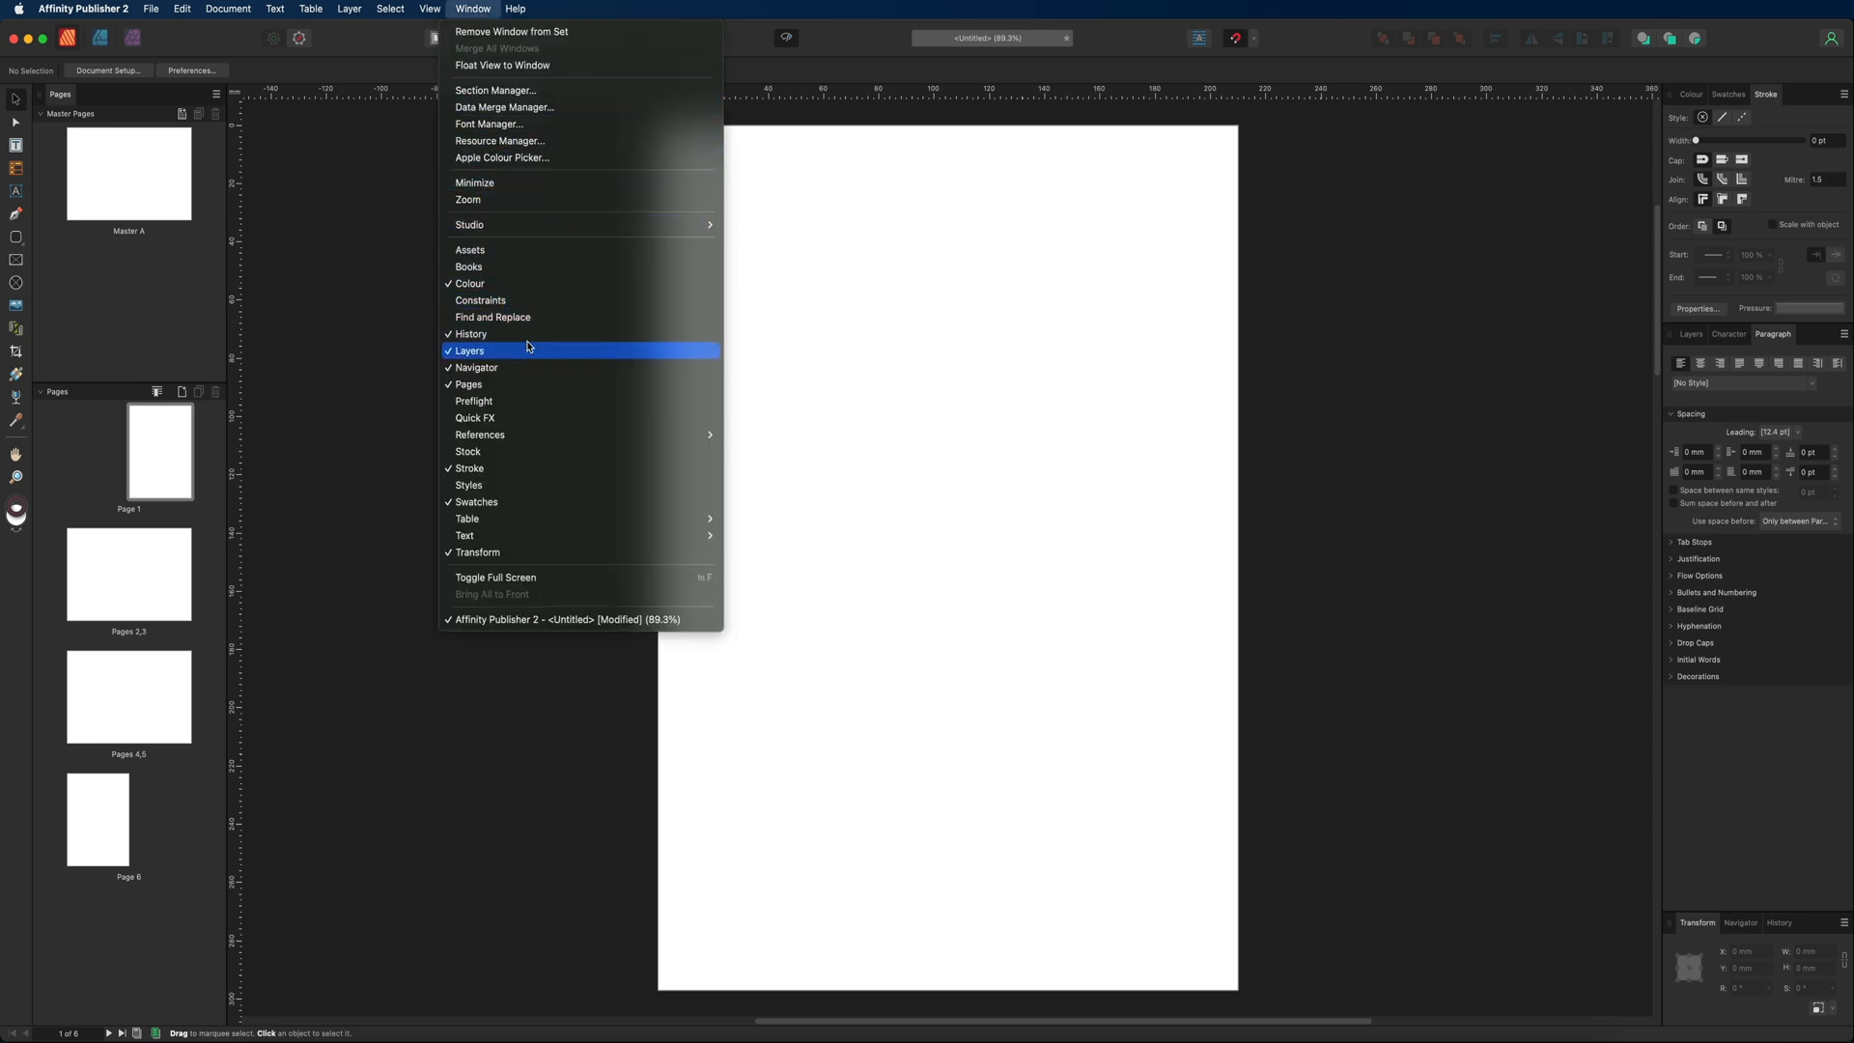
{"action": "left_click", "coordinate": [467, 451]}
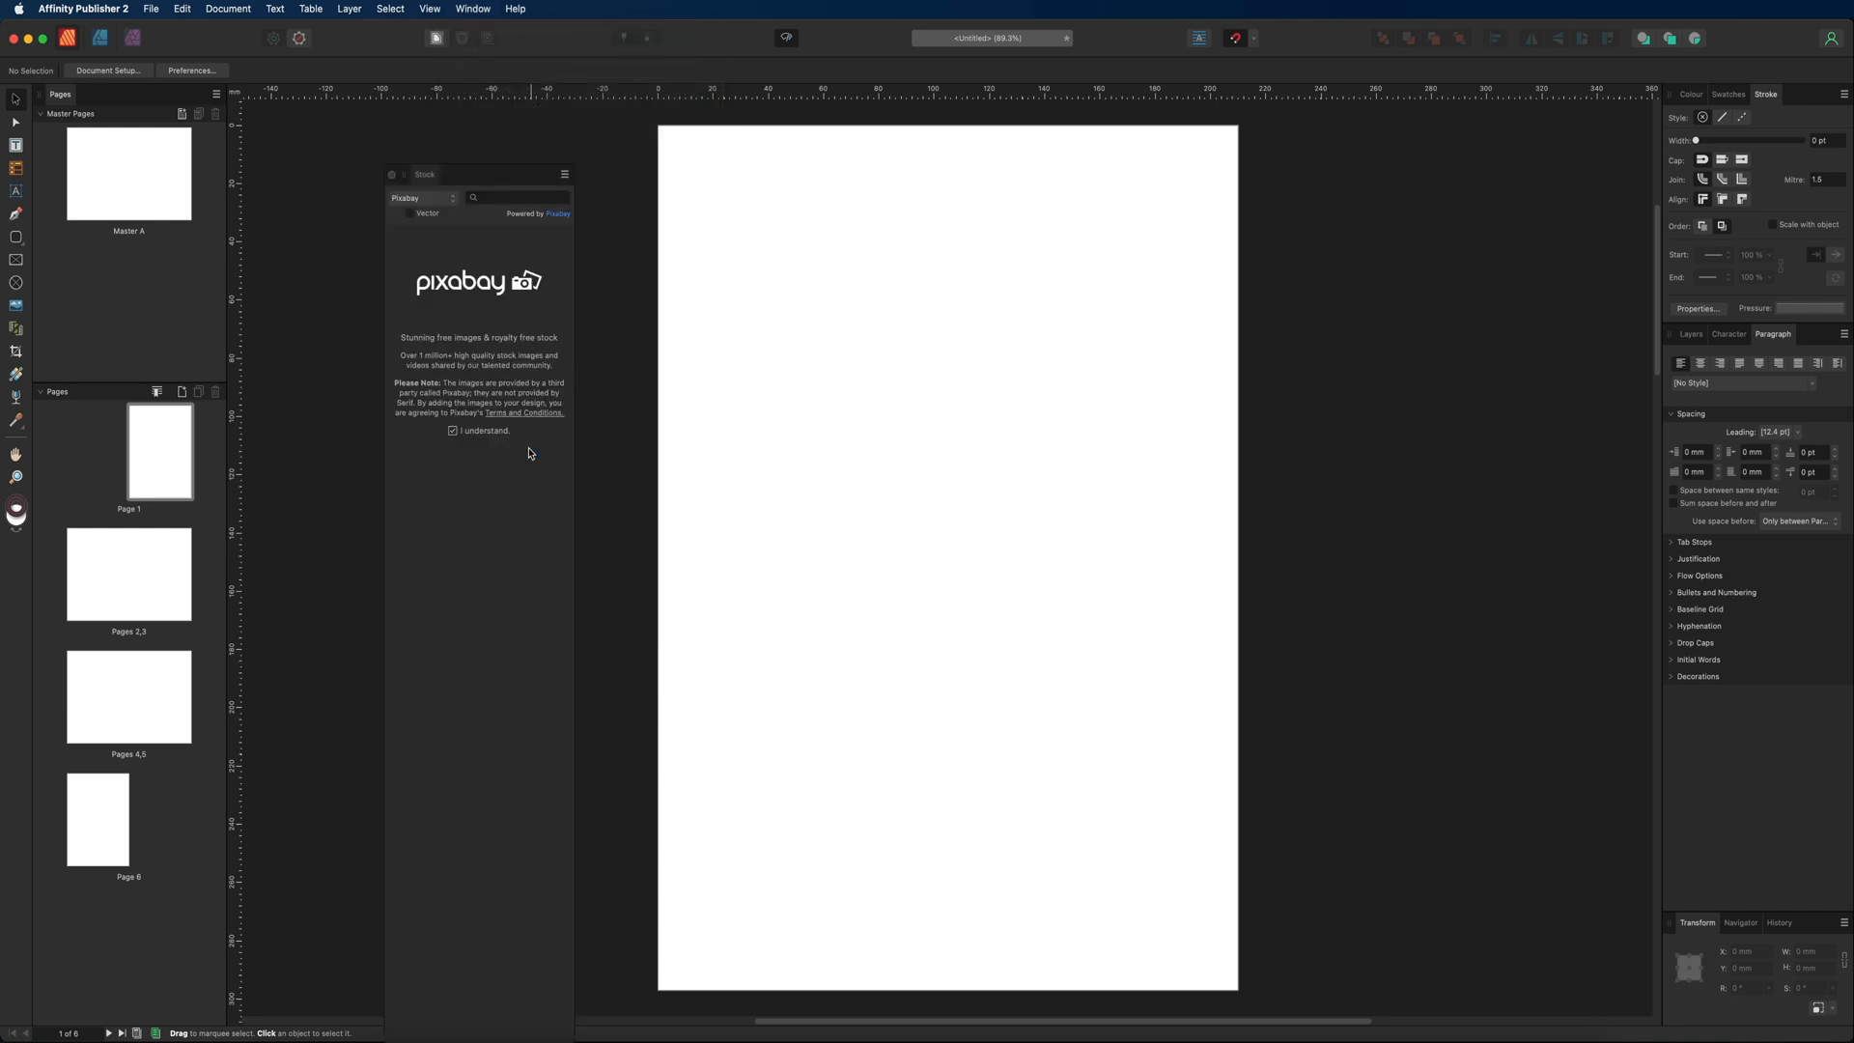
{"action": "mouse_move", "coordinate": [537, 208]}
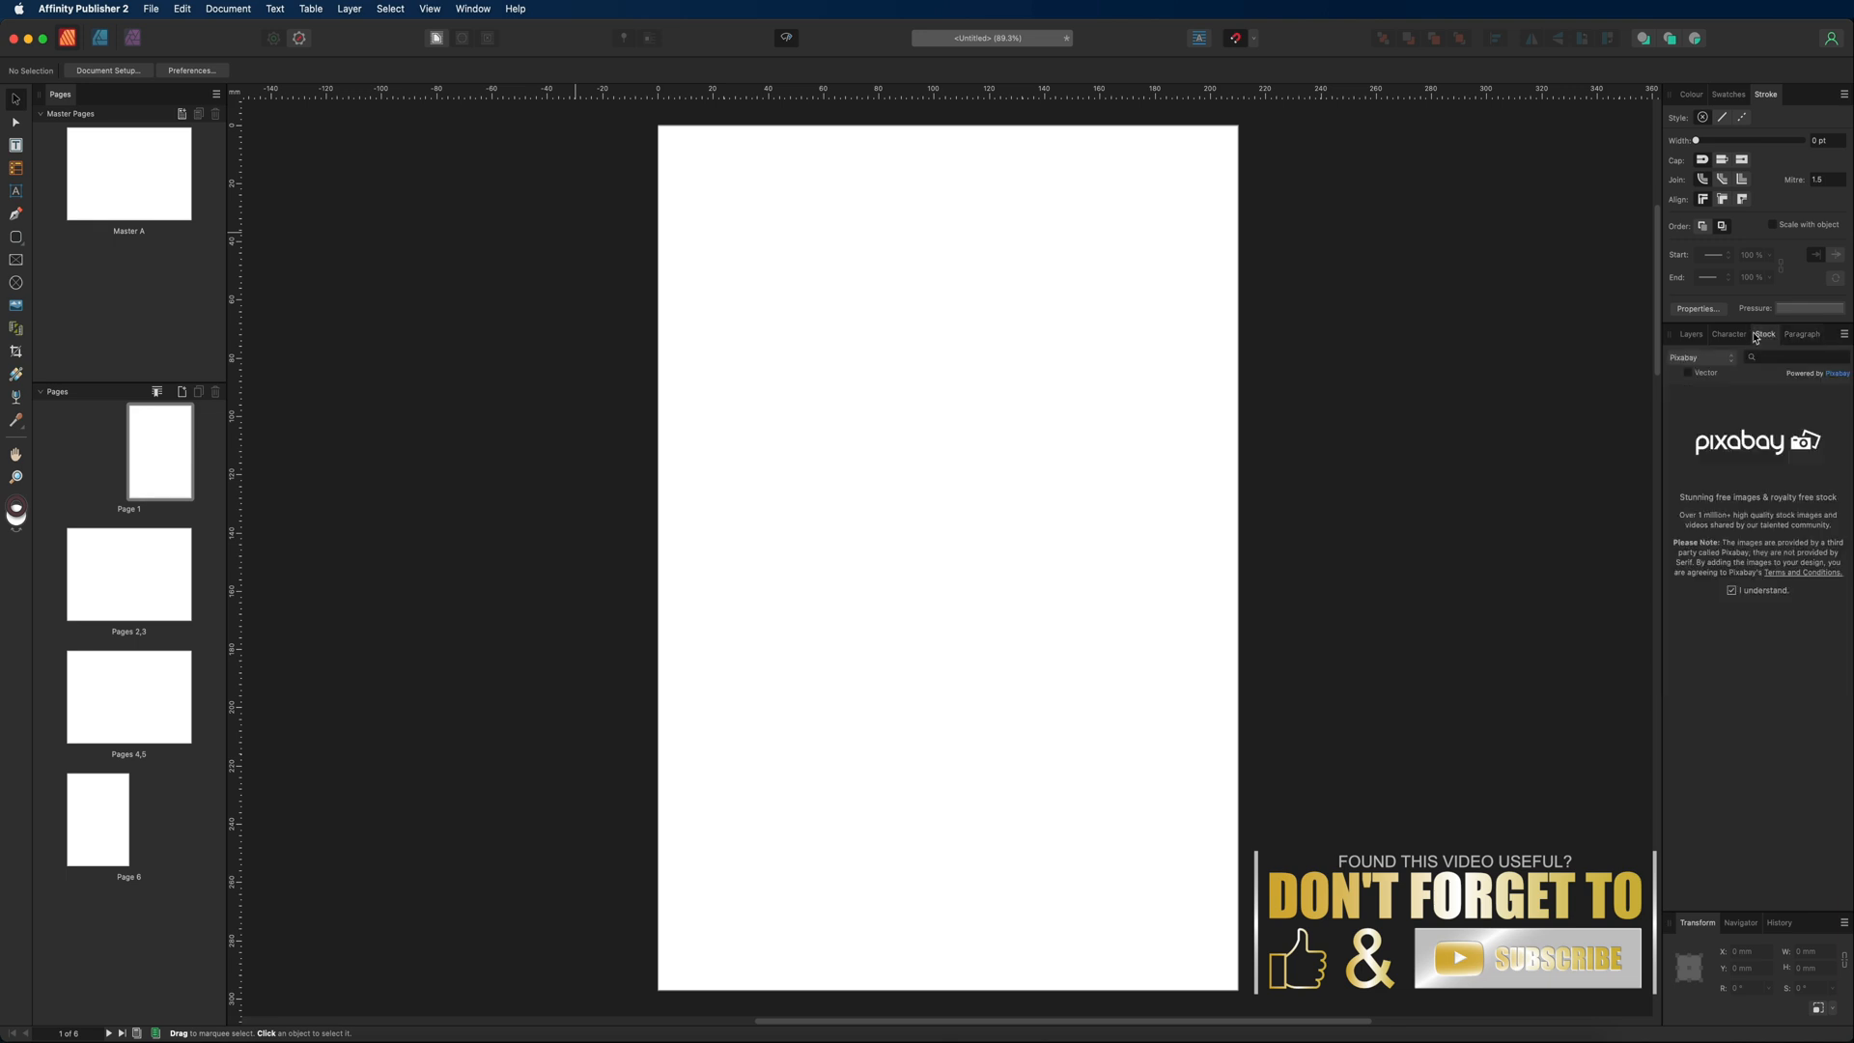
{"action": "mouse_move", "coordinate": [378, 384]}
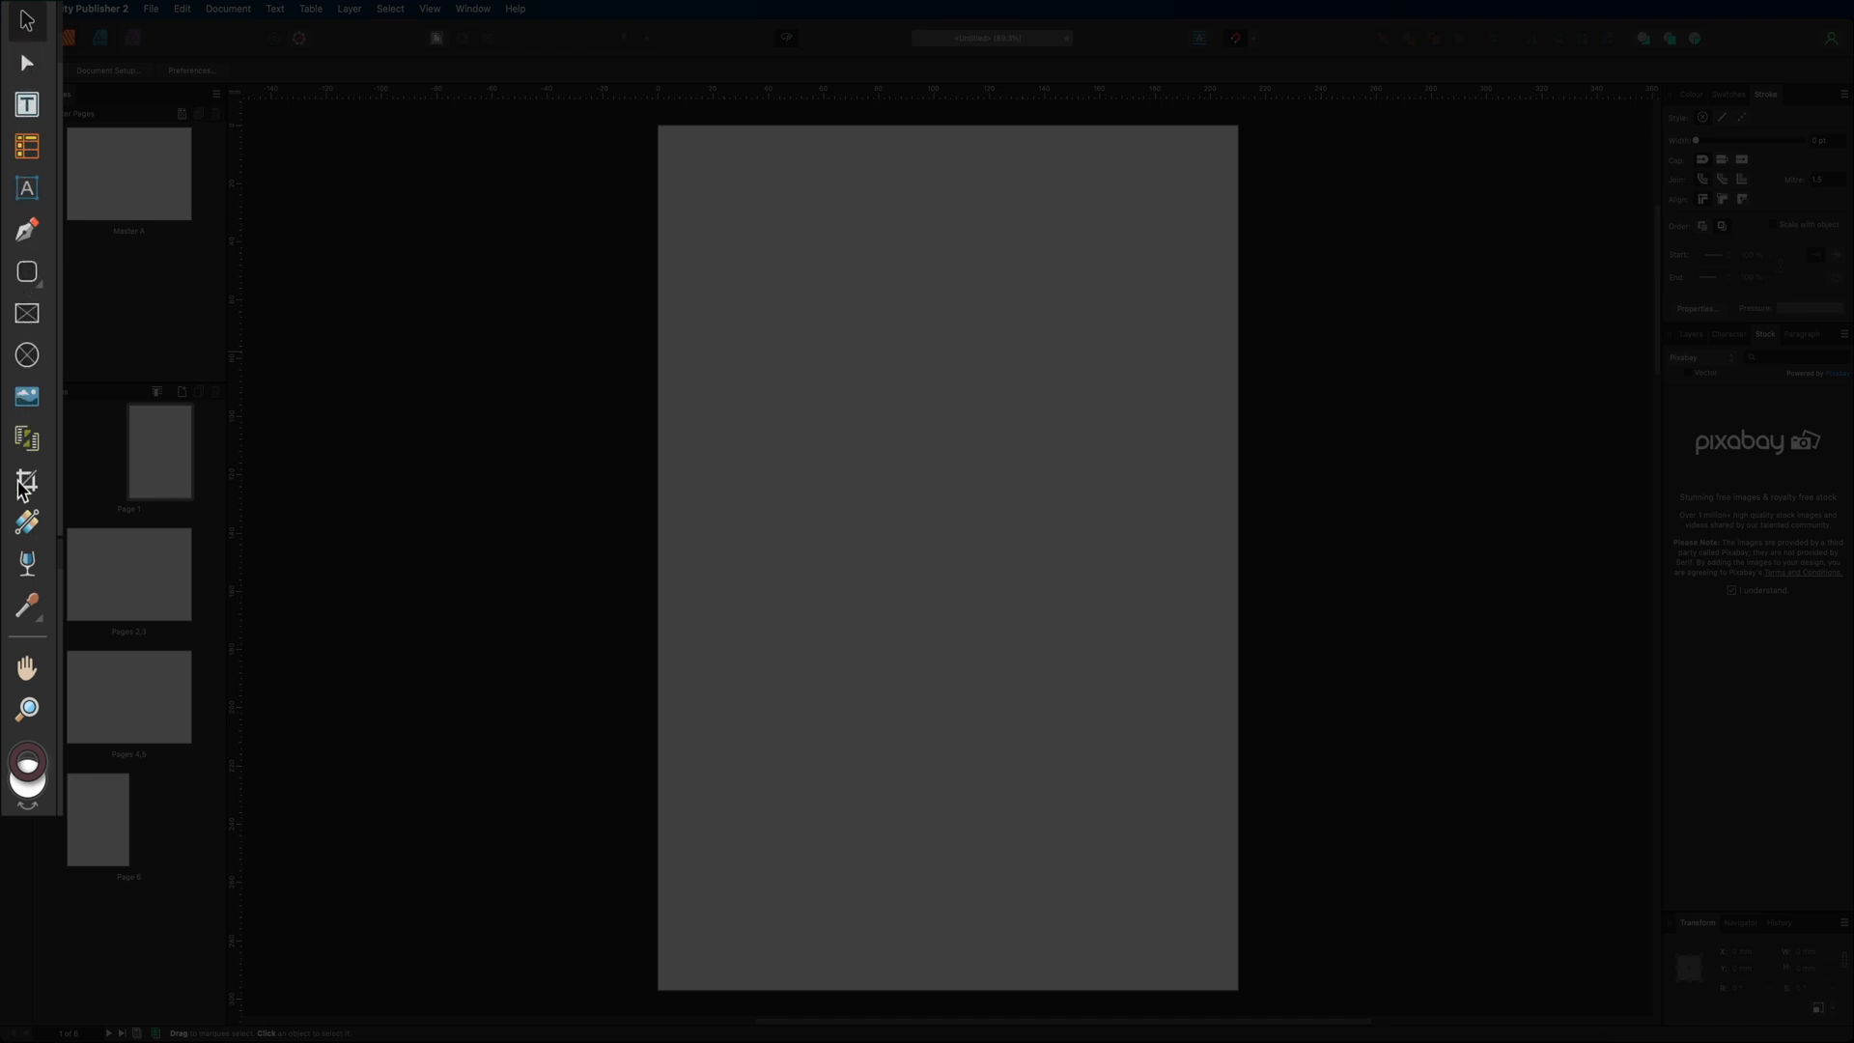
{"action": "mouse_move", "coordinate": [26, 602]}
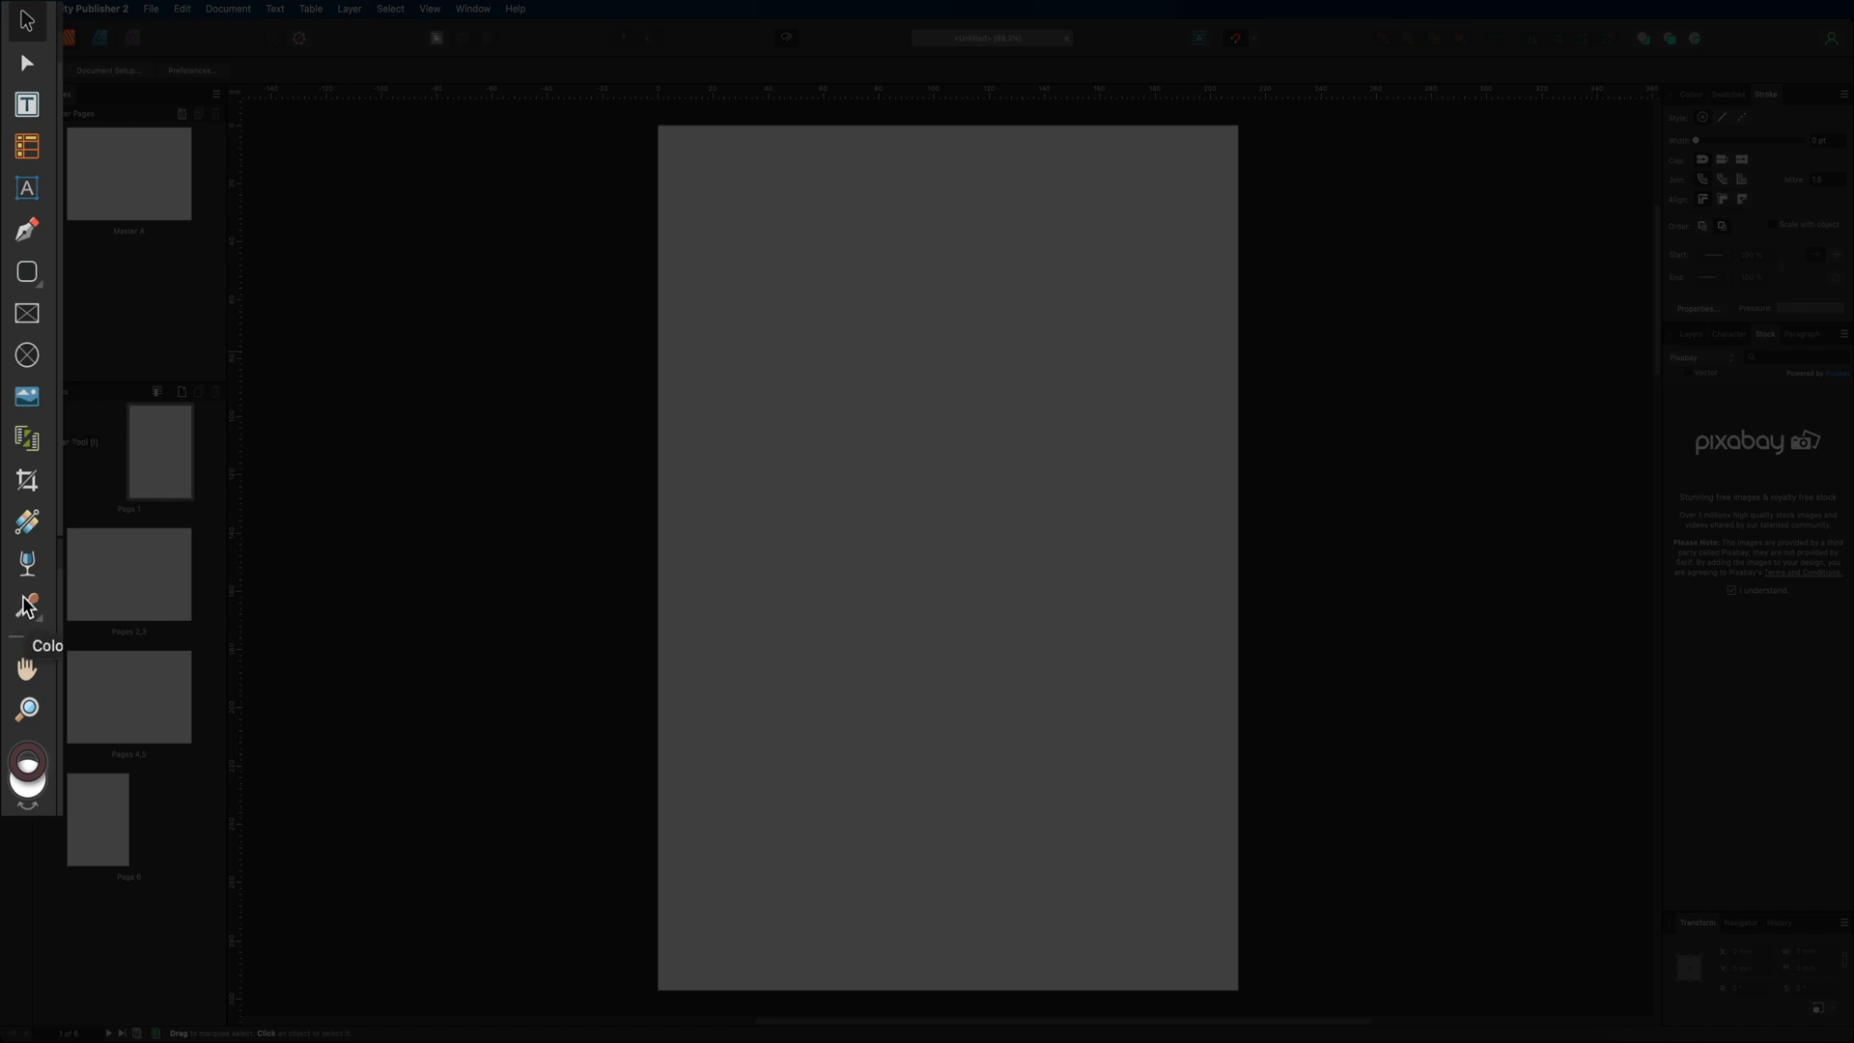
{"action": "mouse_move", "coordinate": [27, 322]}
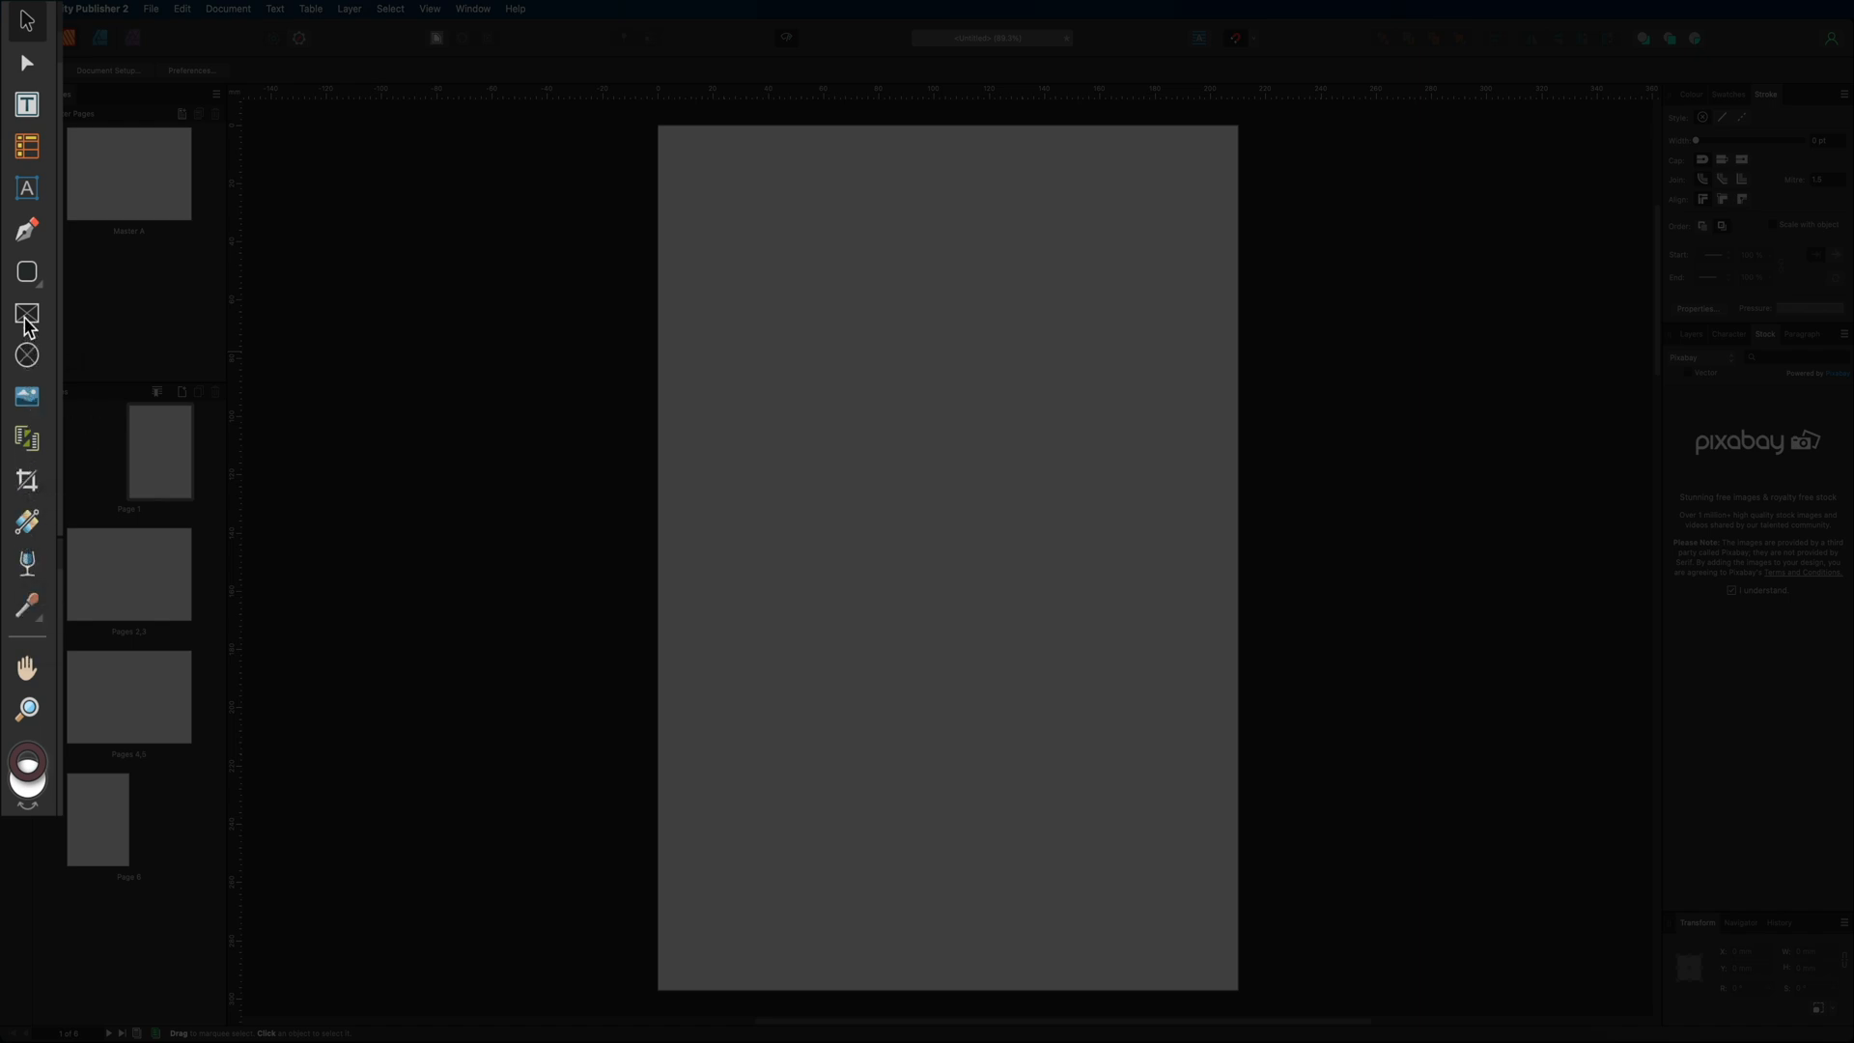
{"action": "mouse_move", "coordinate": [27, 139]}
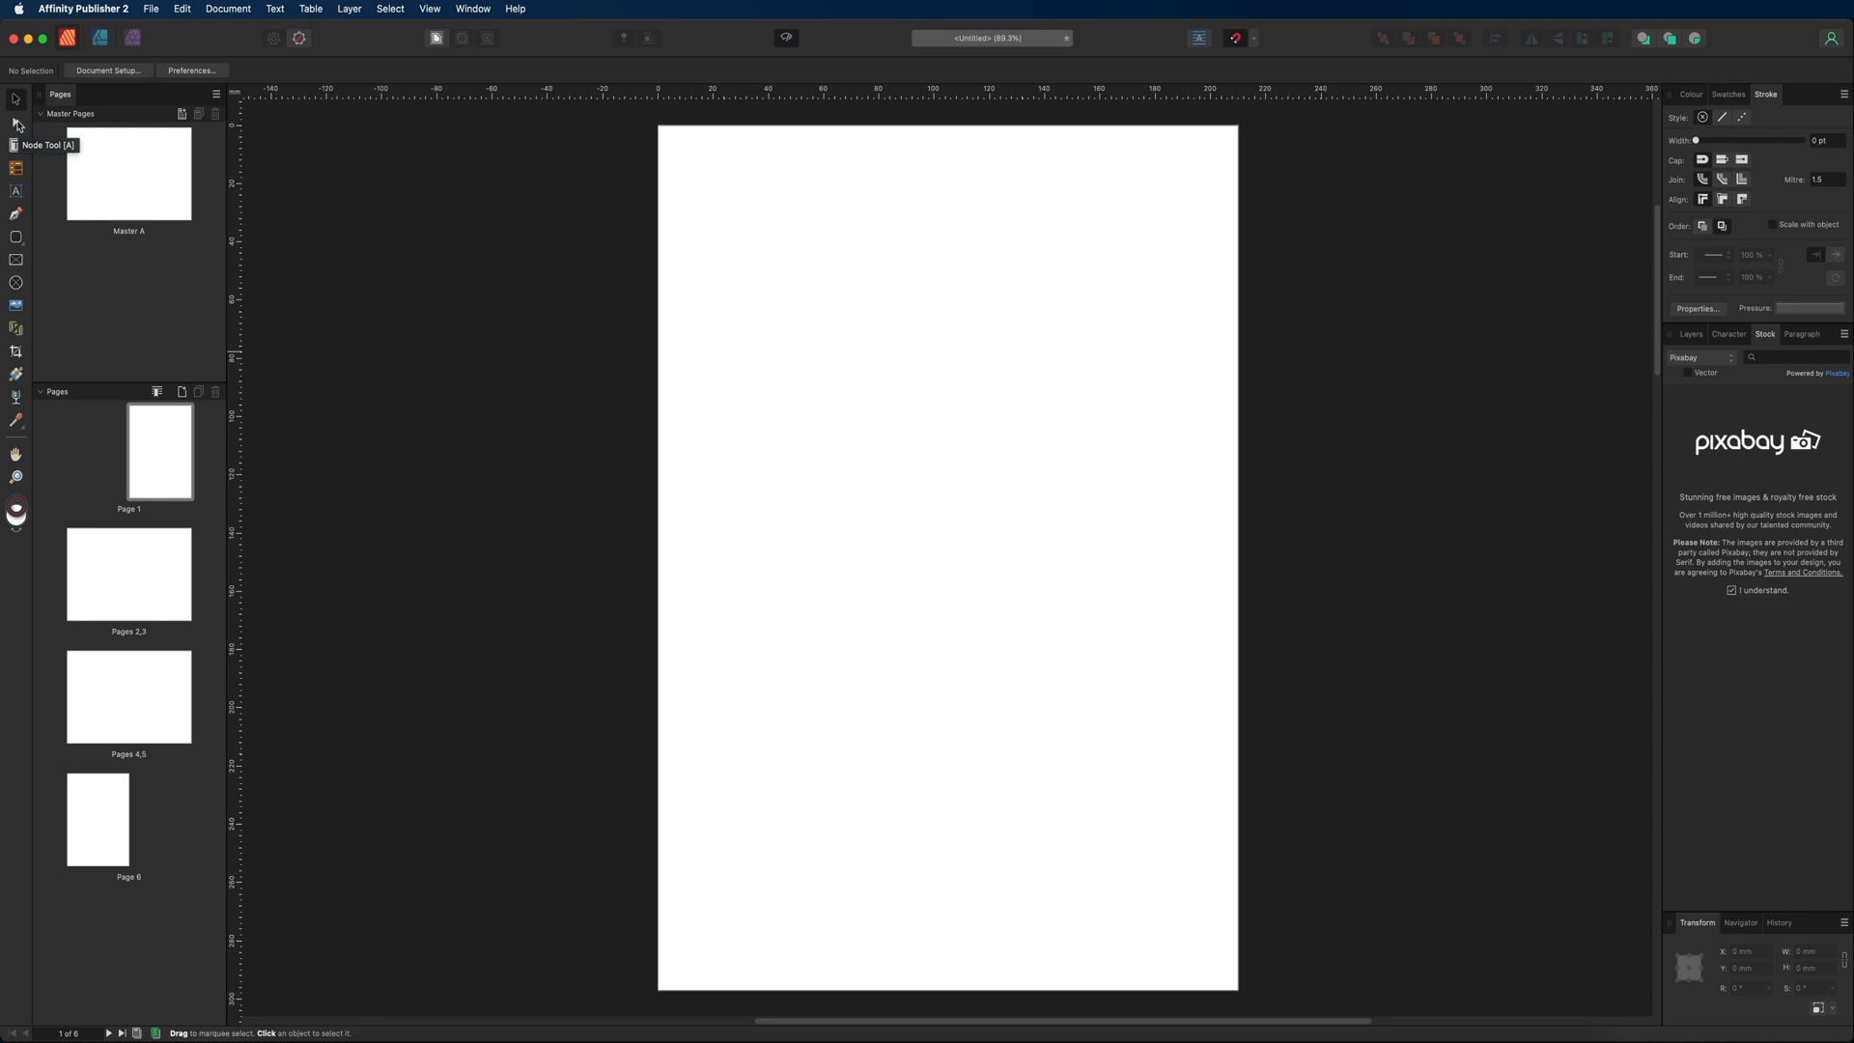
Switch from the Node Tool to the Artistic Text Tool, then the Rectangle Tool.
{"action": "left_click", "coordinate": [17, 123]}
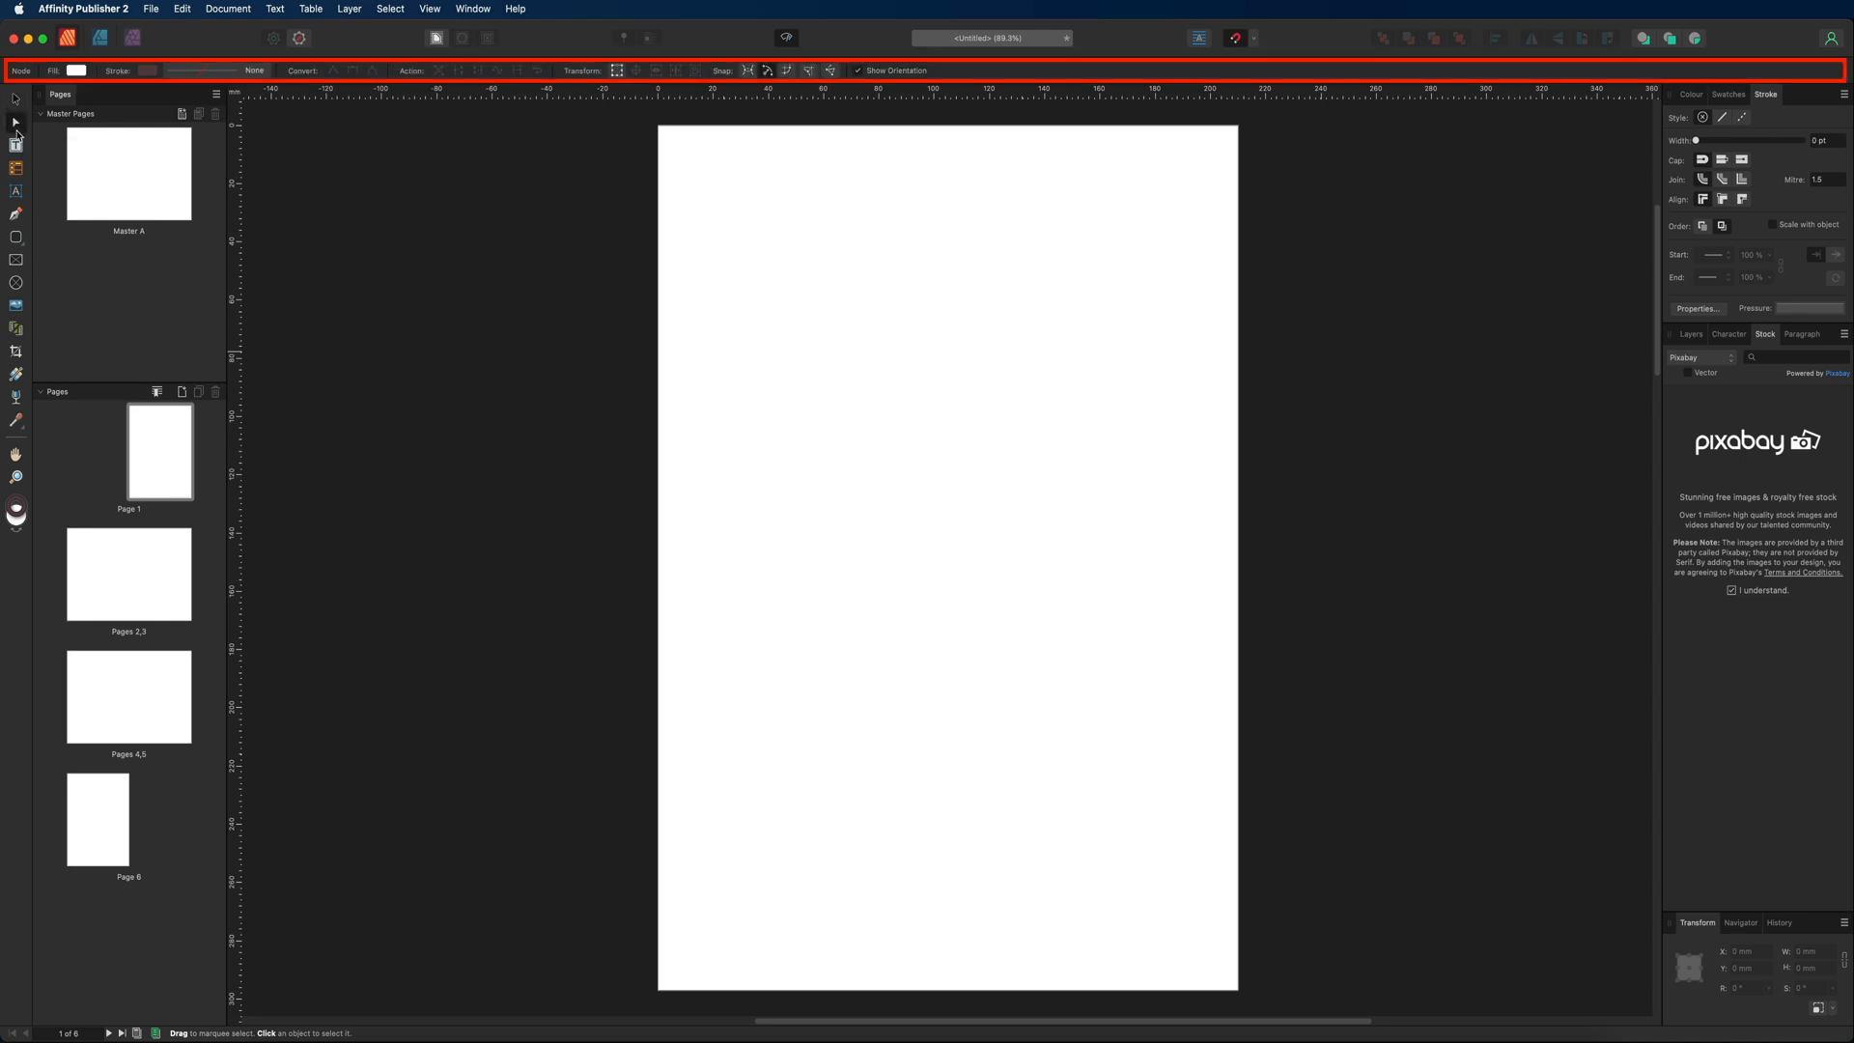
{"action": "mouse_move", "coordinate": [143, 70]}
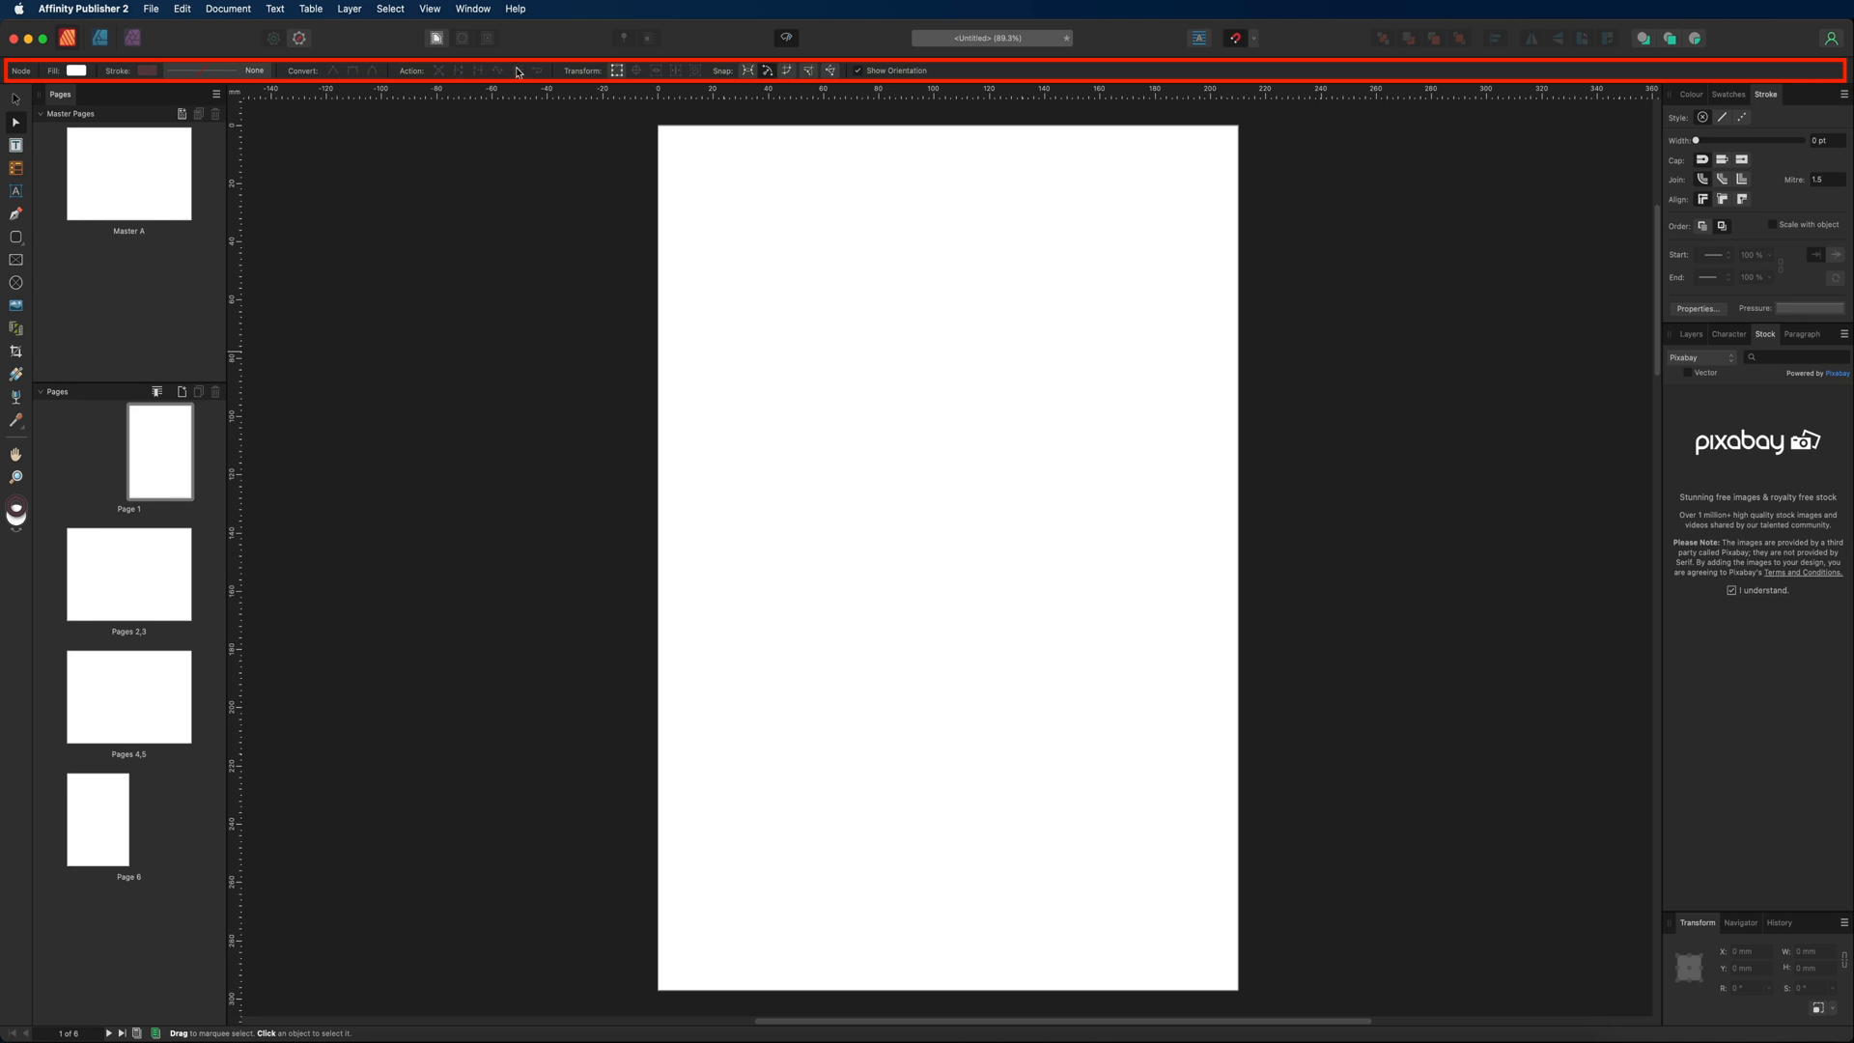
{"action": "mouse_move", "coordinate": [112, 70]}
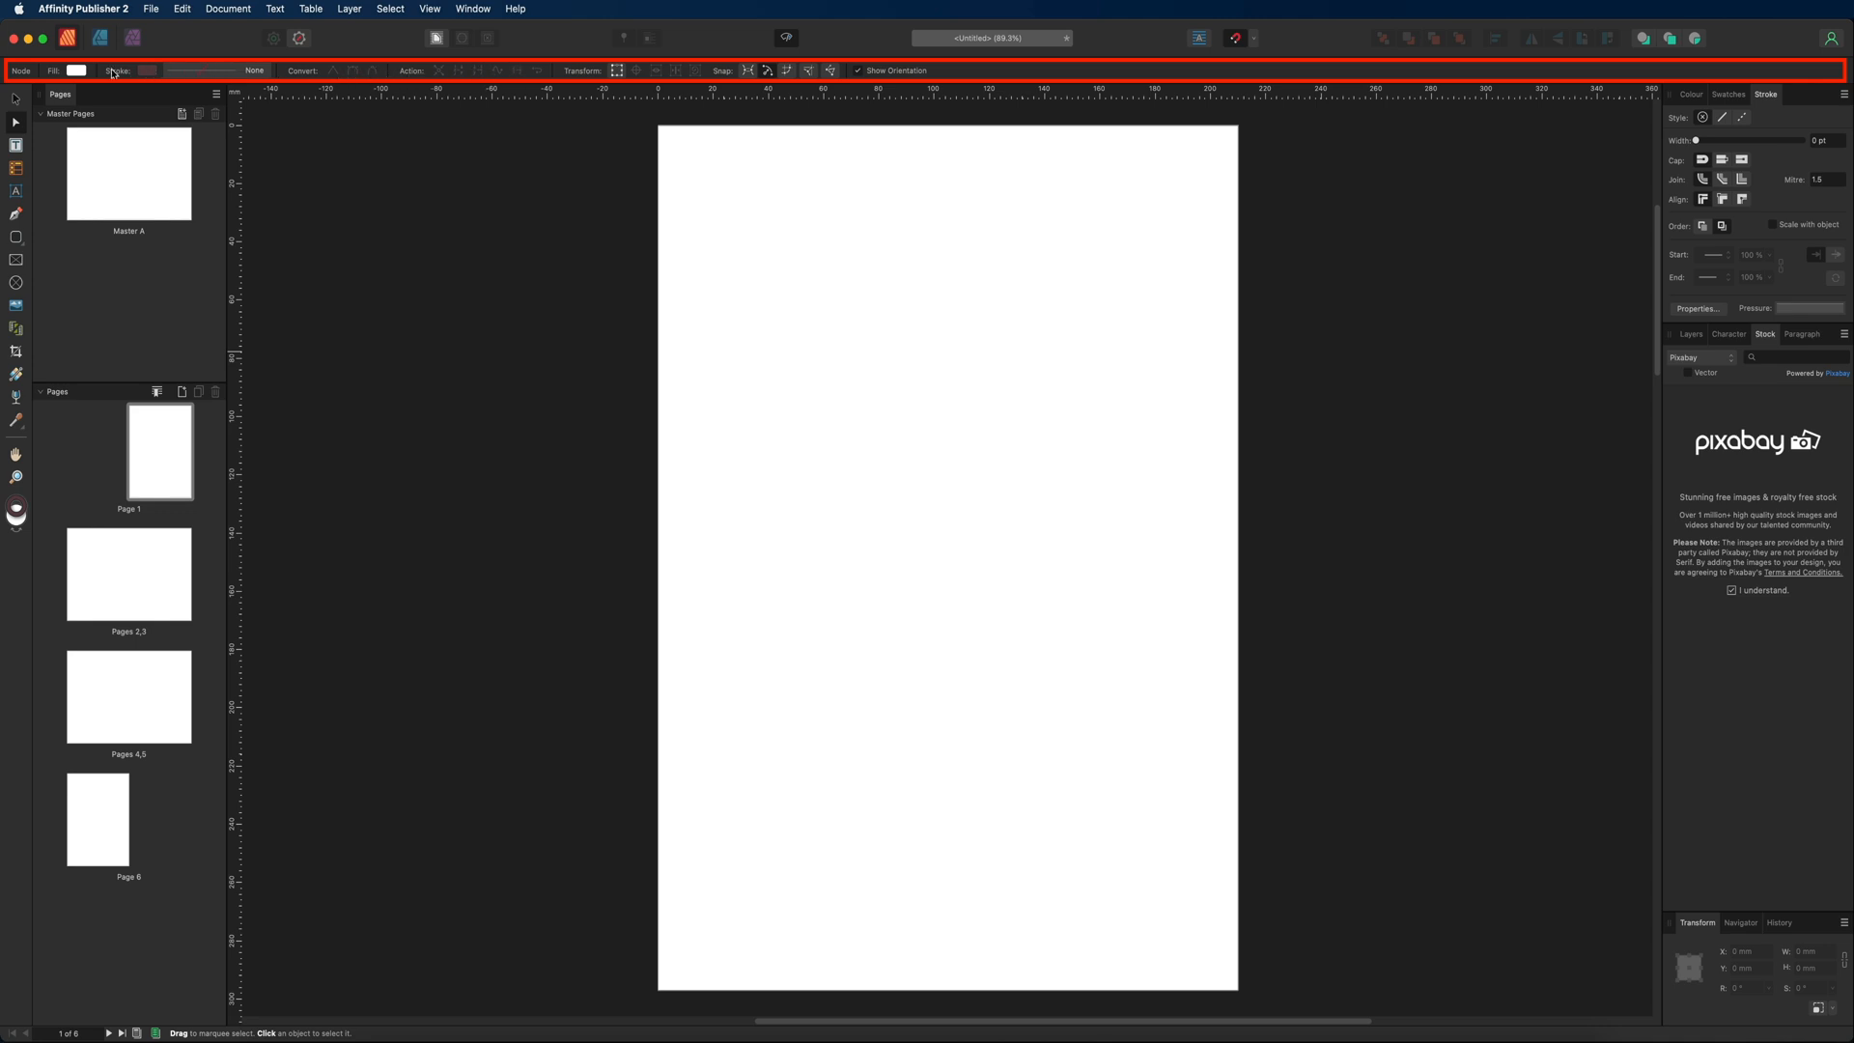
{"action": "left_click", "coordinate": [17, 146]}
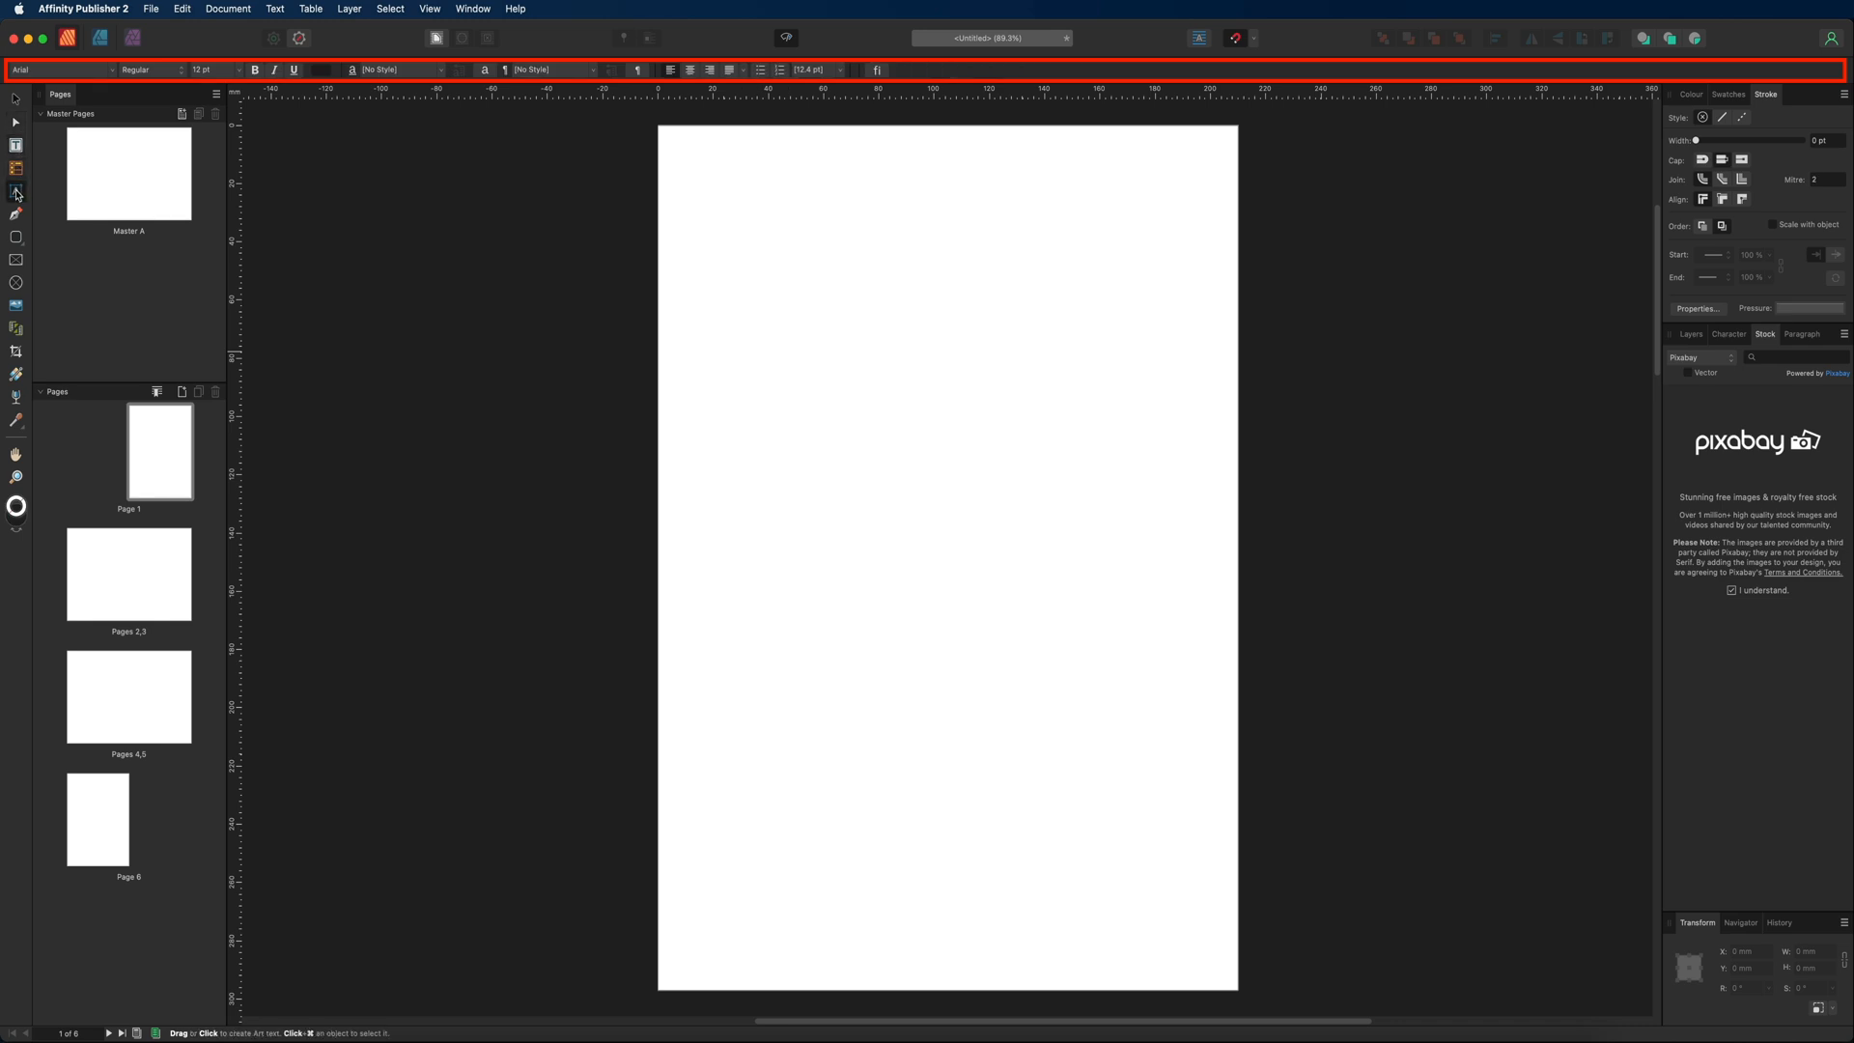
{"action": "left_click", "coordinate": [17, 238]}
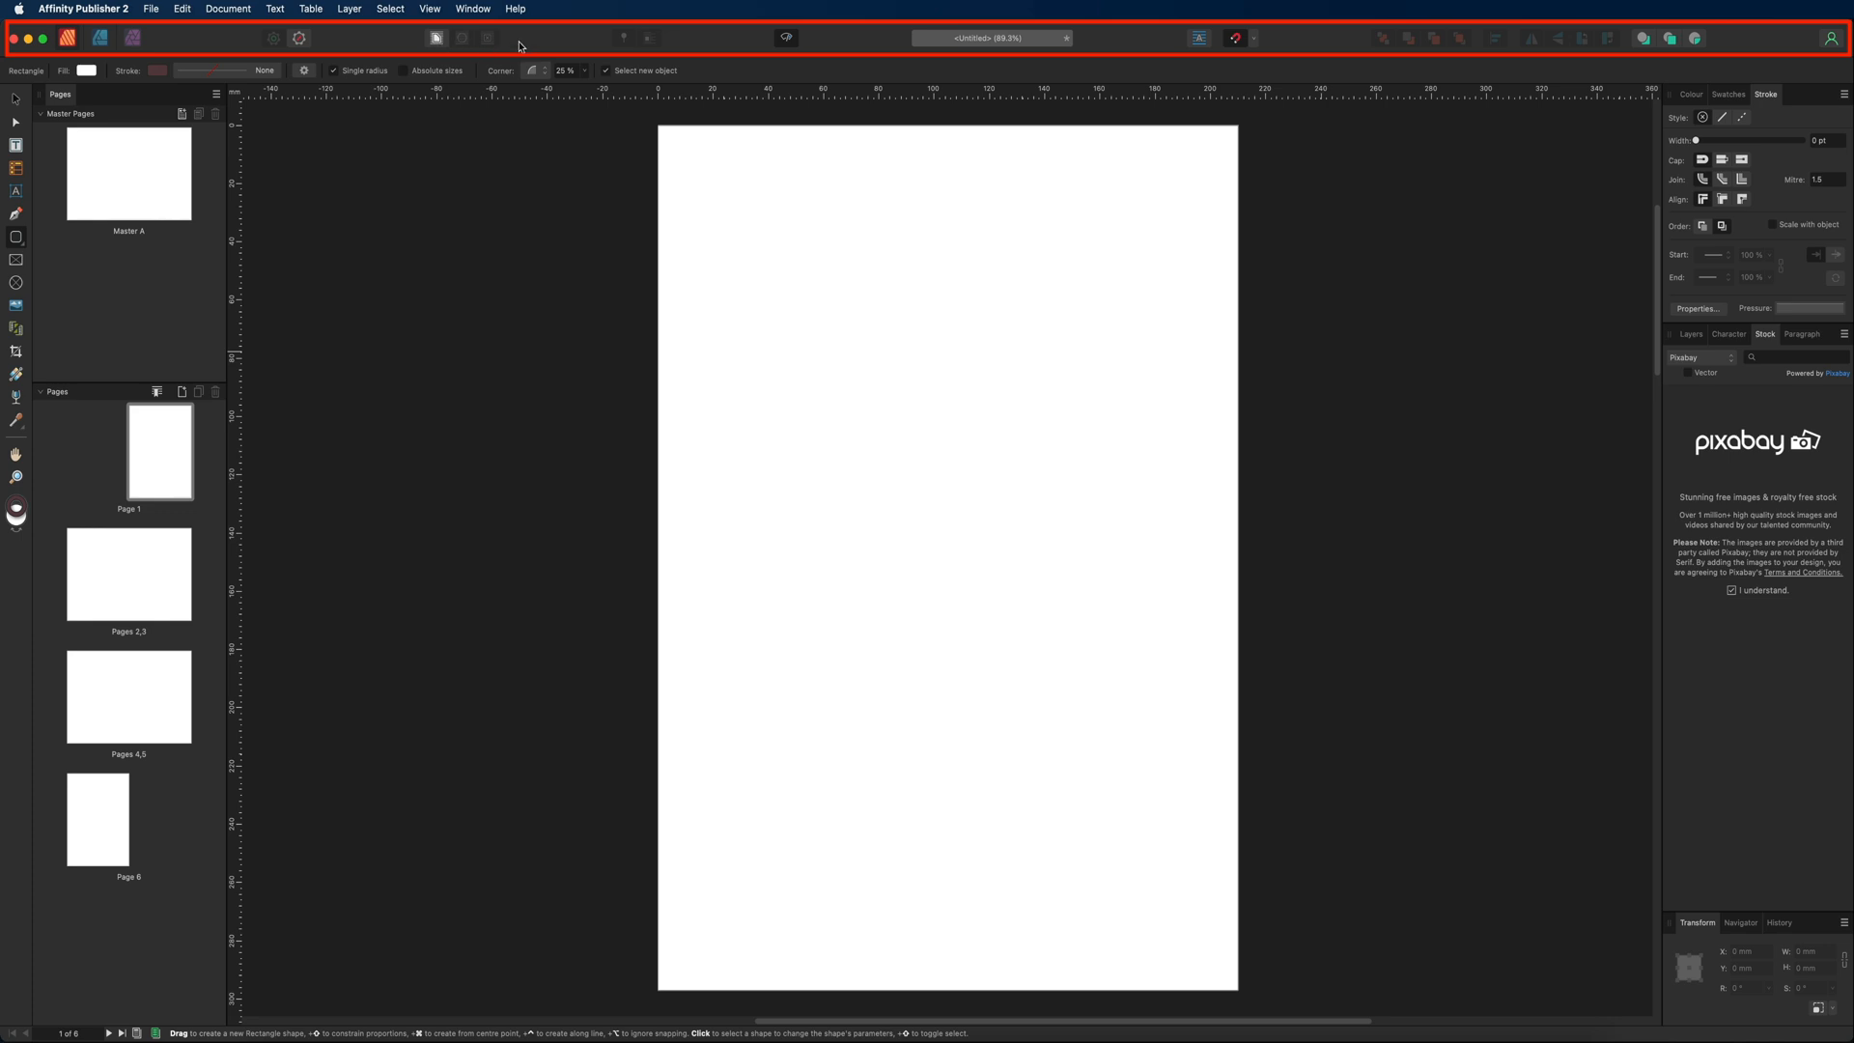
{"action": "mouse_move", "coordinate": [879, 46]}
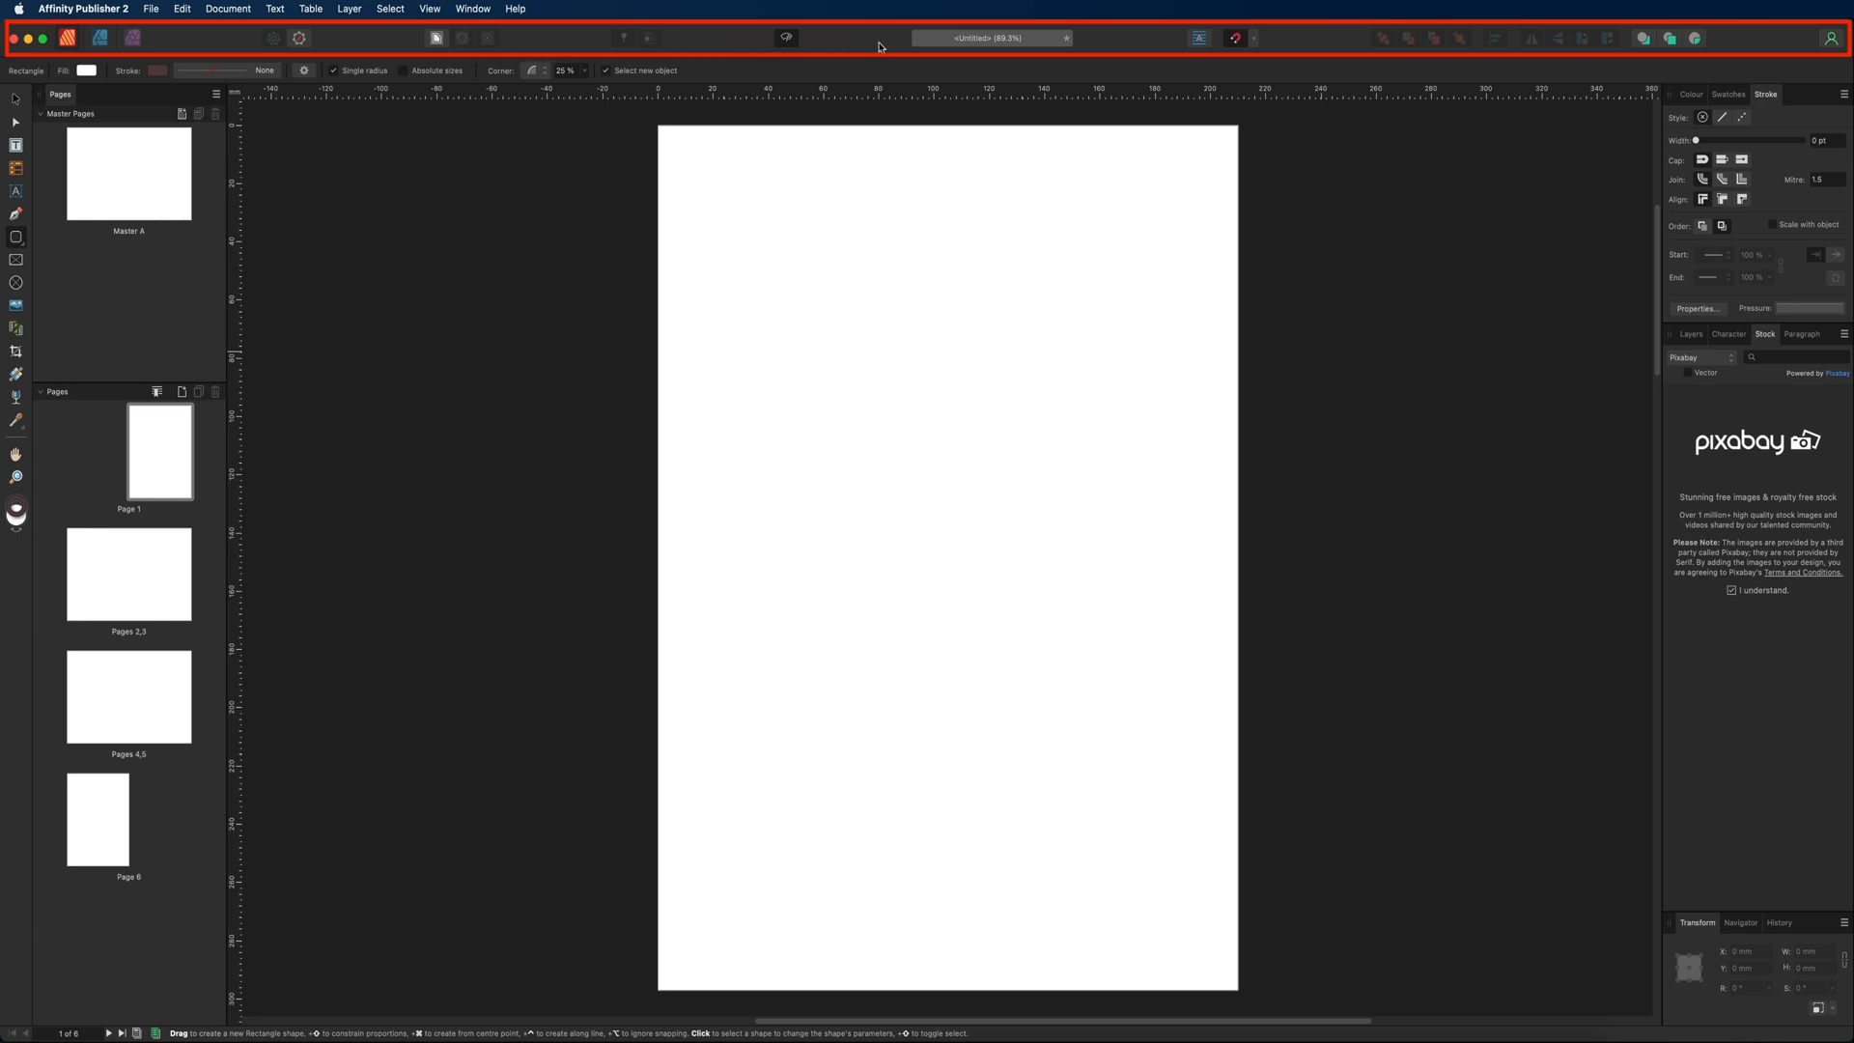
{"action": "mouse_move", "coordinate": [1286, 45]}
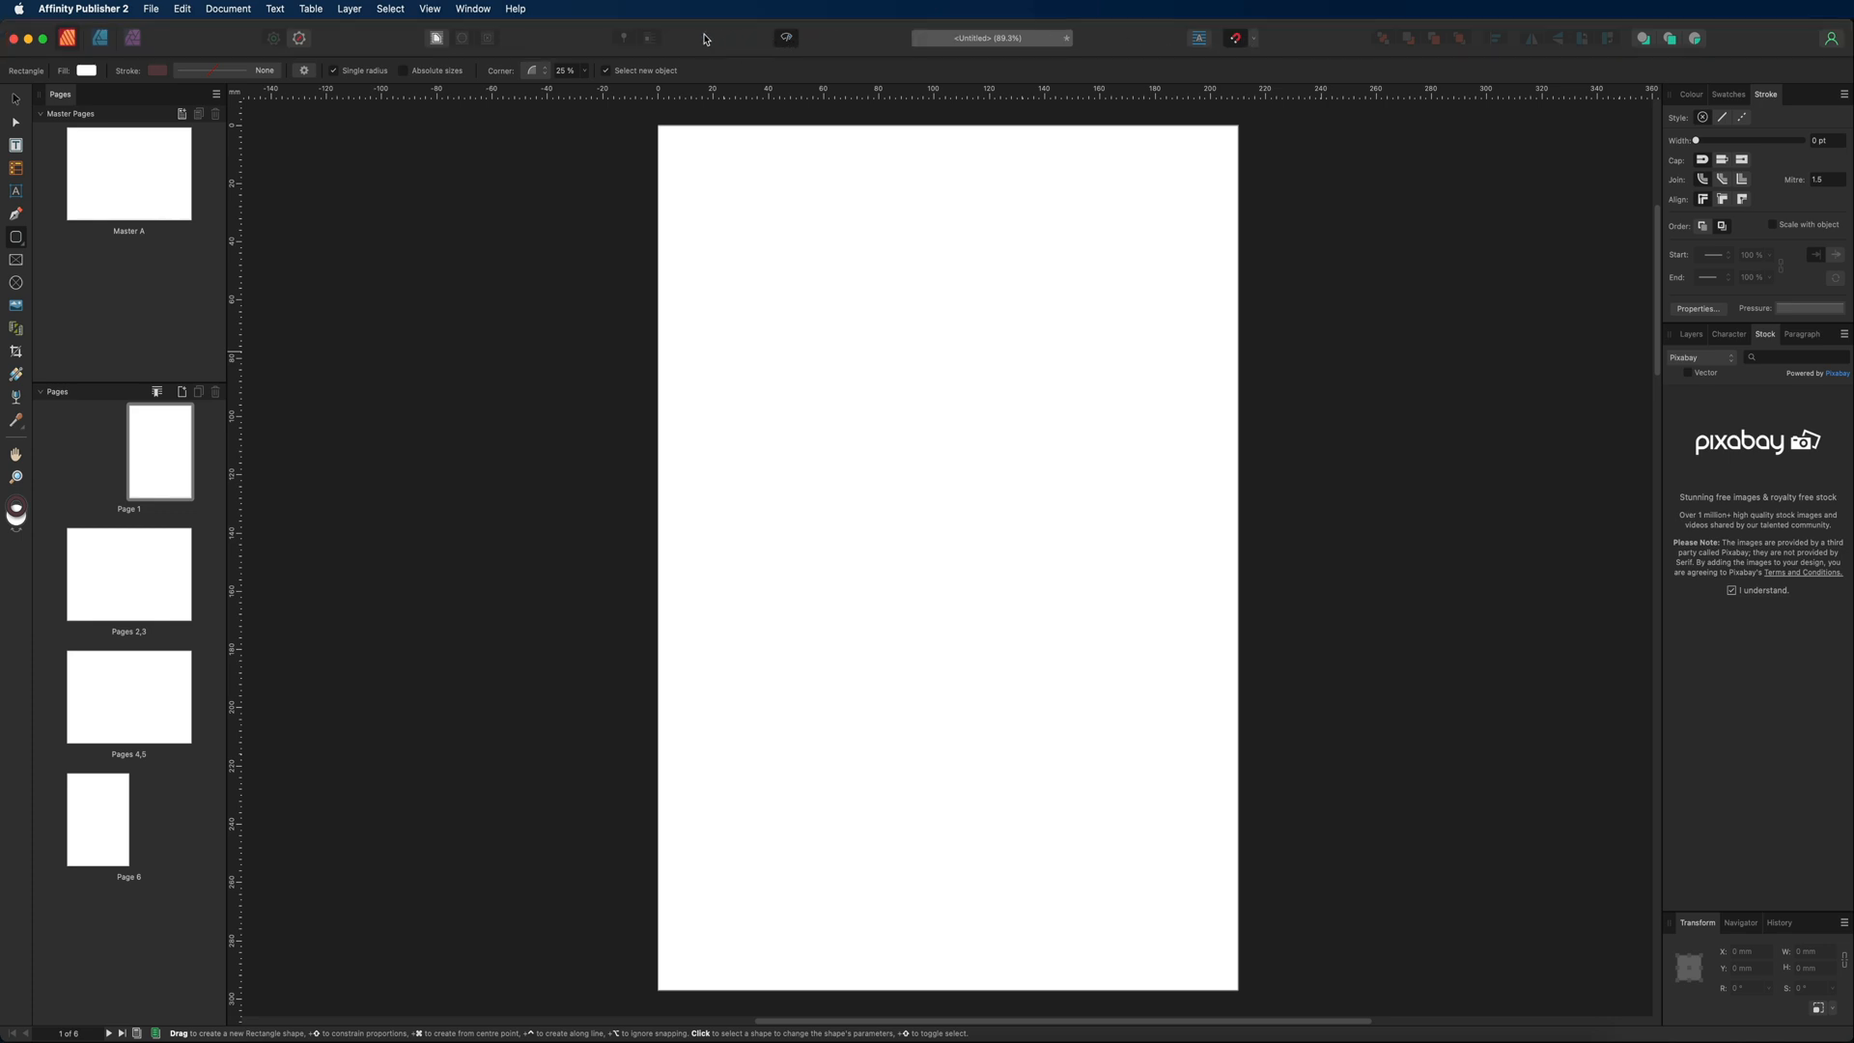
{"action": "mouse_move", "coordinate": [568, 37]}
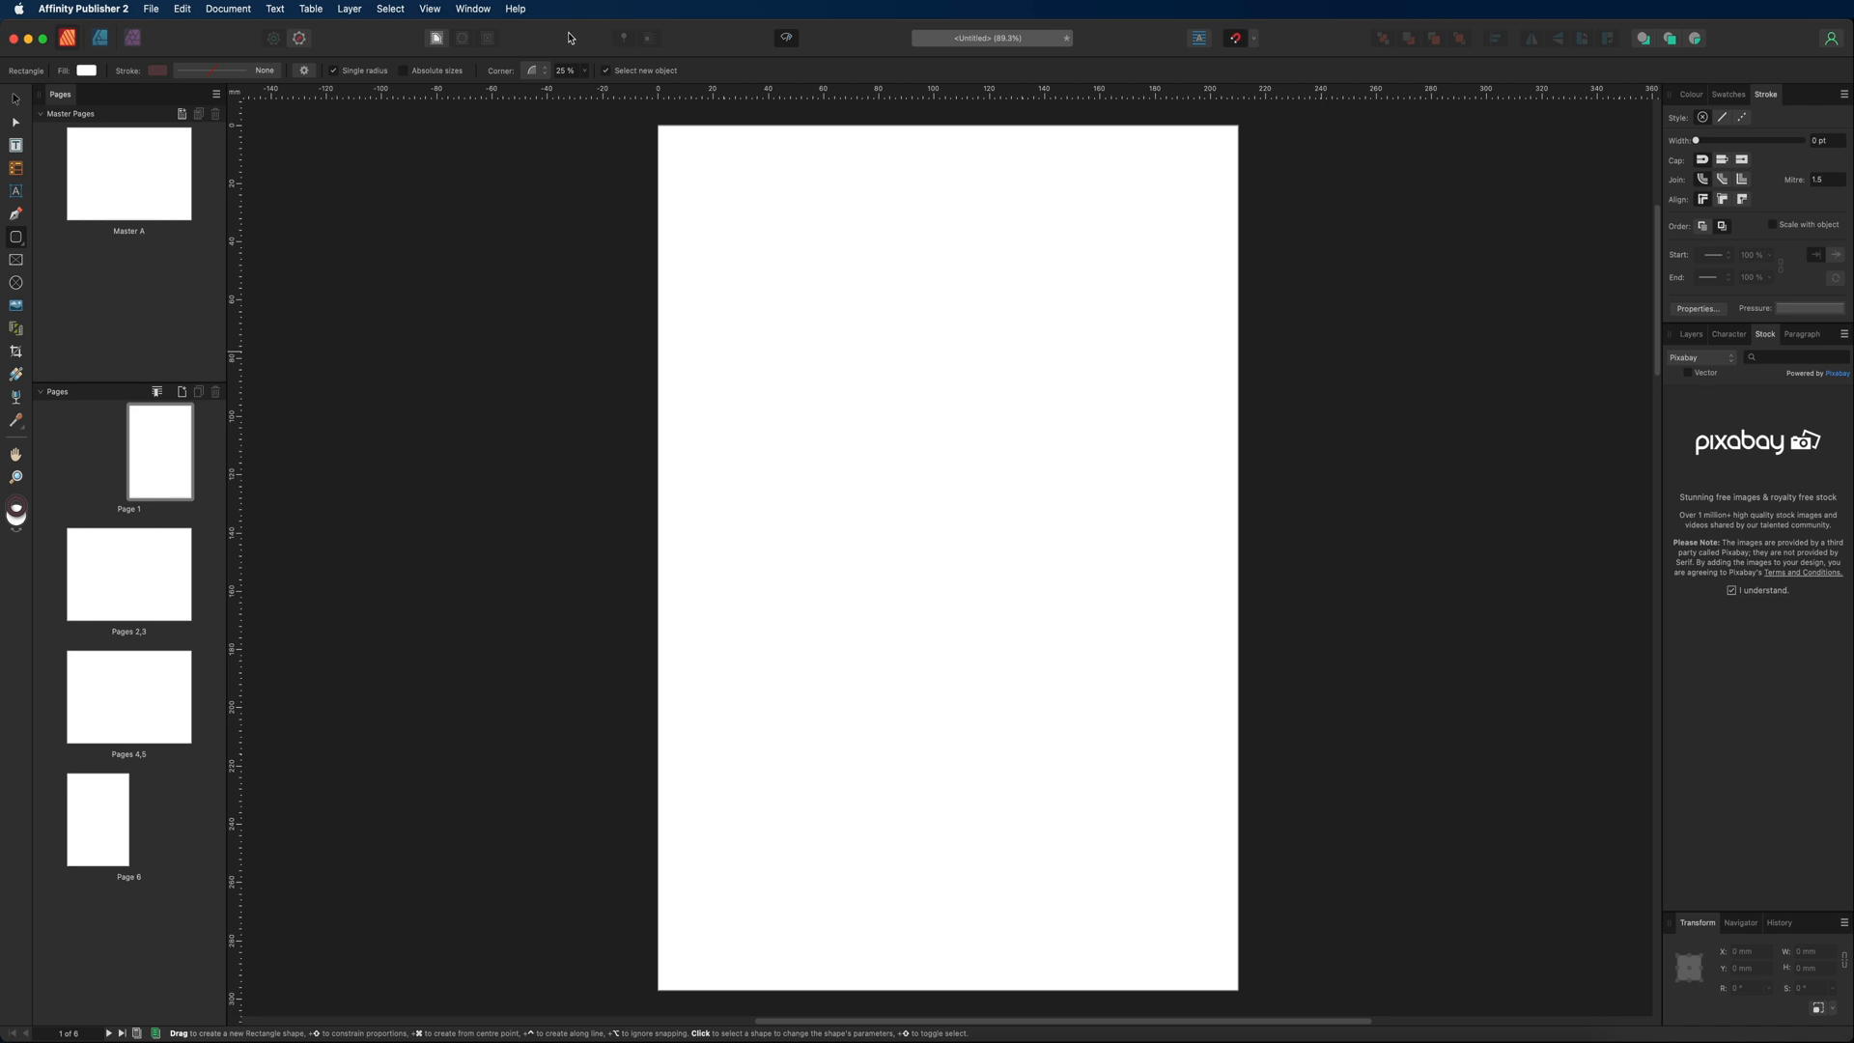
{"action": "mouse_move", "coordinate": [463, 38]}
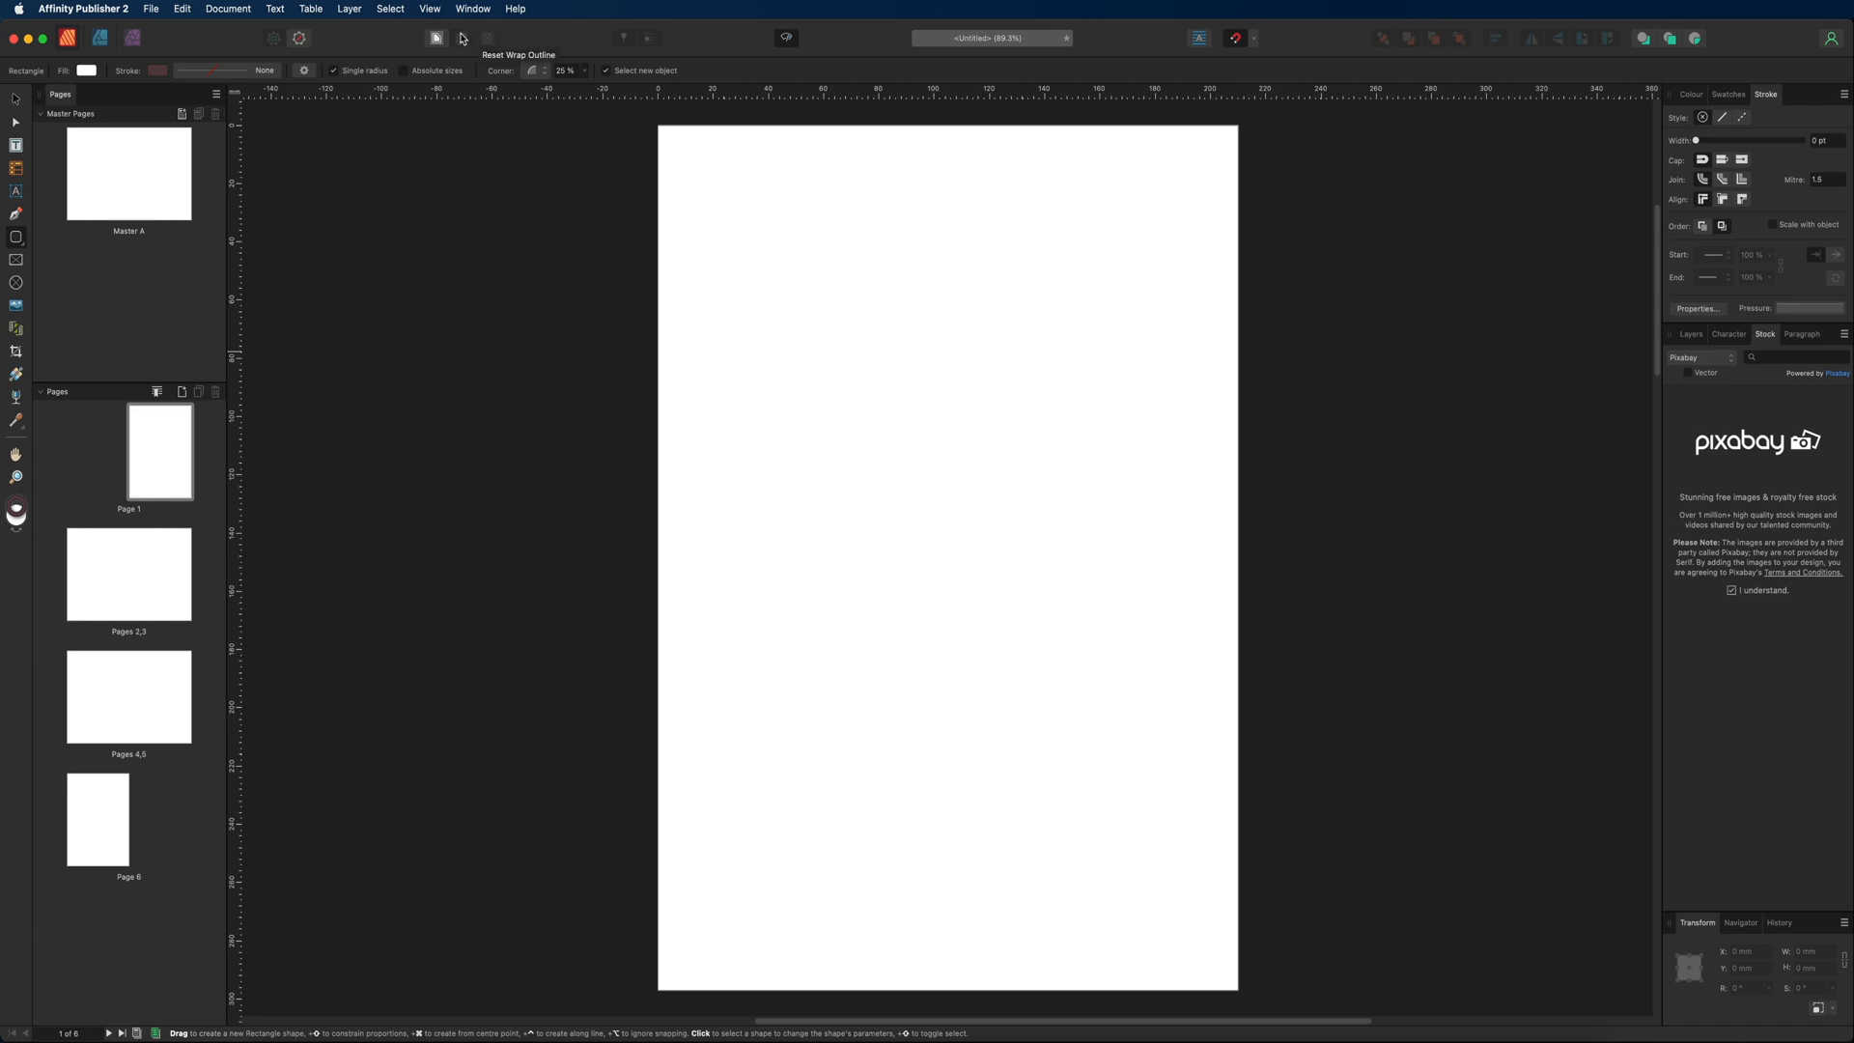
{"action": "mouse_move", "coordinate": [215, 44]}
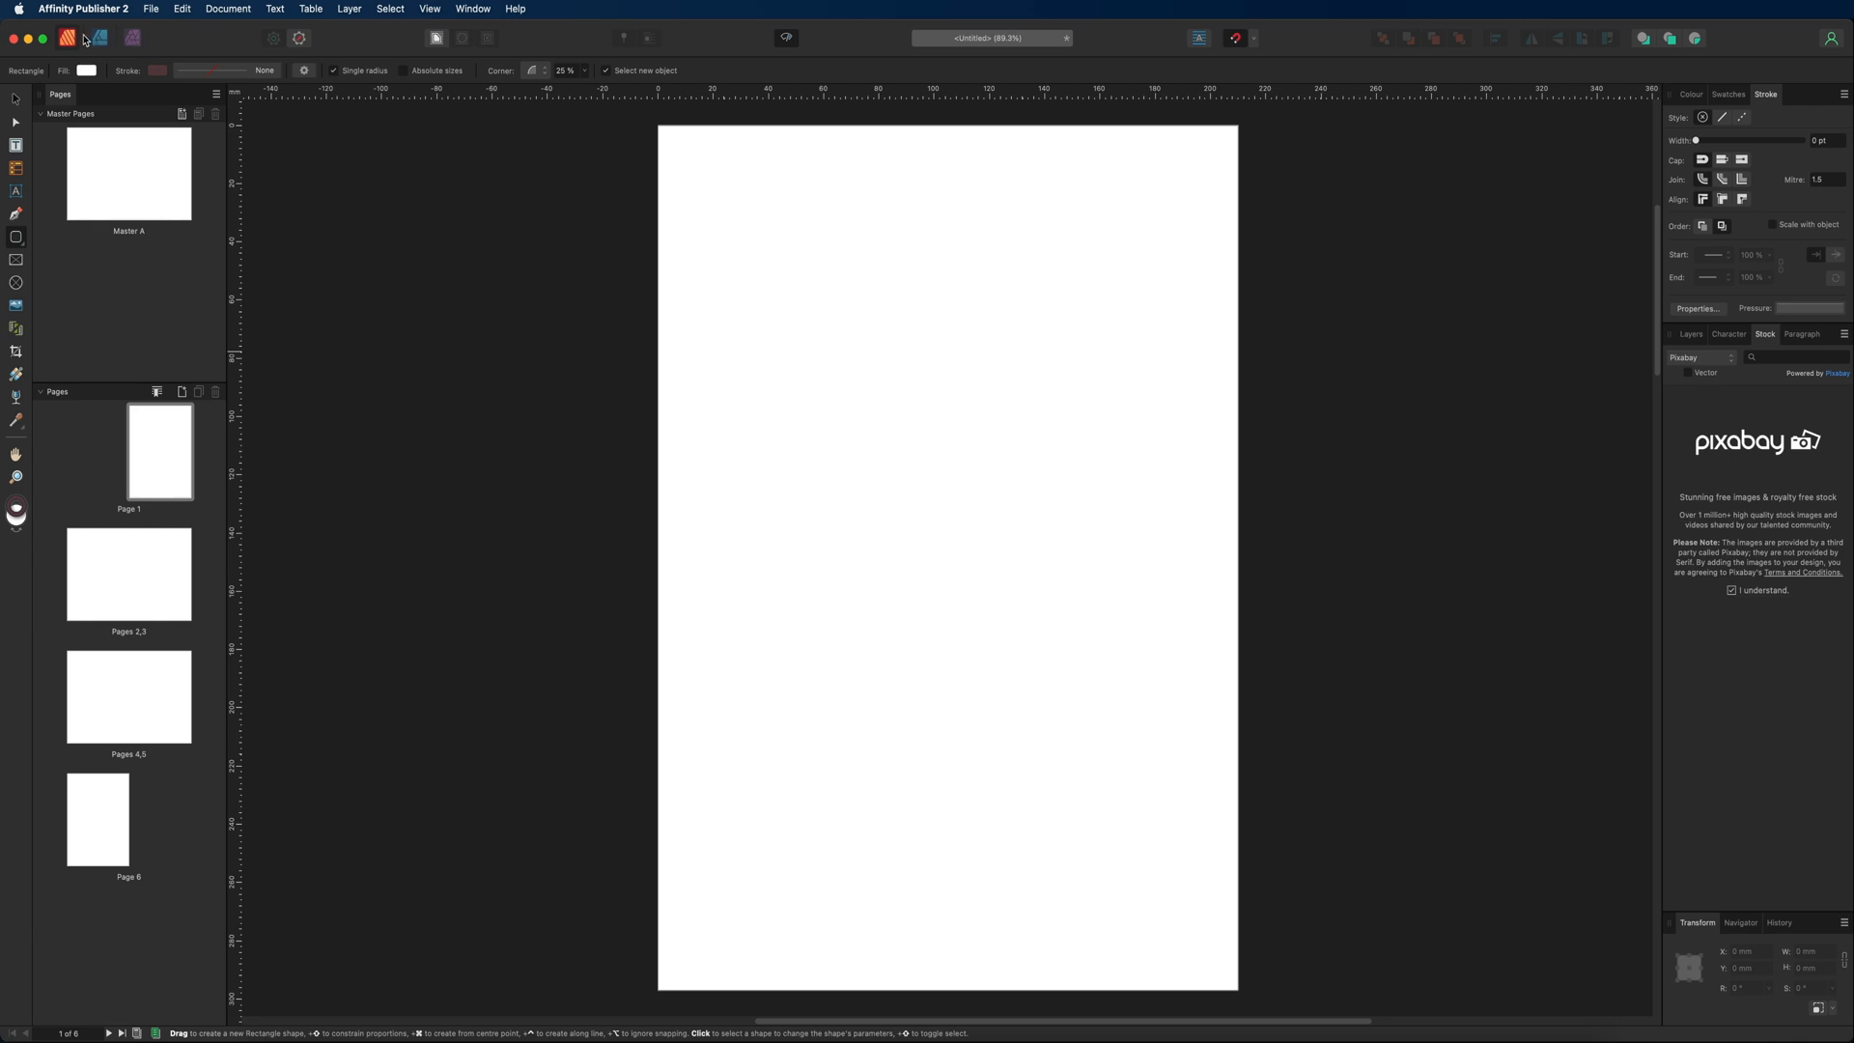
{"action": "mouse_move", "coordinate": [101, 38]}
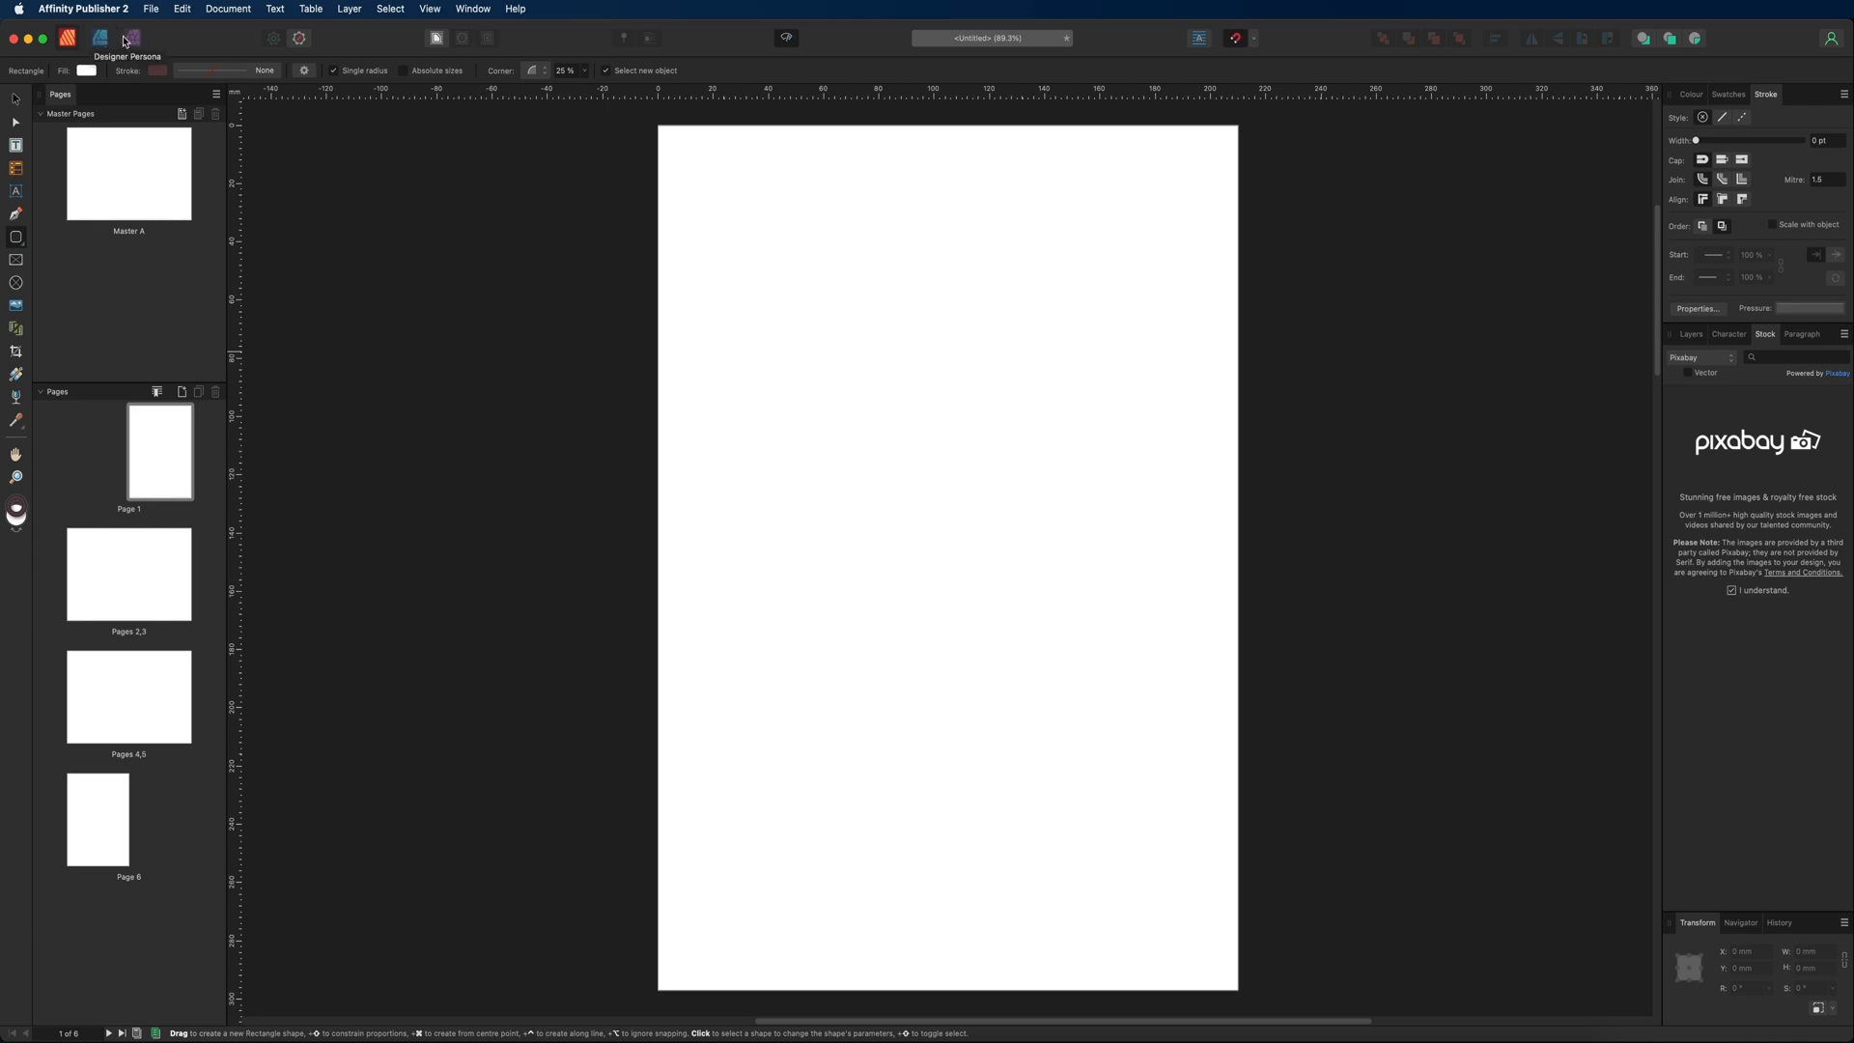
{"action": "mouse_move", "coordinate": [159, 32]}
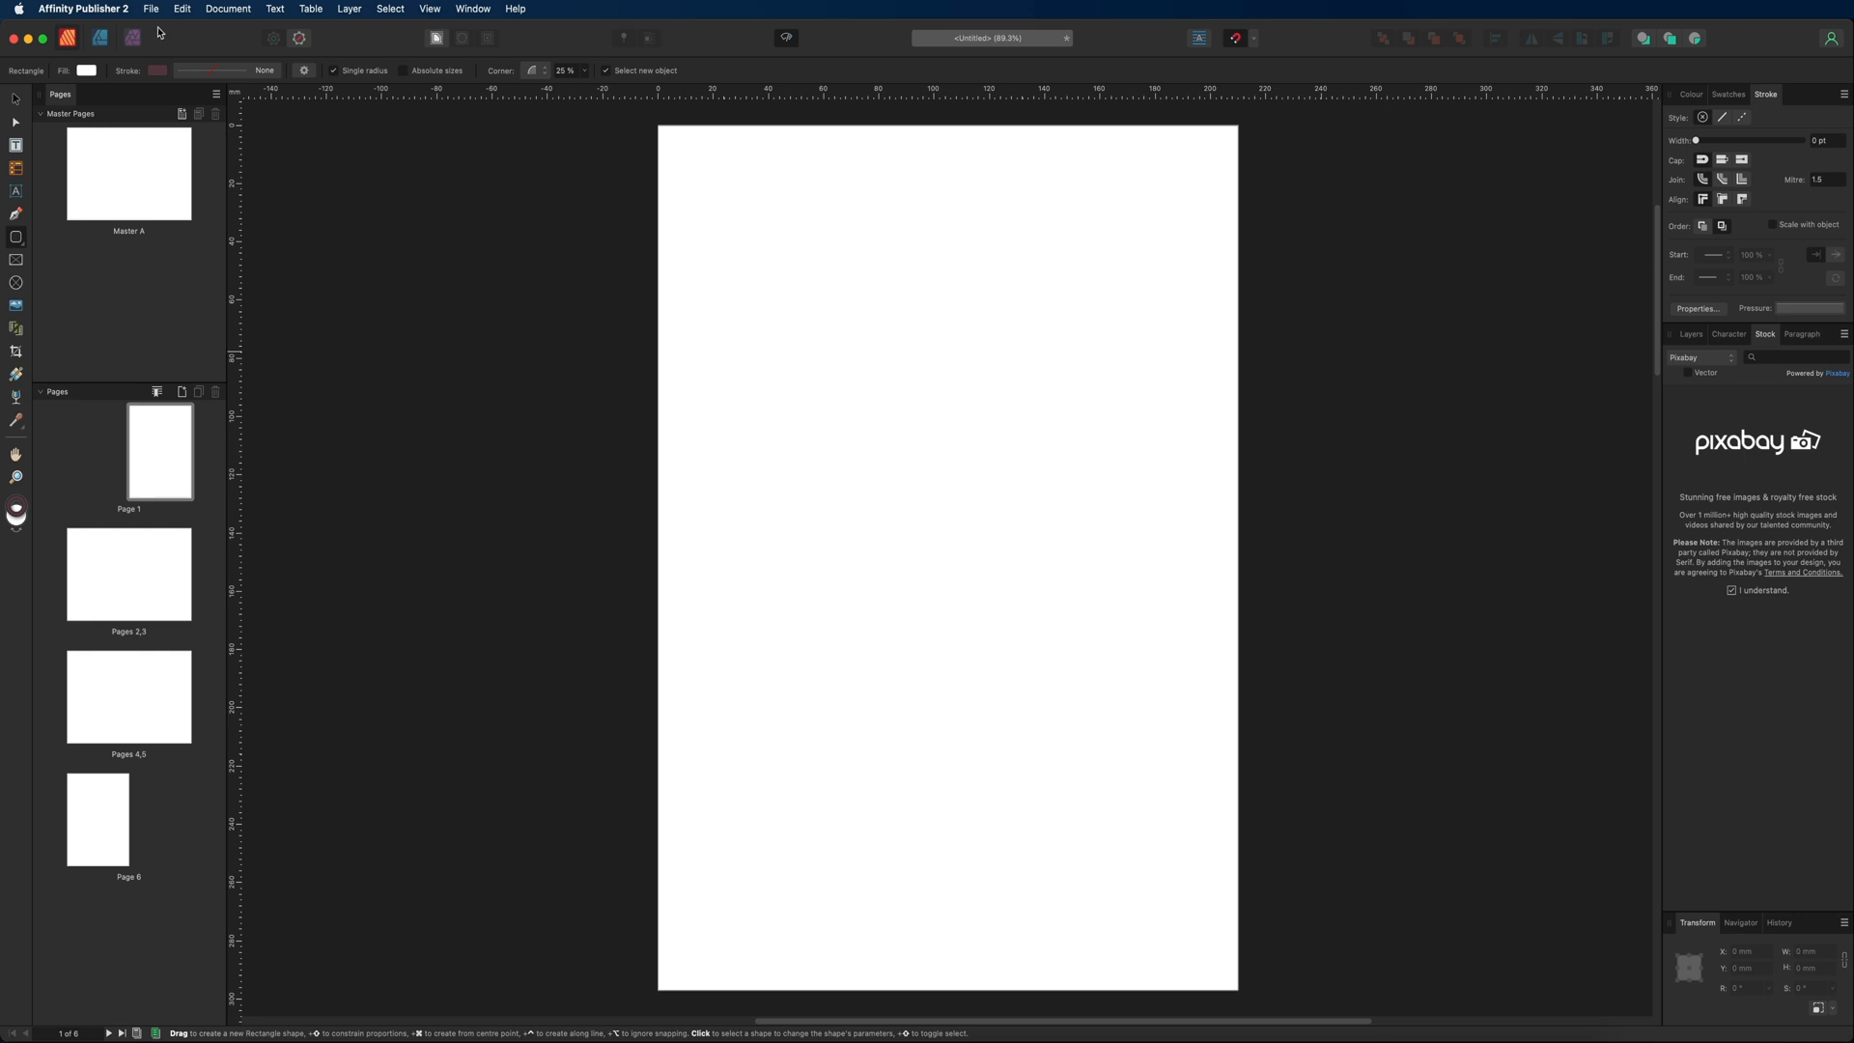
{"action": "mouse_move", "coordinate": [184, 41]}
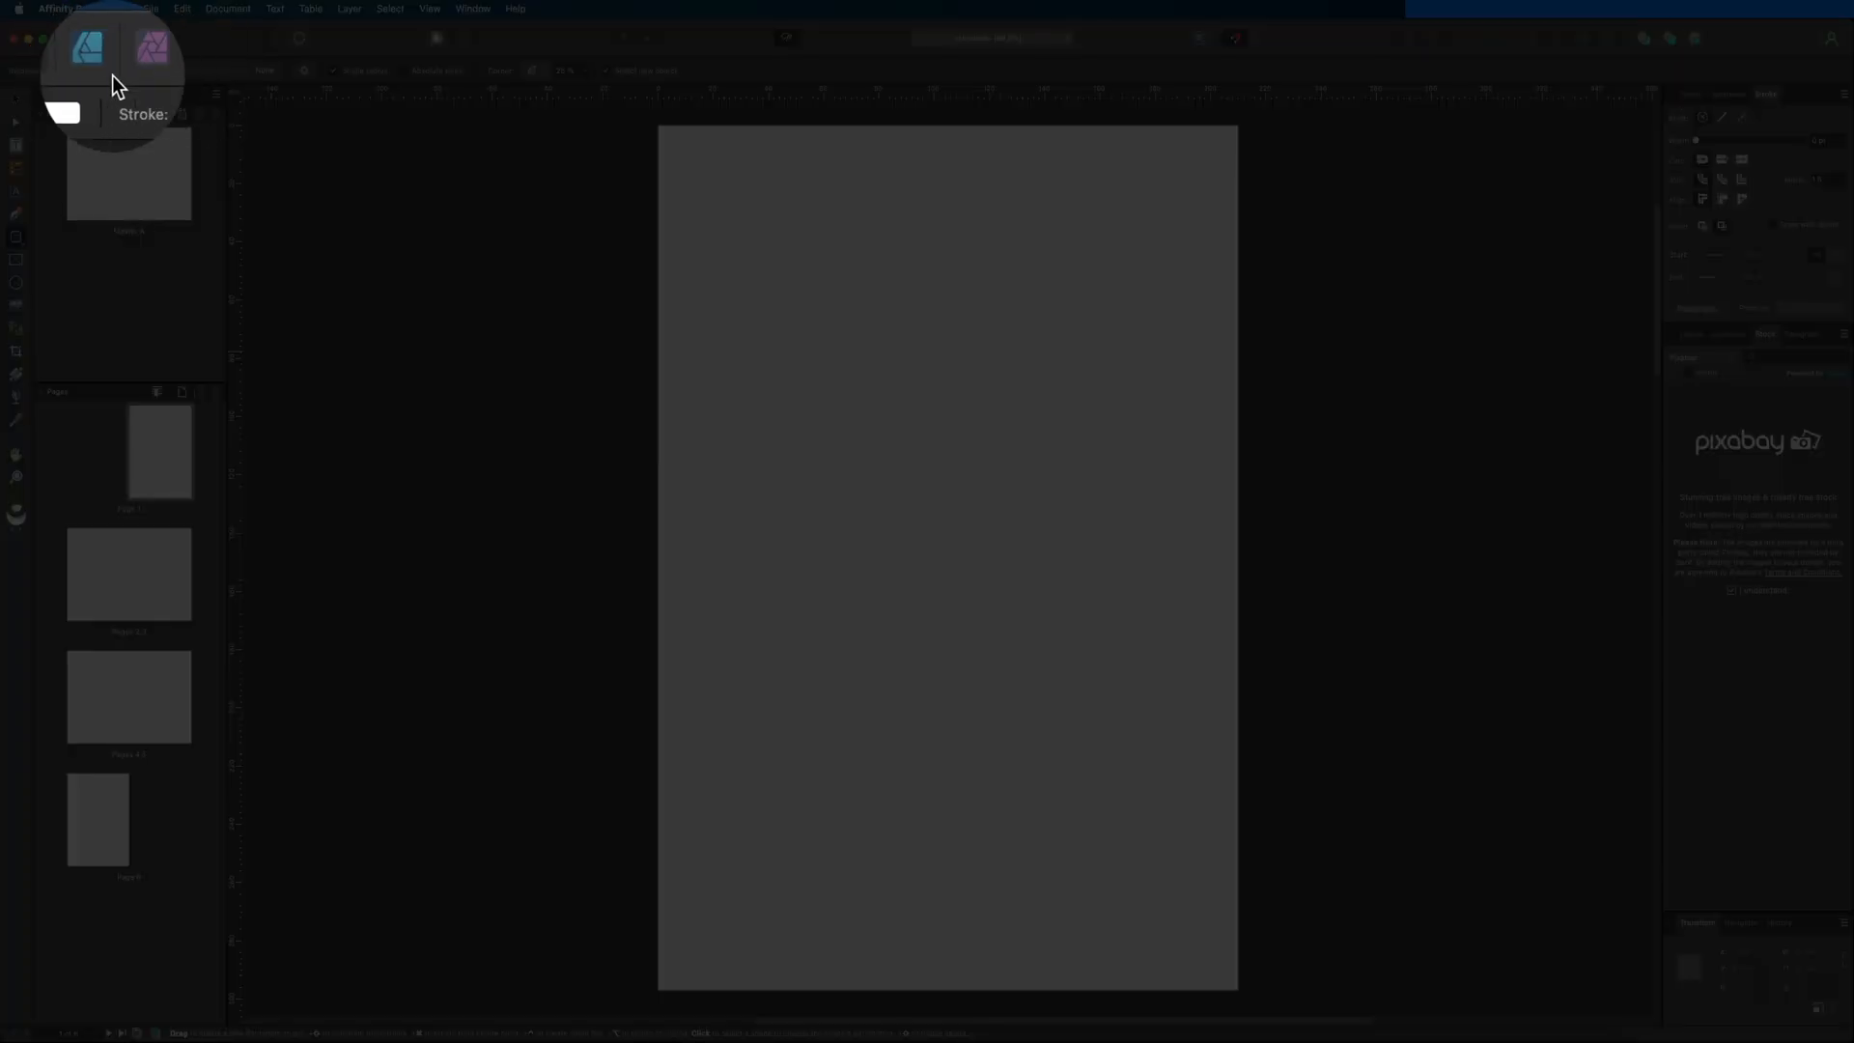
Switch to the Photo Persona workspace with histogram and channels panels.
{"action": "left_click", "coordinate": [150, 48]}
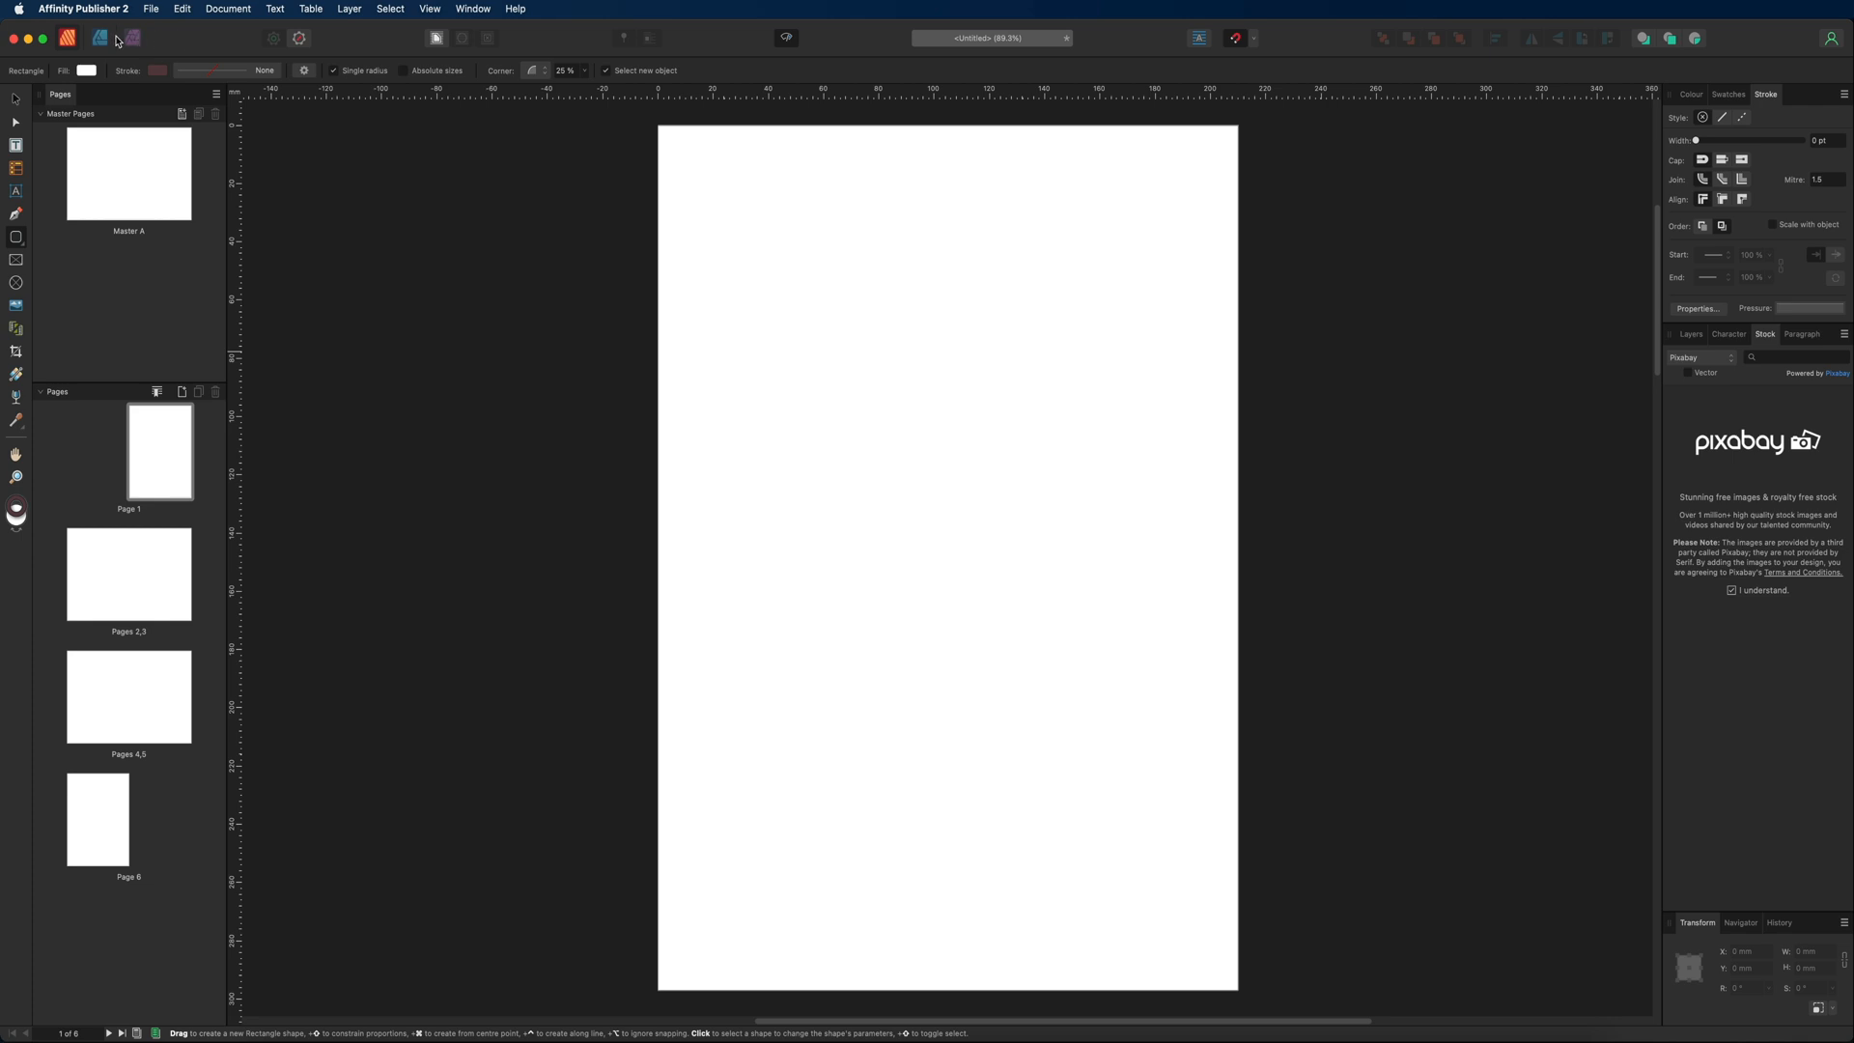
{"action": "mouse_move", "coordinate": [208, 44]}
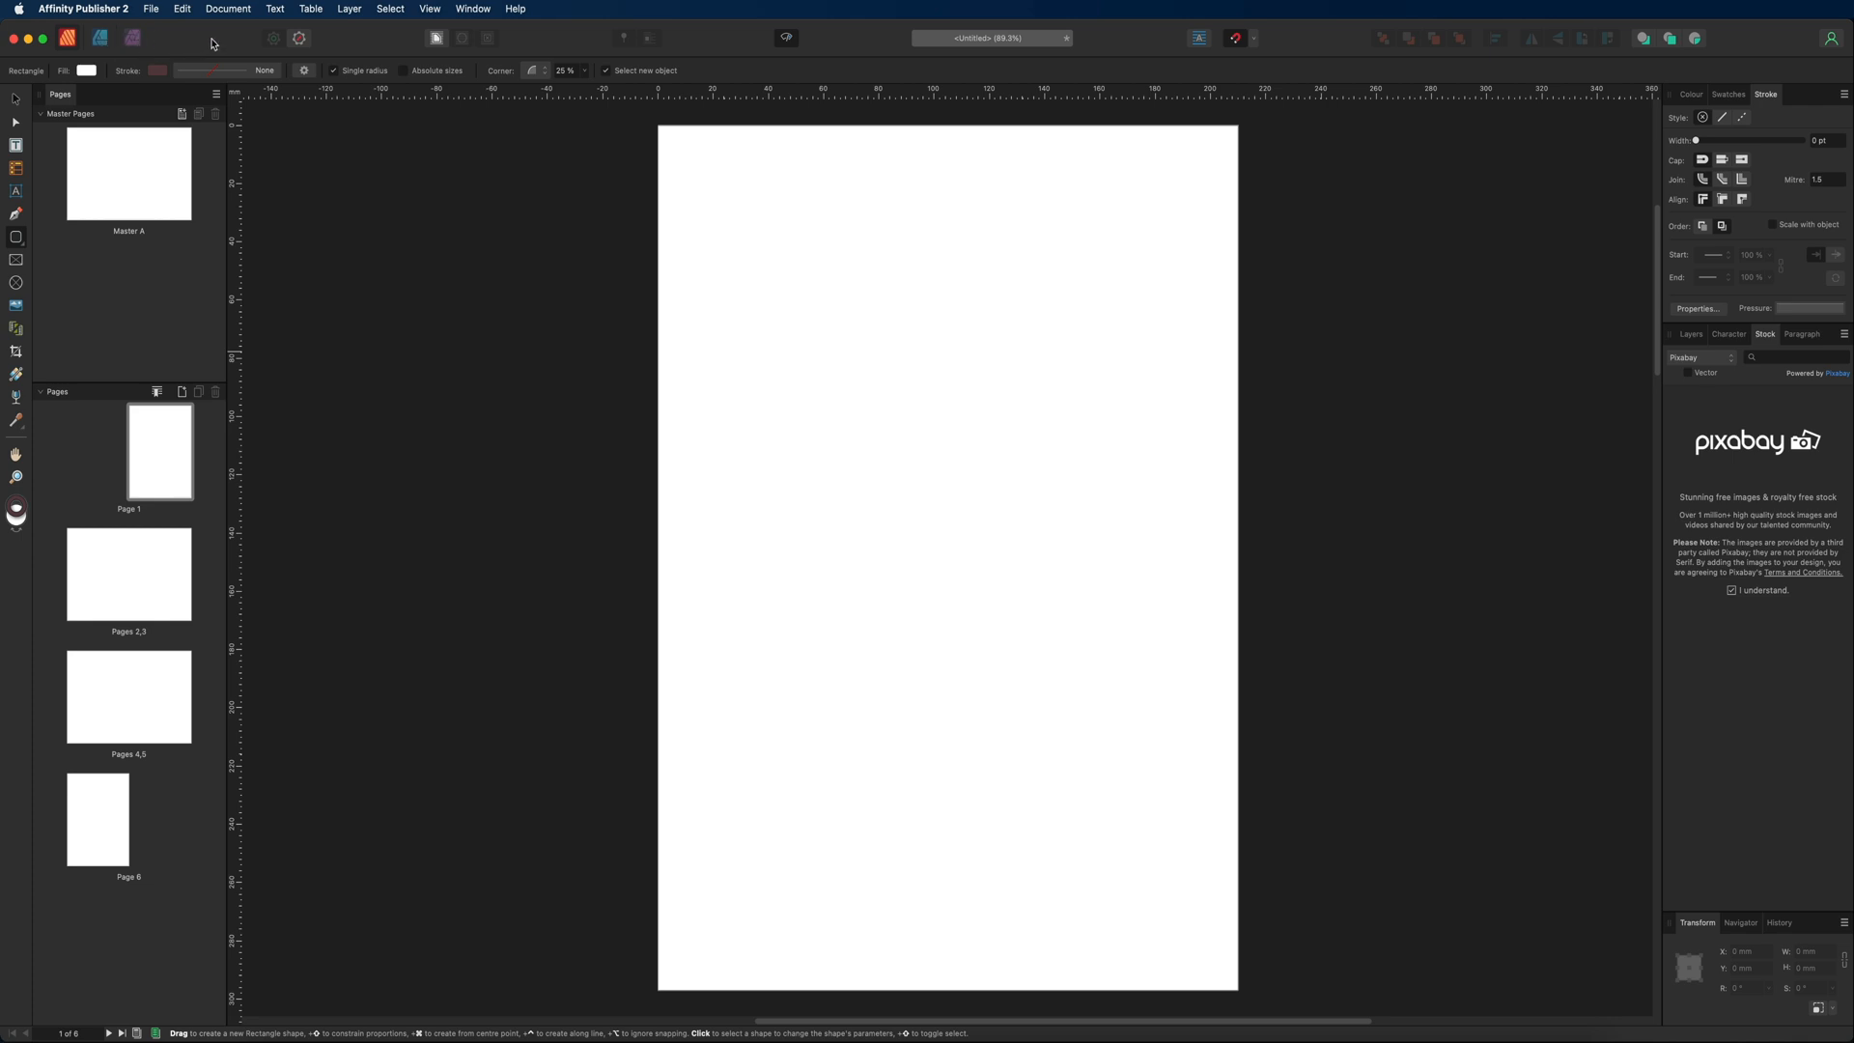
{"action": "mouse_move", "coordinate": [662, 238]}
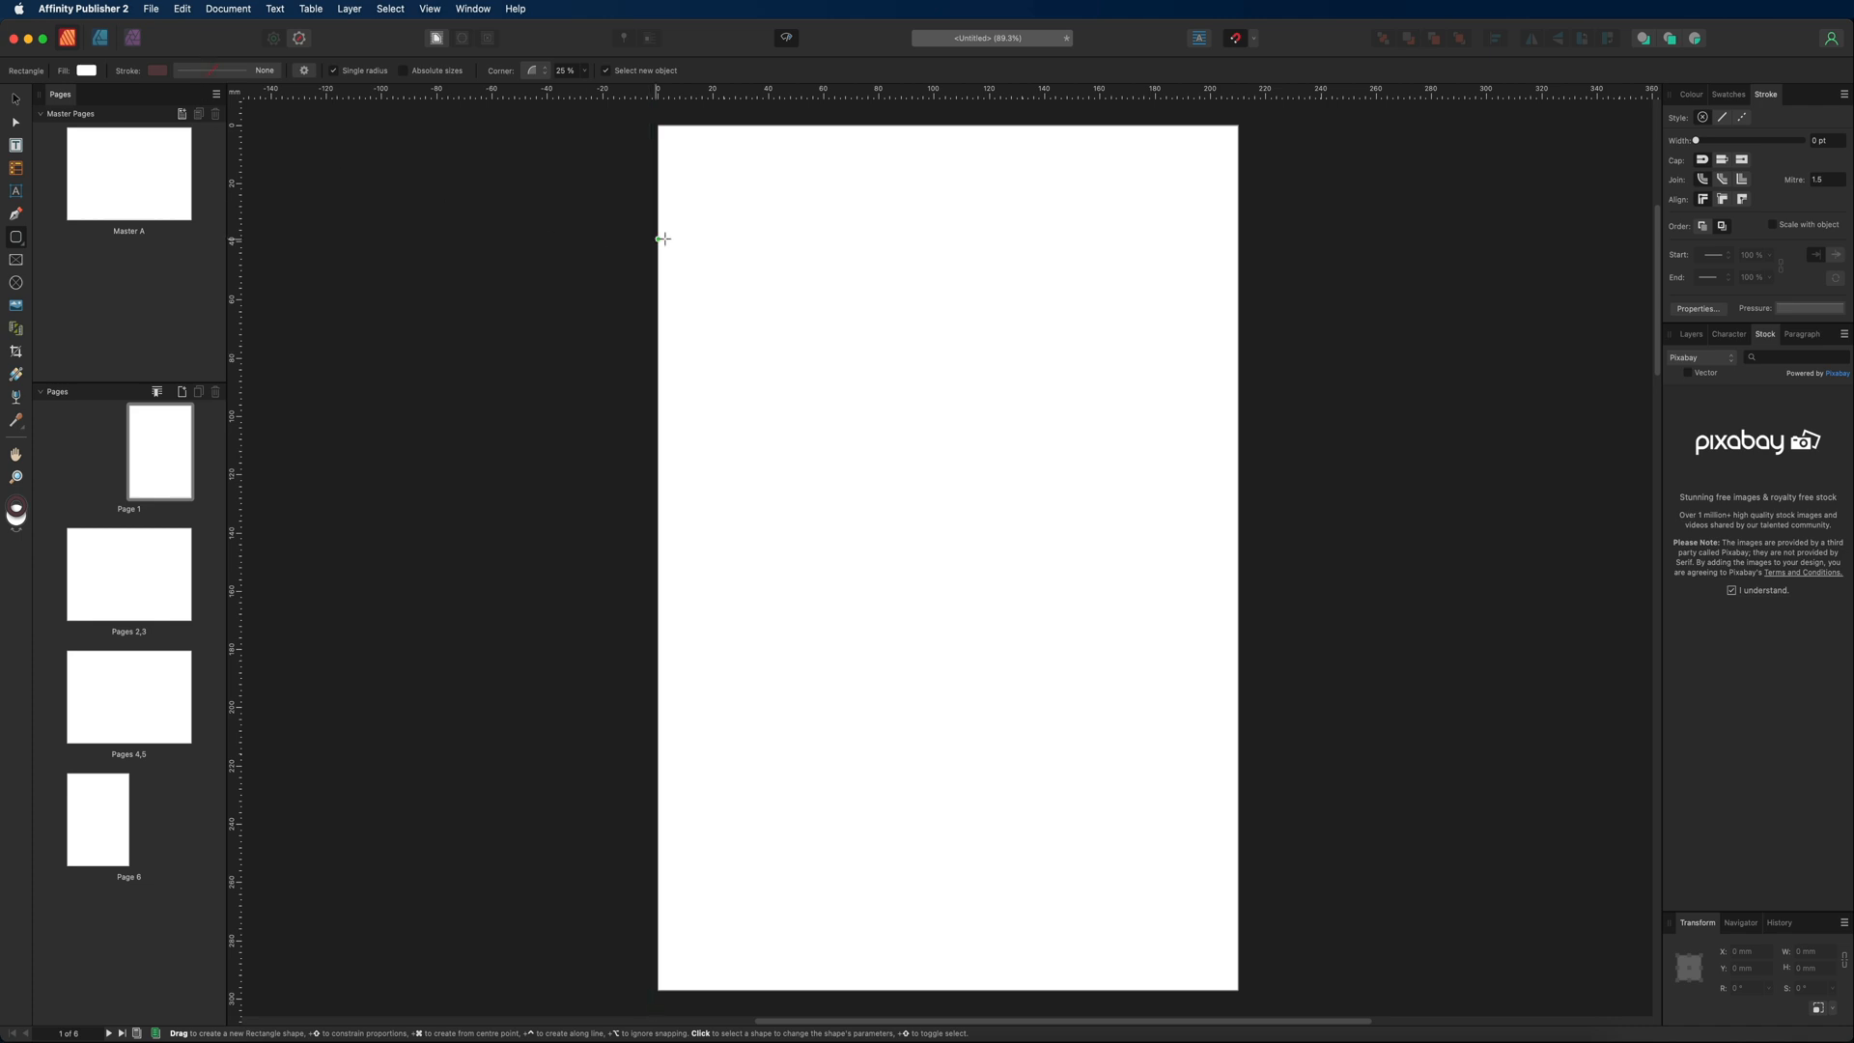
{"action": "mouse_move", "coordinate": [700, 241]}
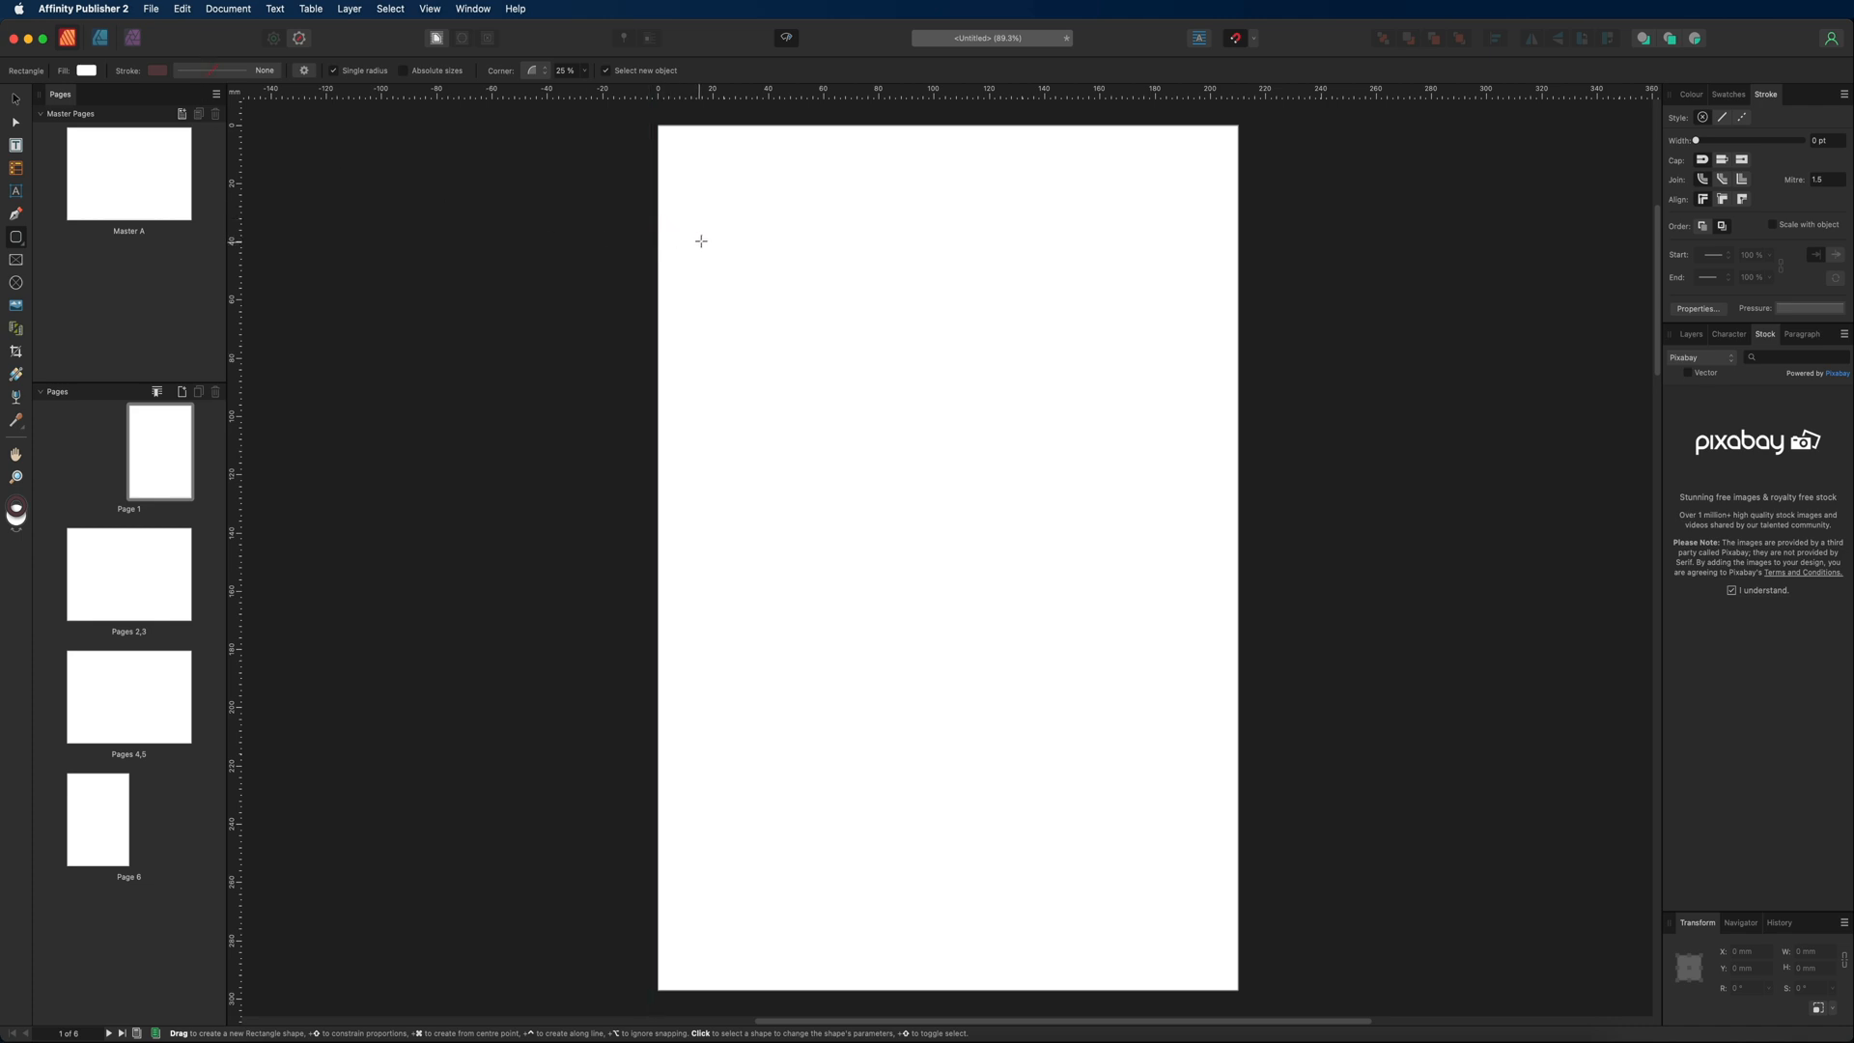
{"action": "mouse_move", "coordinate": [581, 231]}
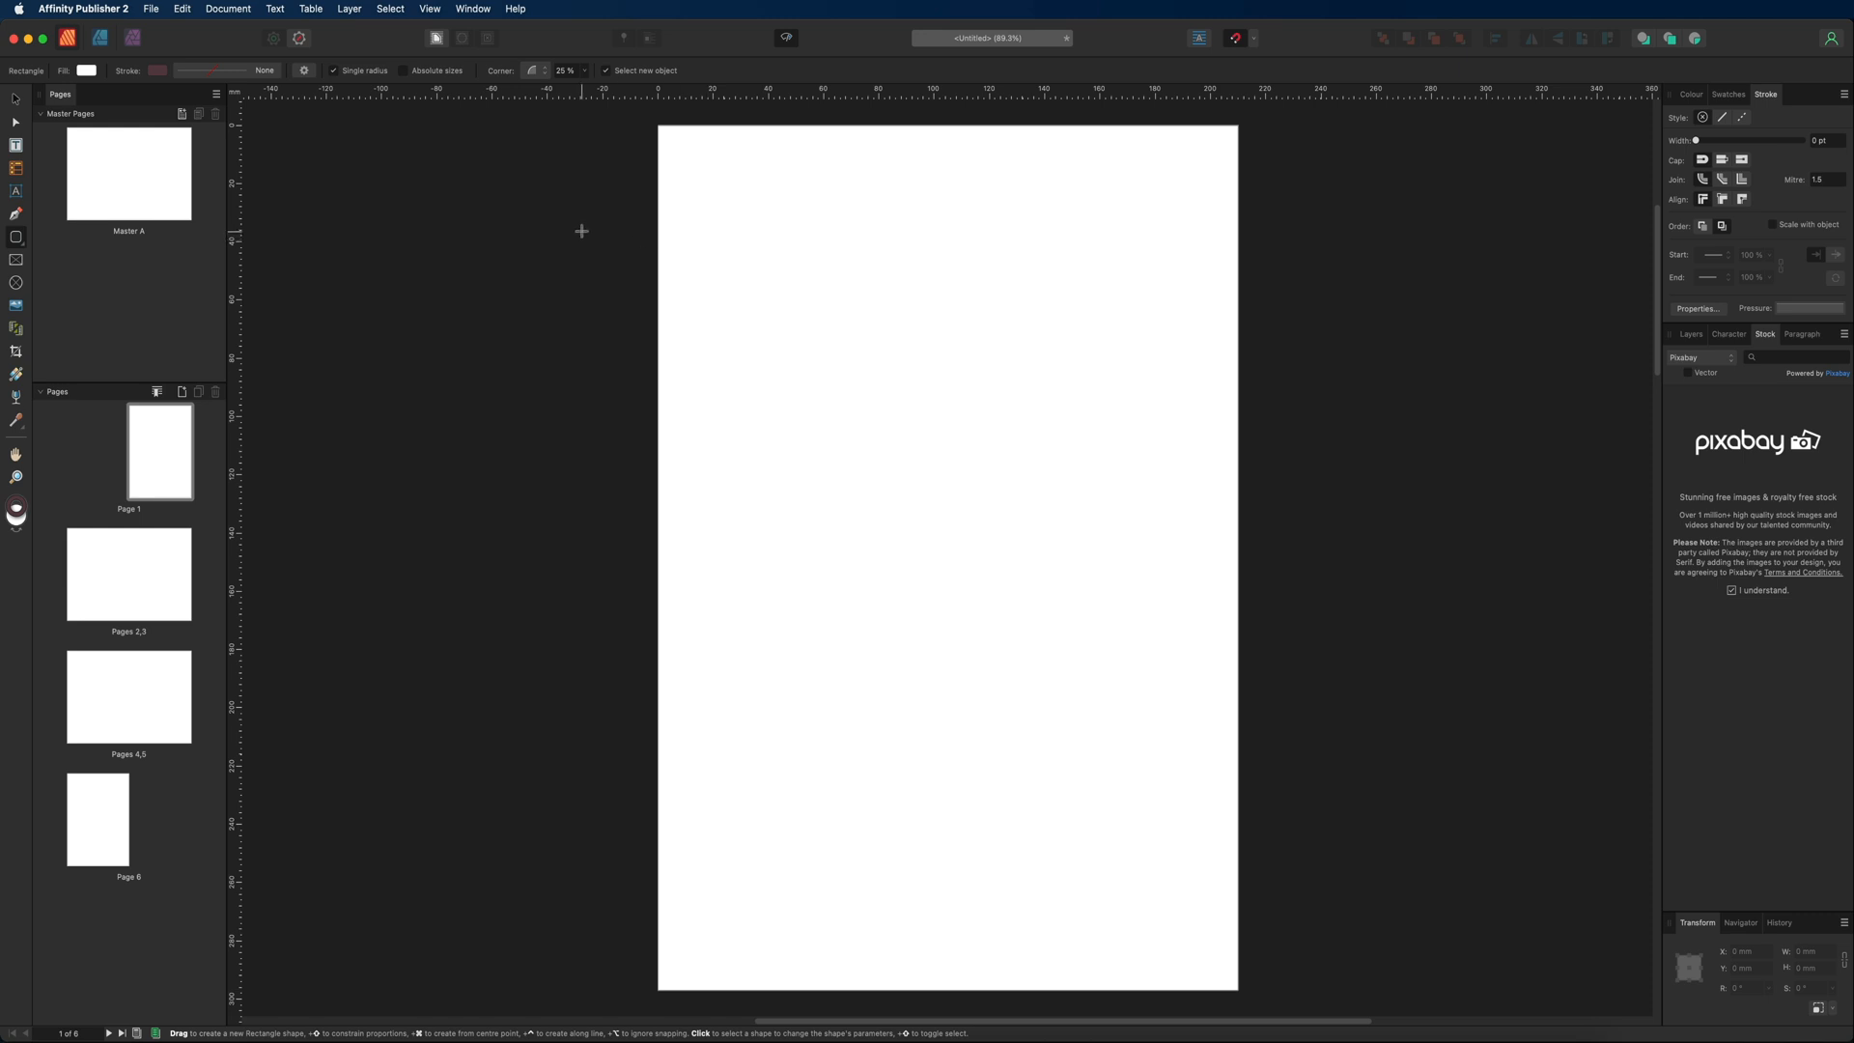
{"action": "mouse_move", "coordinate": [457, 216]}
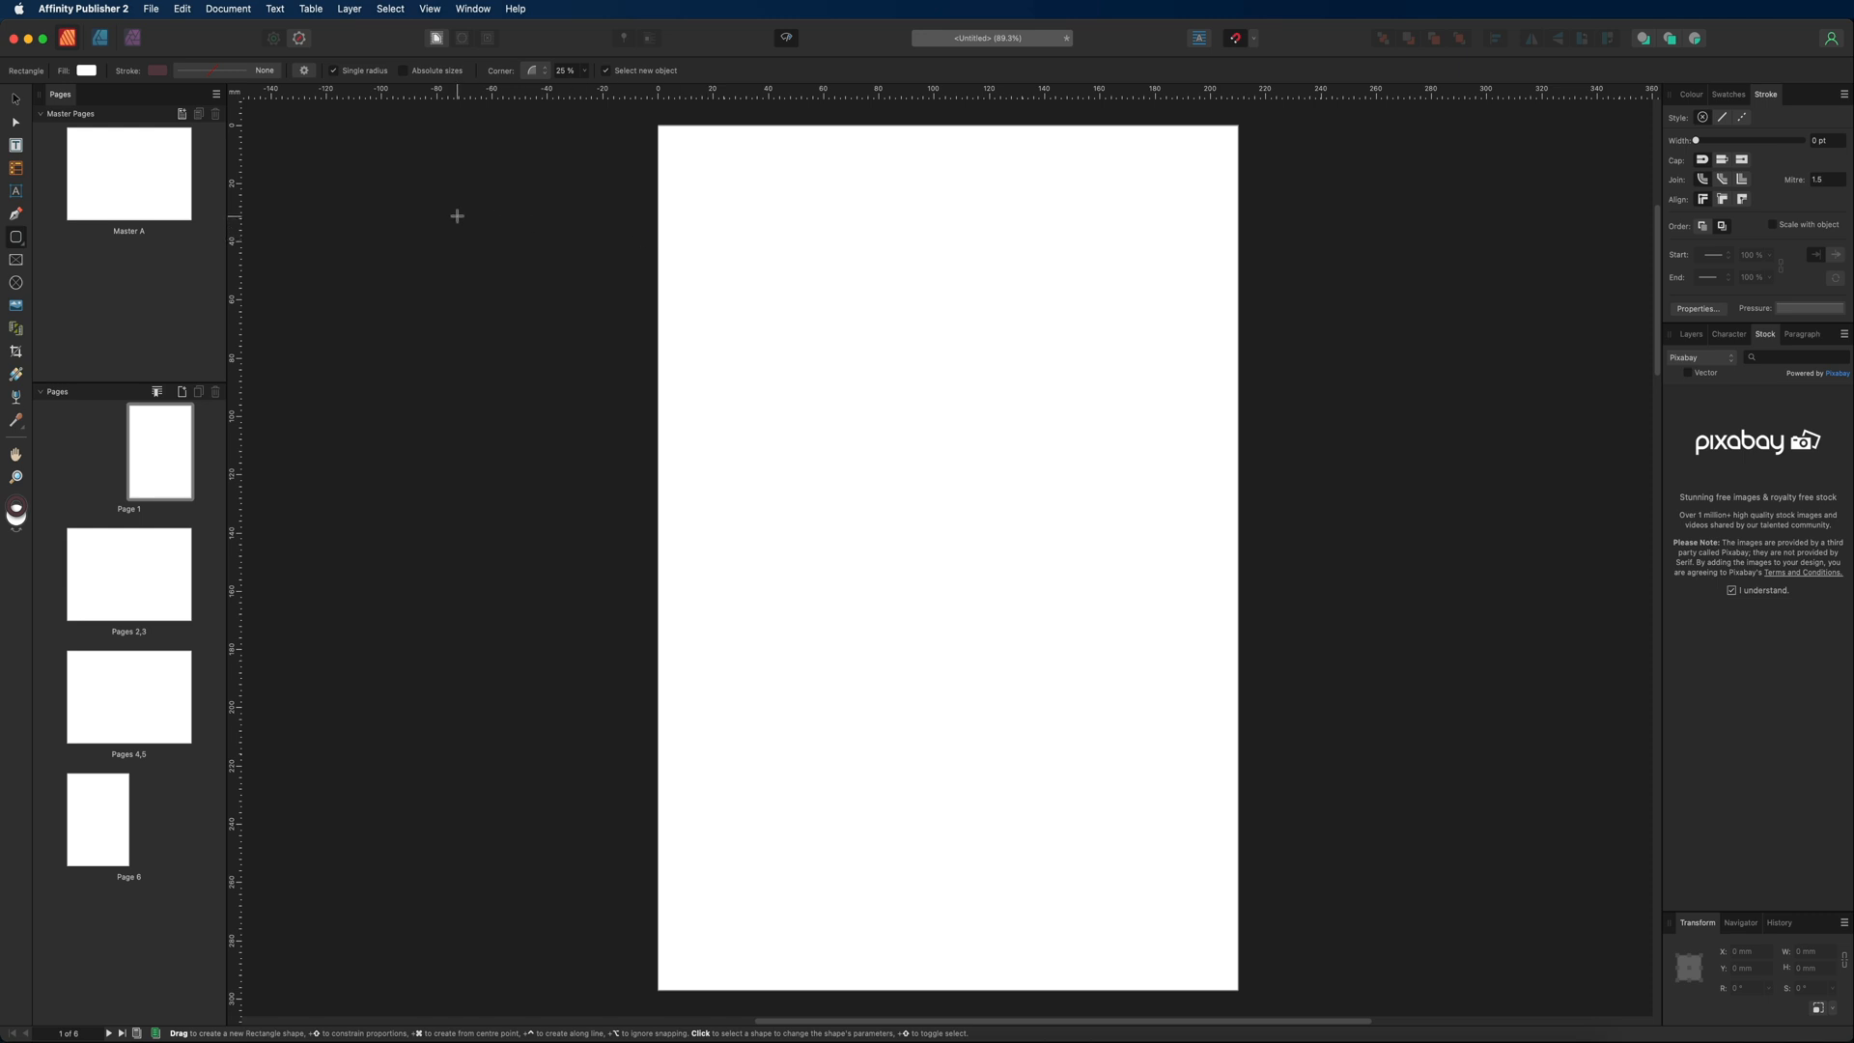
{"action": "mouse_move", "coordinate": [414, 213]}
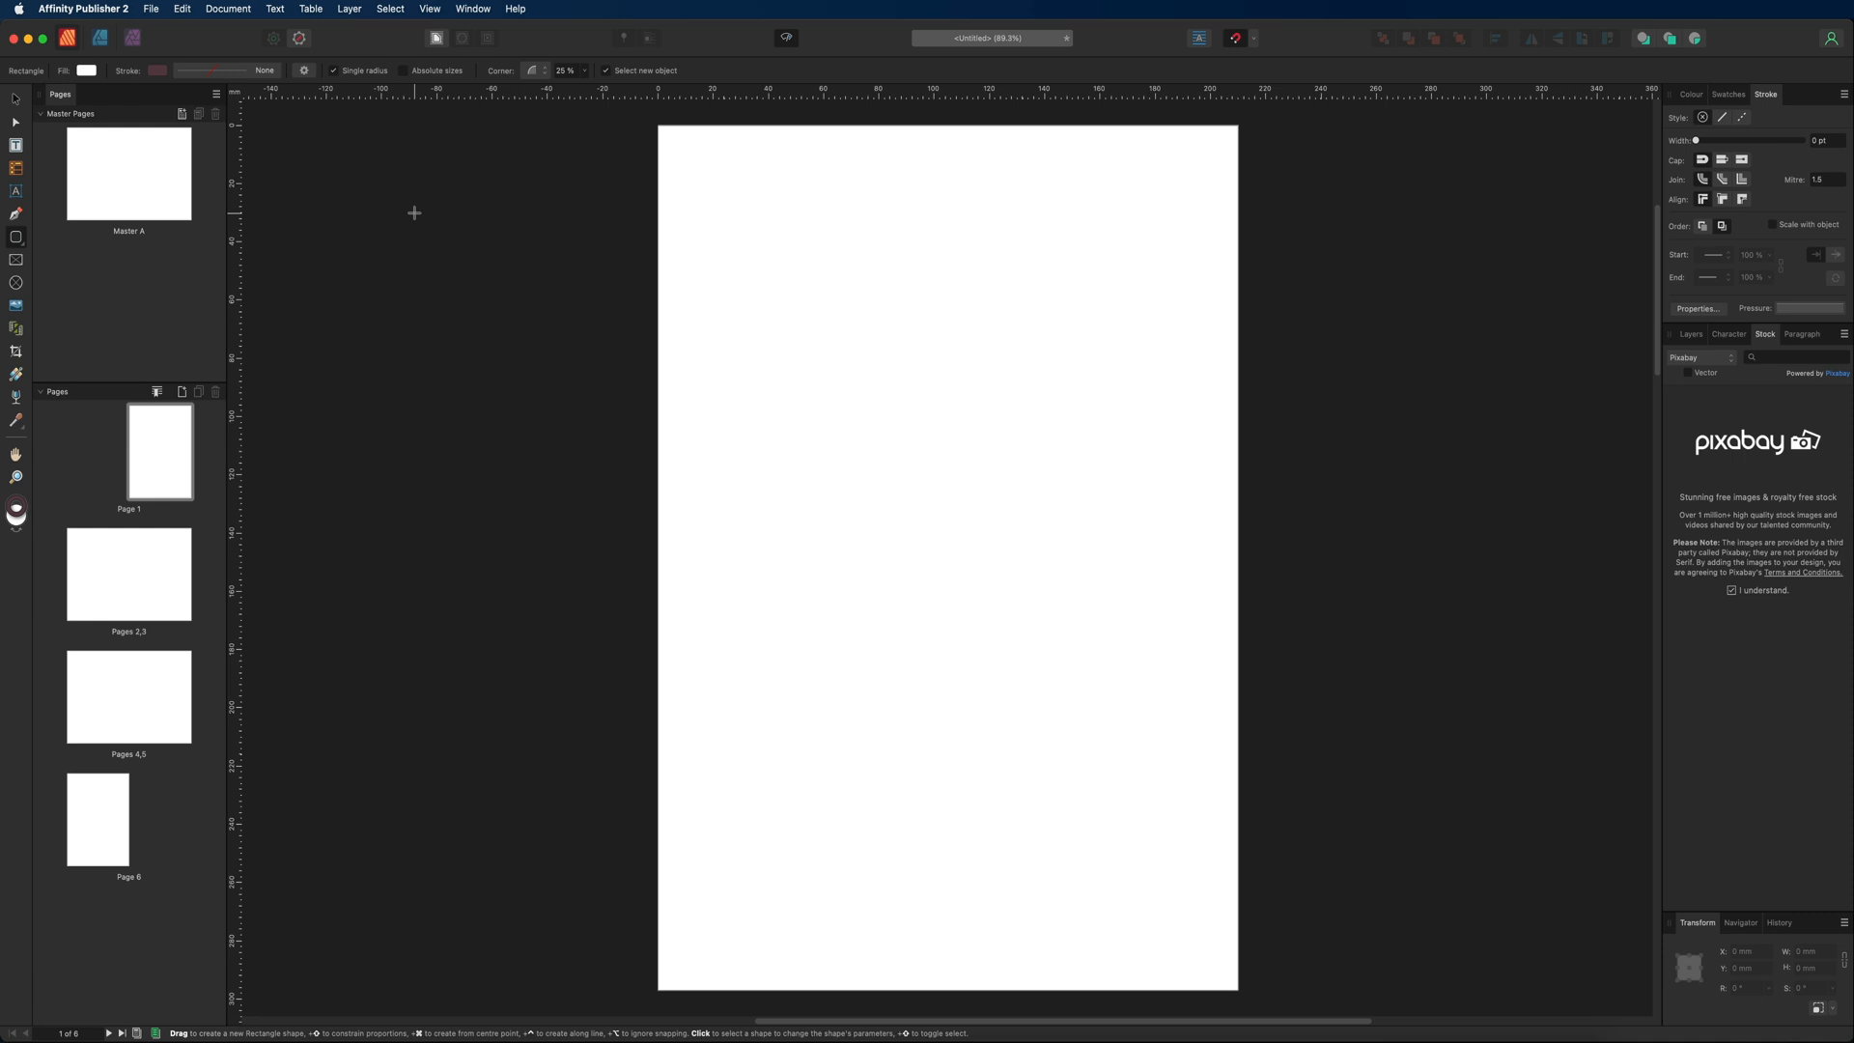
{"action": "mouse_move", "coordinate": [341, 199]}
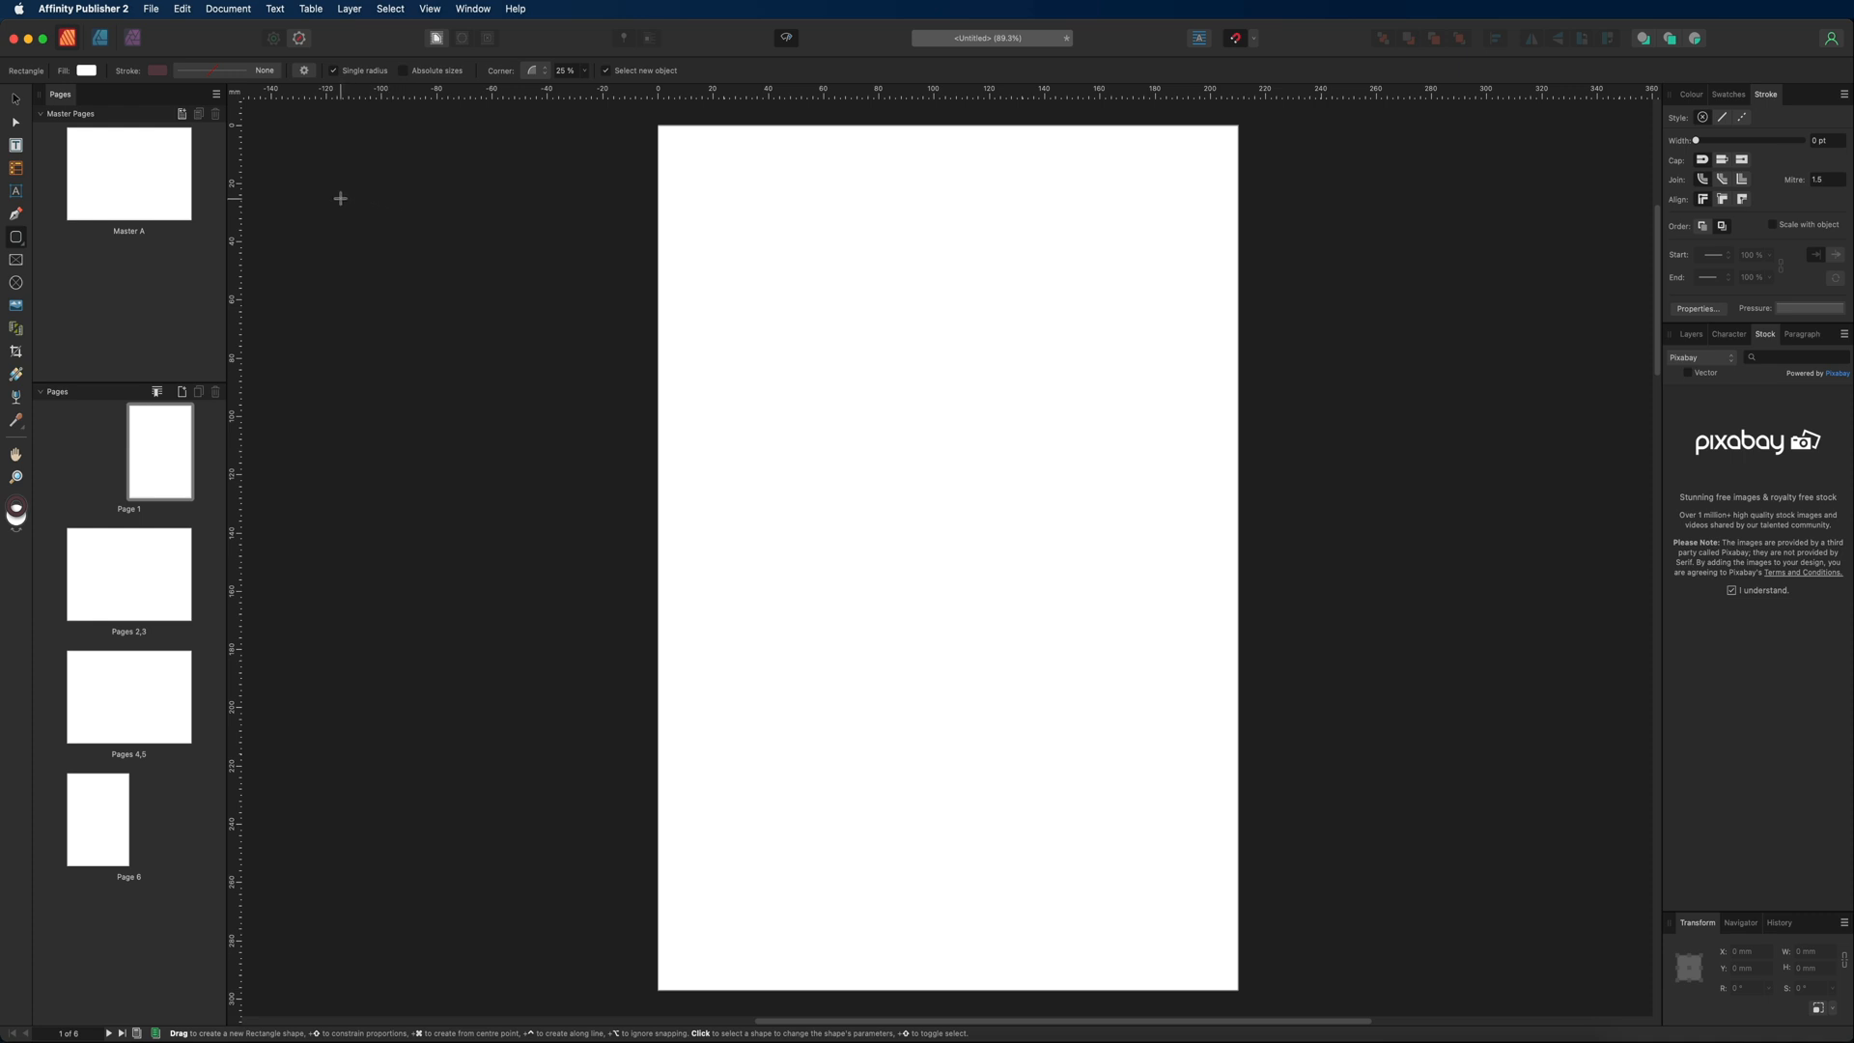
{"action": "left_click", "coordinate": [132, 37]}
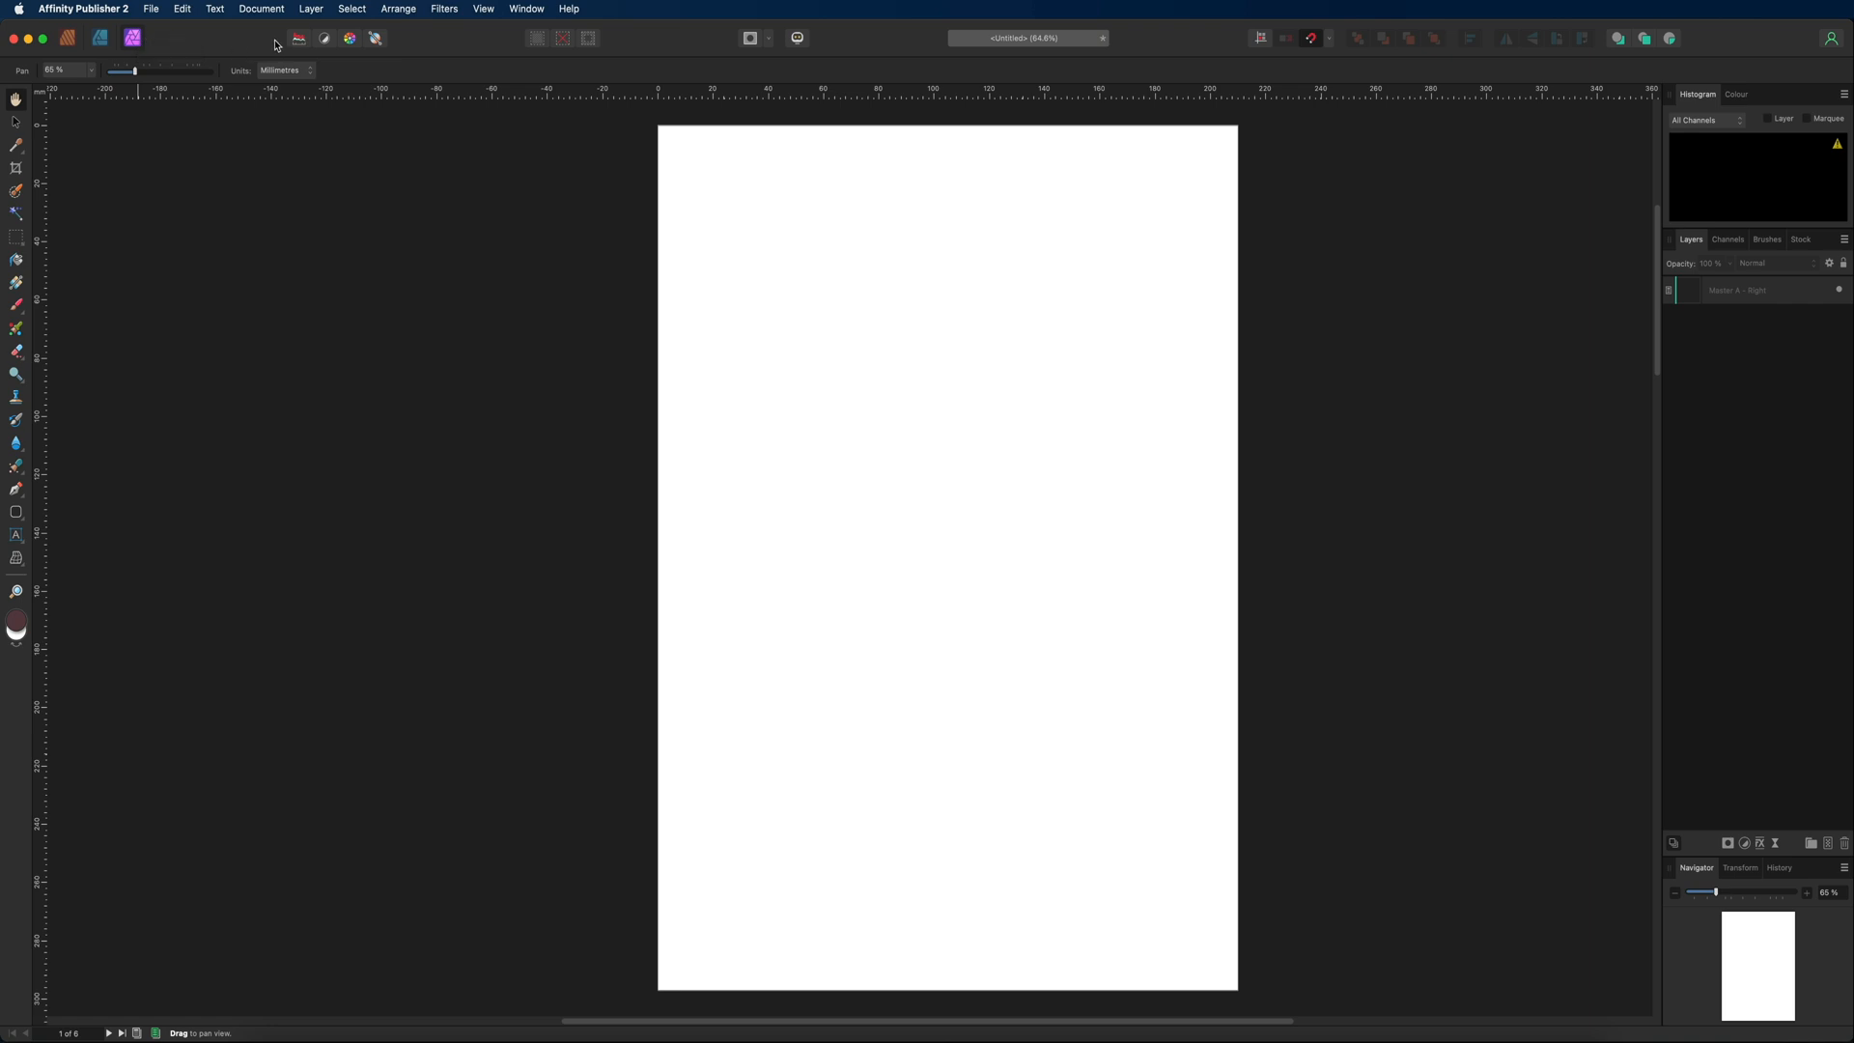
{"action": "mouse_move", "coordinate": [661, 196]}
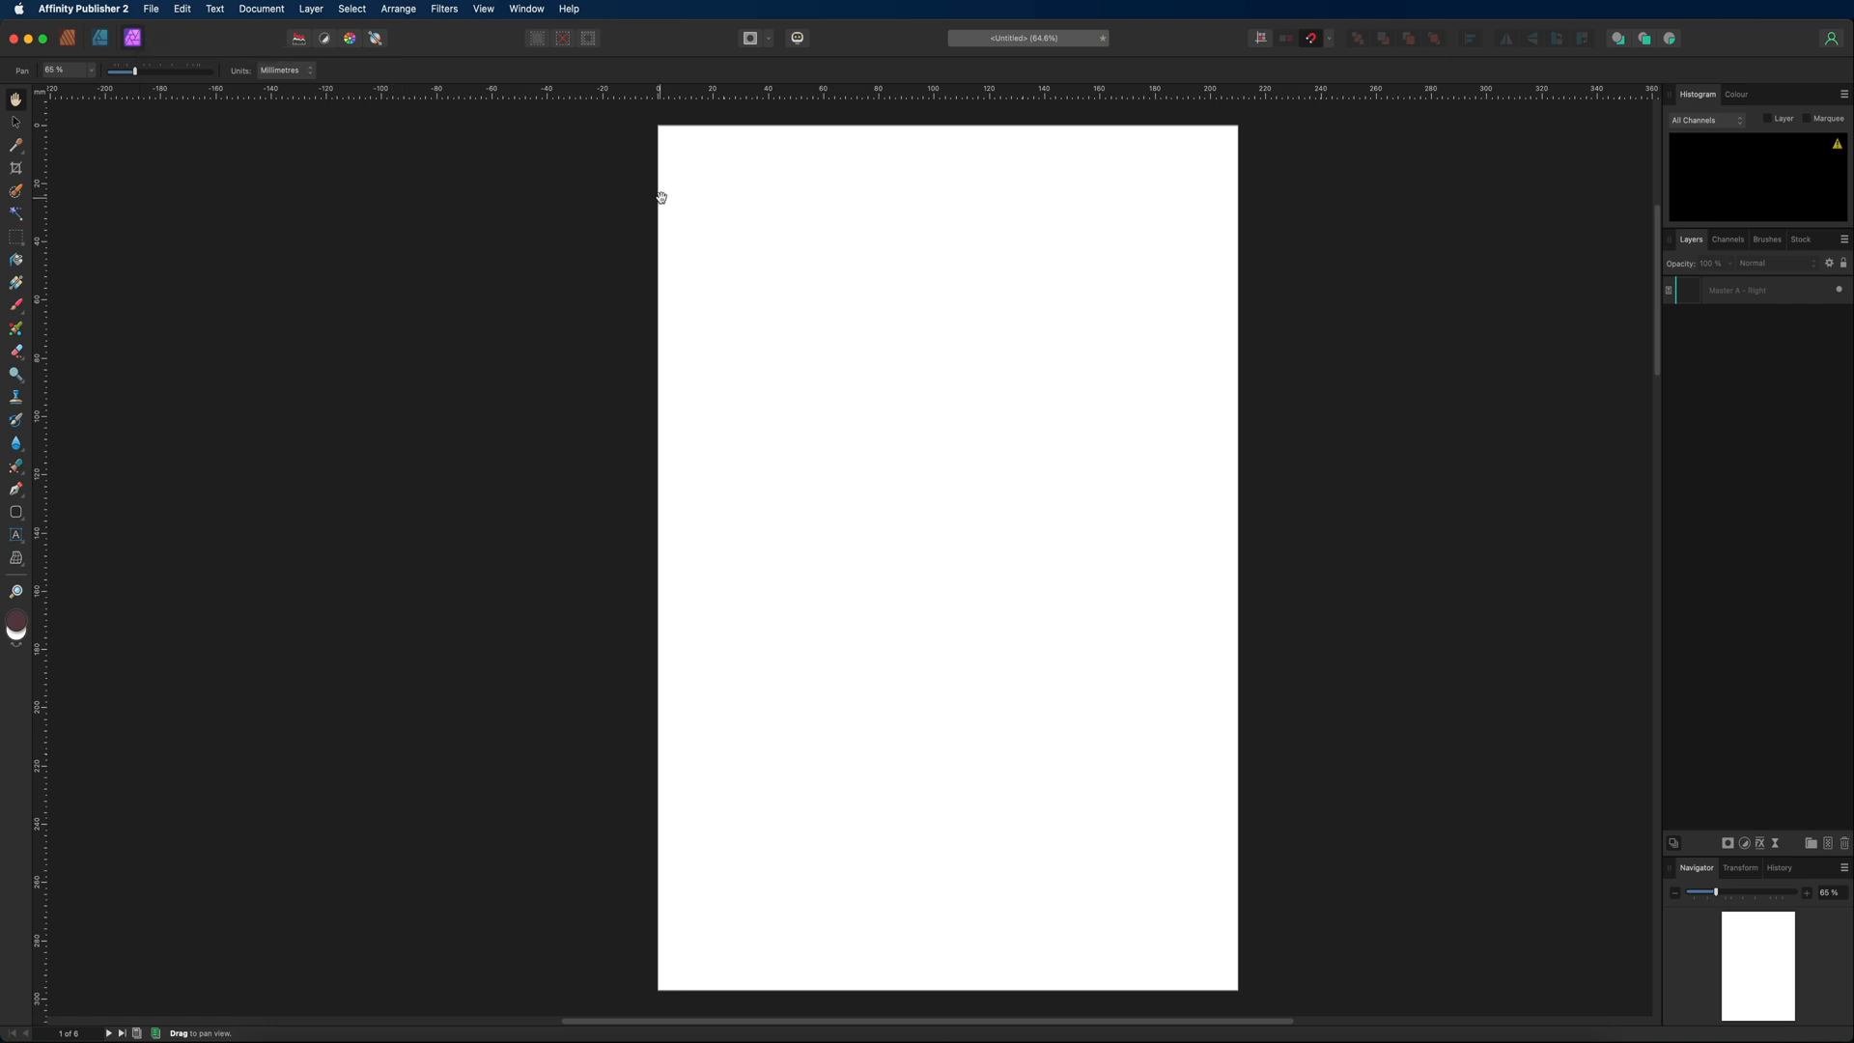
{"action": "mouse_move", "coordinate": [556, 204]}
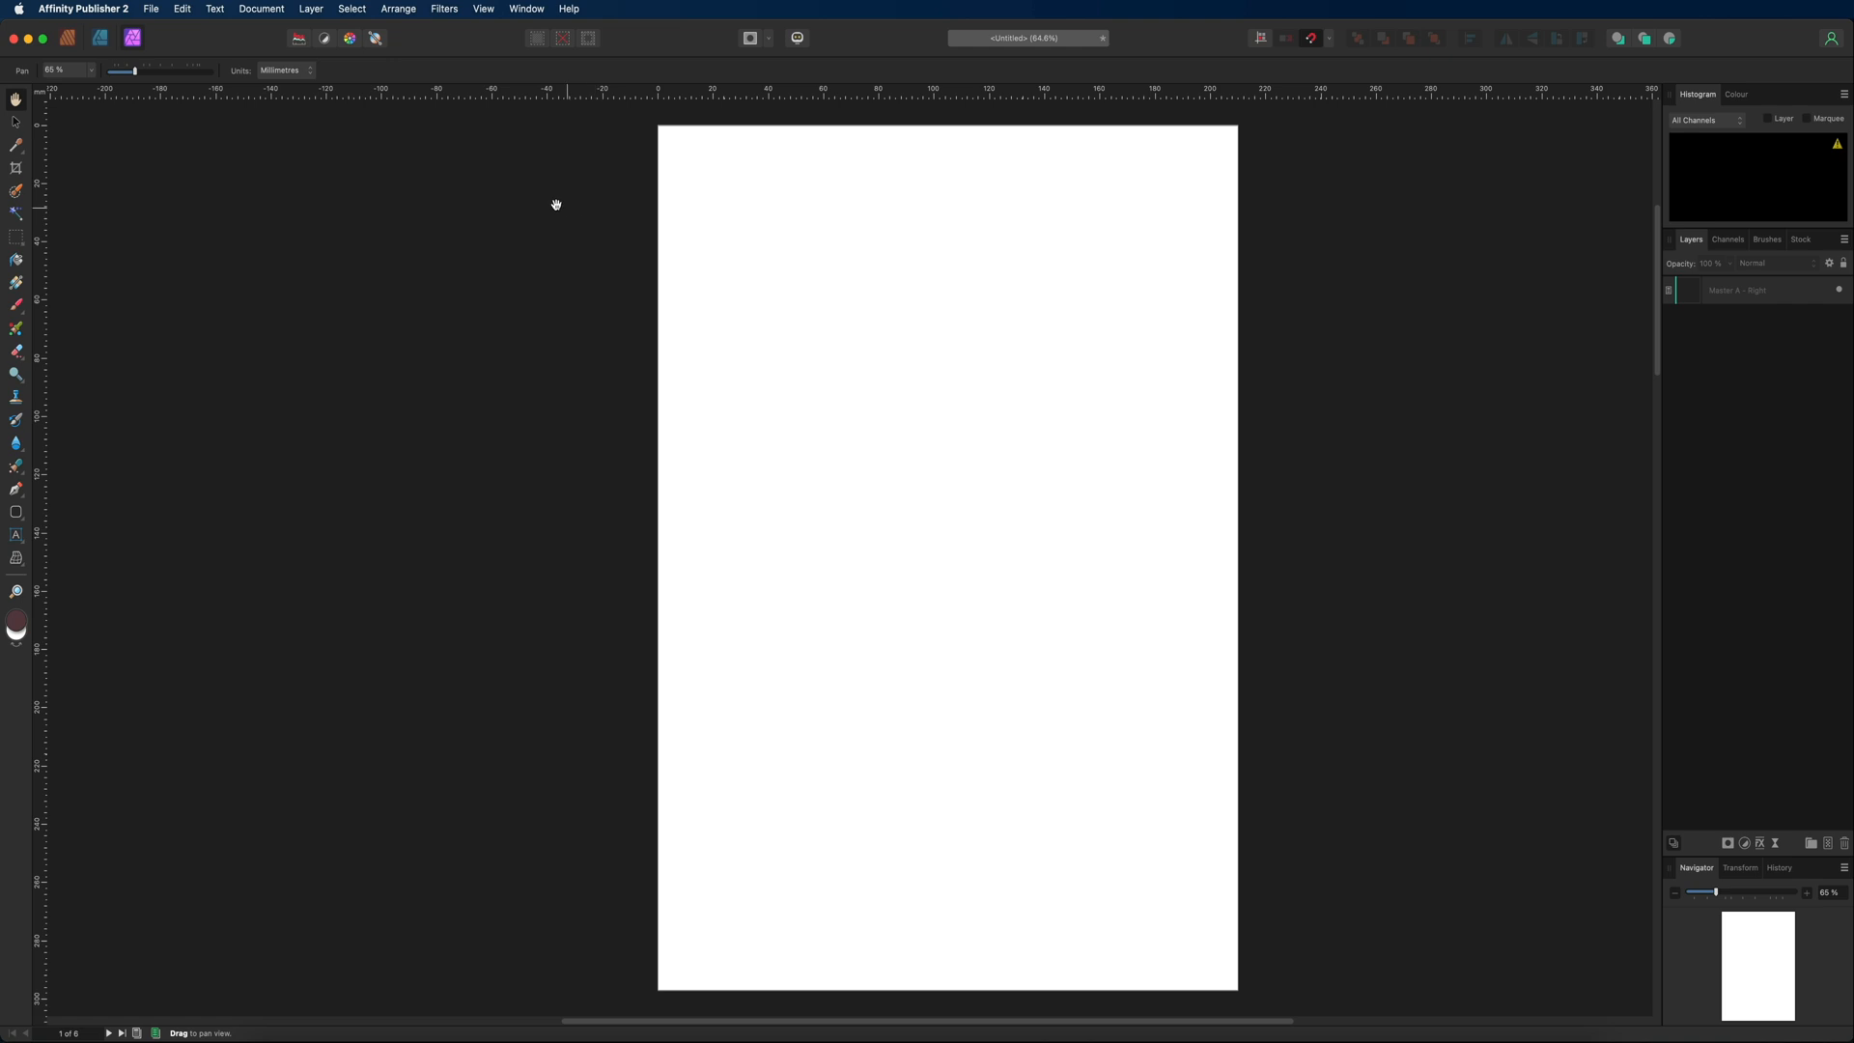
{"action": "mouse_move", "coordinate": [67, 38]}
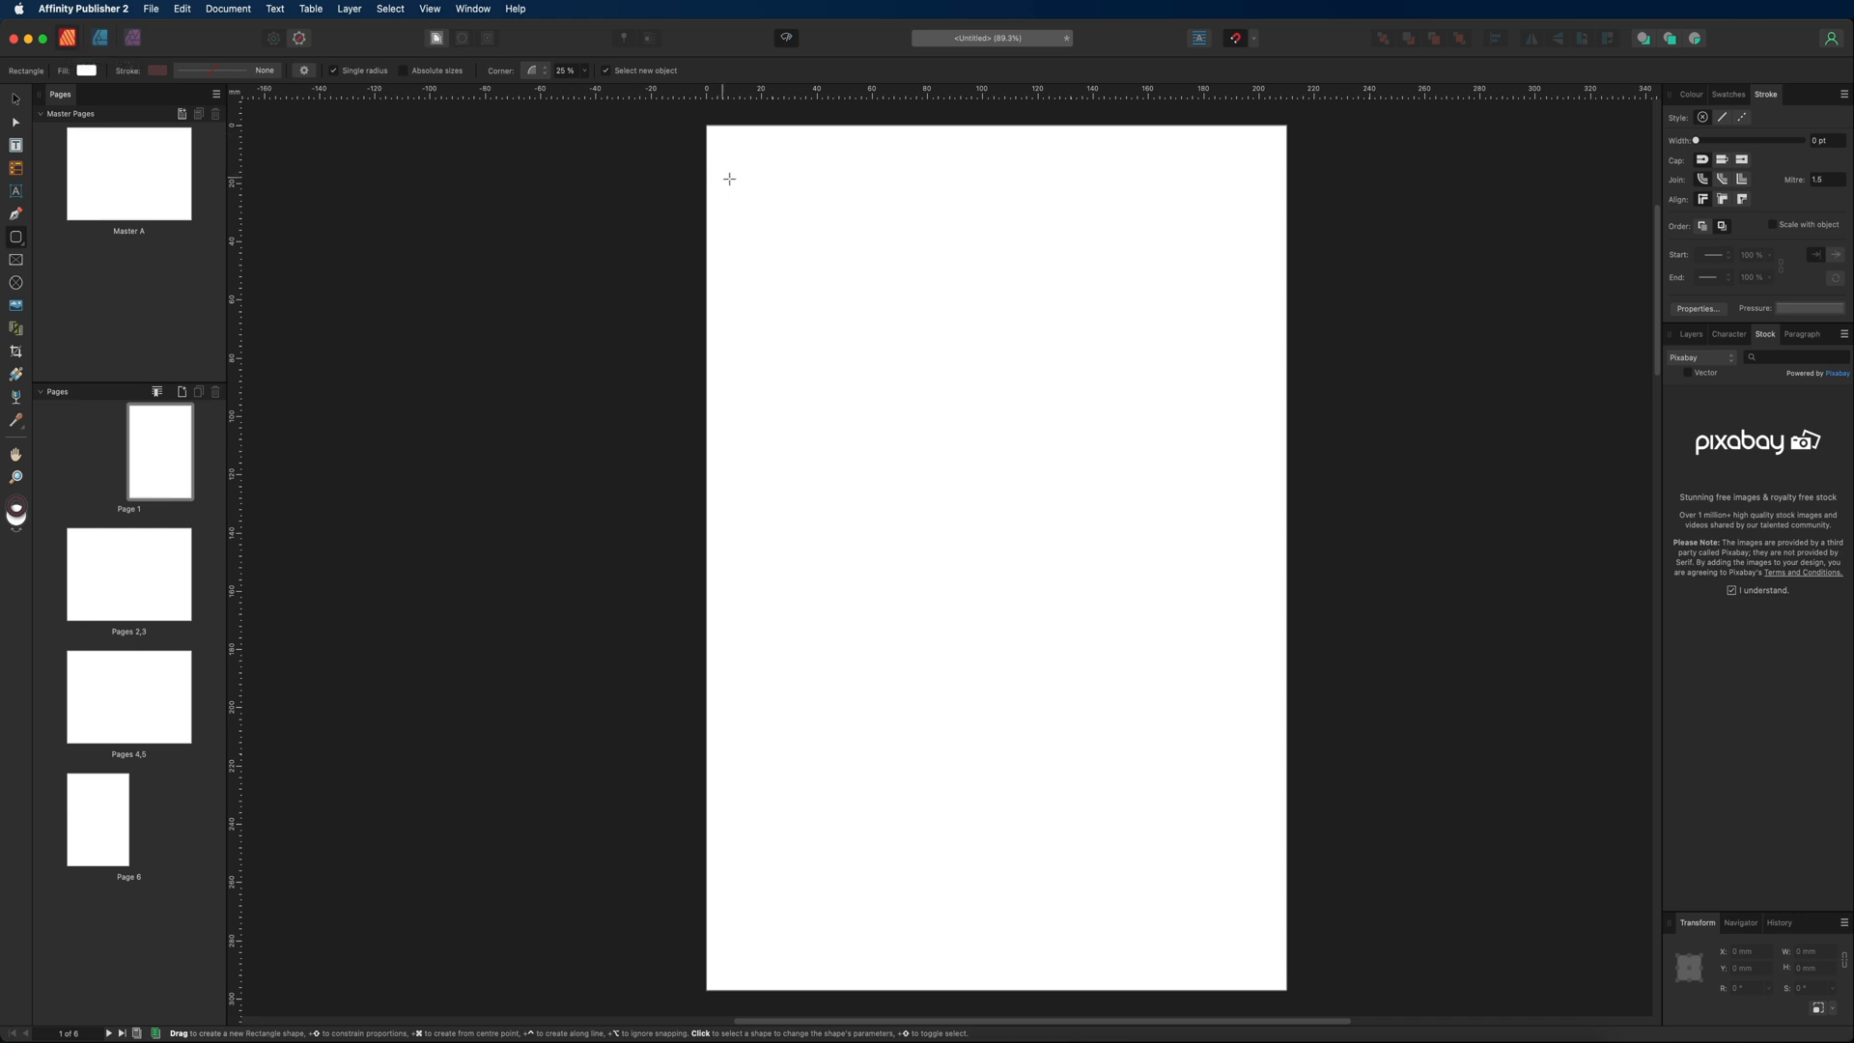
{"action": "mouse_move", "coordinate": [563, 159]}
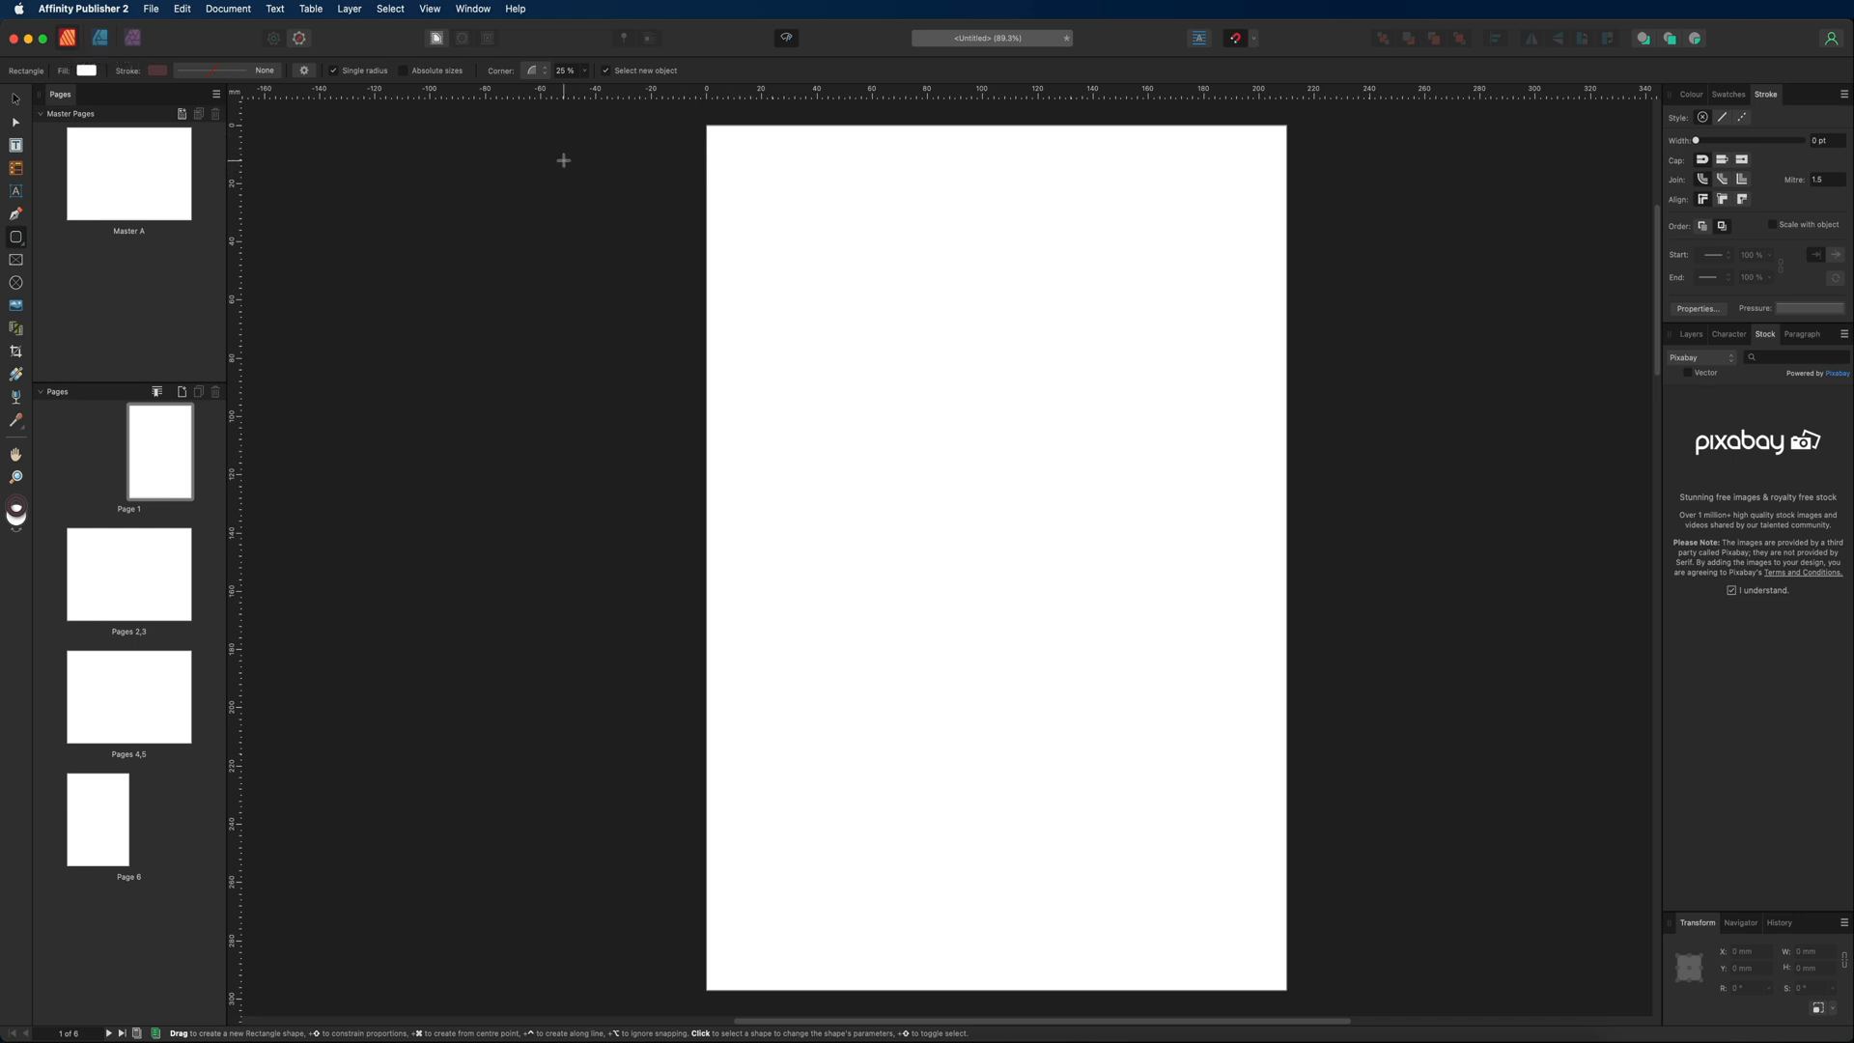
{"action": "mouse_move", "coordinate": [420, 158]}
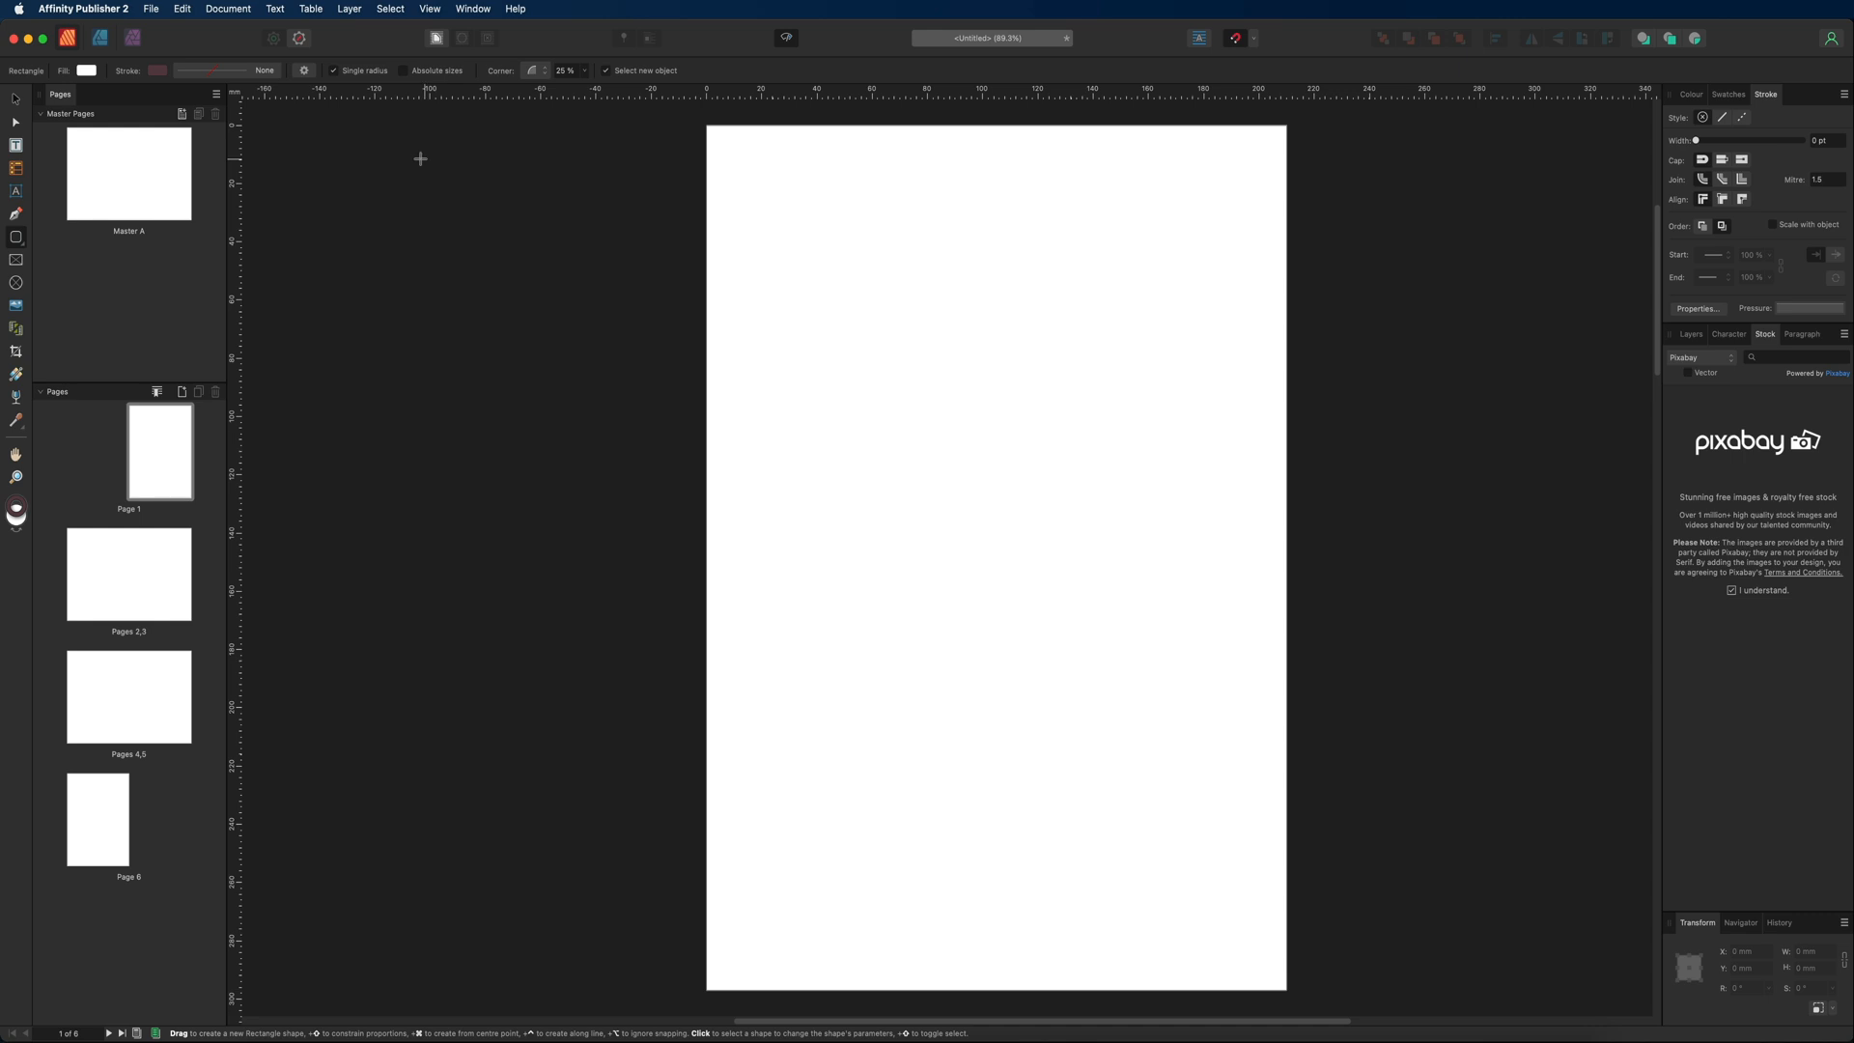
{"action": "mouse_move", "coordinate": [275, 138]}
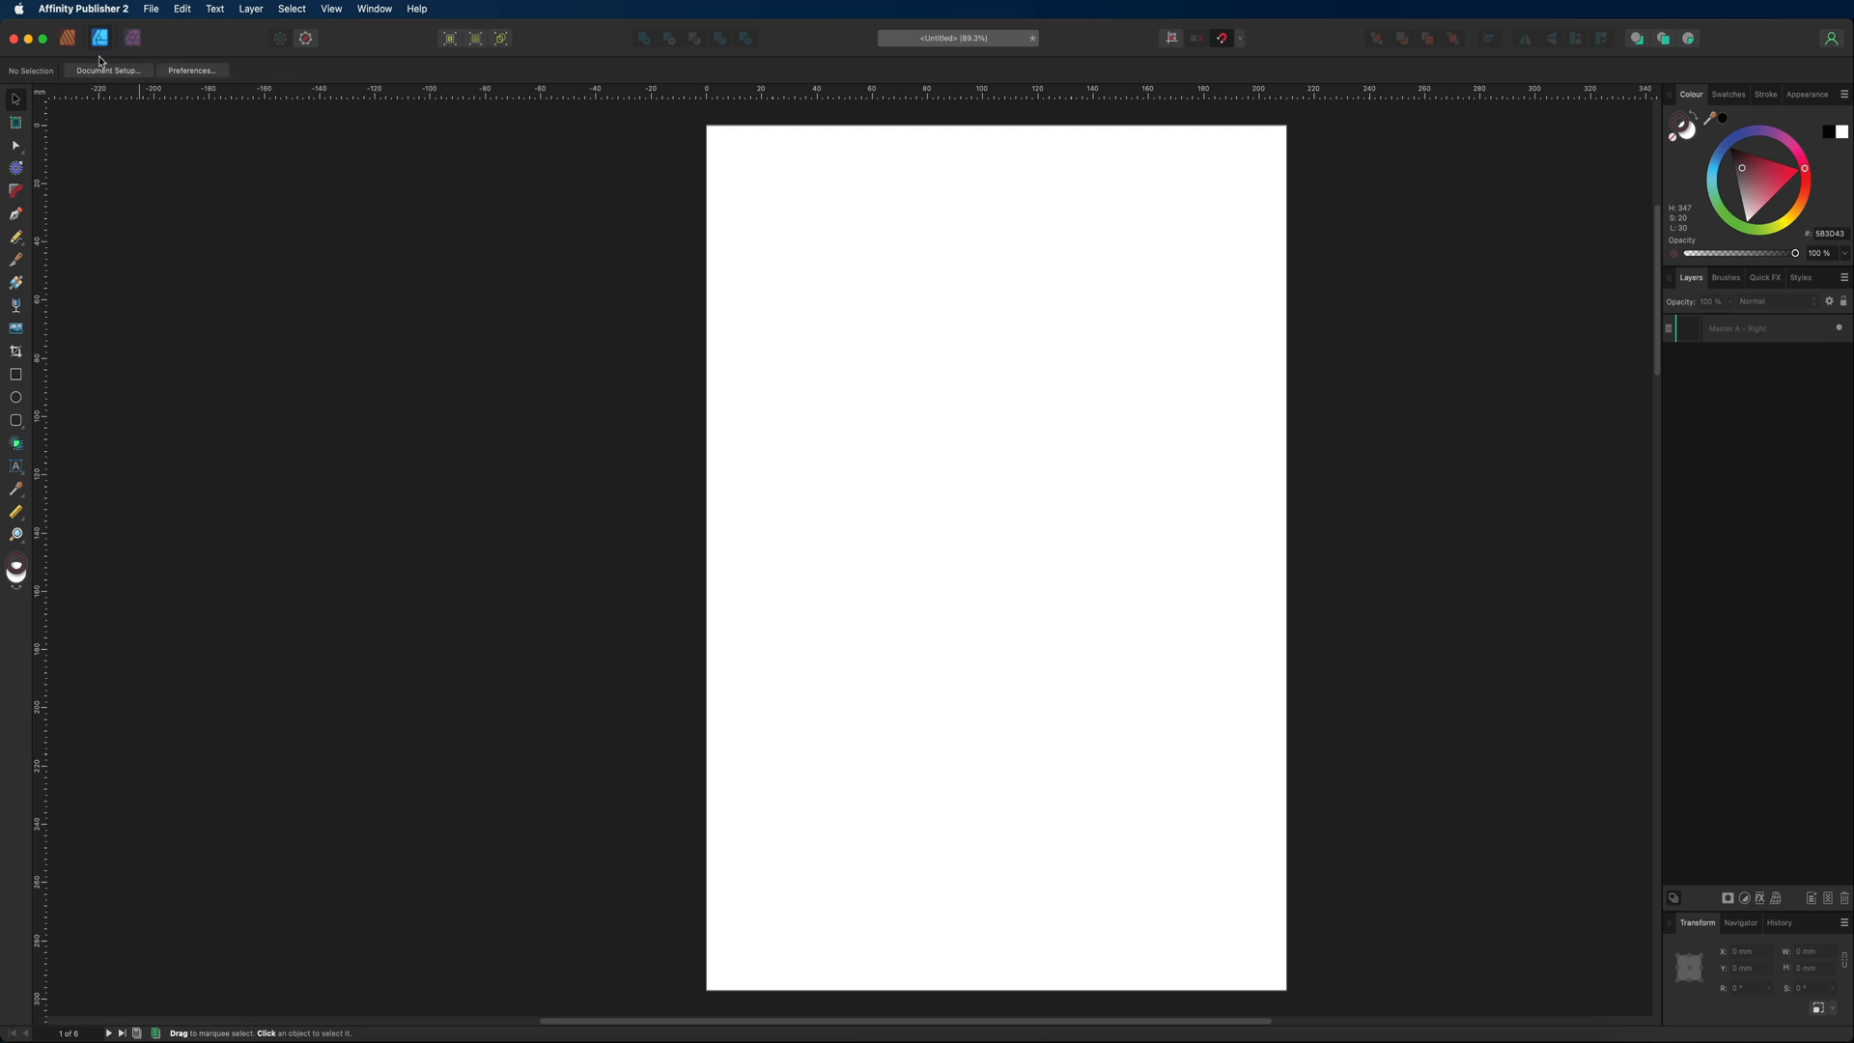
Switch back to the Publisher Persona with its Pages panel.
{"action": "left_click", "coordinate": [68, 38]}
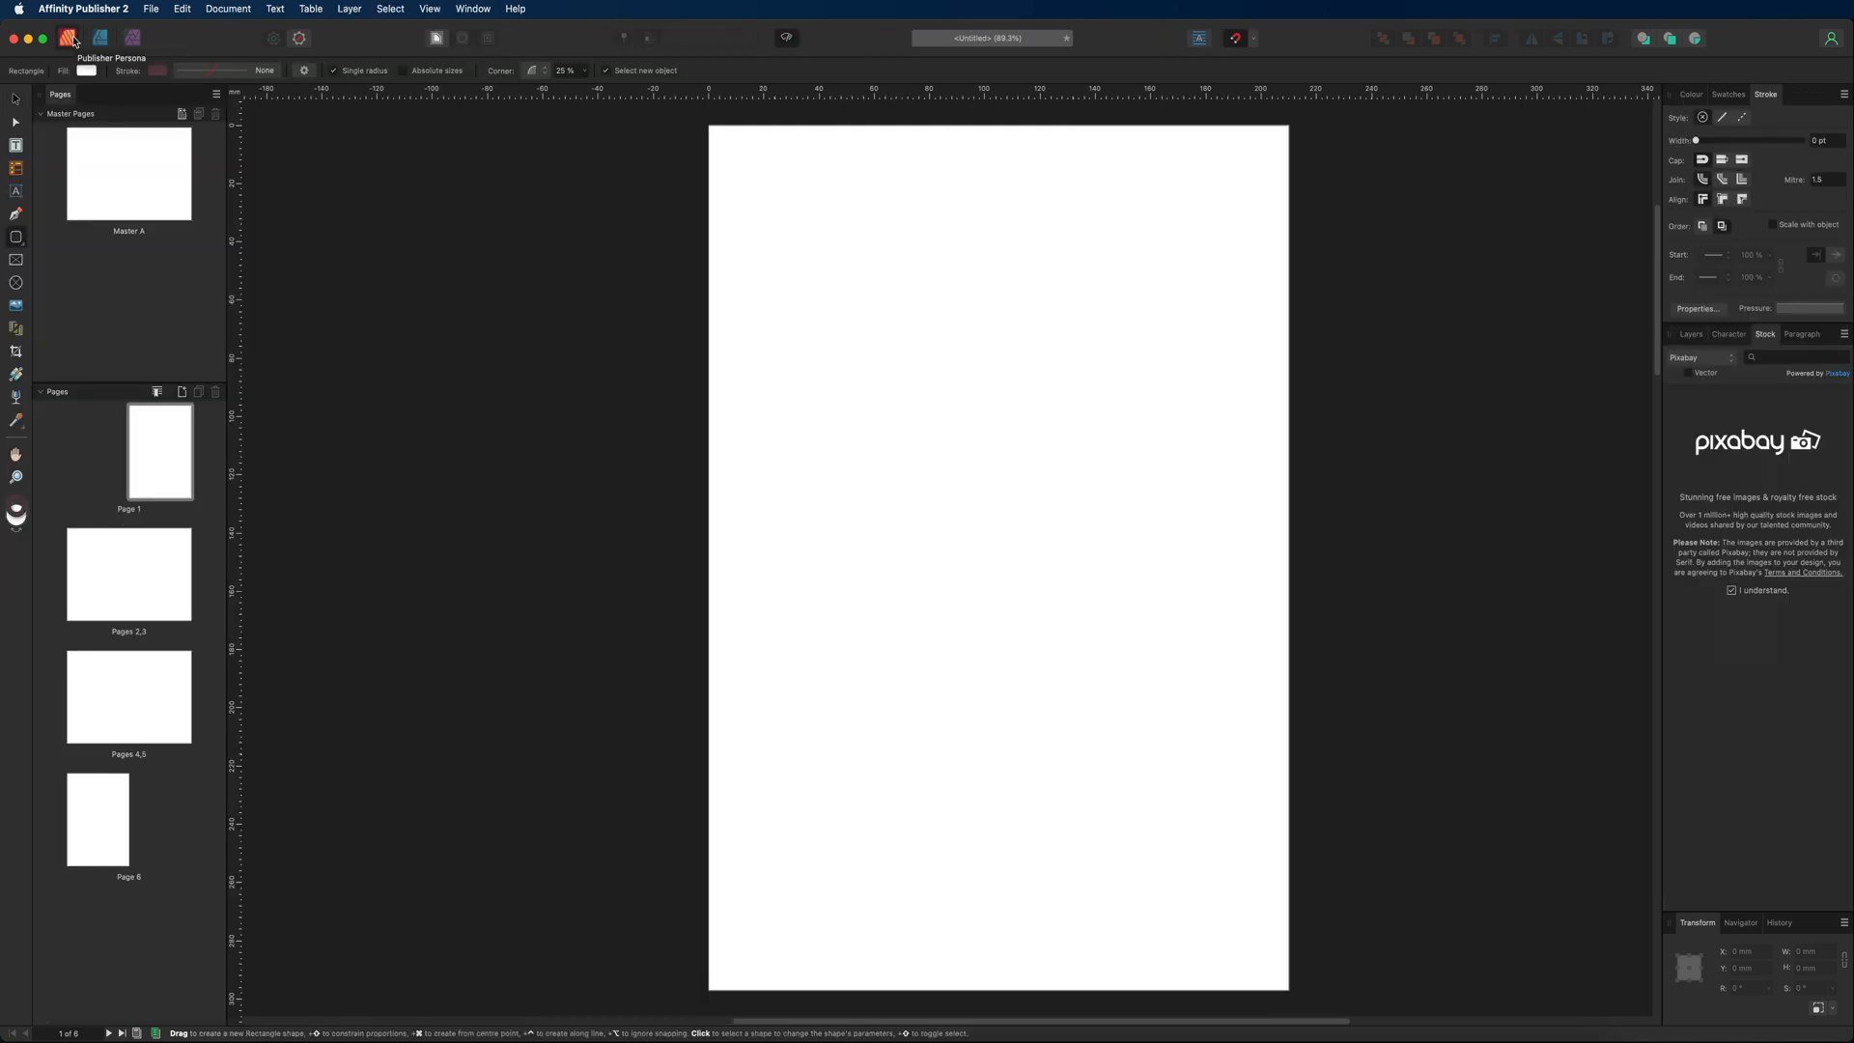
{"action": "mouse_move", "coordinate": [191, 46]}
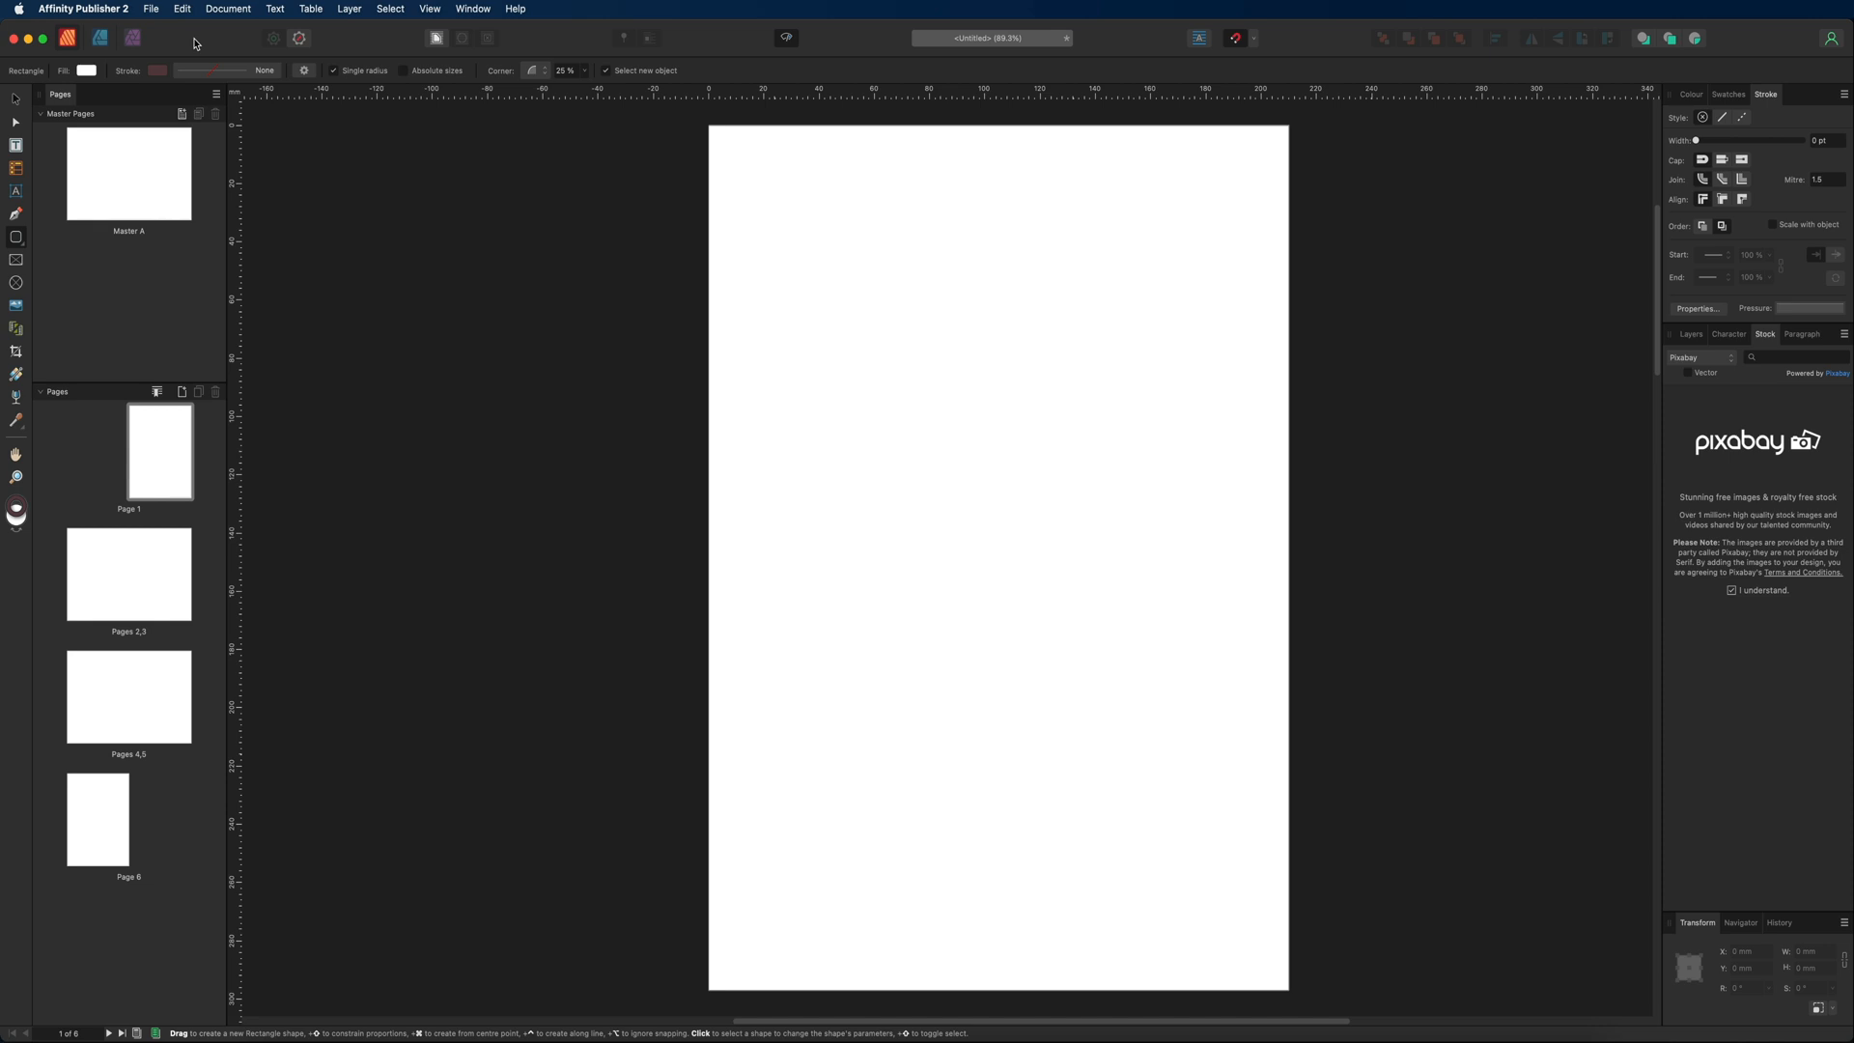
{"action": "mouse_move", "coordinate": [179, 41]}
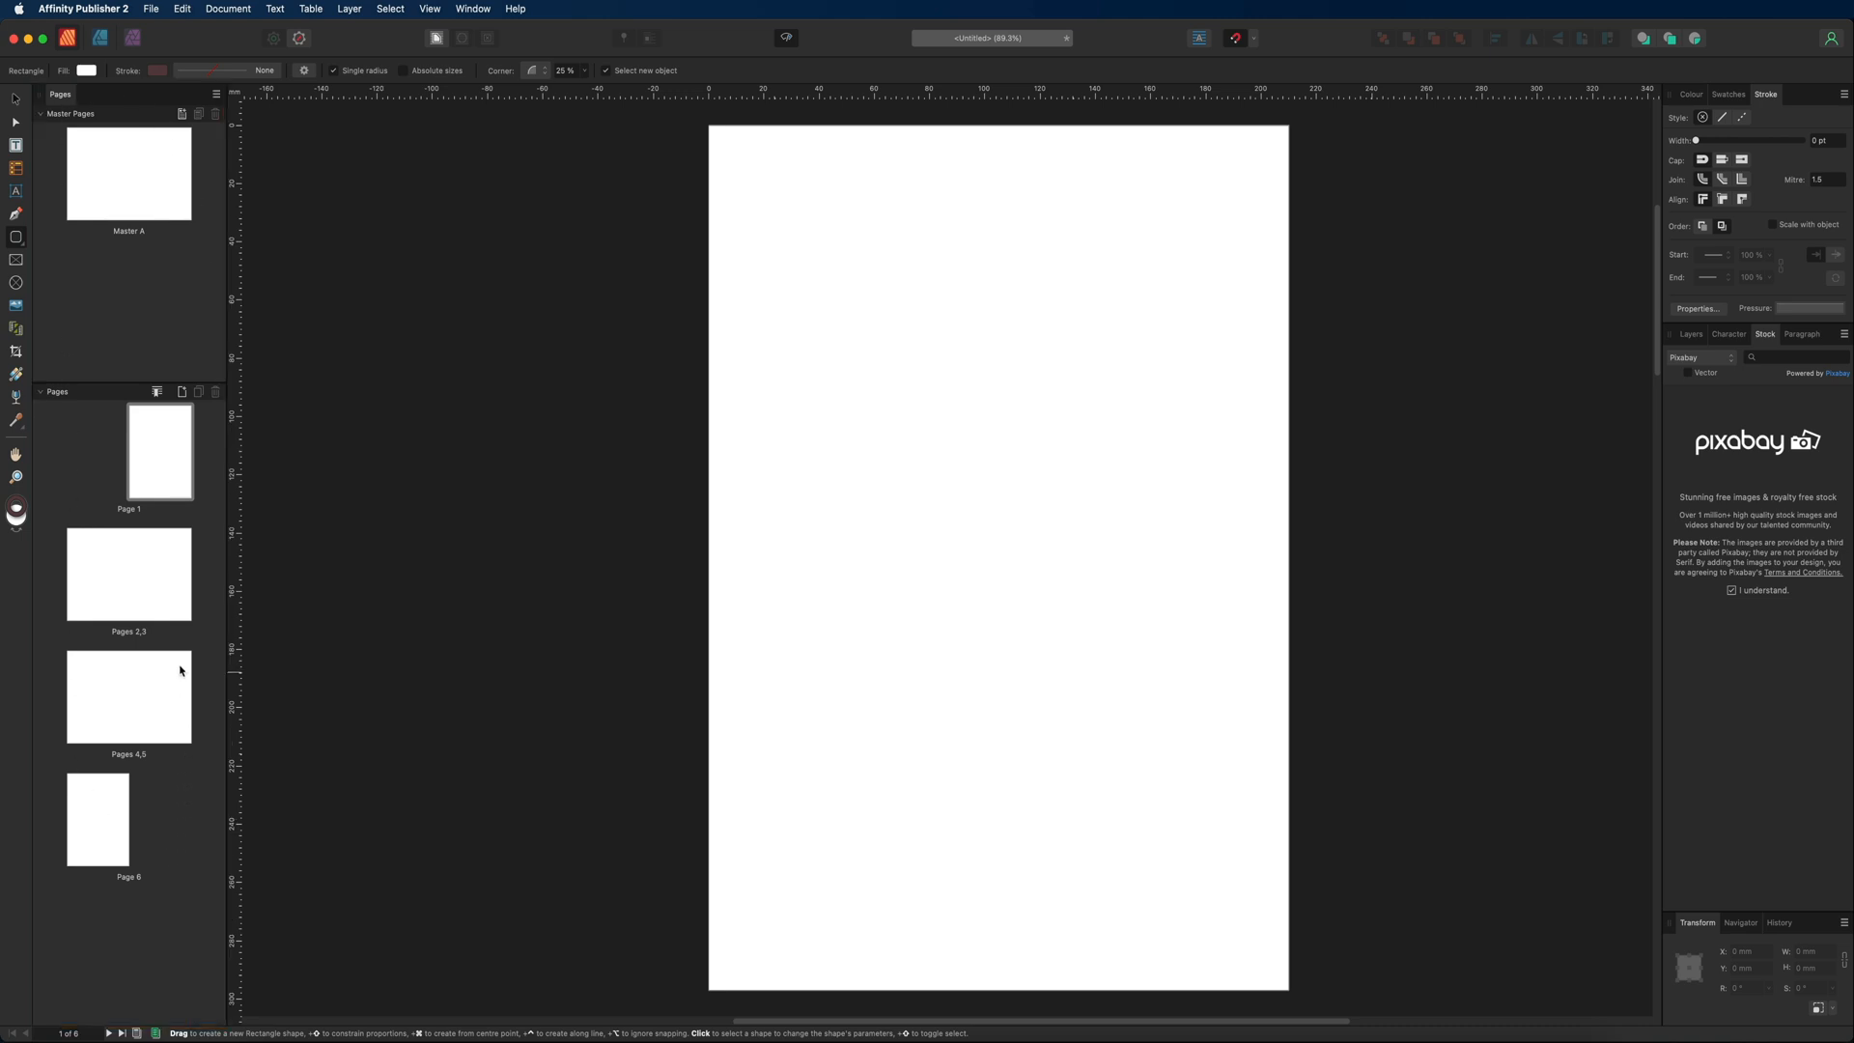
{"action": "mouse_move", "coordinate": [83, 438]}
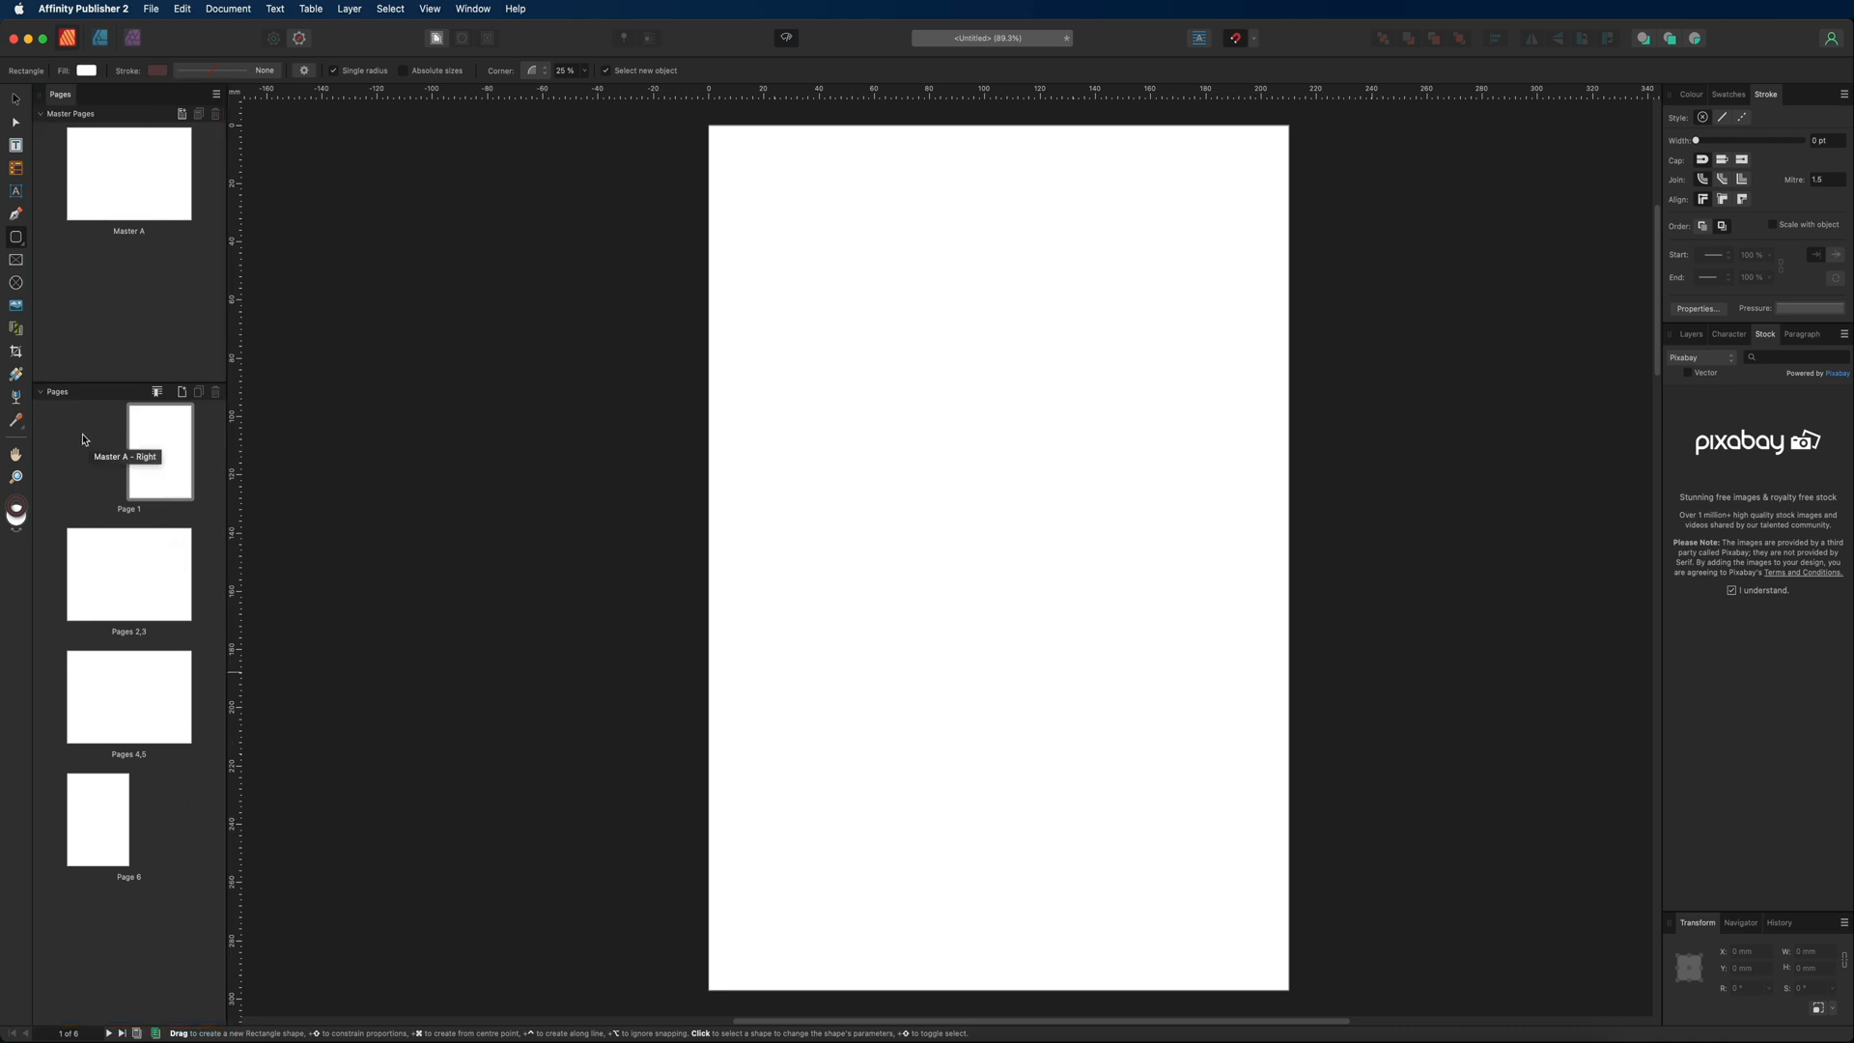
{"action": "left_click", "coordinate": [128, 574]}
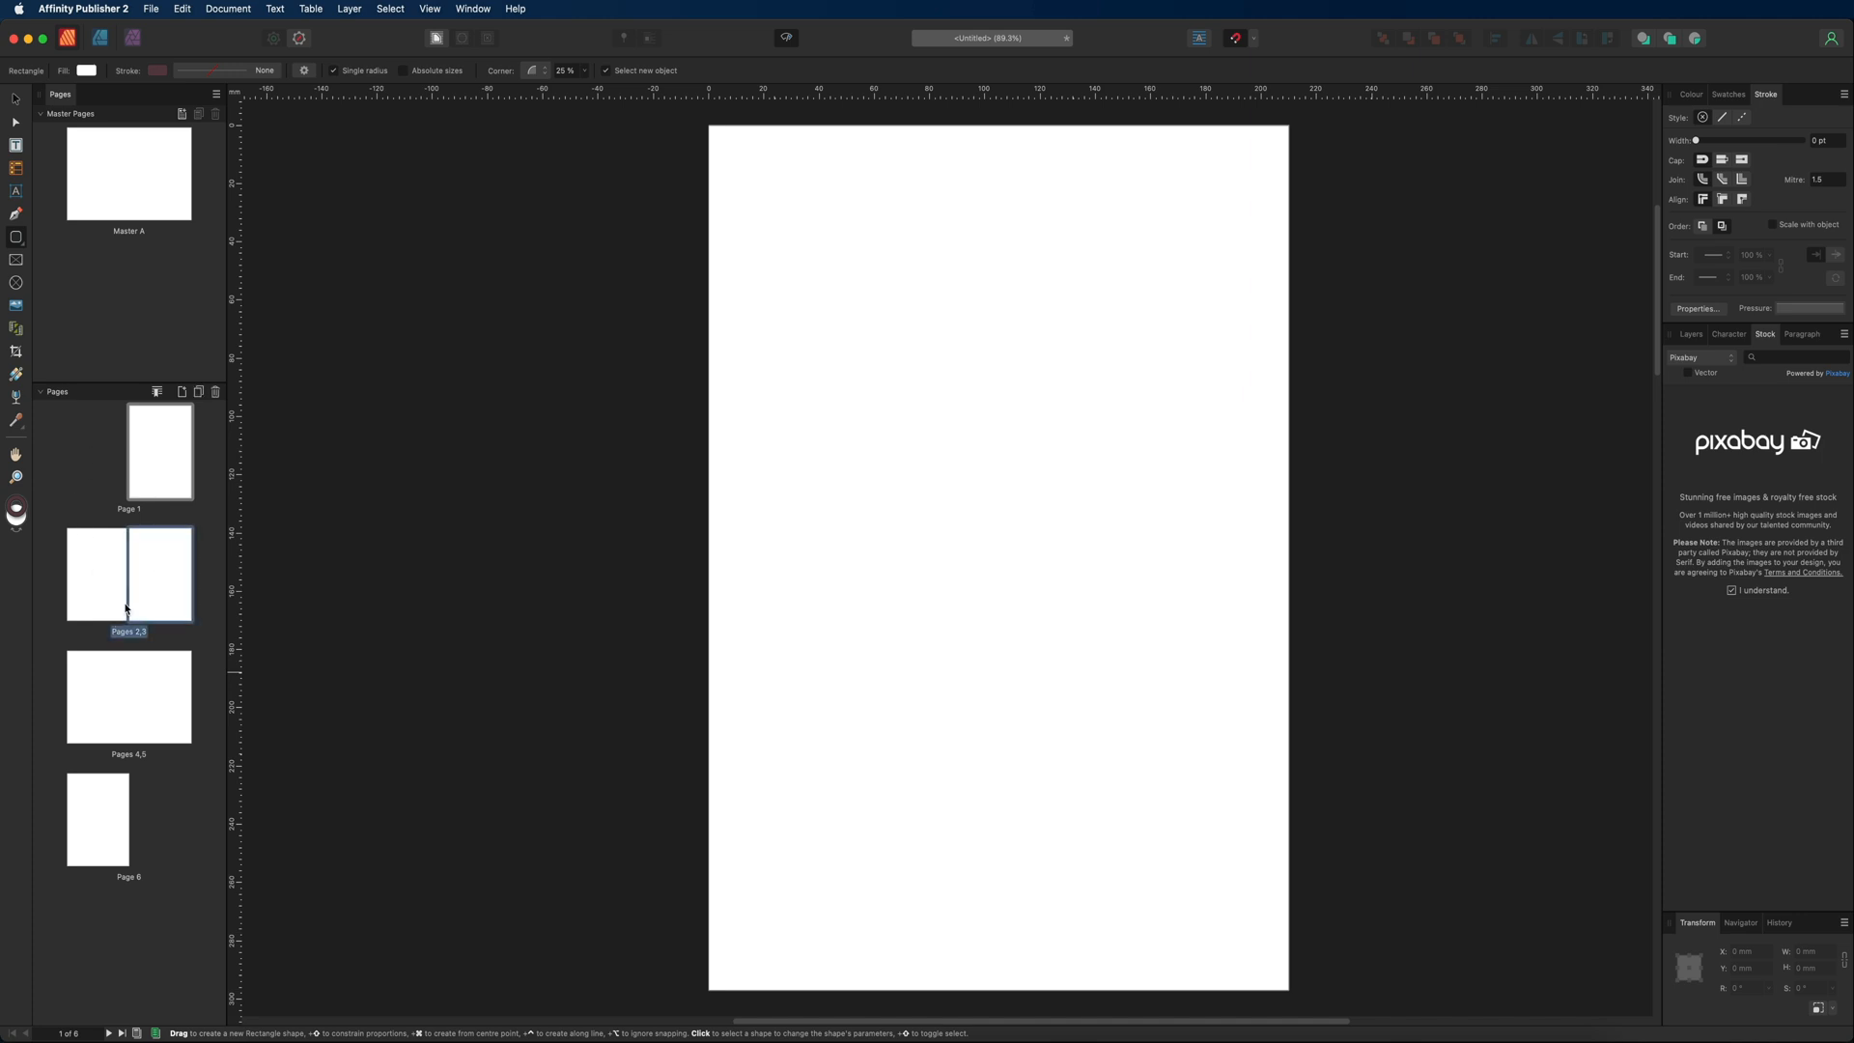
{"action": "left_click", "coordinate": [97, 821]}
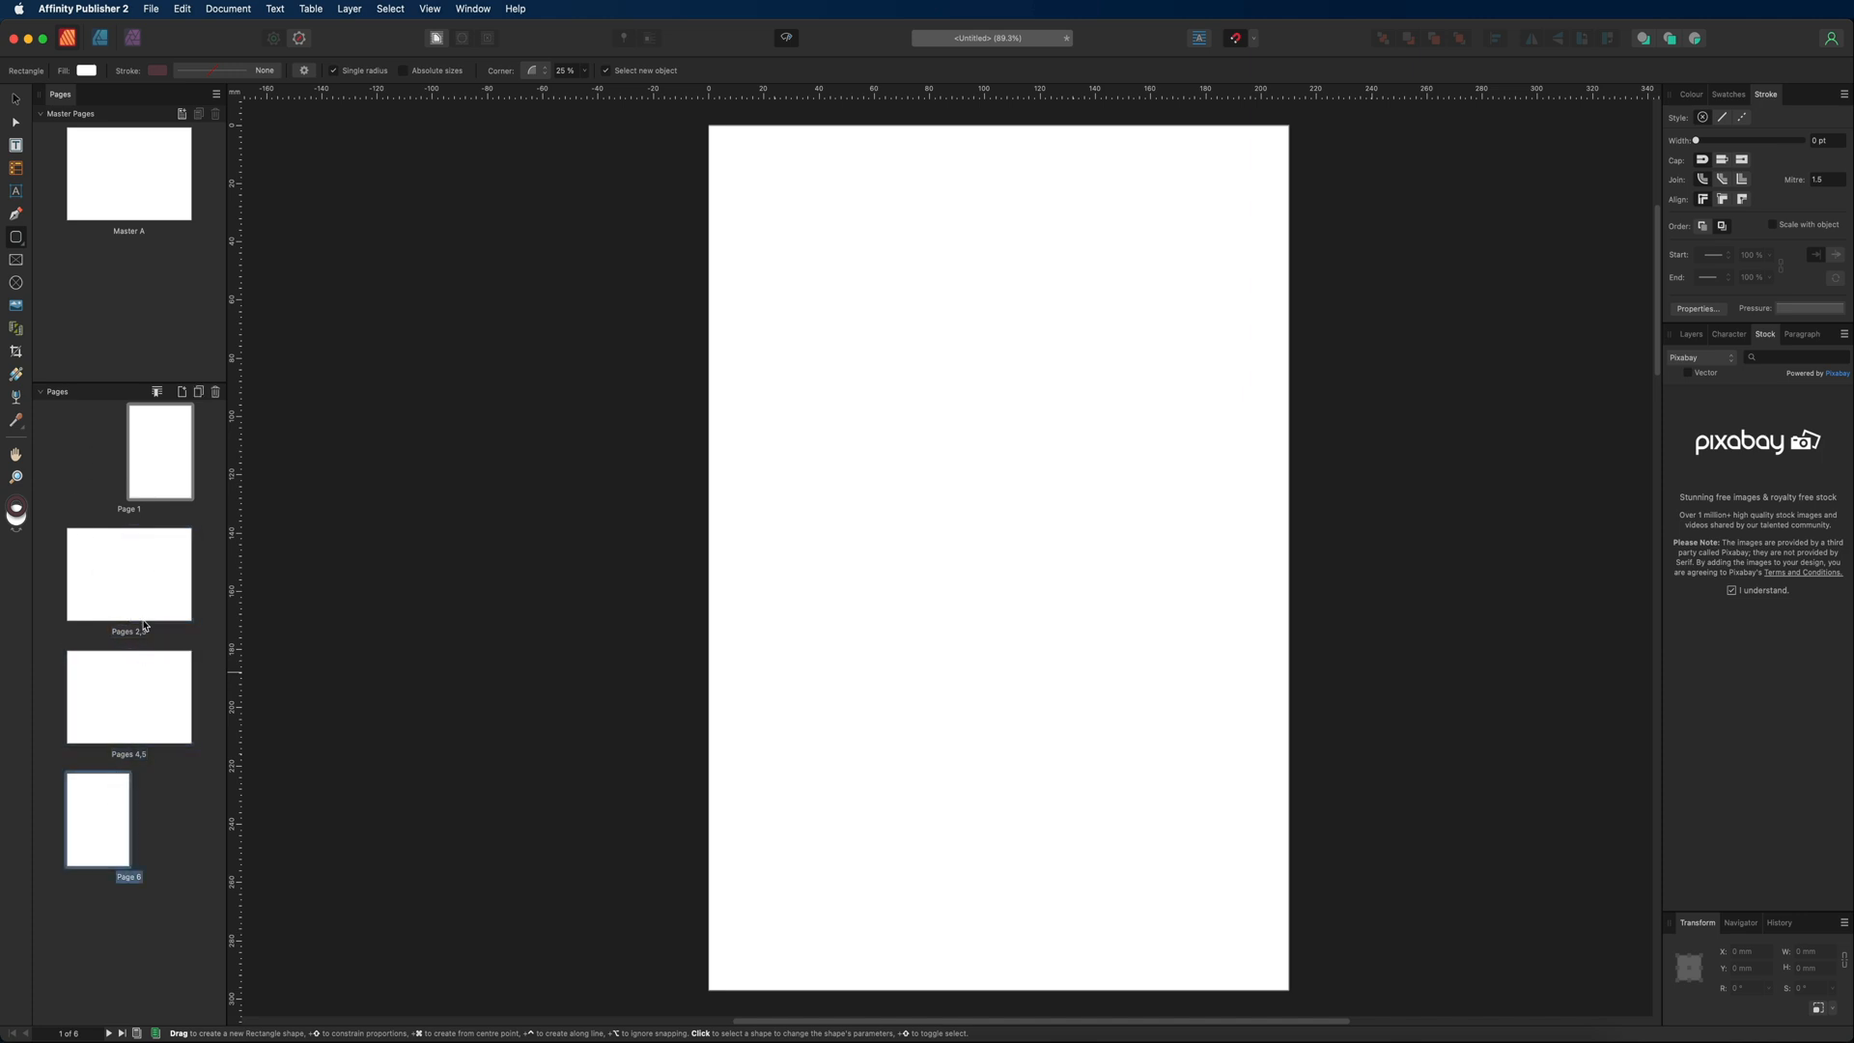
{"action": "left_click", "coordinate": [127, 173]}
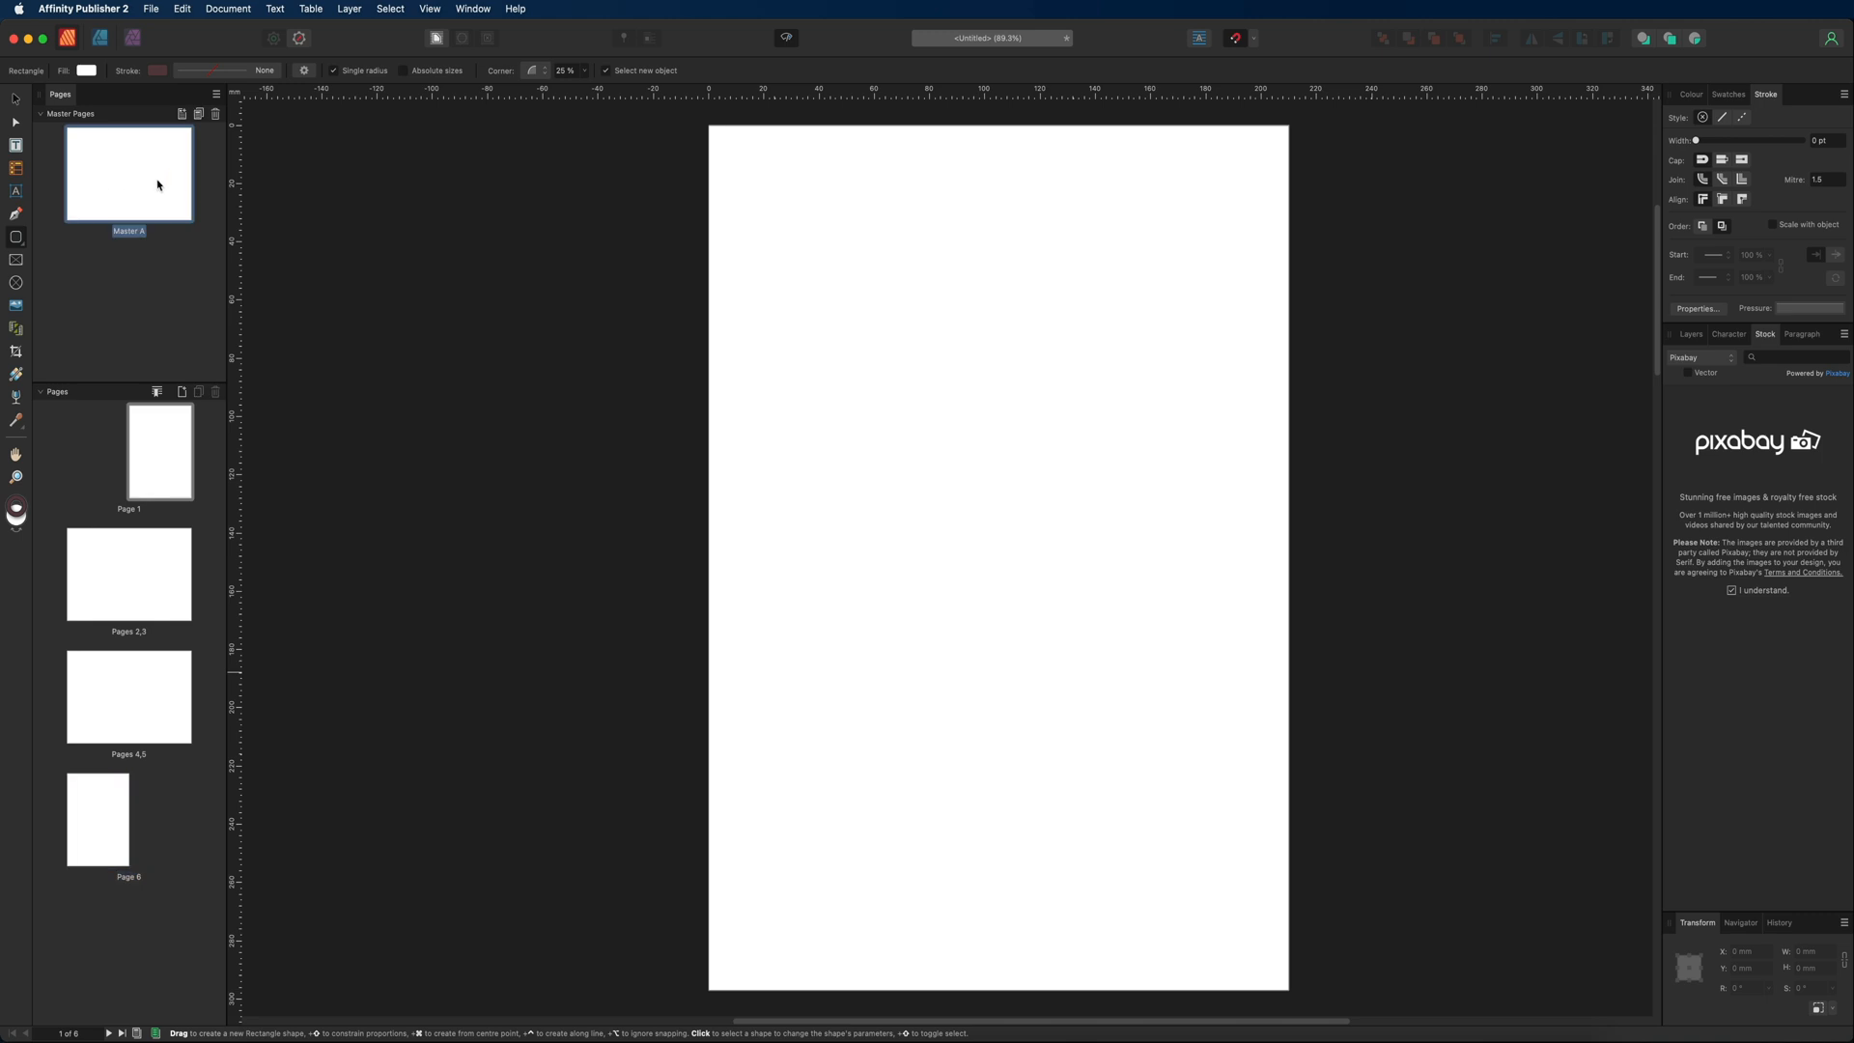
{"action": "mouse_move", "coordinate": [174, 211]}
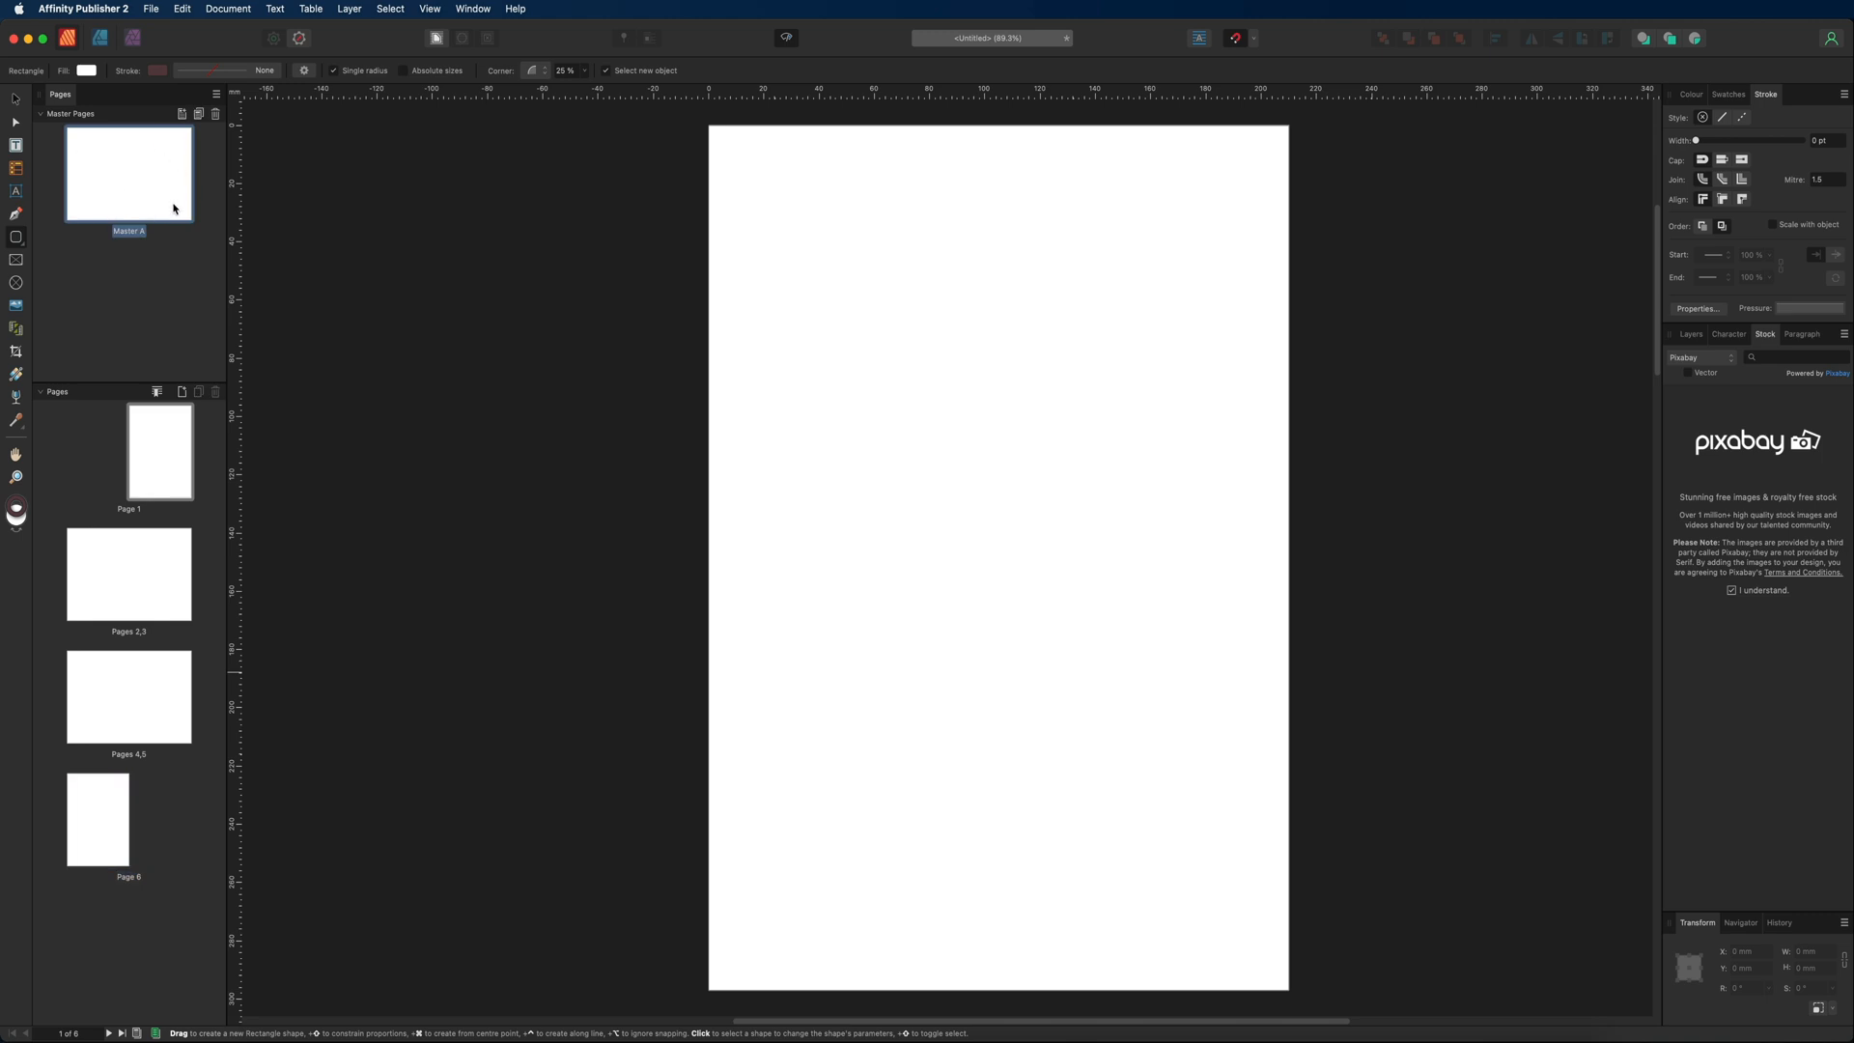
{"action": "mouse_move", "coordinate": [152, 215]}
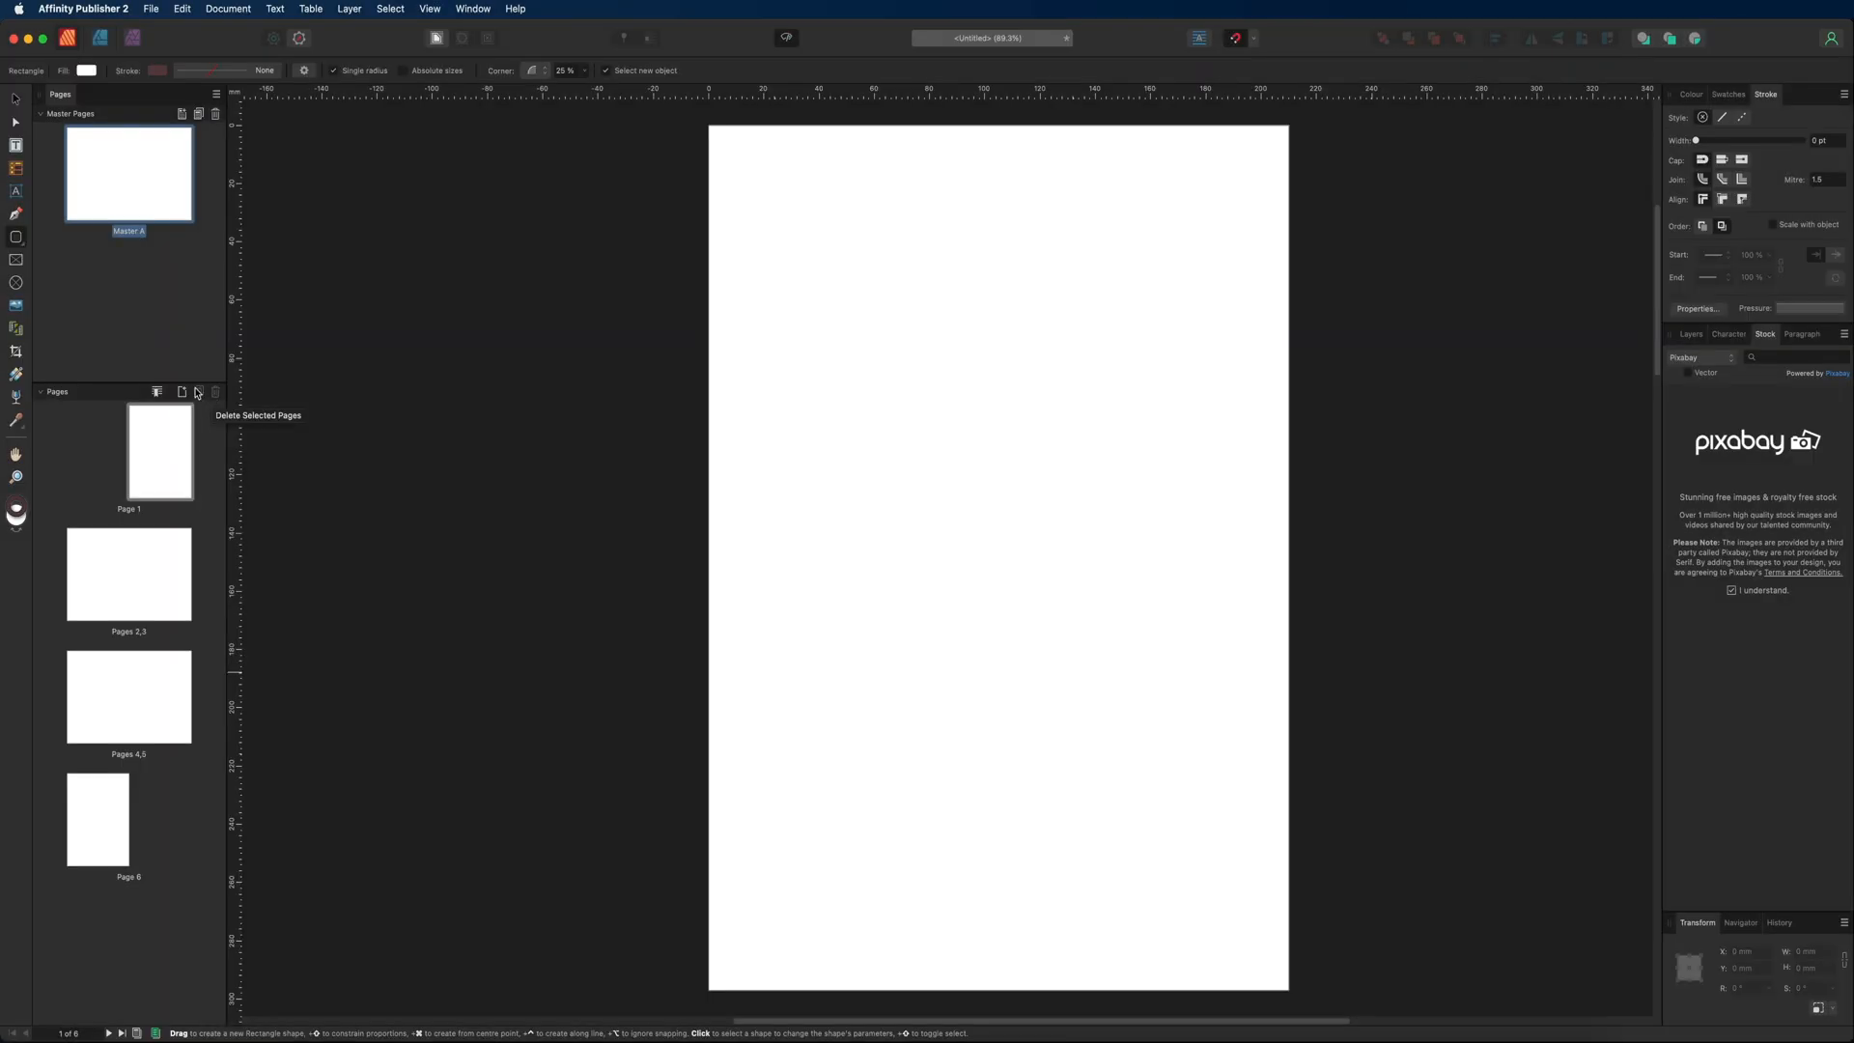
{"action": "mouse_move", "coordinate": [196, 115]}
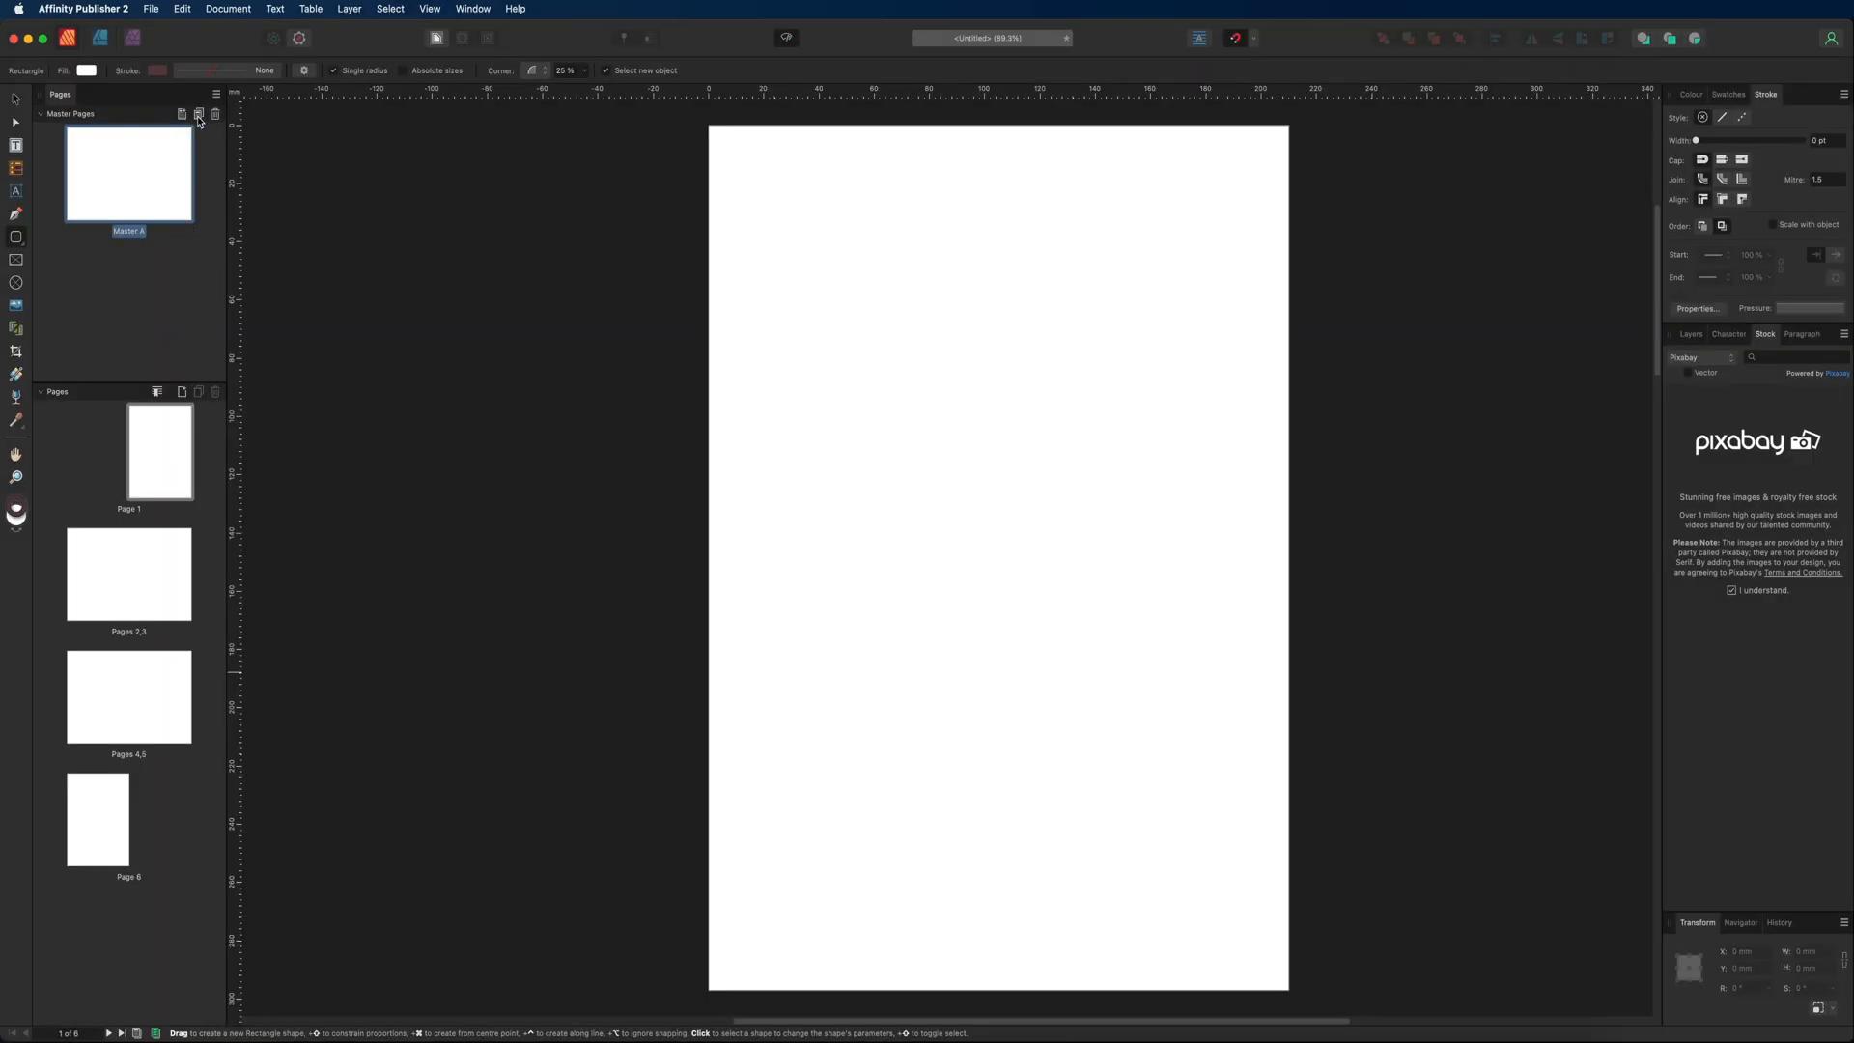
{"action": "mouse_move", "coordinate": [215, 114]}
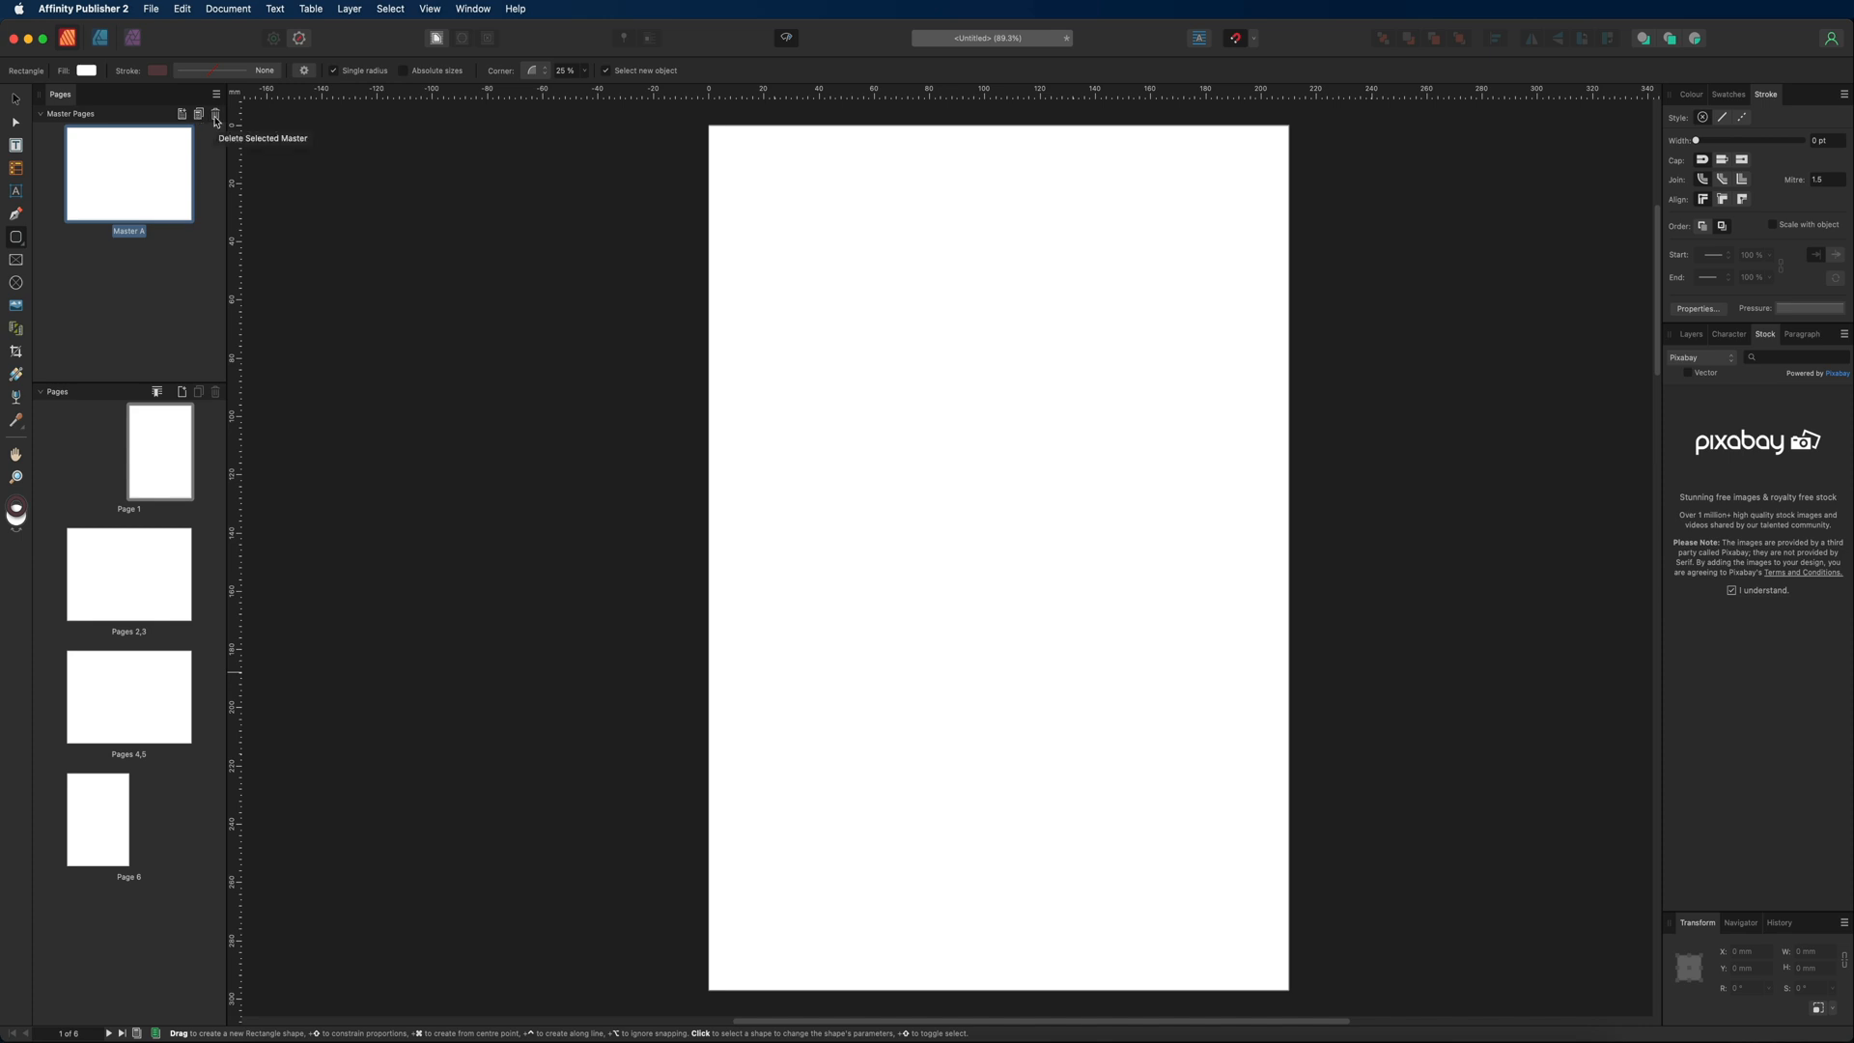
{"action": "mouse_move", "coordinate": [197, 194]}
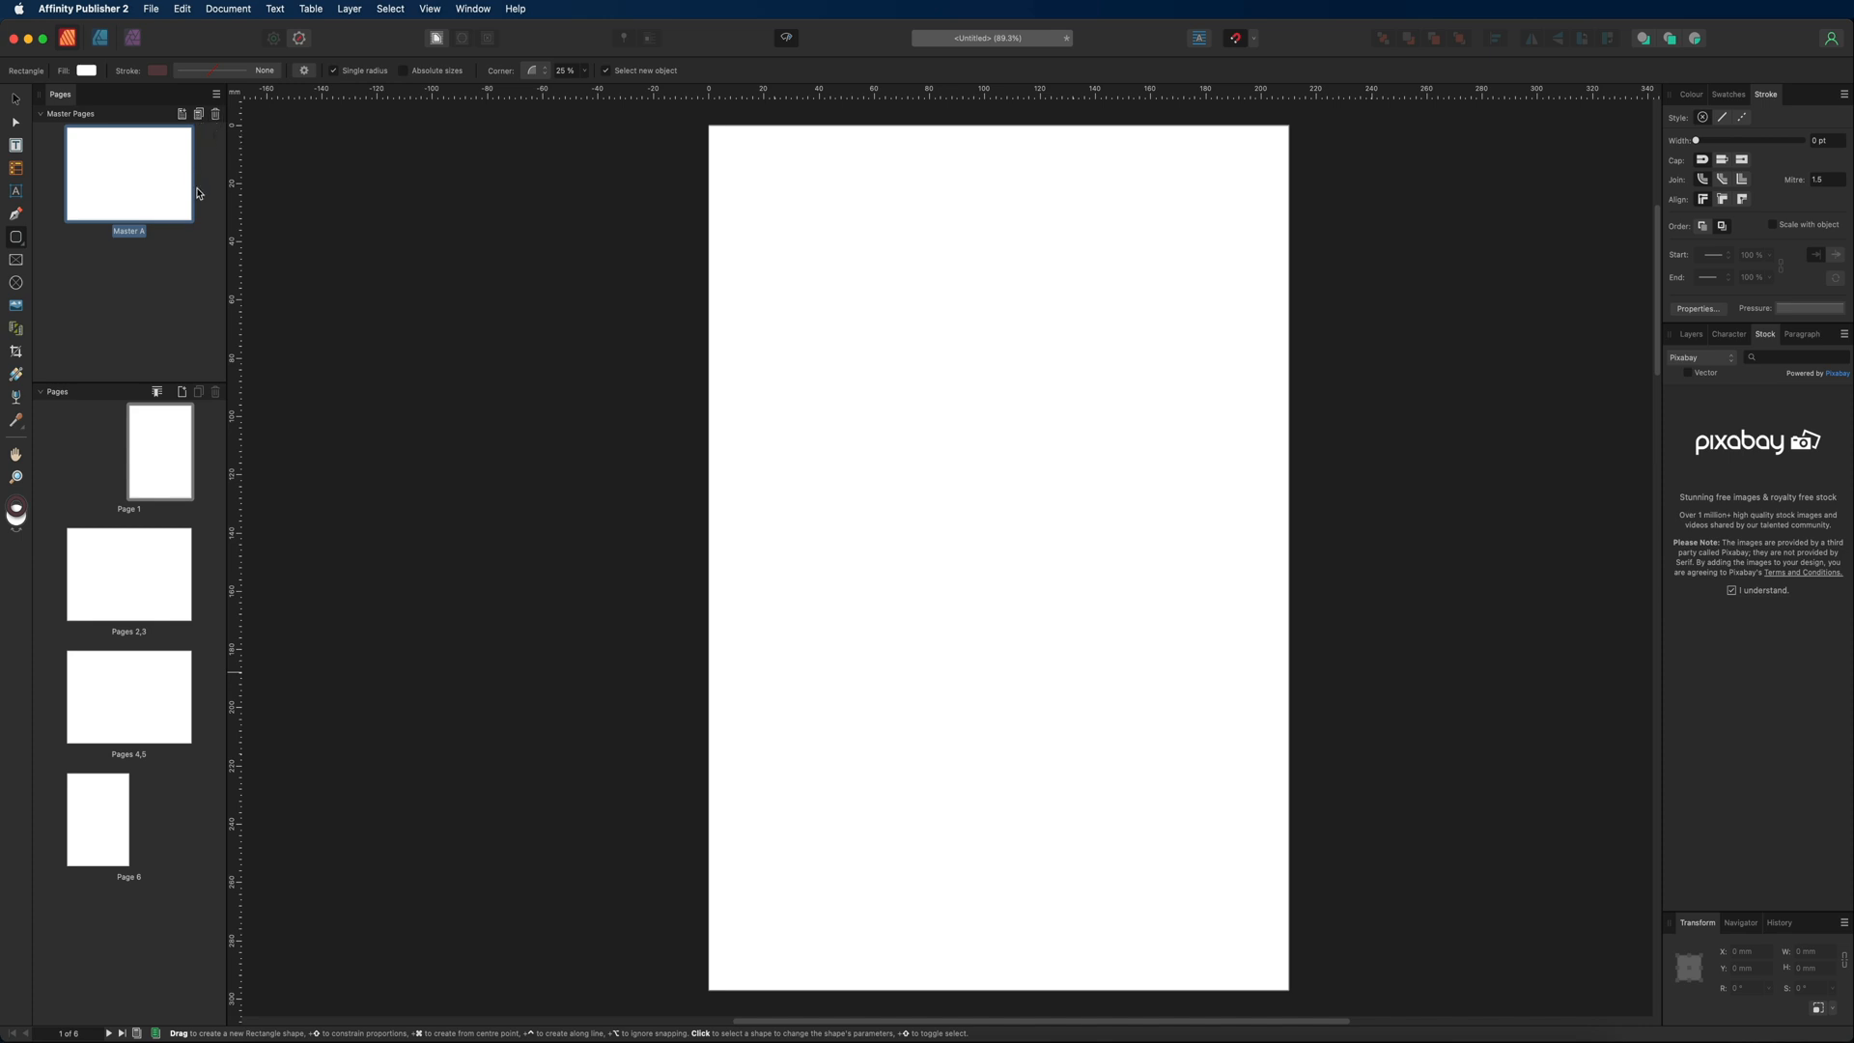
{"action": "mouse_move", "coordinate": [186, 193]}
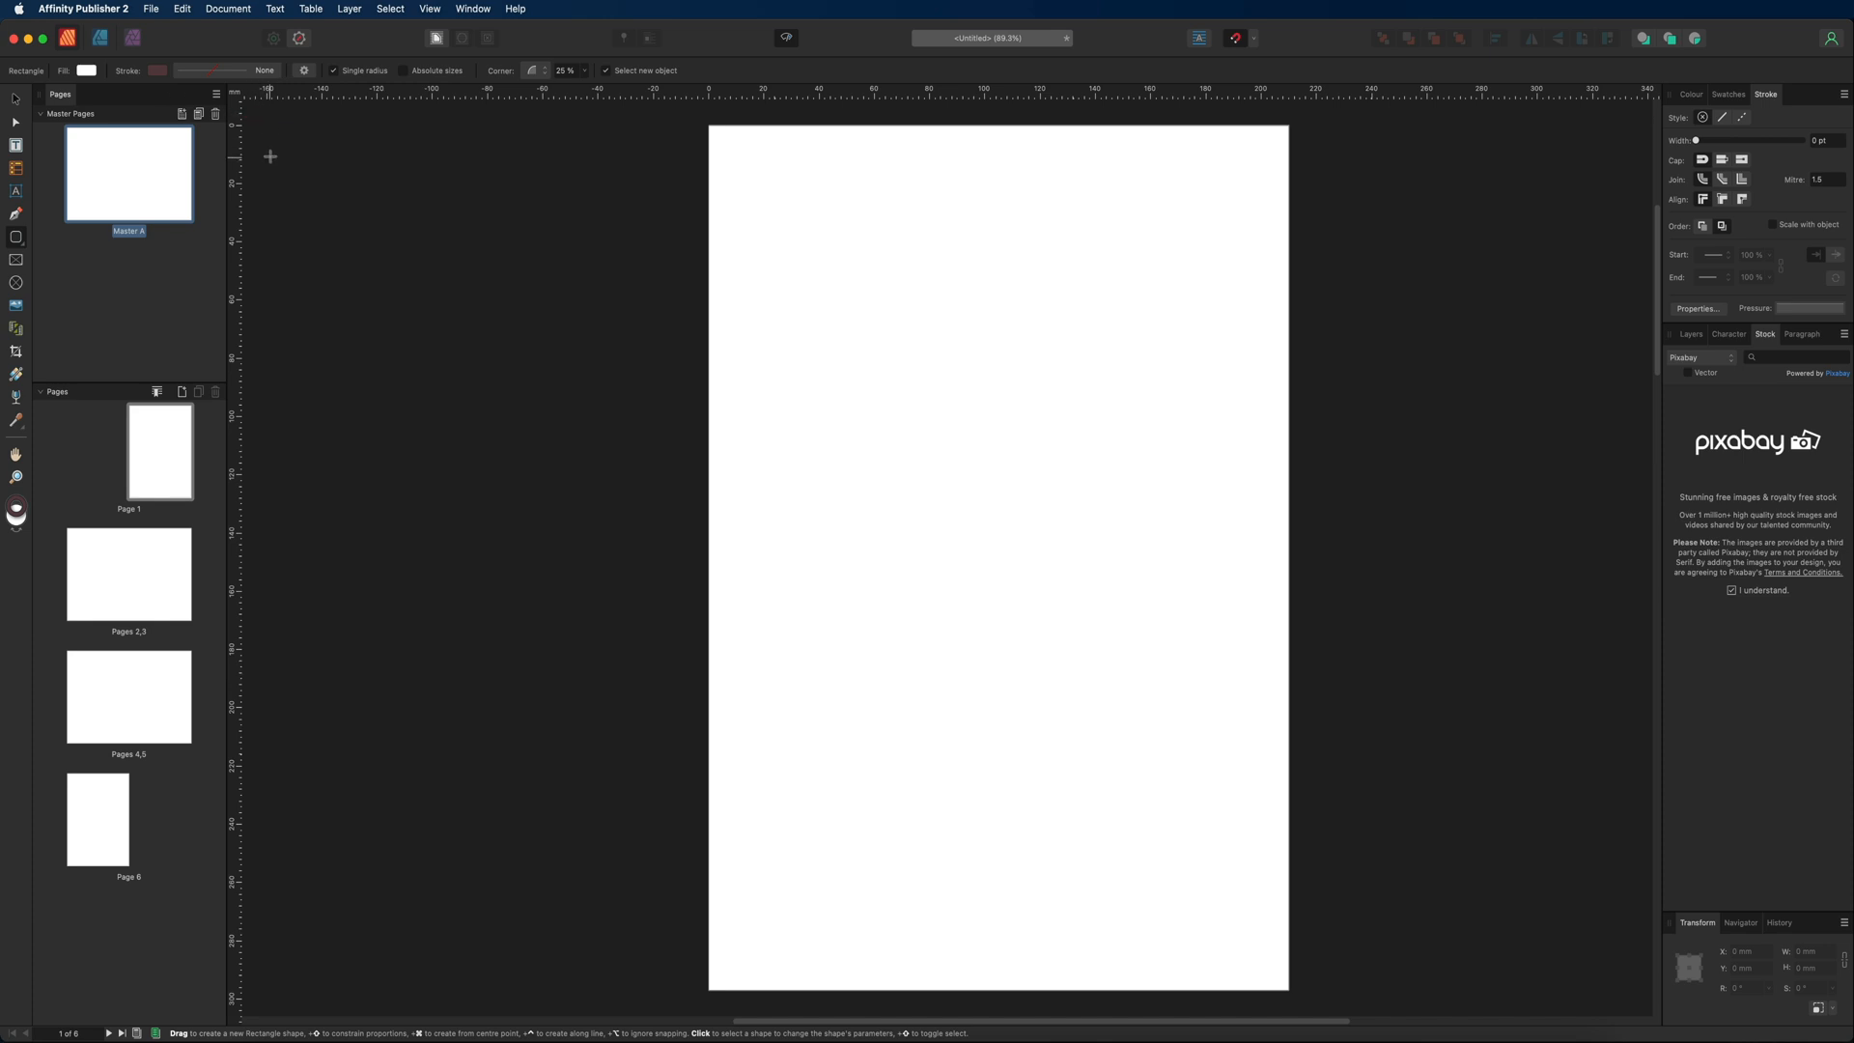
{"action": "left_click", "coordinate": [472, 9]}
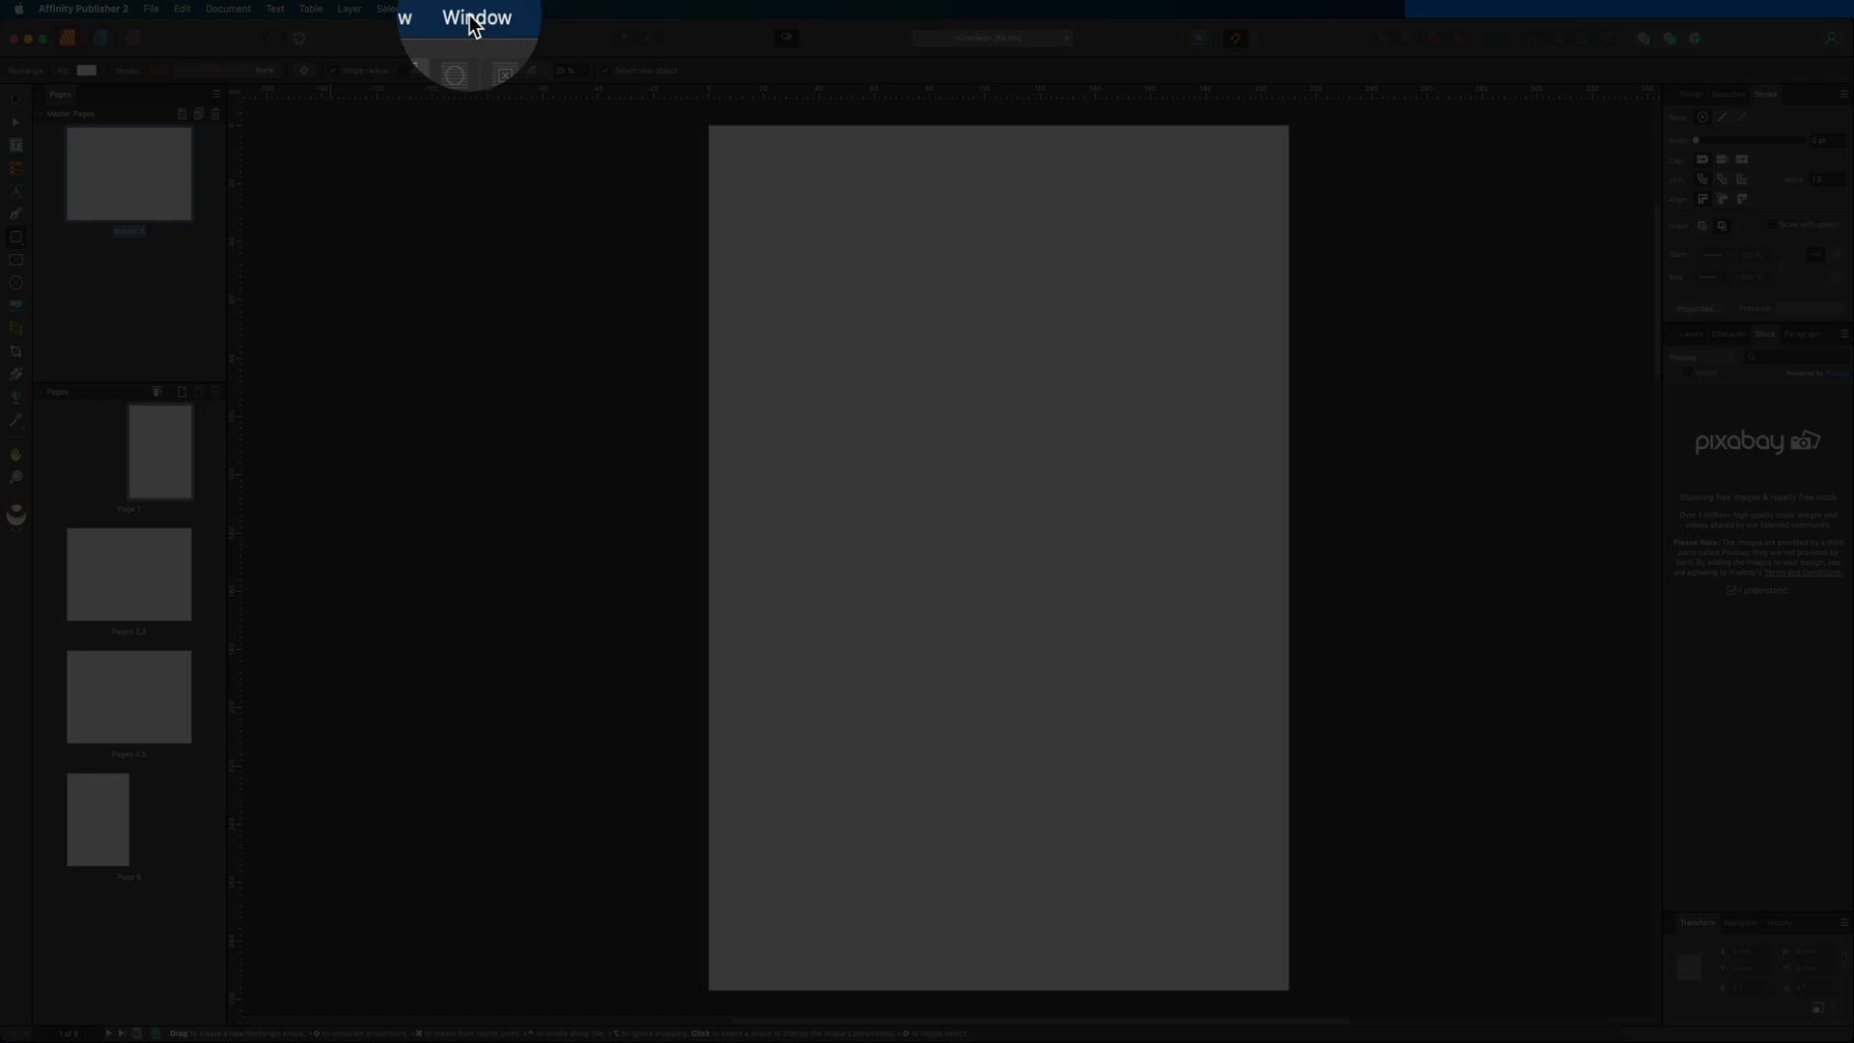
{"action": "left_click", "coordinate": [473, 8]}
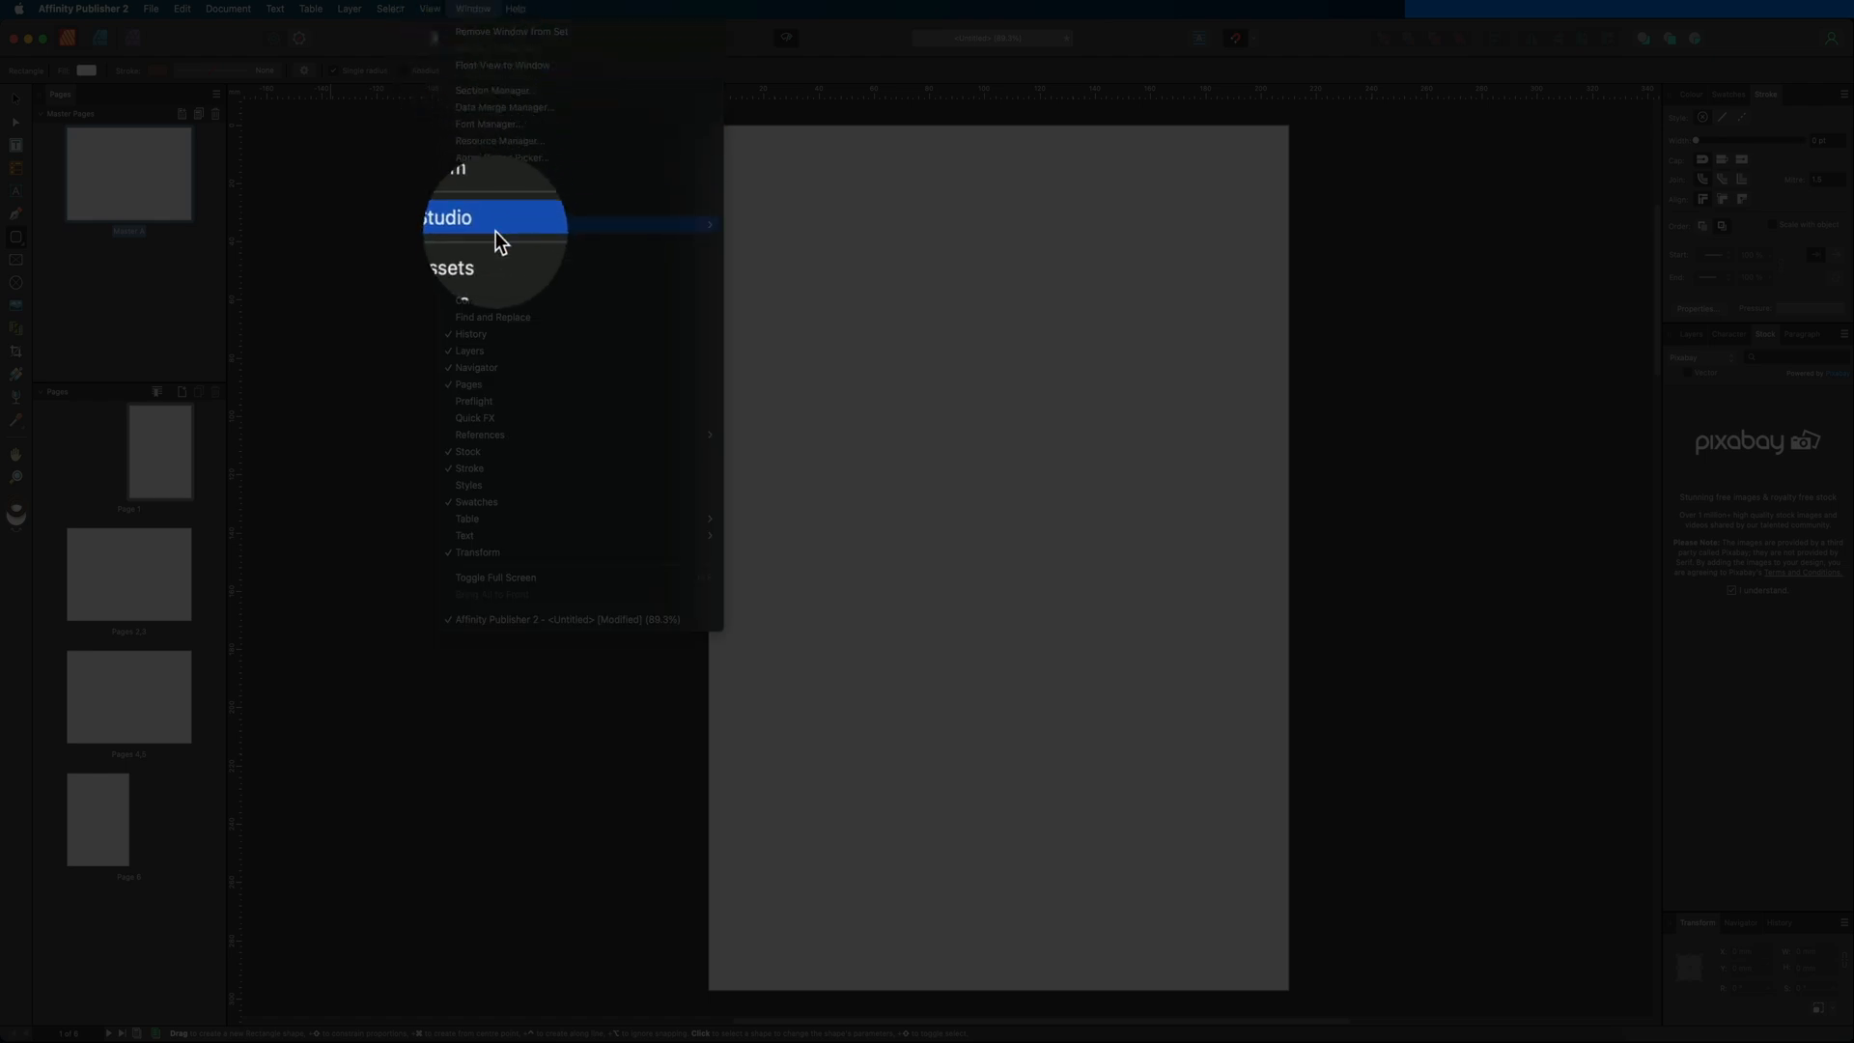
{"action": "left_click", "coordinate": [449, 268]}
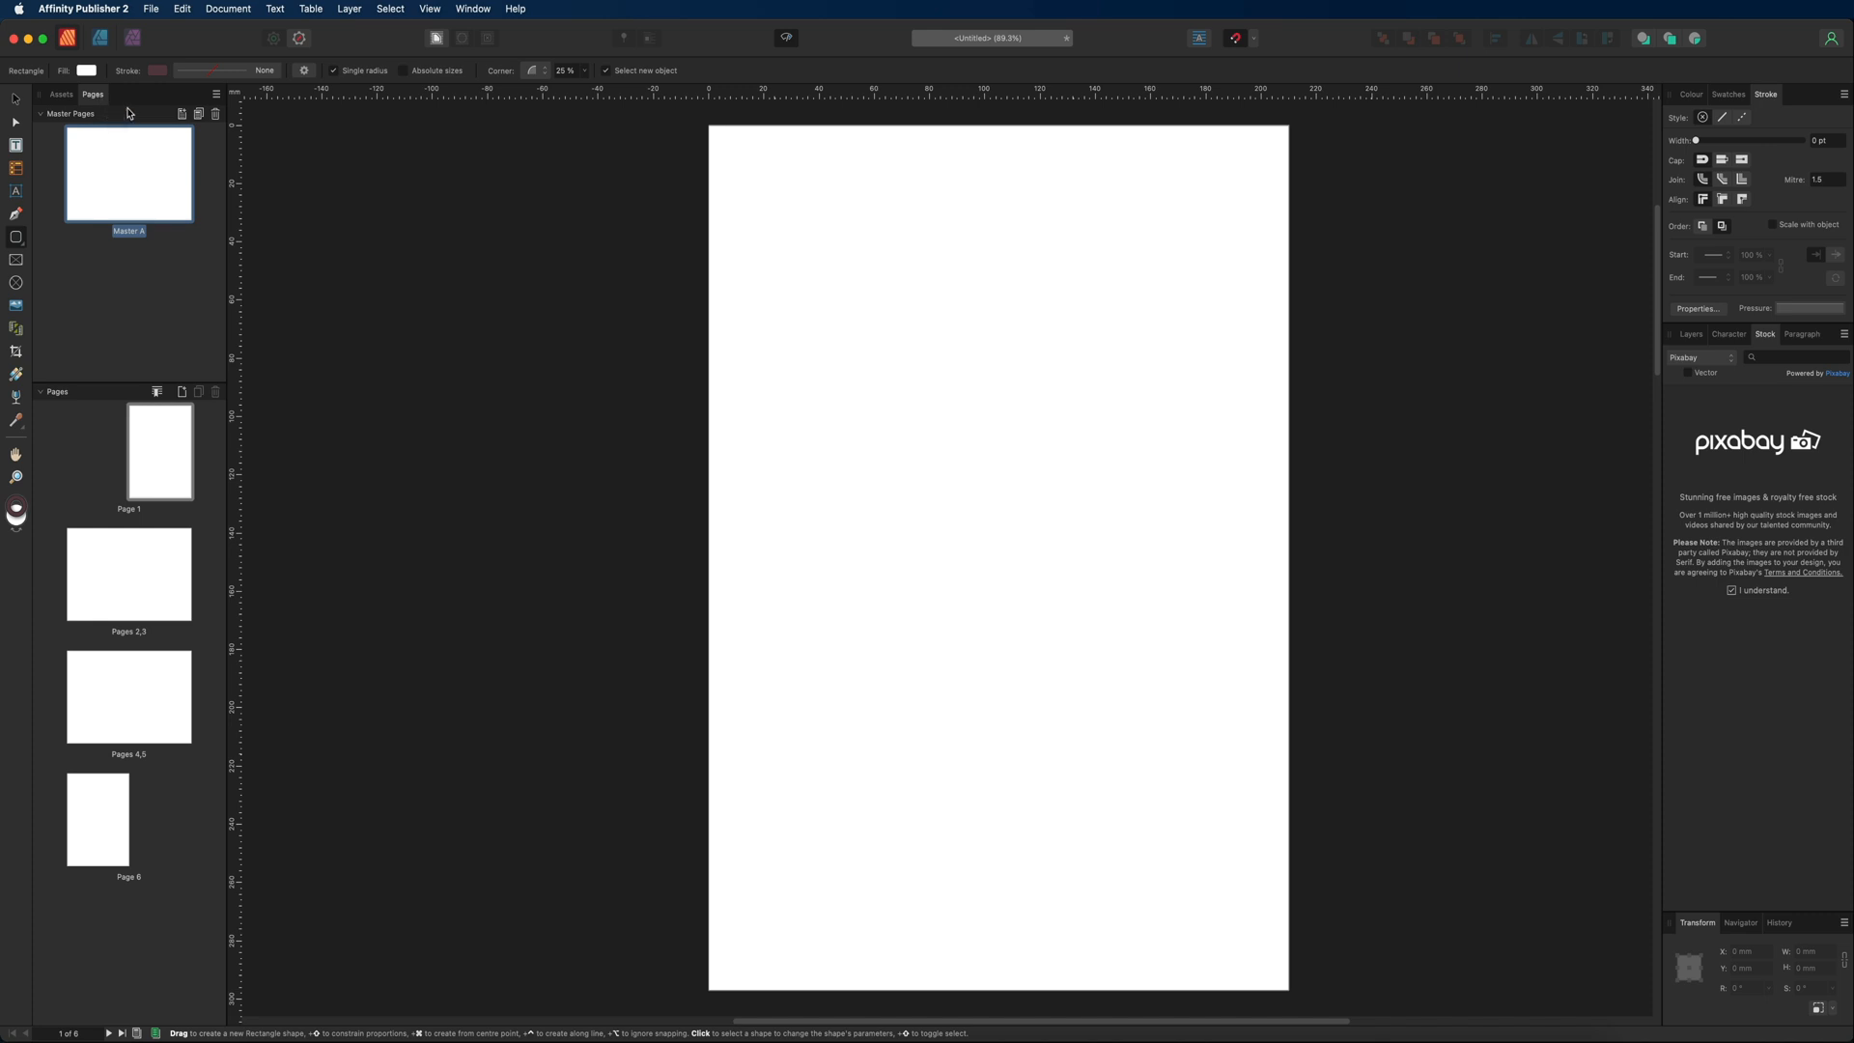
{"action": "mouse_move", "coordinate": [1610, 115]}
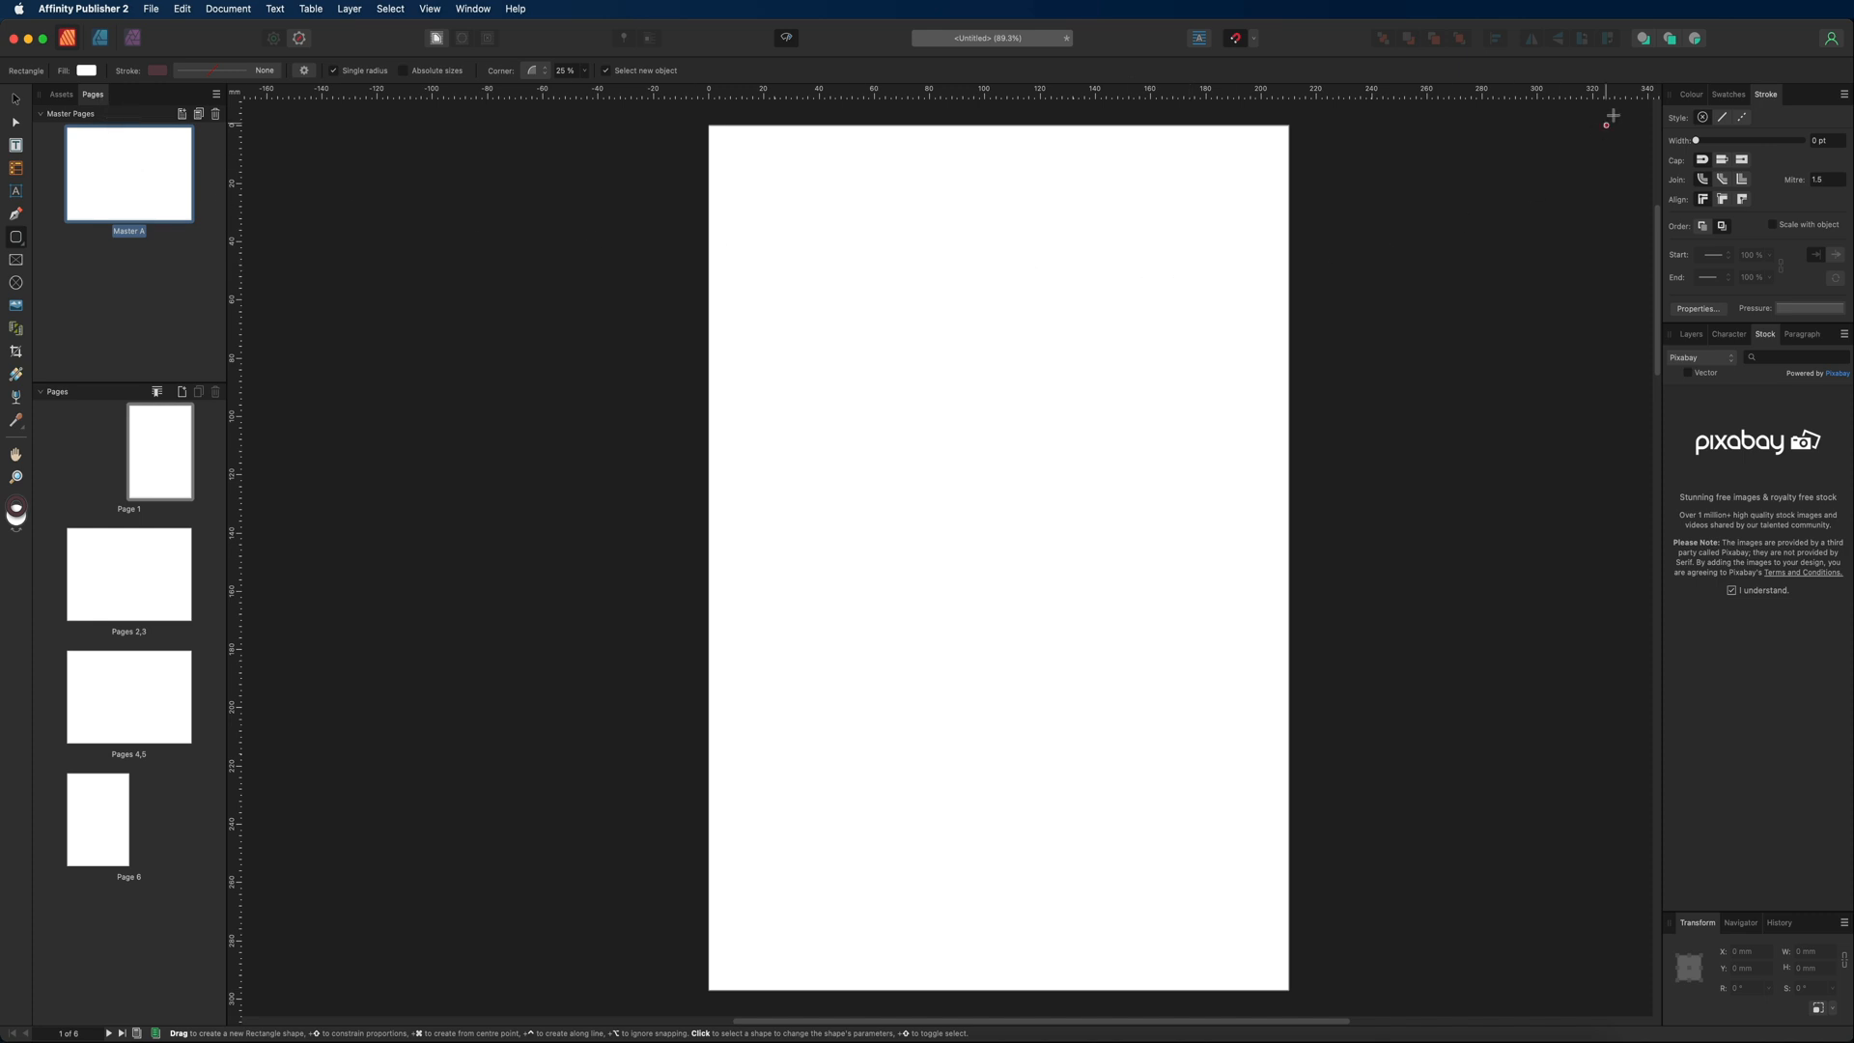
Show the Colour and Layers panels, then apply Window > Studio > Reset Studio.
{"action": "left_click", "coordinate": [1691, 94]}
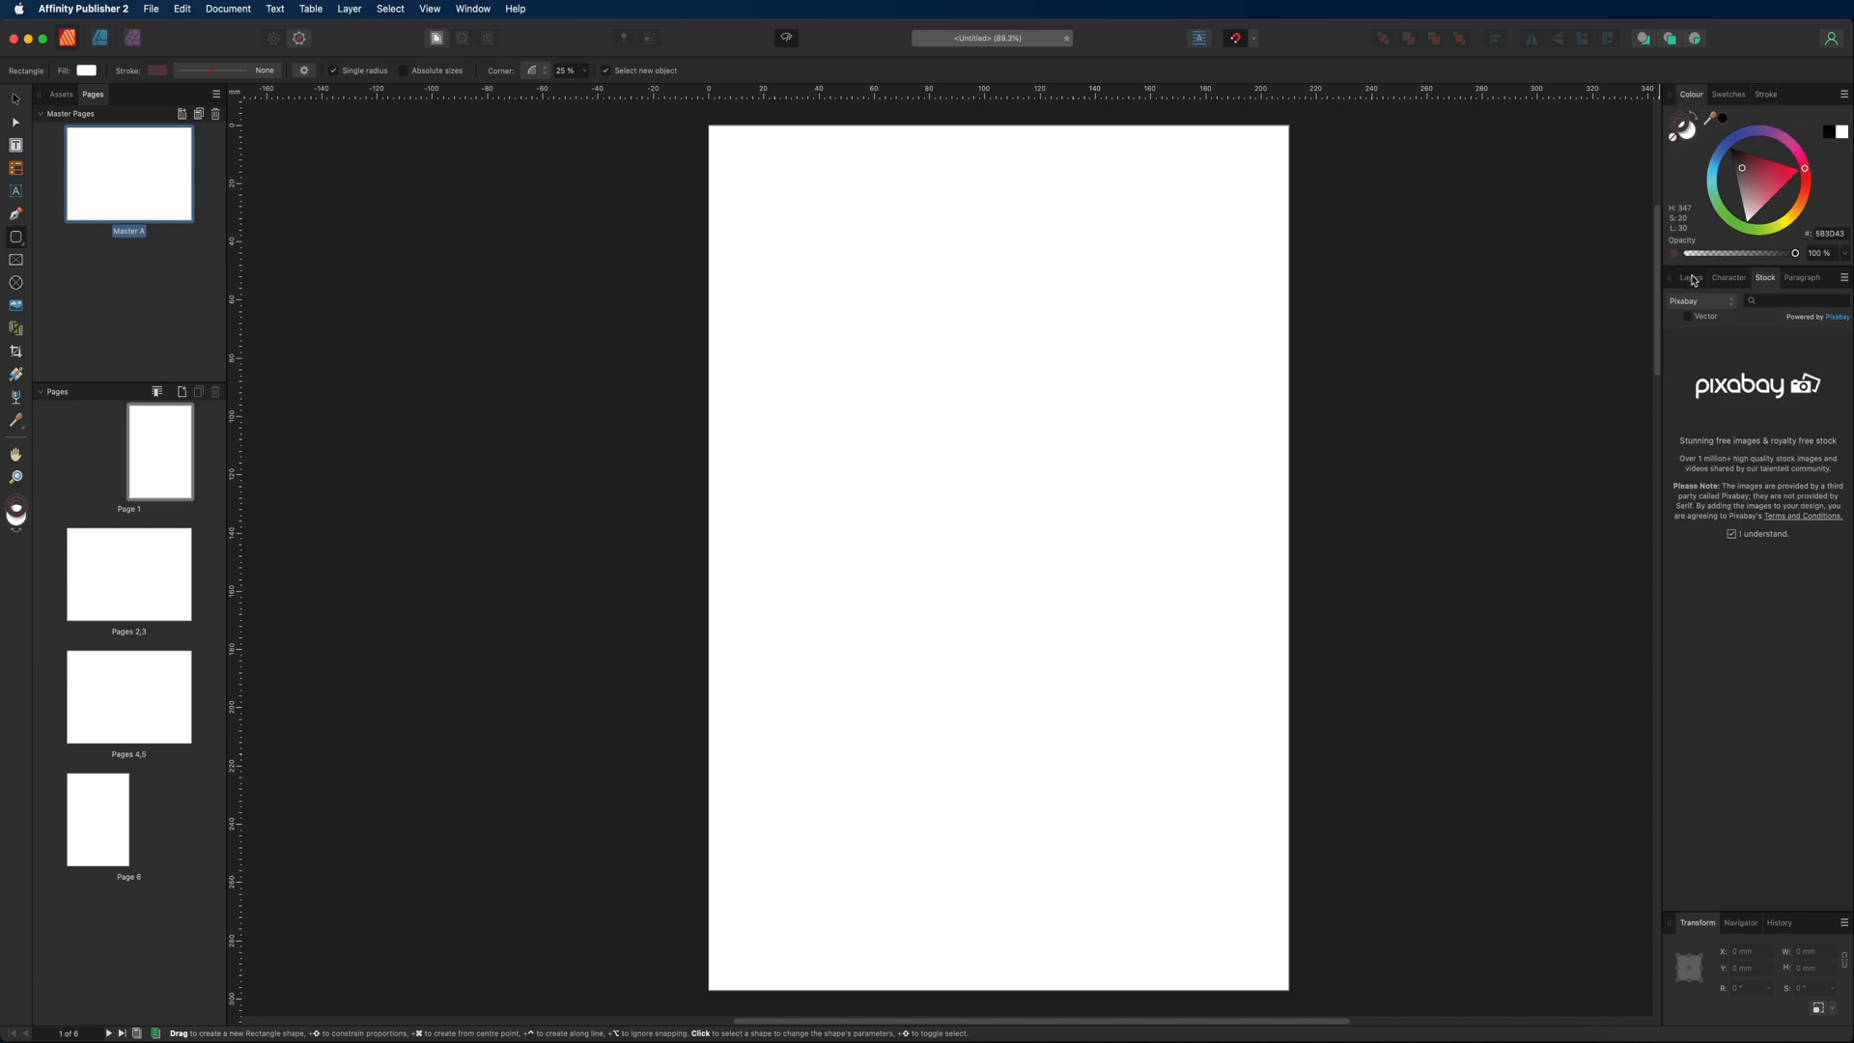
{"action": "left_click", "coordinate": [1690, 277]}
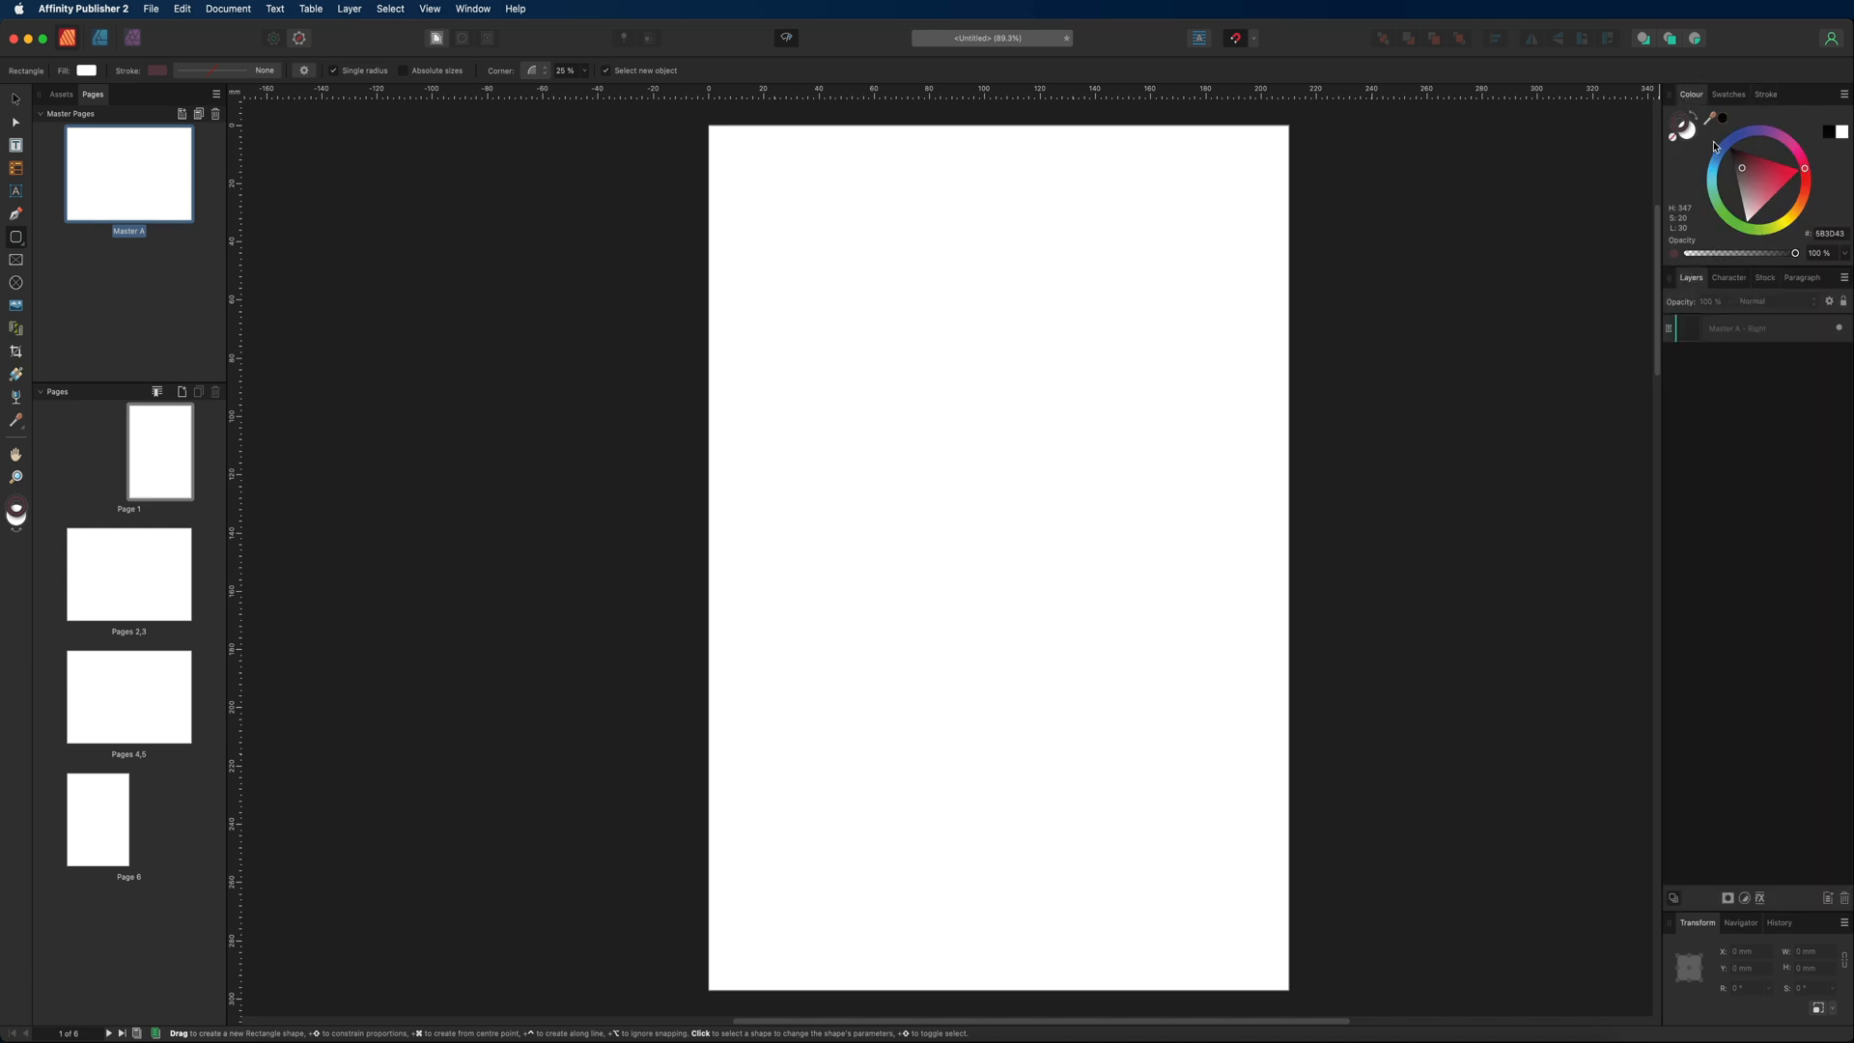
{"action": "mouse_move", "coordinate": [885, 174]}
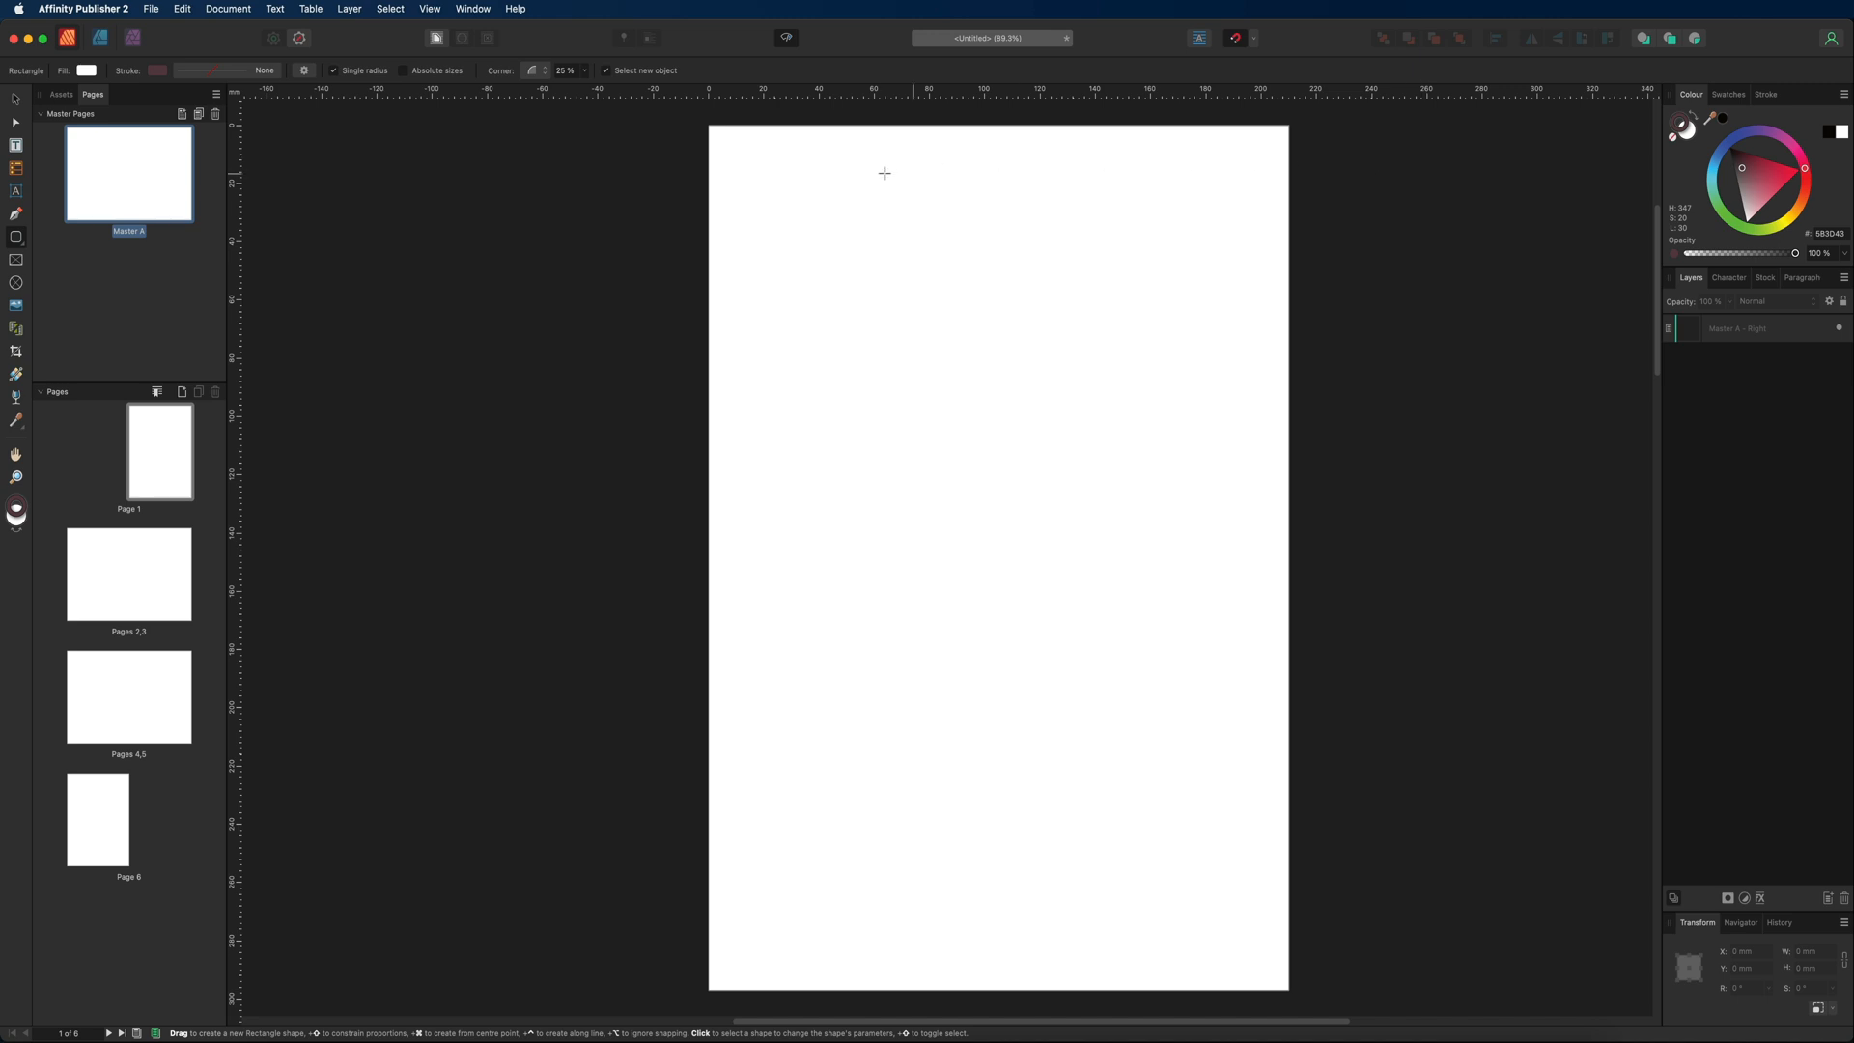
{"action": "left_click", "coordinate": [472, 9]}
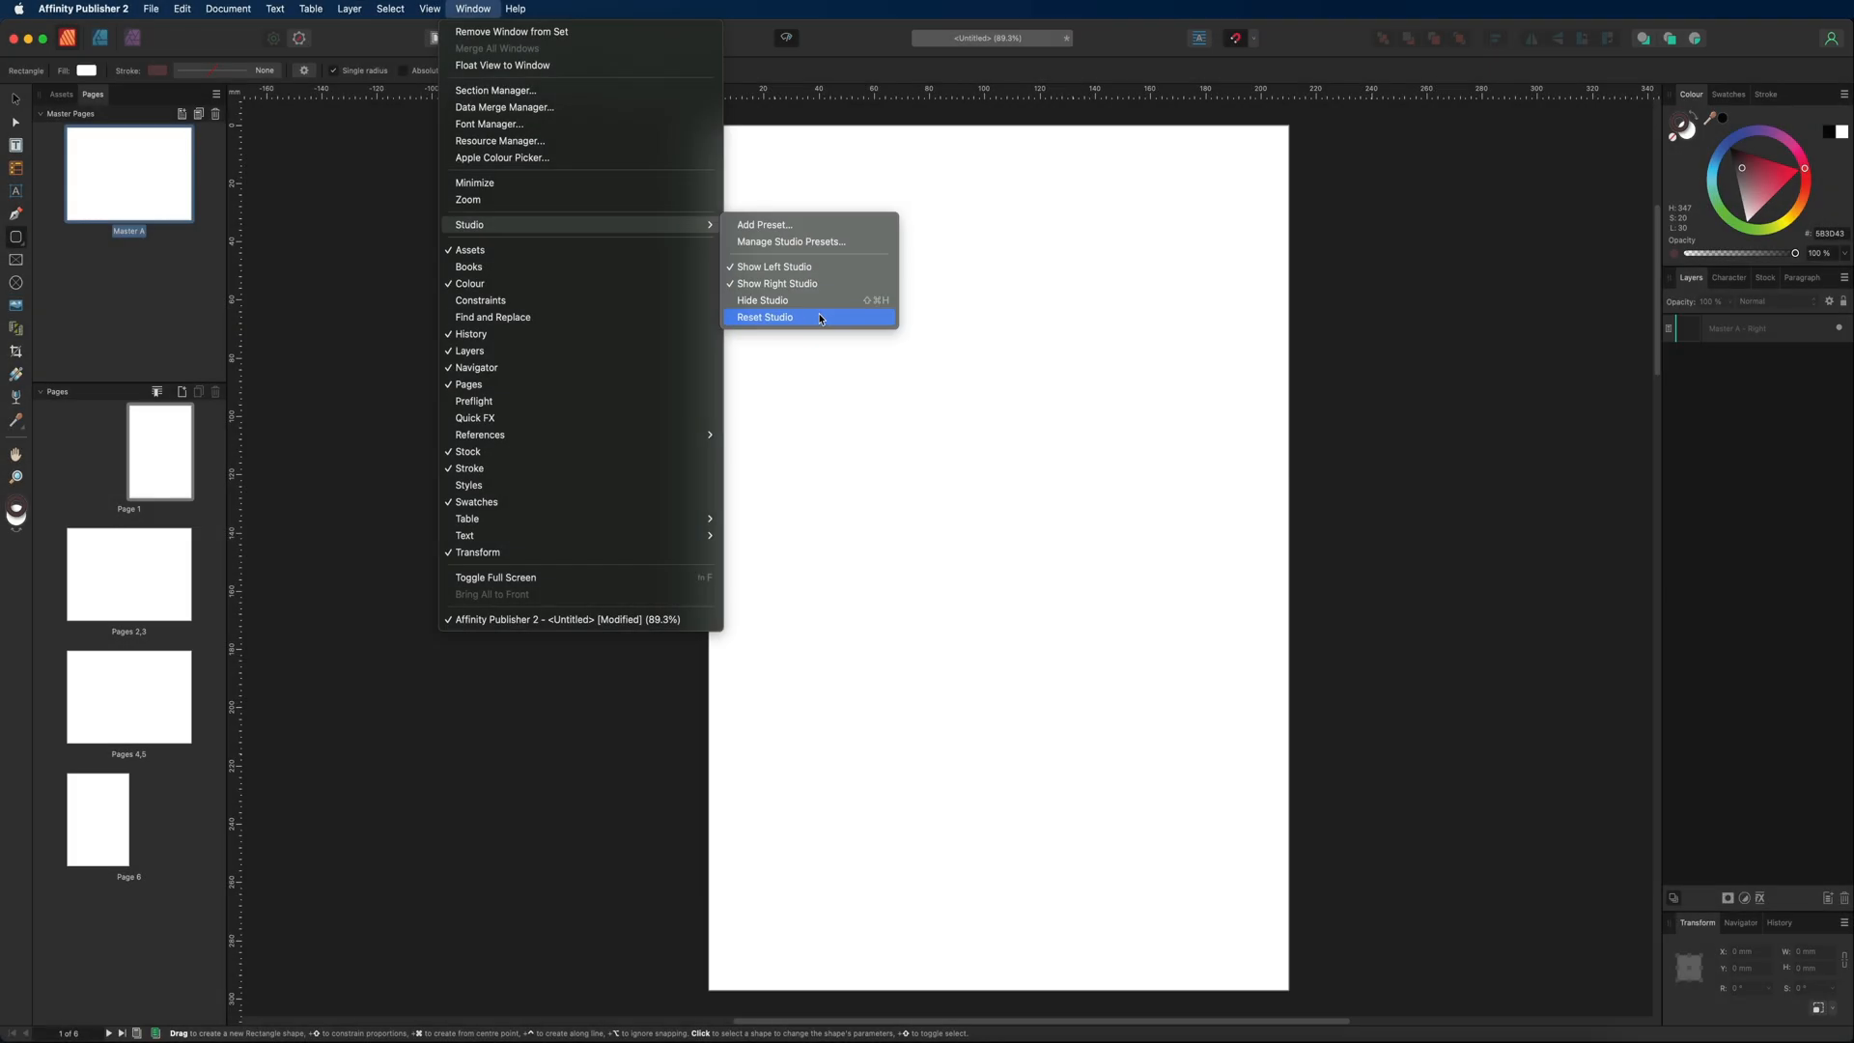
{"action": "left_click", "coordinate": [765, 316]}
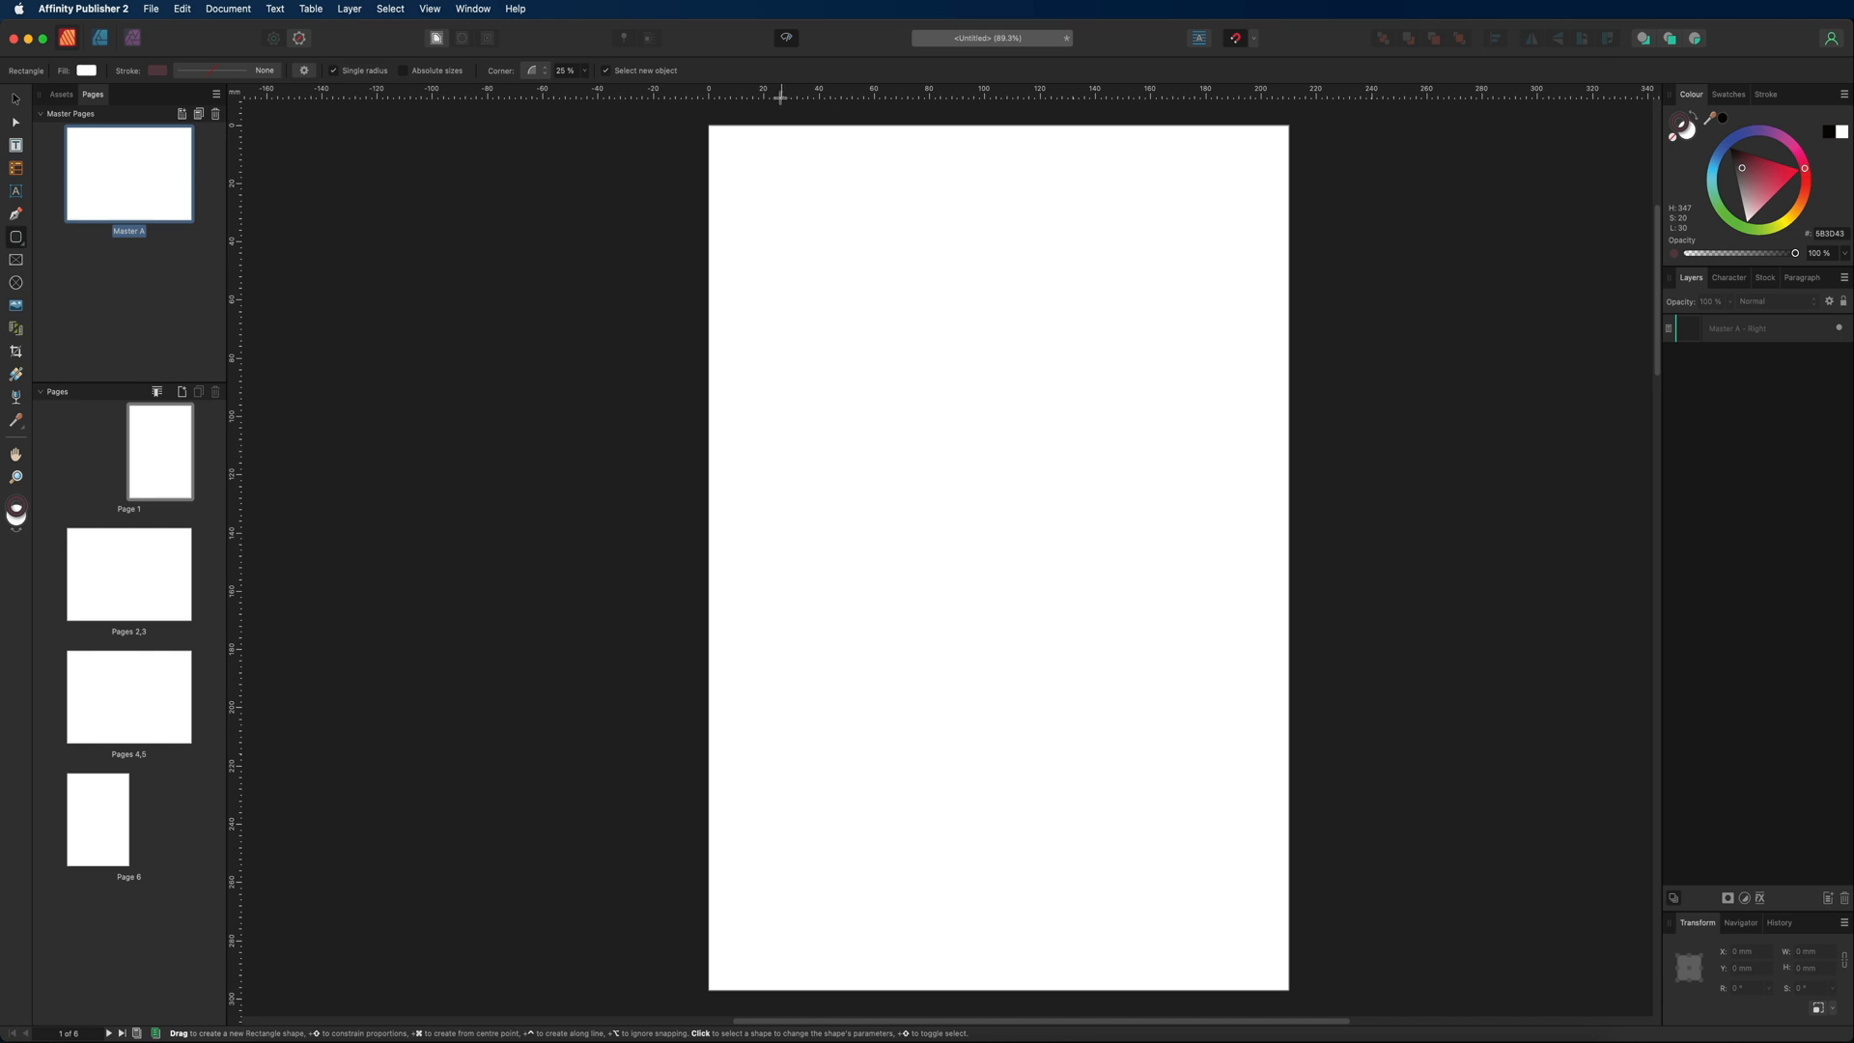
{"action": "left_click", "coordinate": [152, 9]}
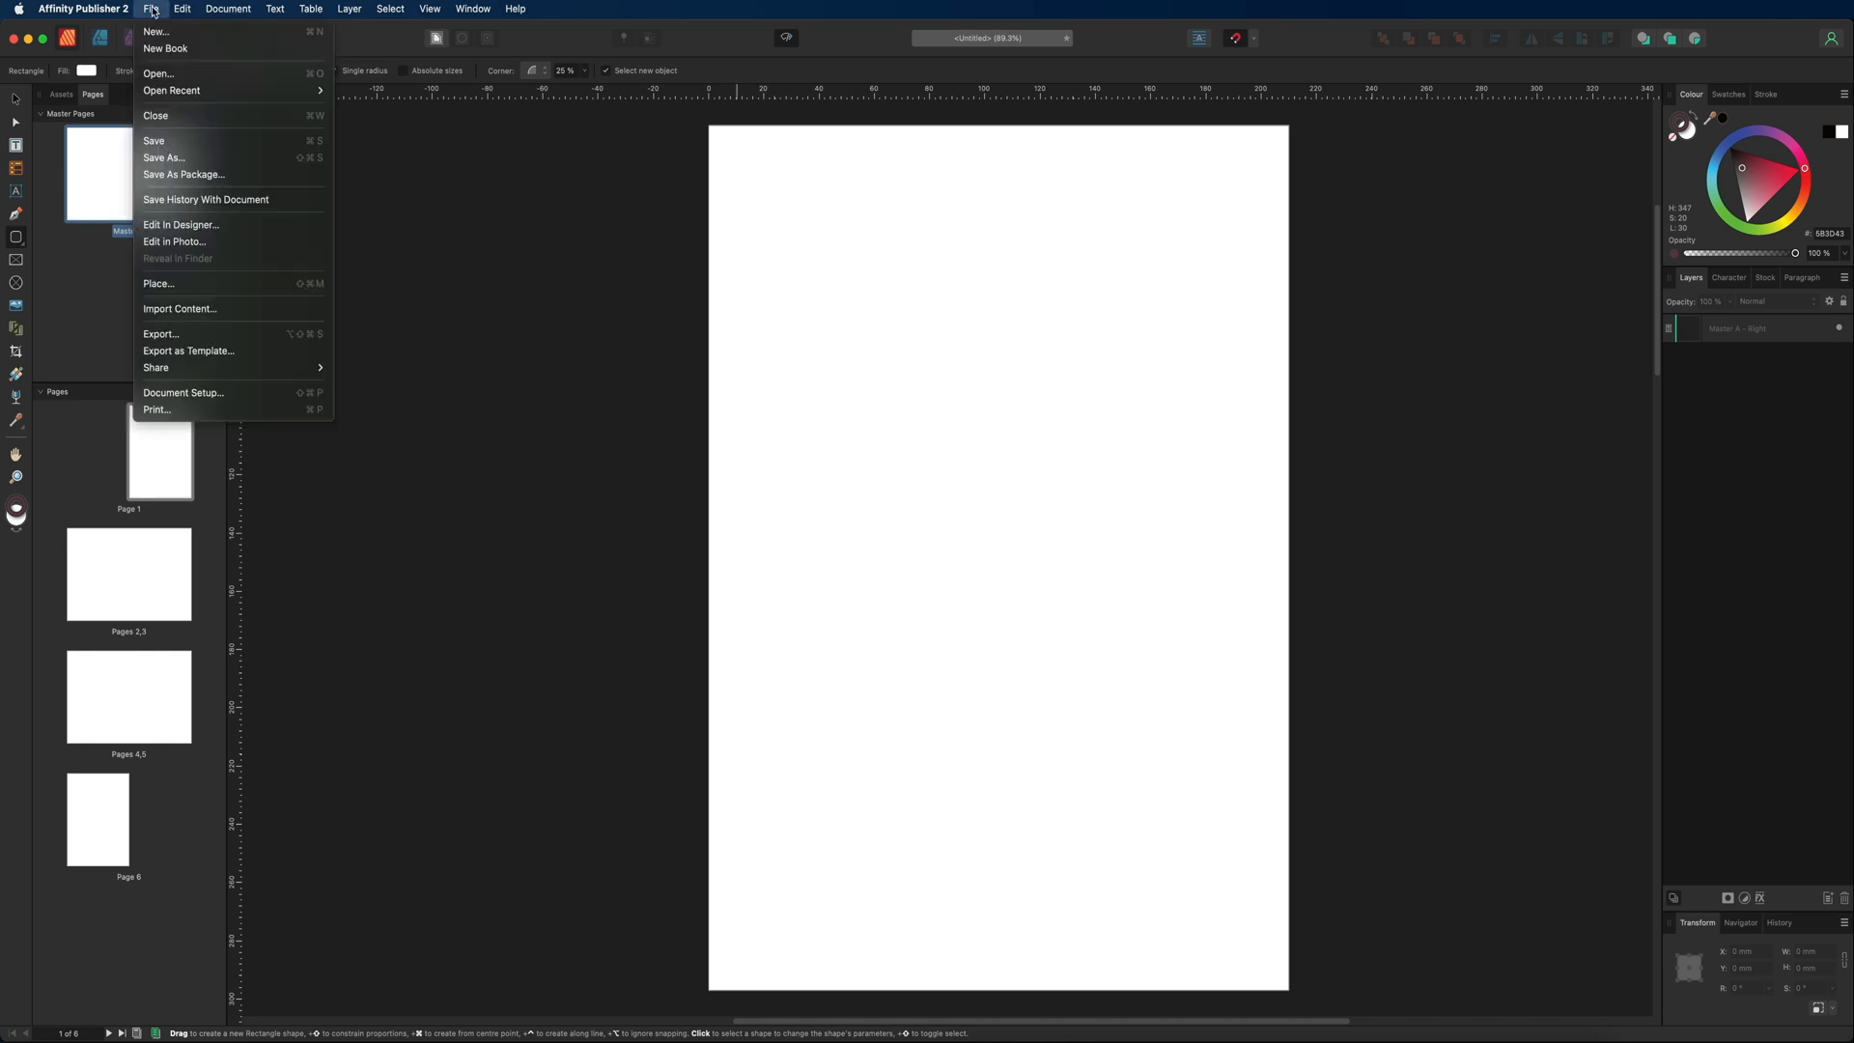
{"action": "left_click", "coordinate": [227, 9]}
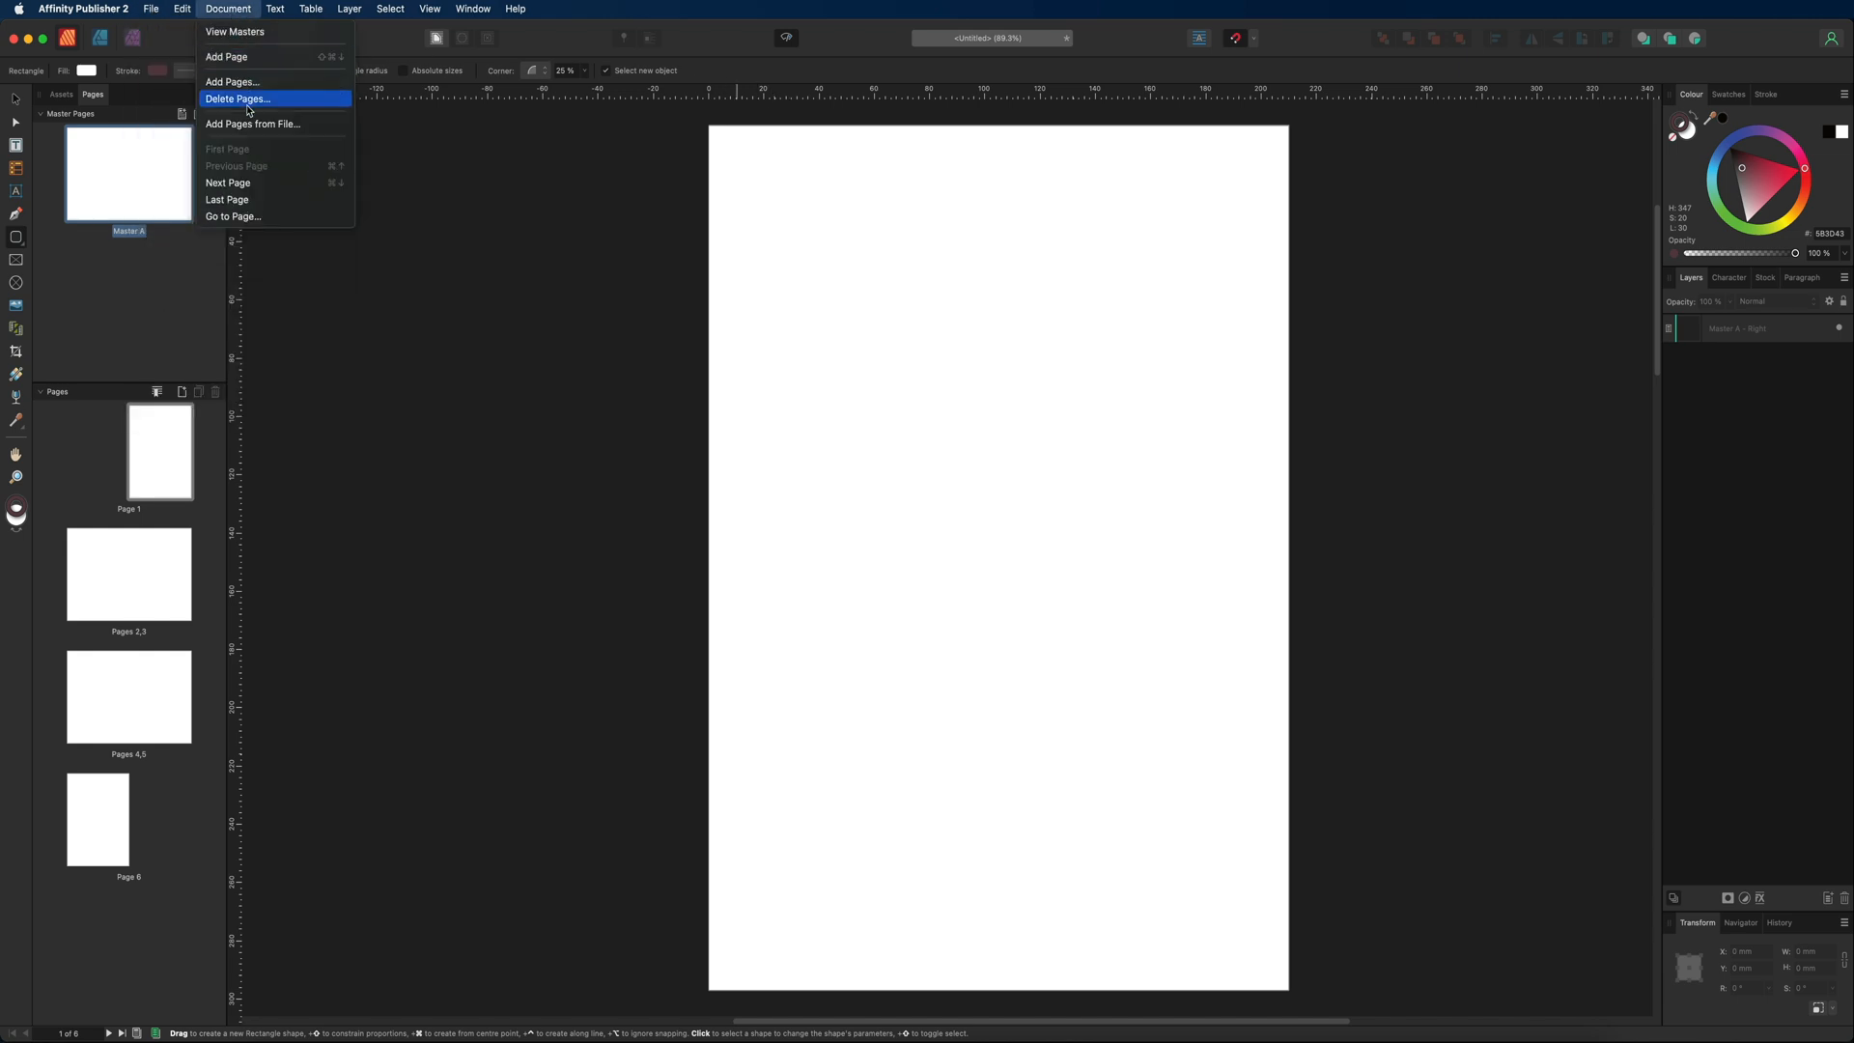
{"action": "left_click", "coordinate": [310, 9]}
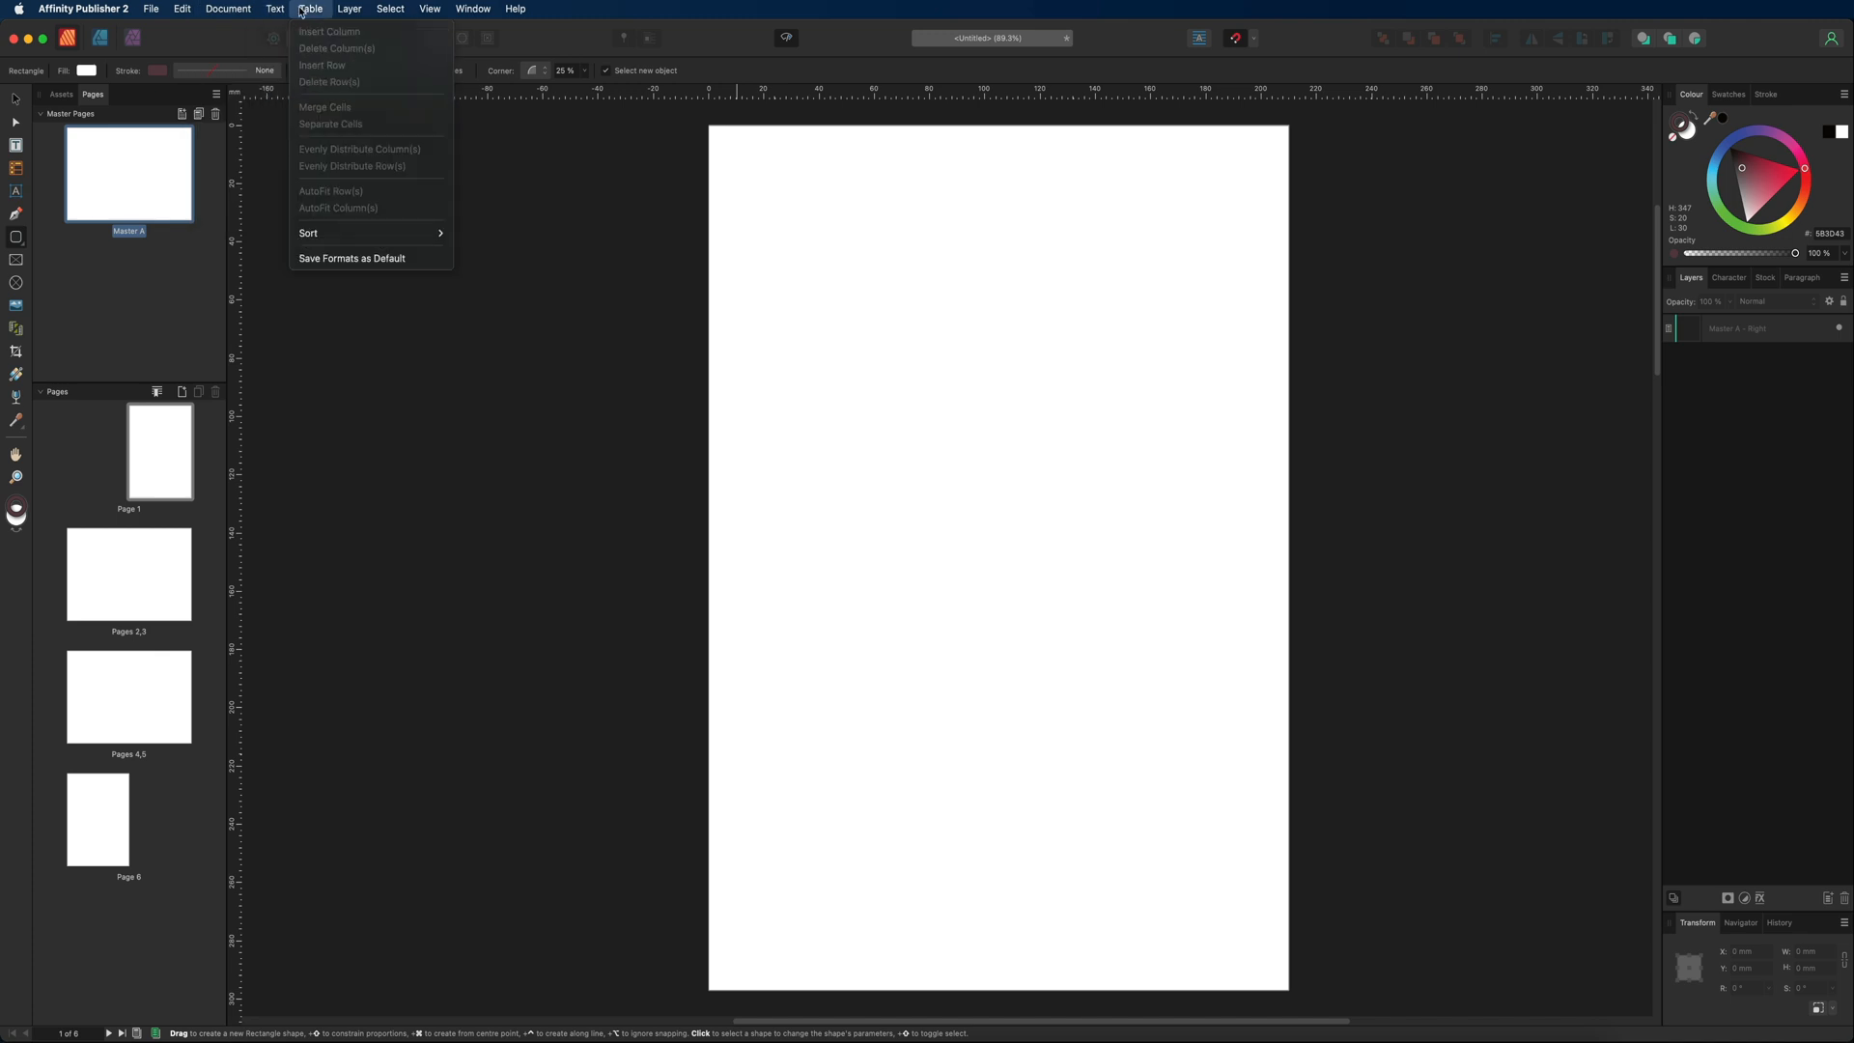
{"action": "left_click", "coordinate": [428, 9]}
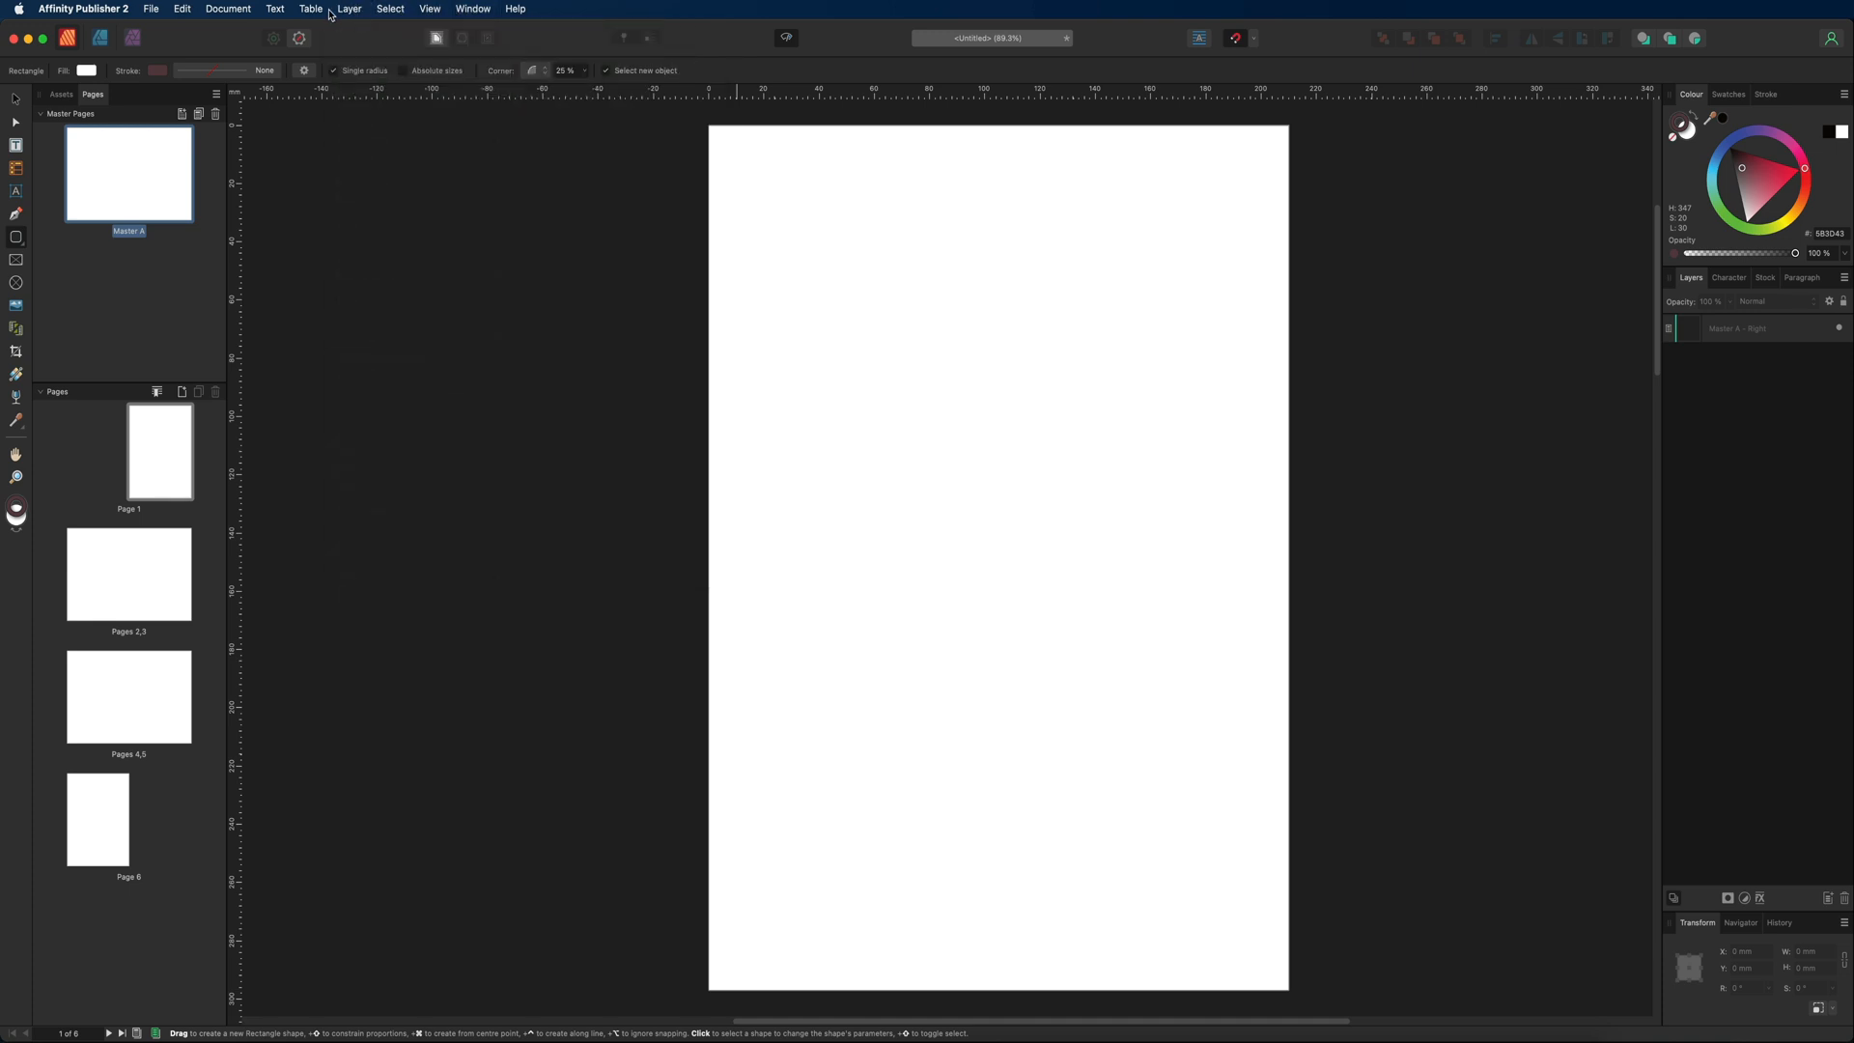
{"action": "mouse_move", "coordinate": [687, 69]}
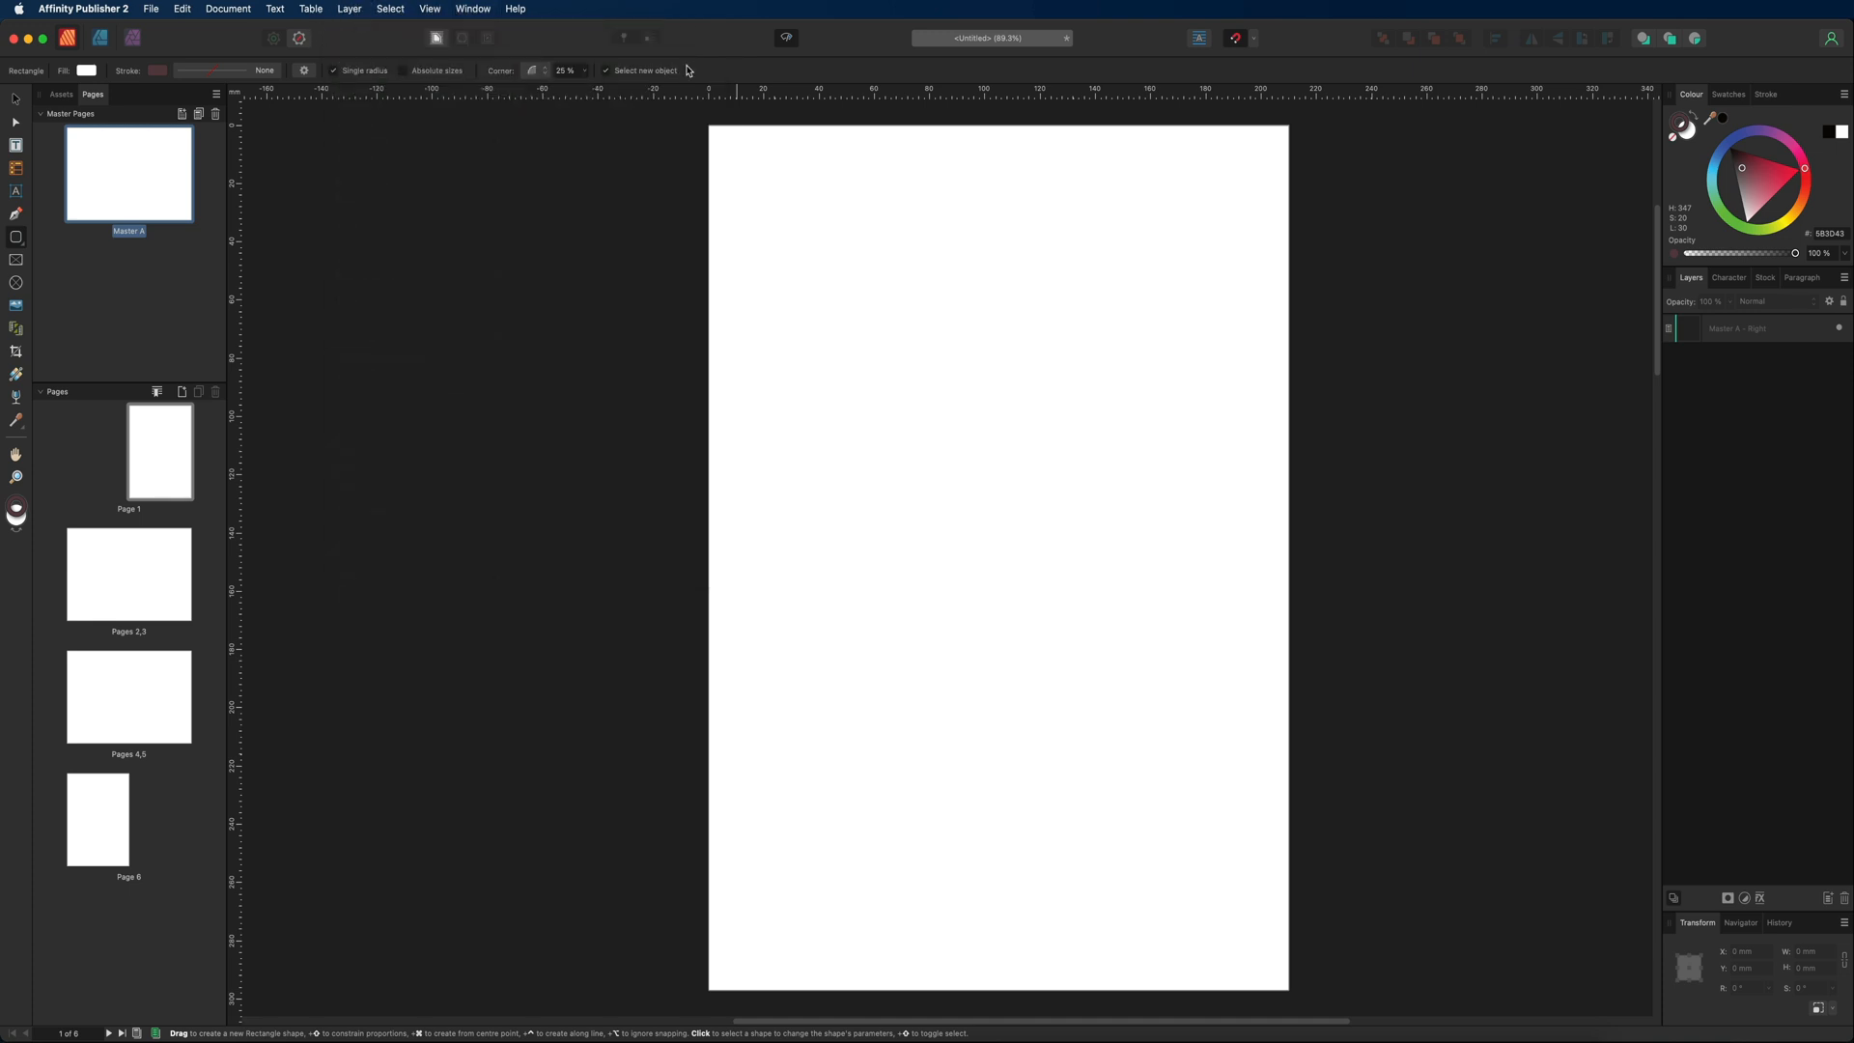
{"action": "mouse_move", "coordinate": [847, 56]}
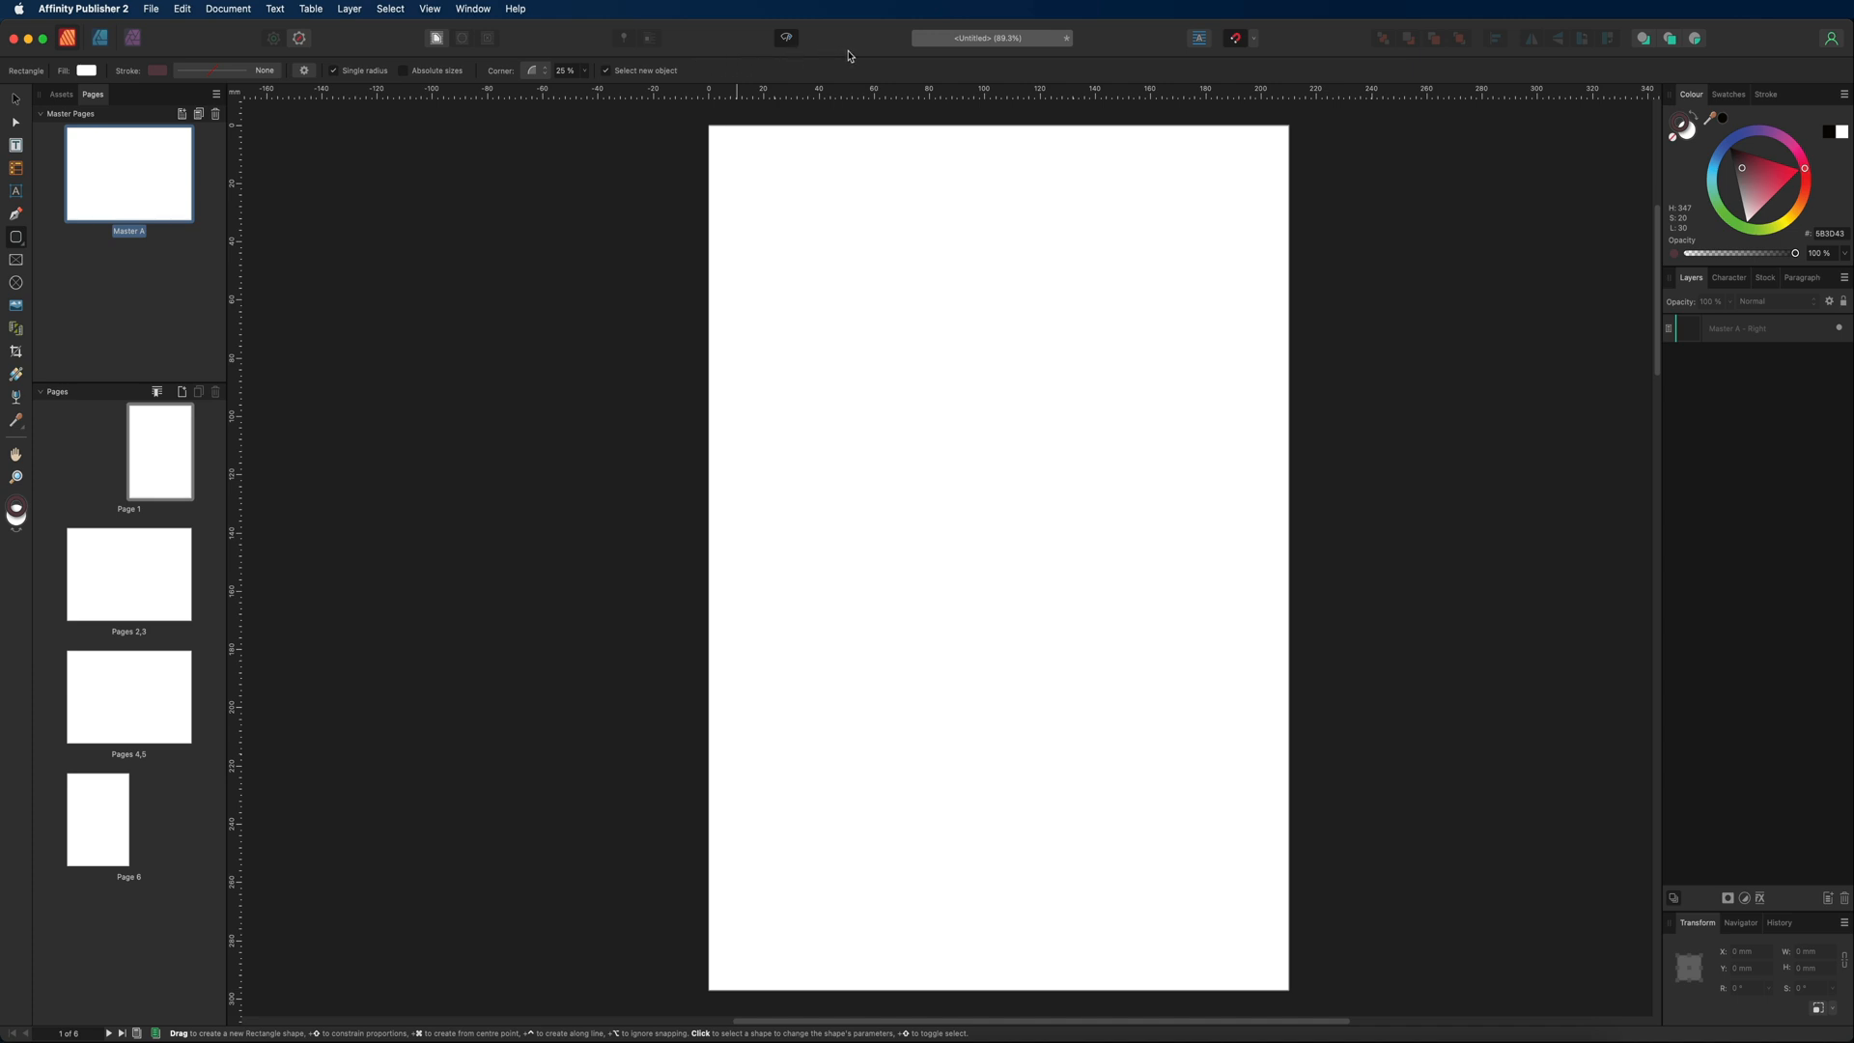
{"action": "mouse_move", "coordinate": [884, 71]}
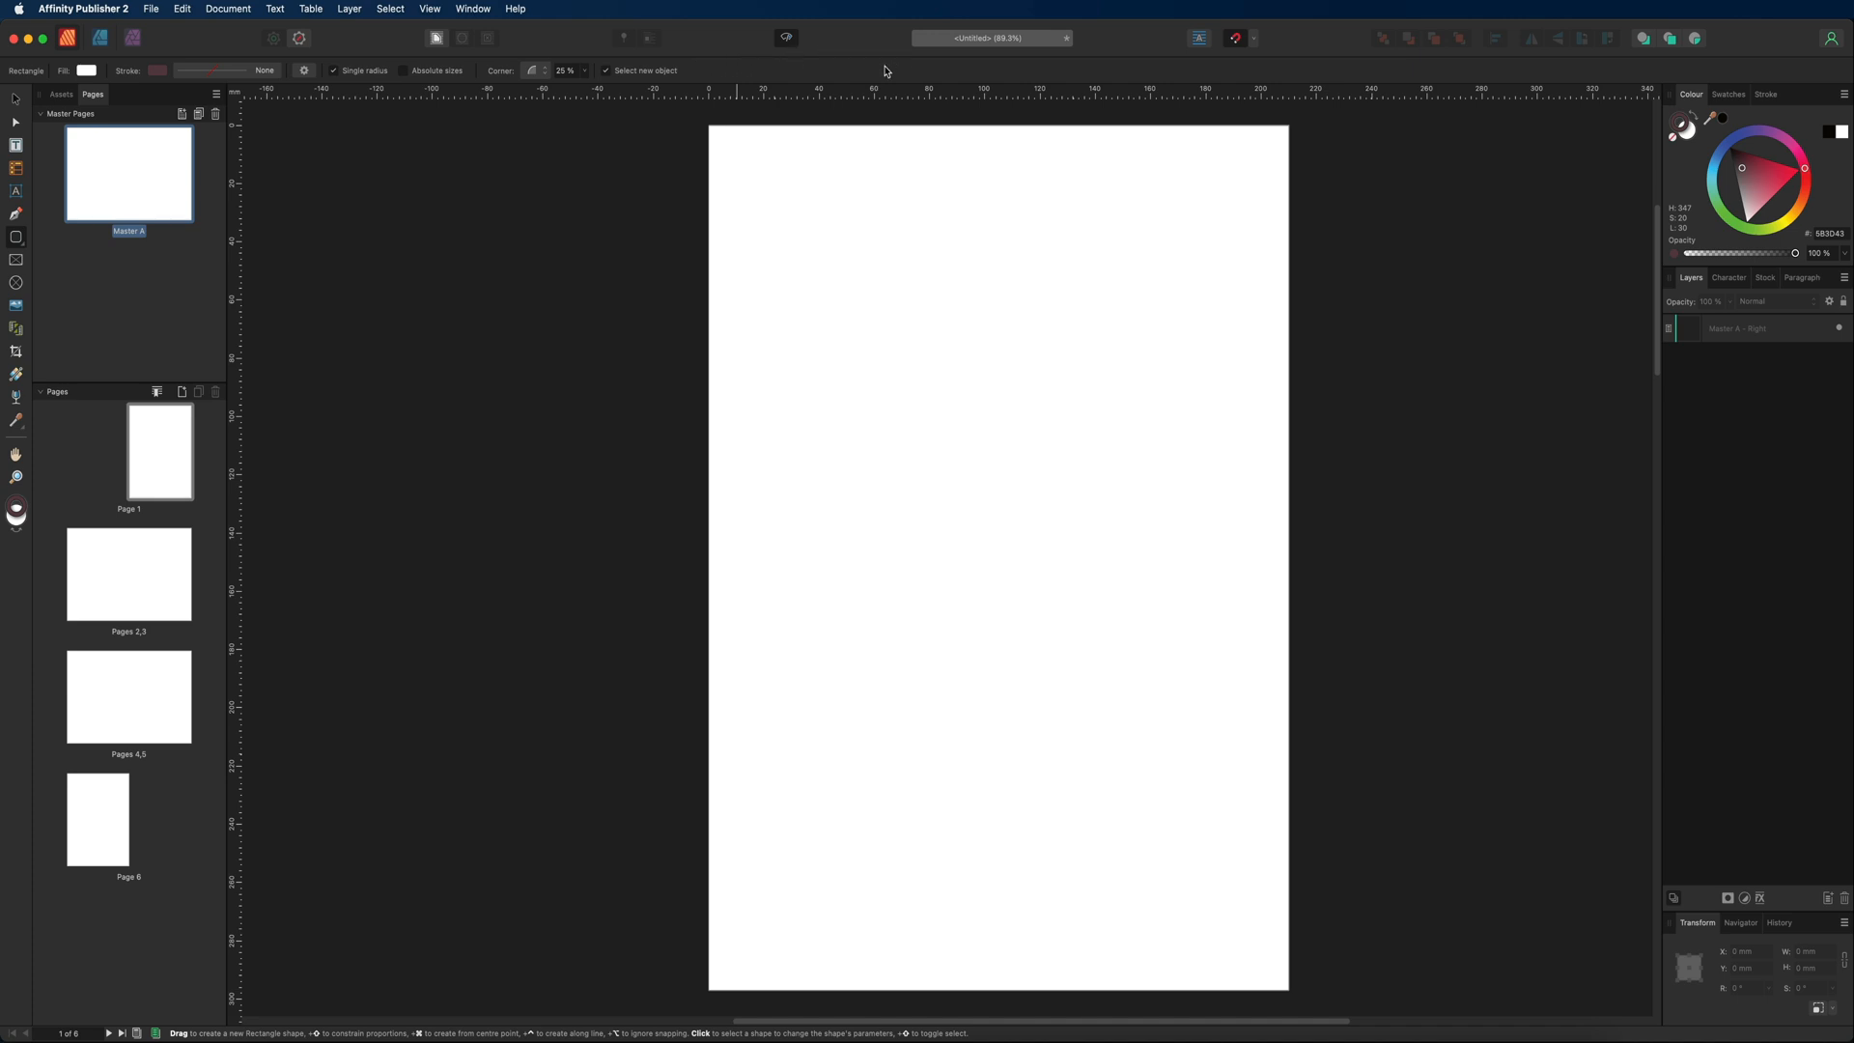
{"action": "mouse_move", "coordinate": [1375, 342]}
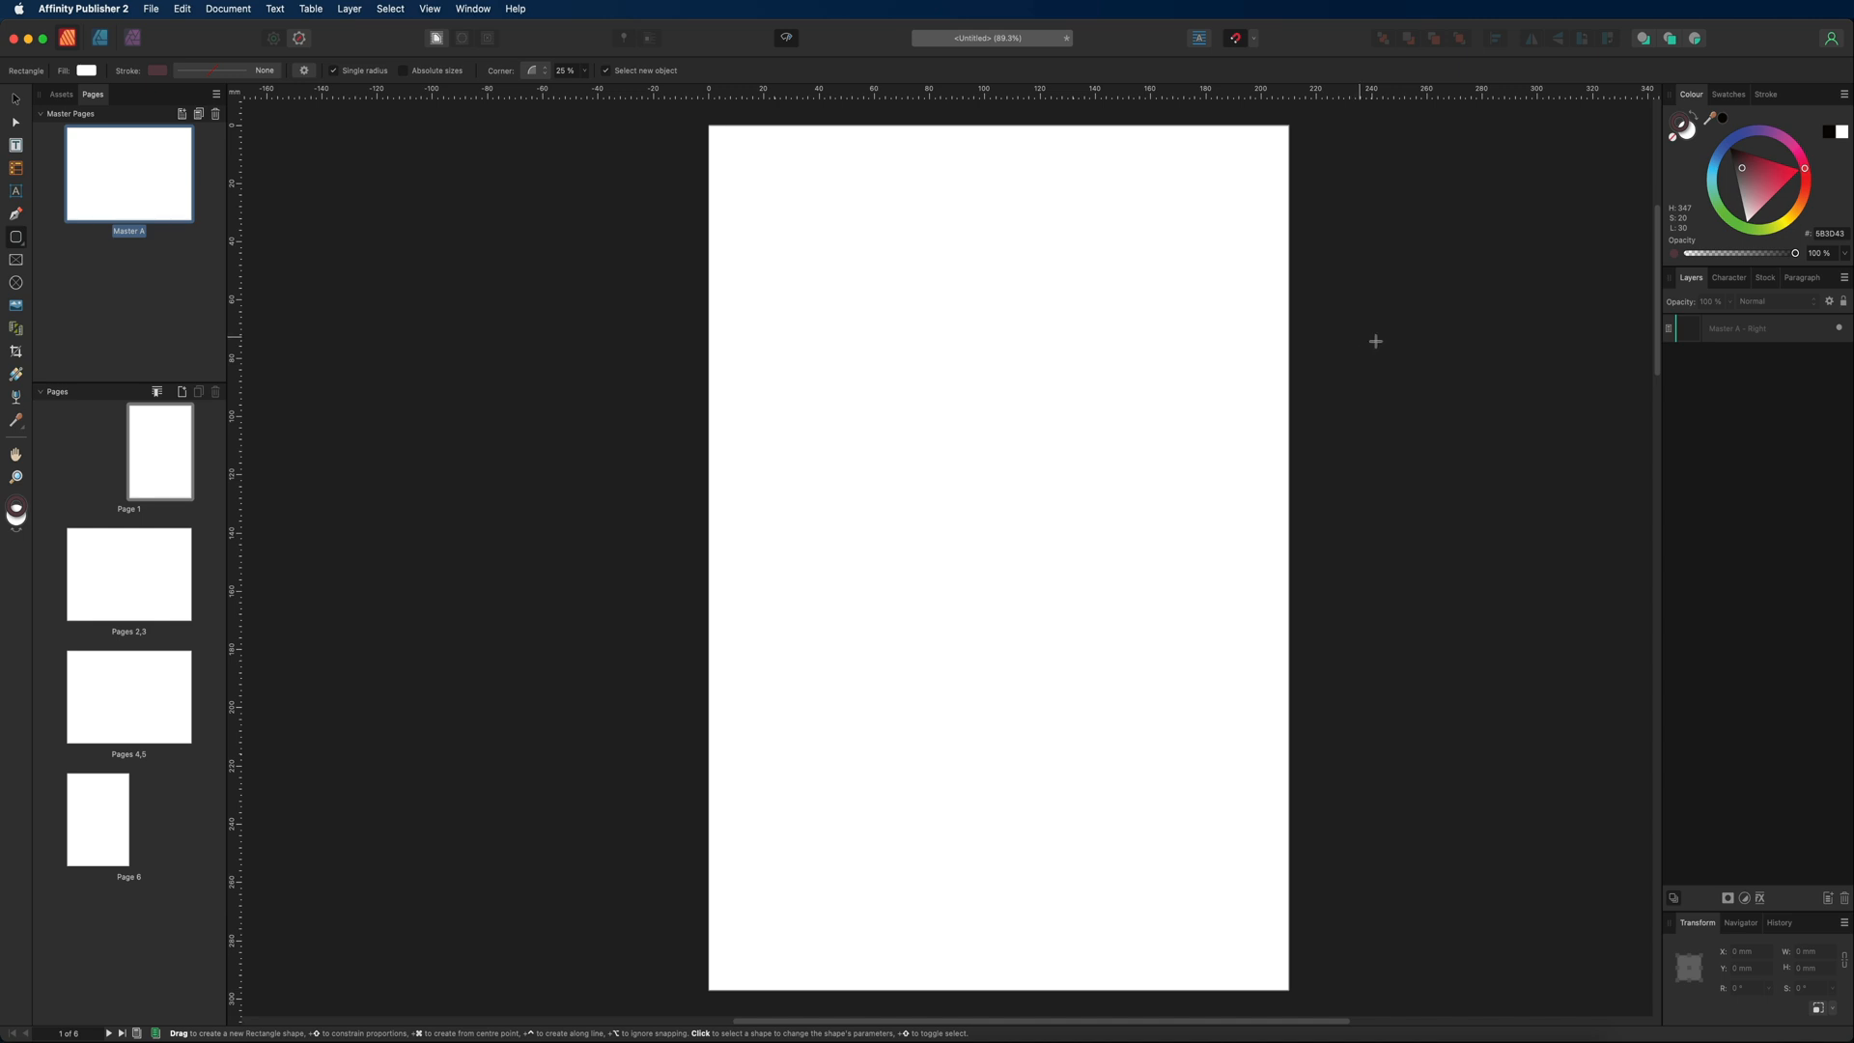
{"action": "mouse_move", "coordinate": [1716, 135]}
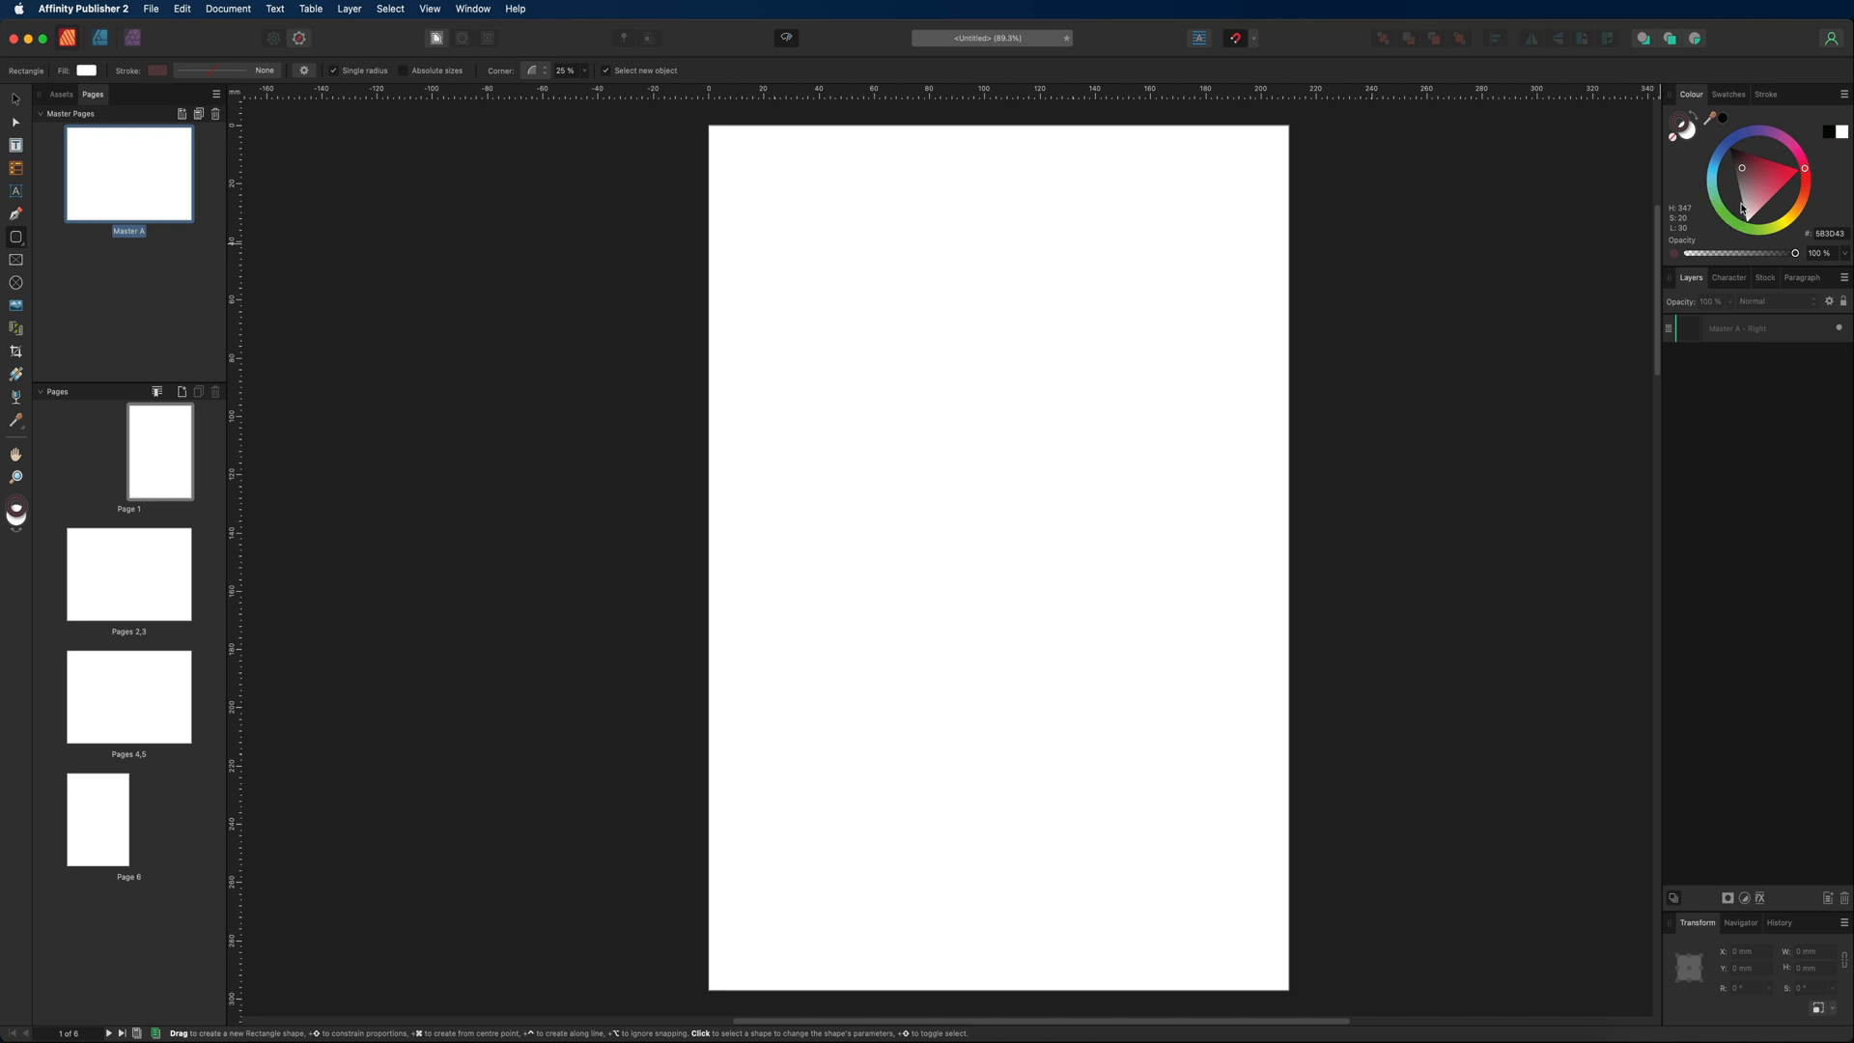
{"action": "mouse_move", "coordinate": [1744, 147]}
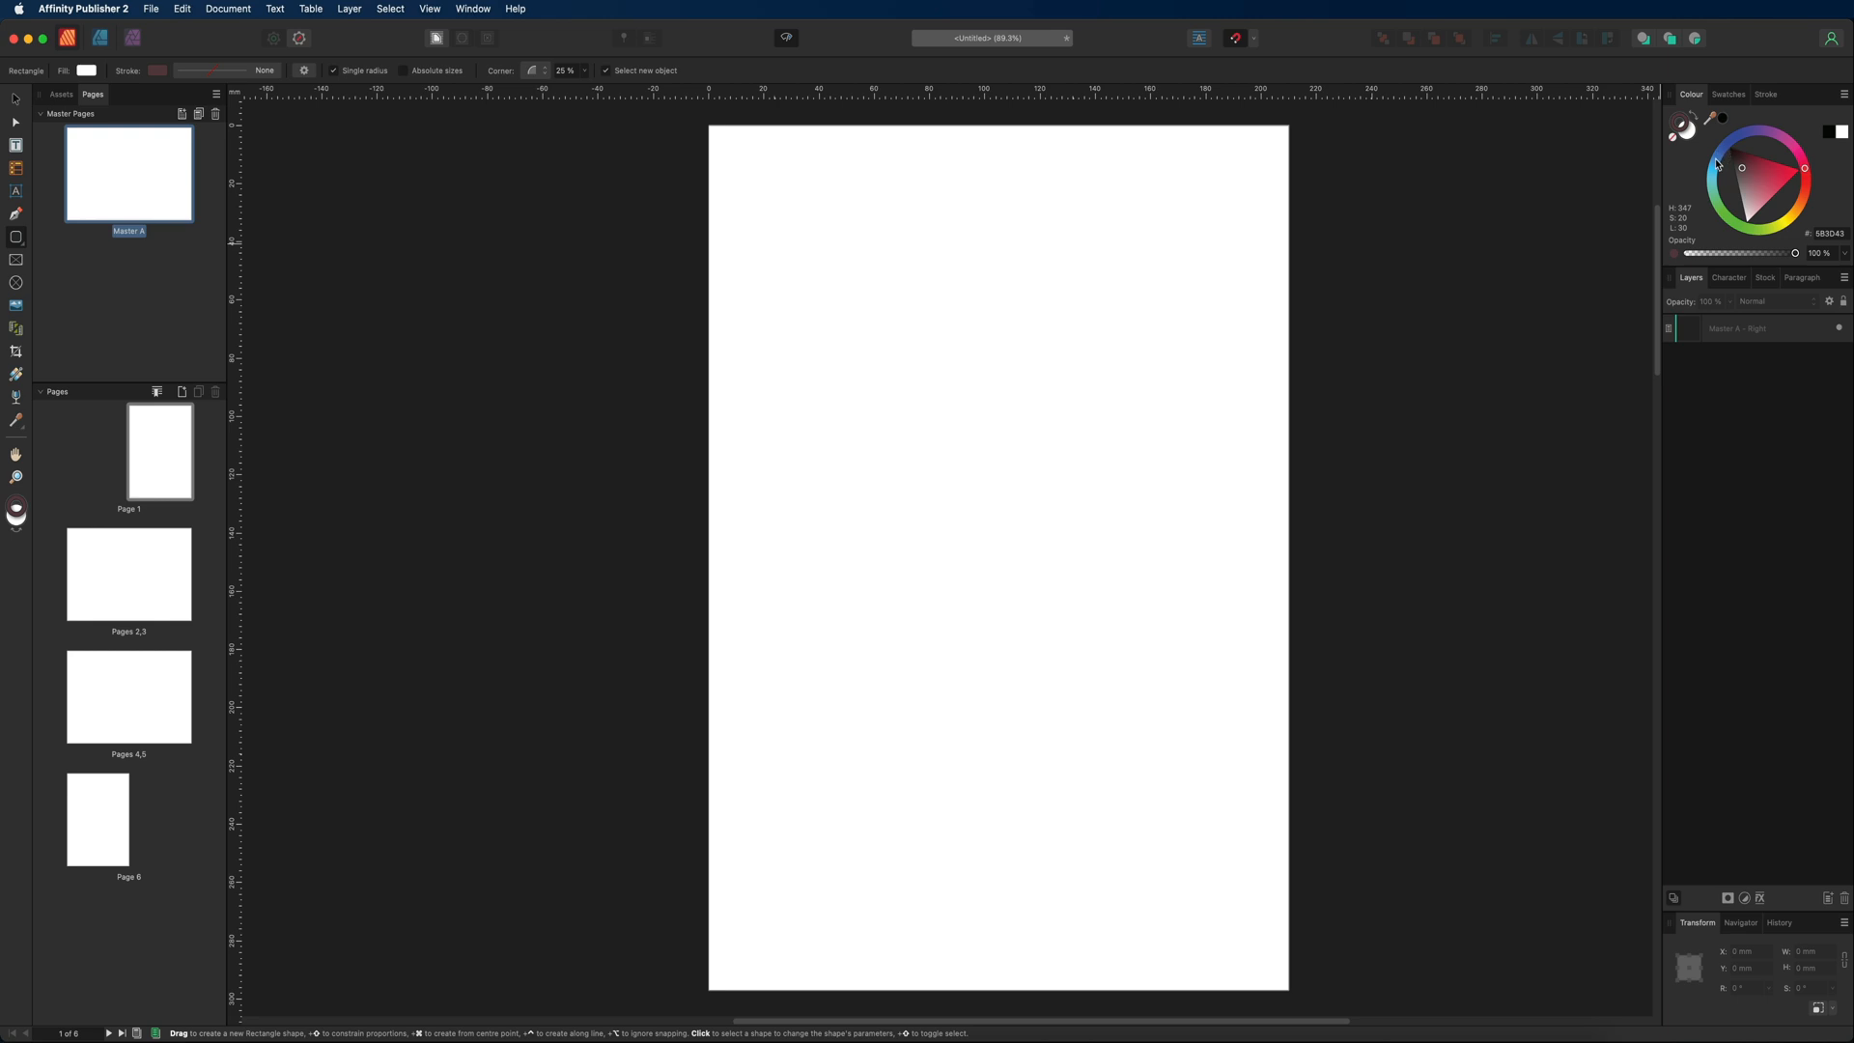
{"action": "mouse_move", "coordinate": [1790, 126]}
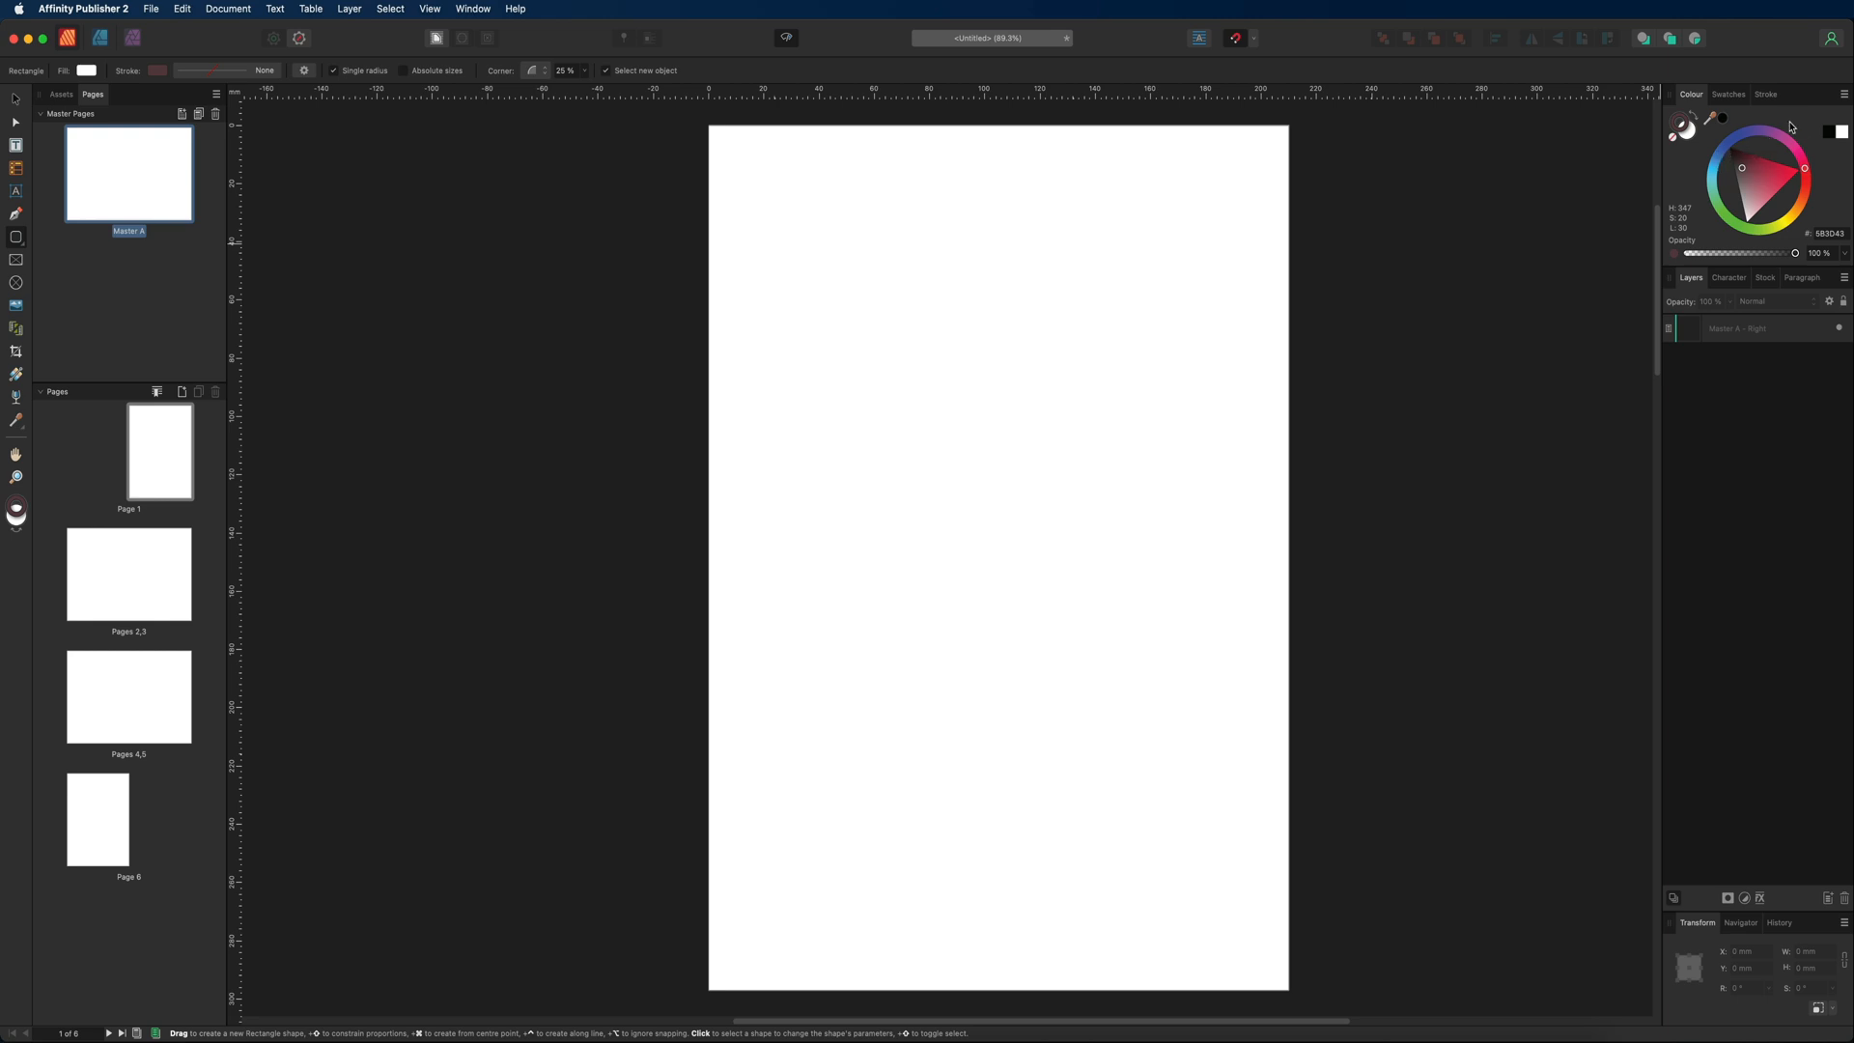
{"action": "left_click", "coordinate": [1837, 95]}
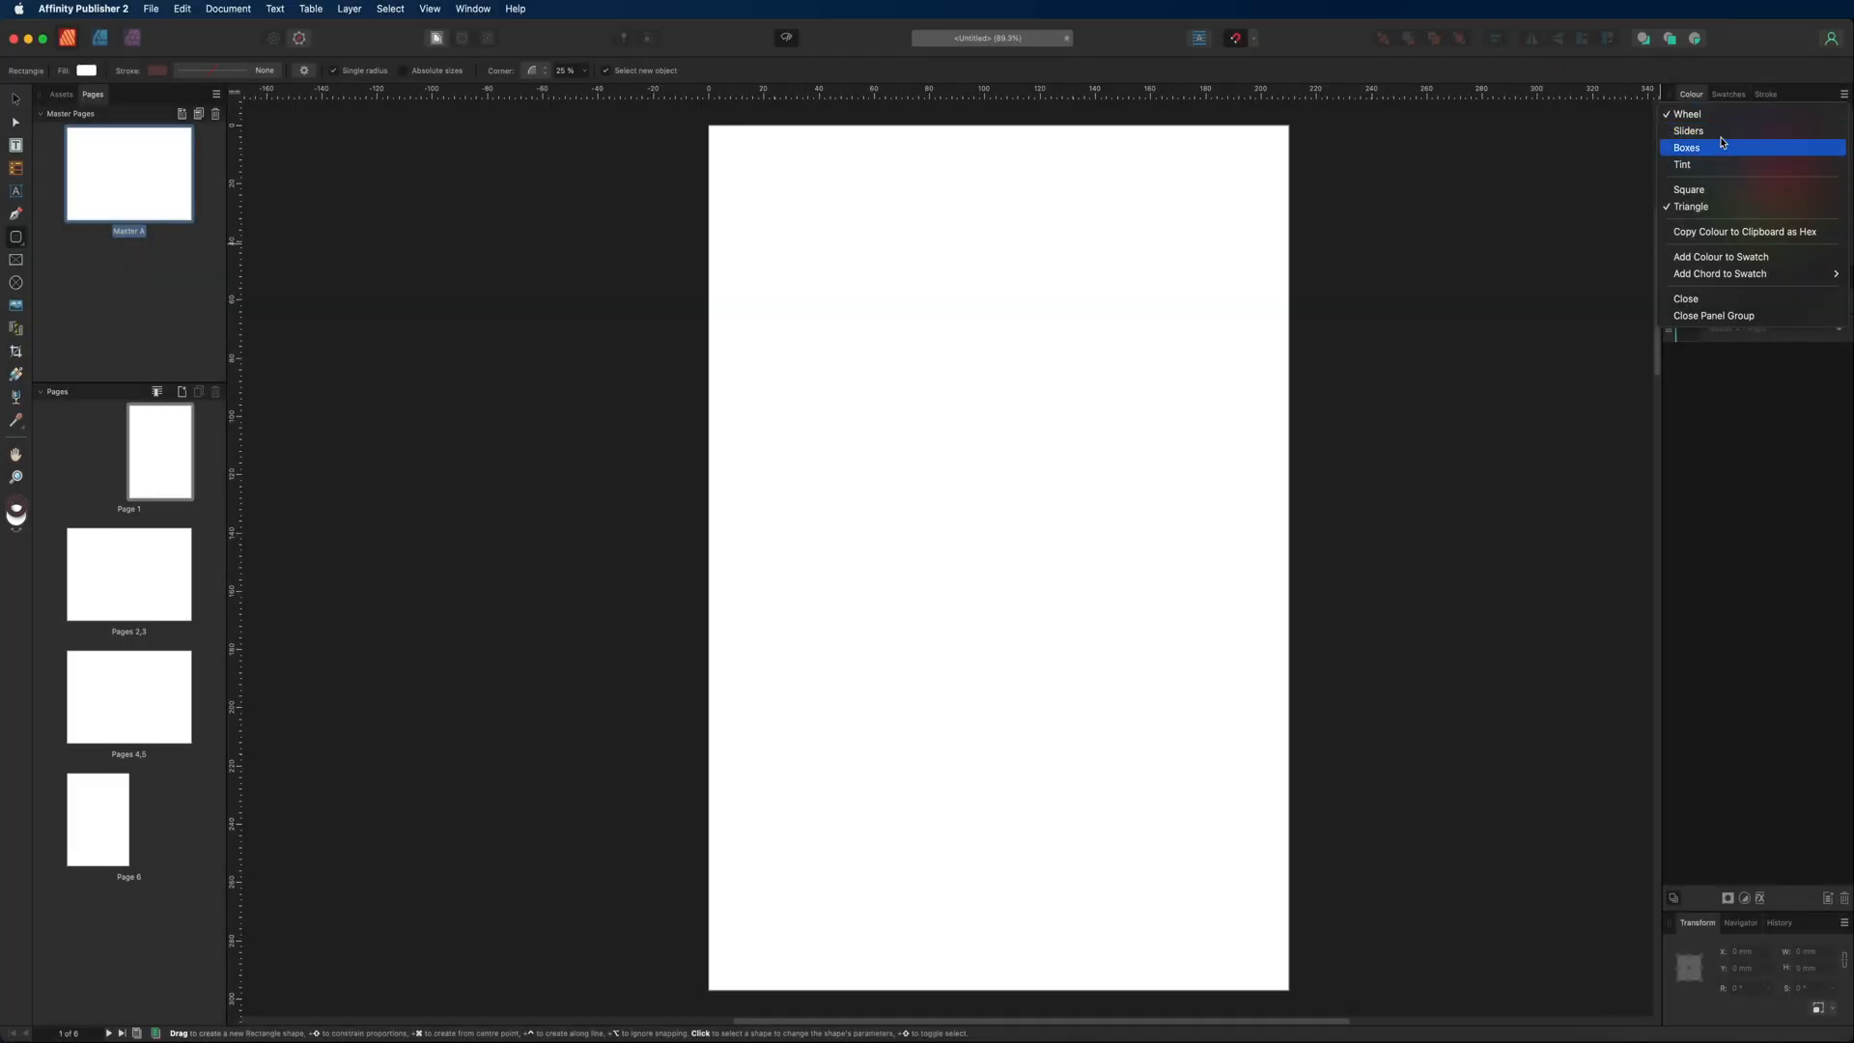
{"action": "left_click", "coordinate": [1689, 131]}
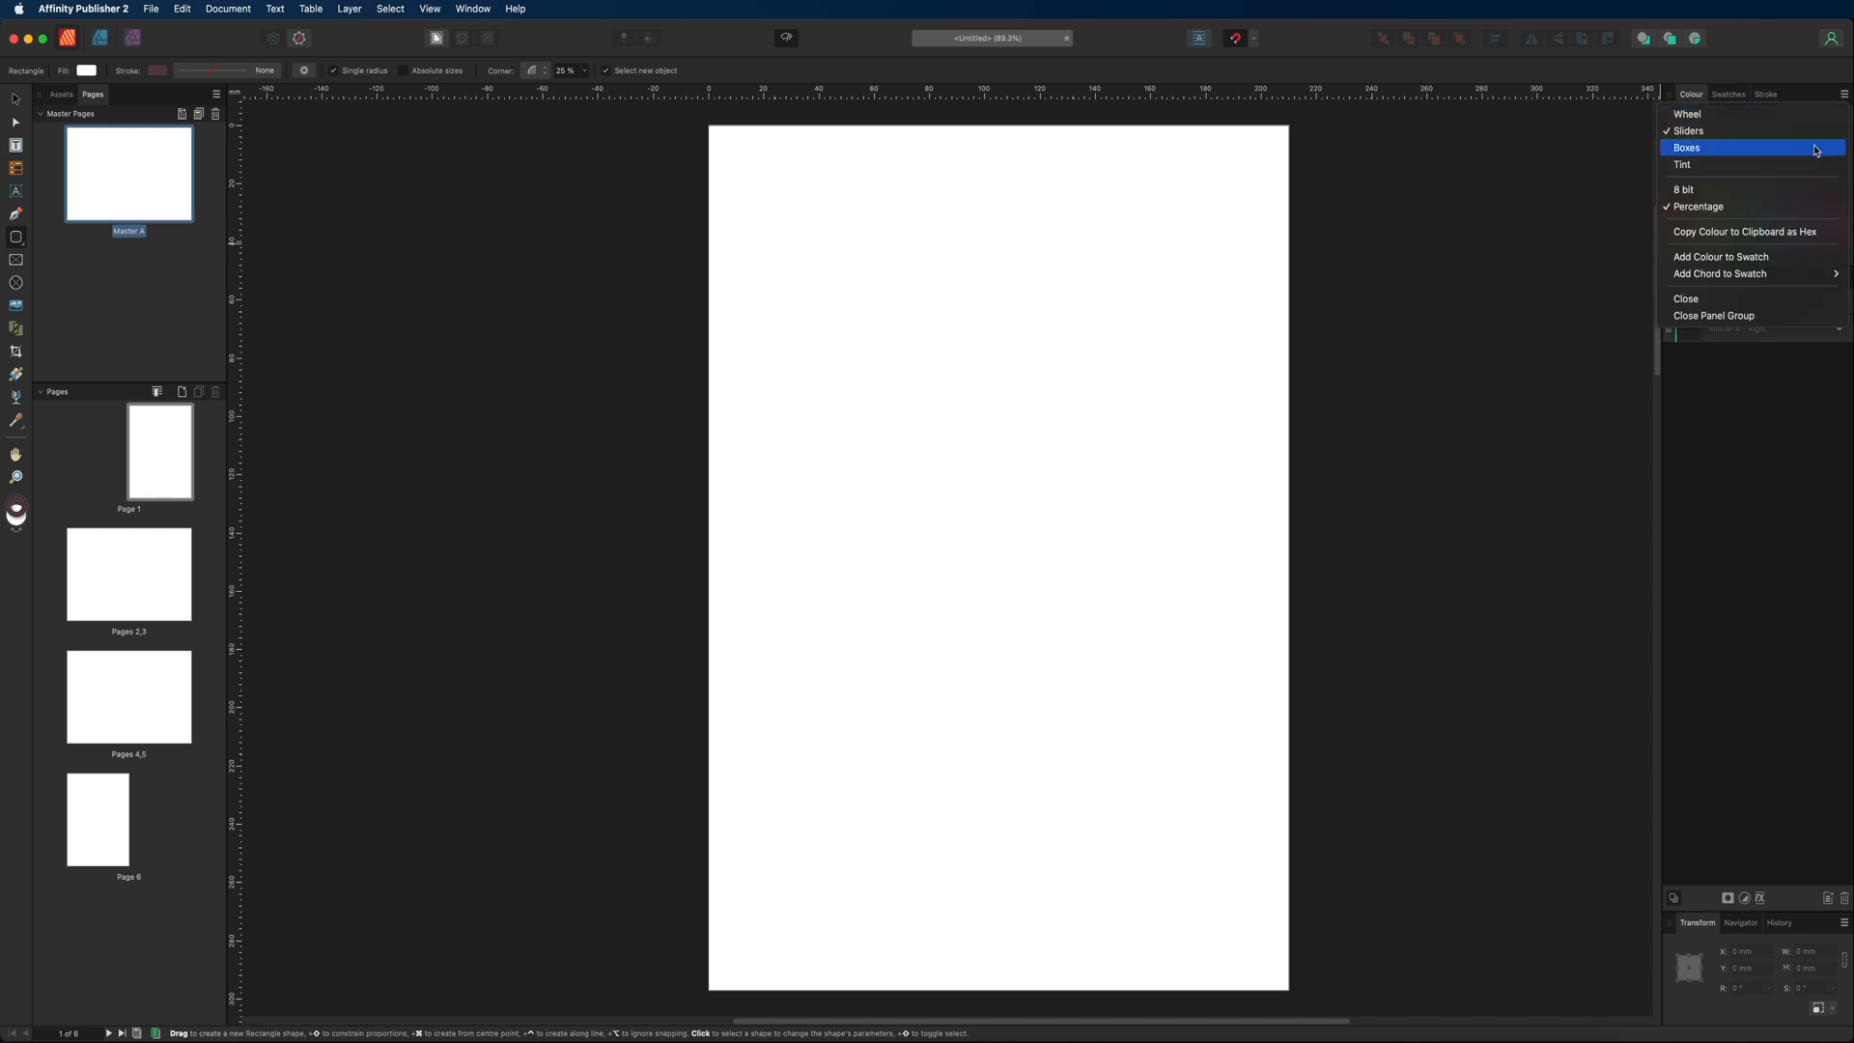
{"action": "left_click", "coordinate": [1686, 114]}
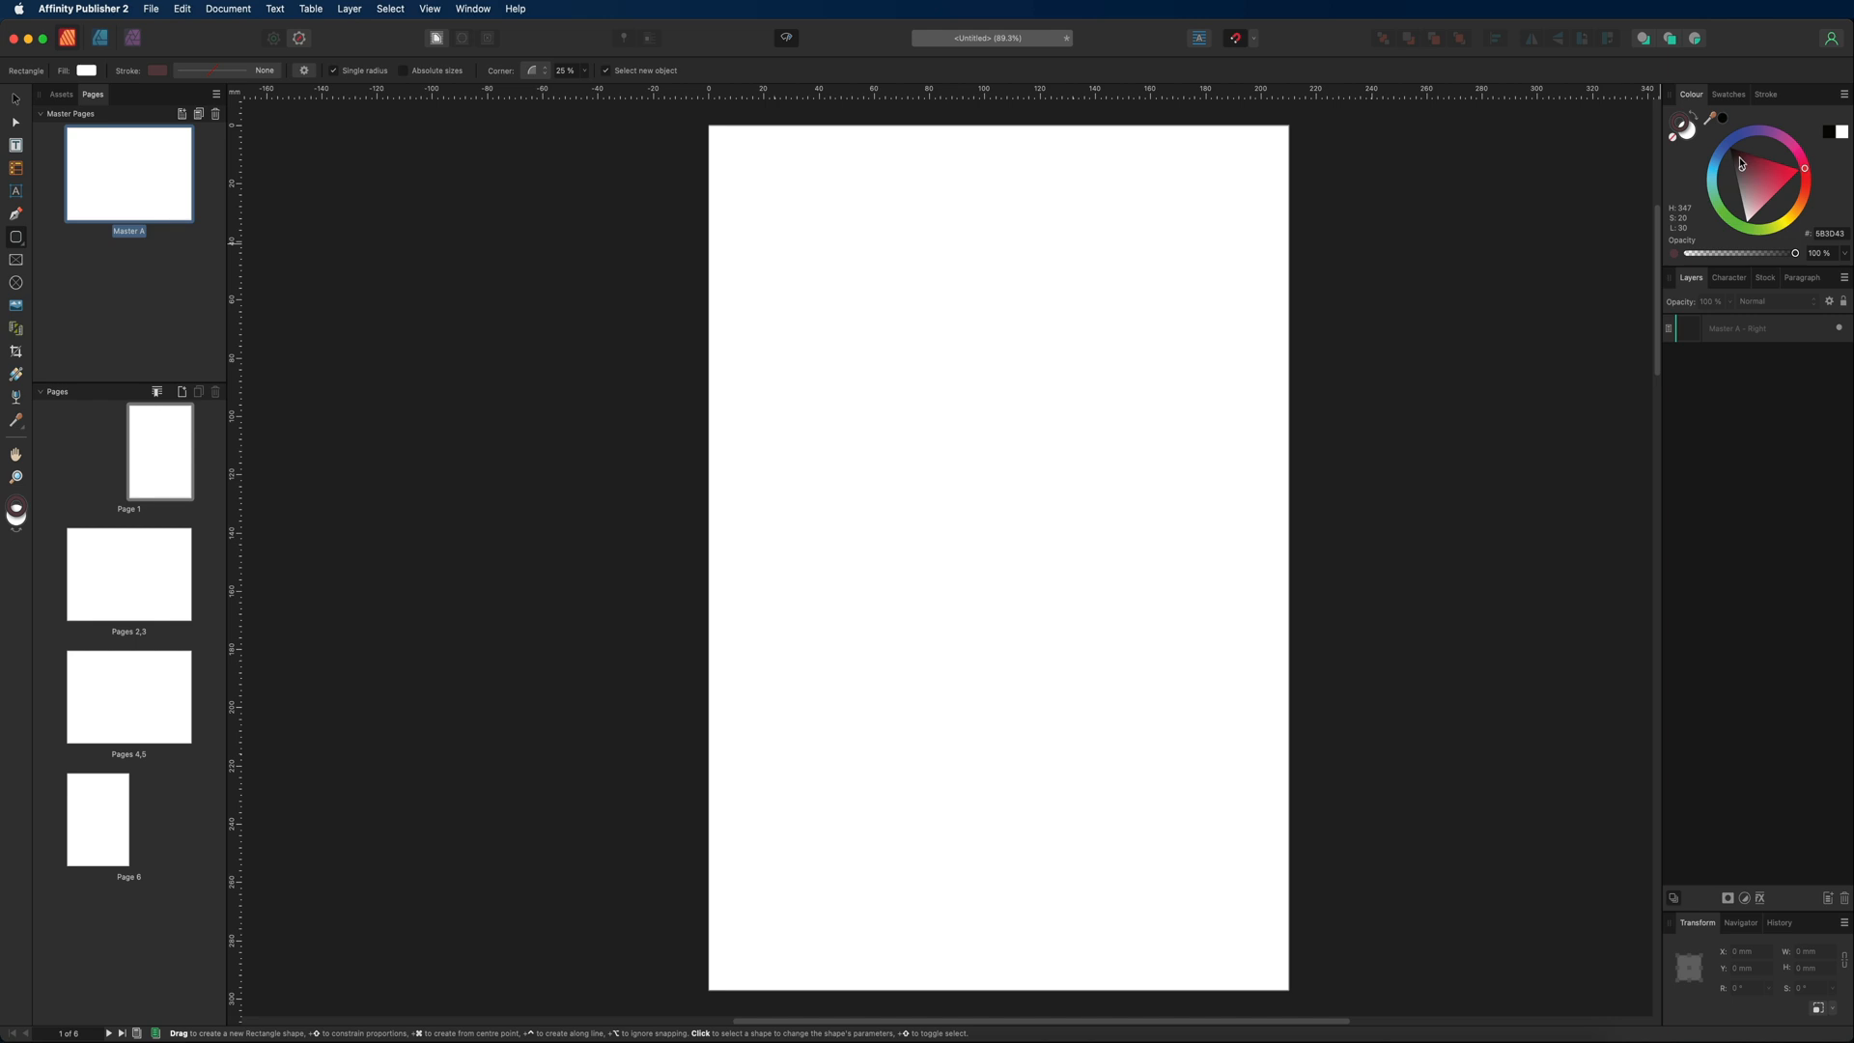
{"action": "mouse_move", "coordinate": [1495, 205]}
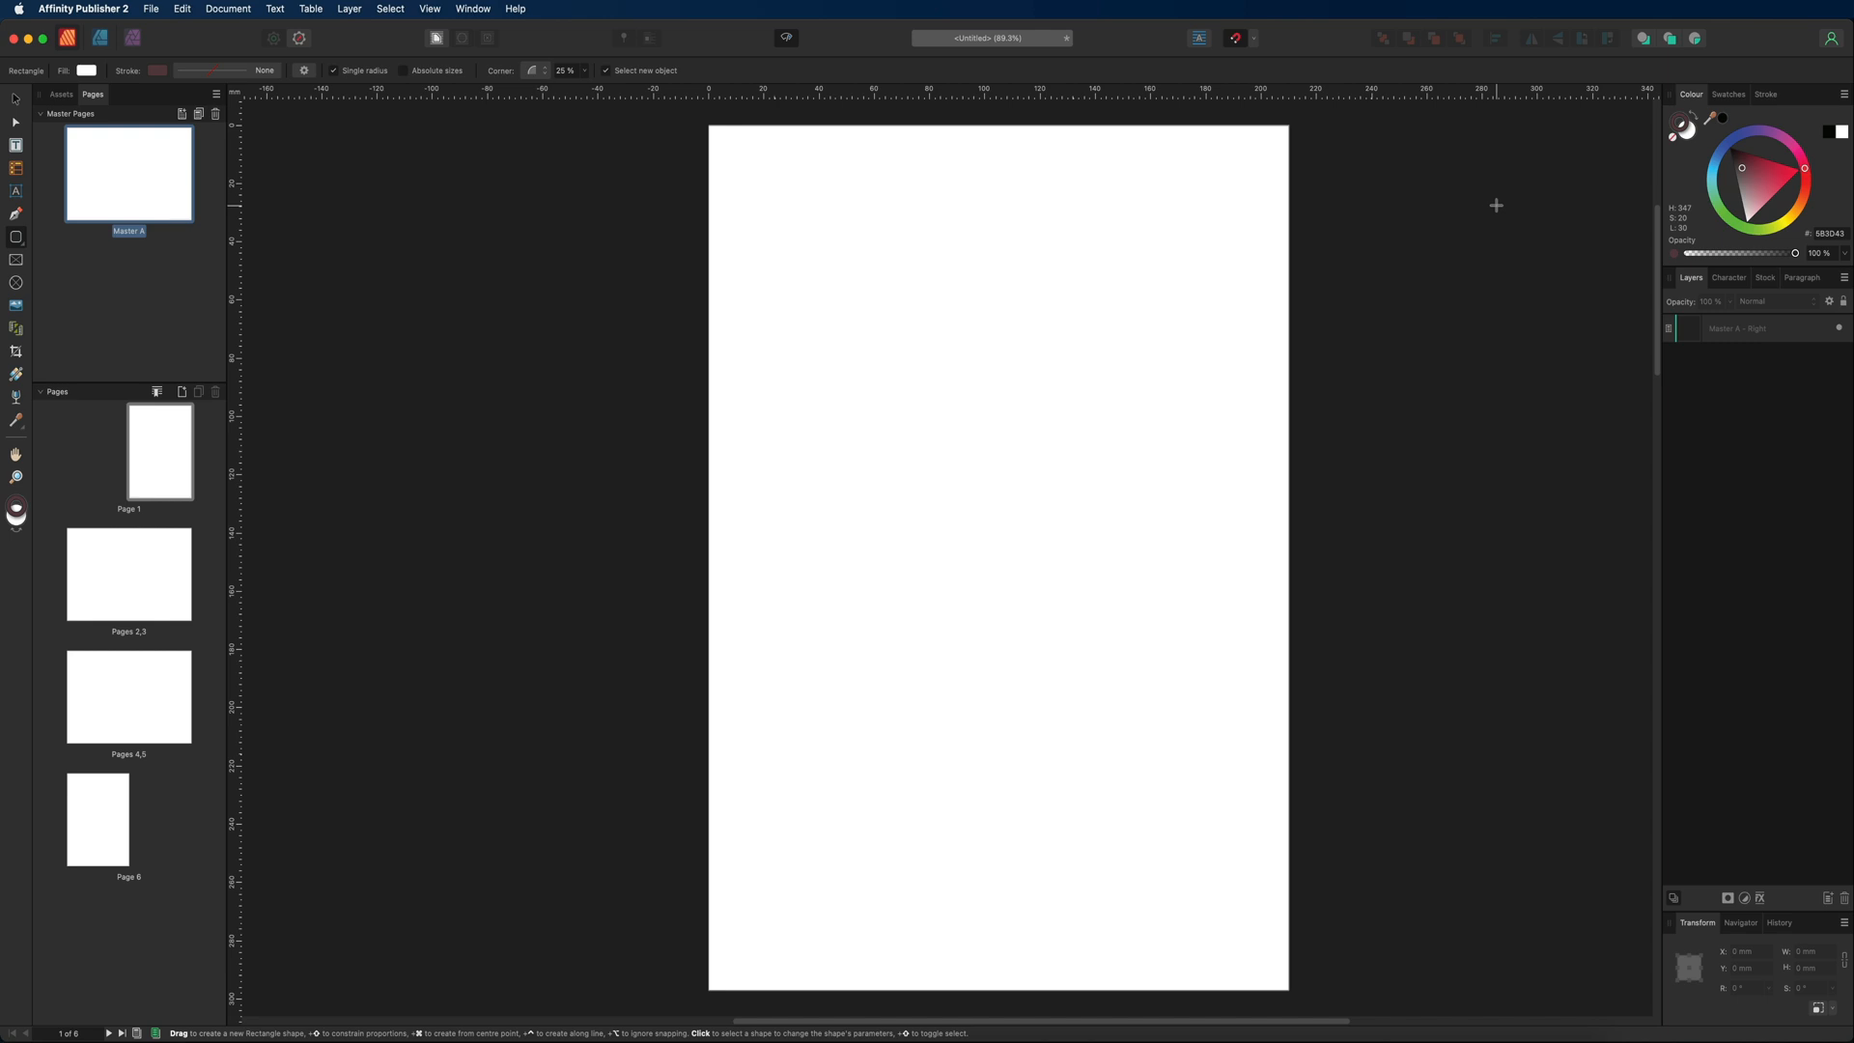
{"action": "mouse_move", "coordinate": [1354, 206]}
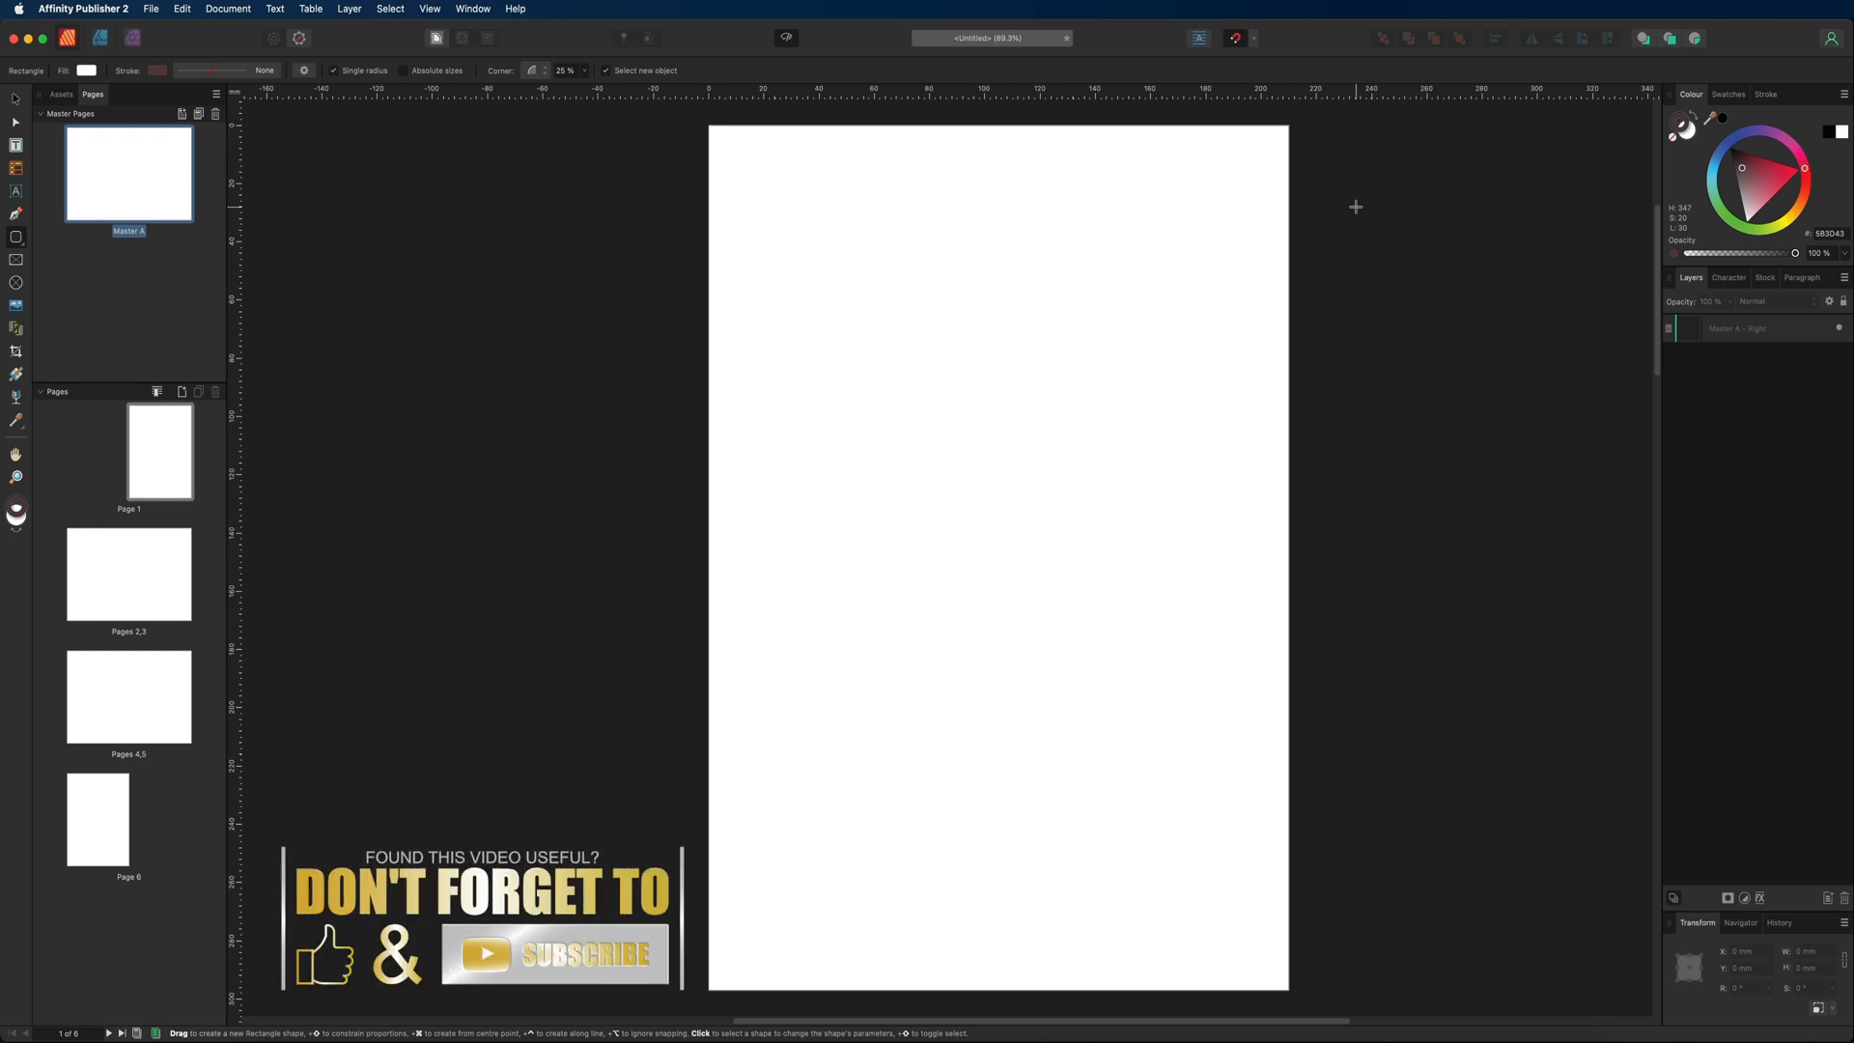
{"action": "mouse_move", "coordinate": [1326, 217]}
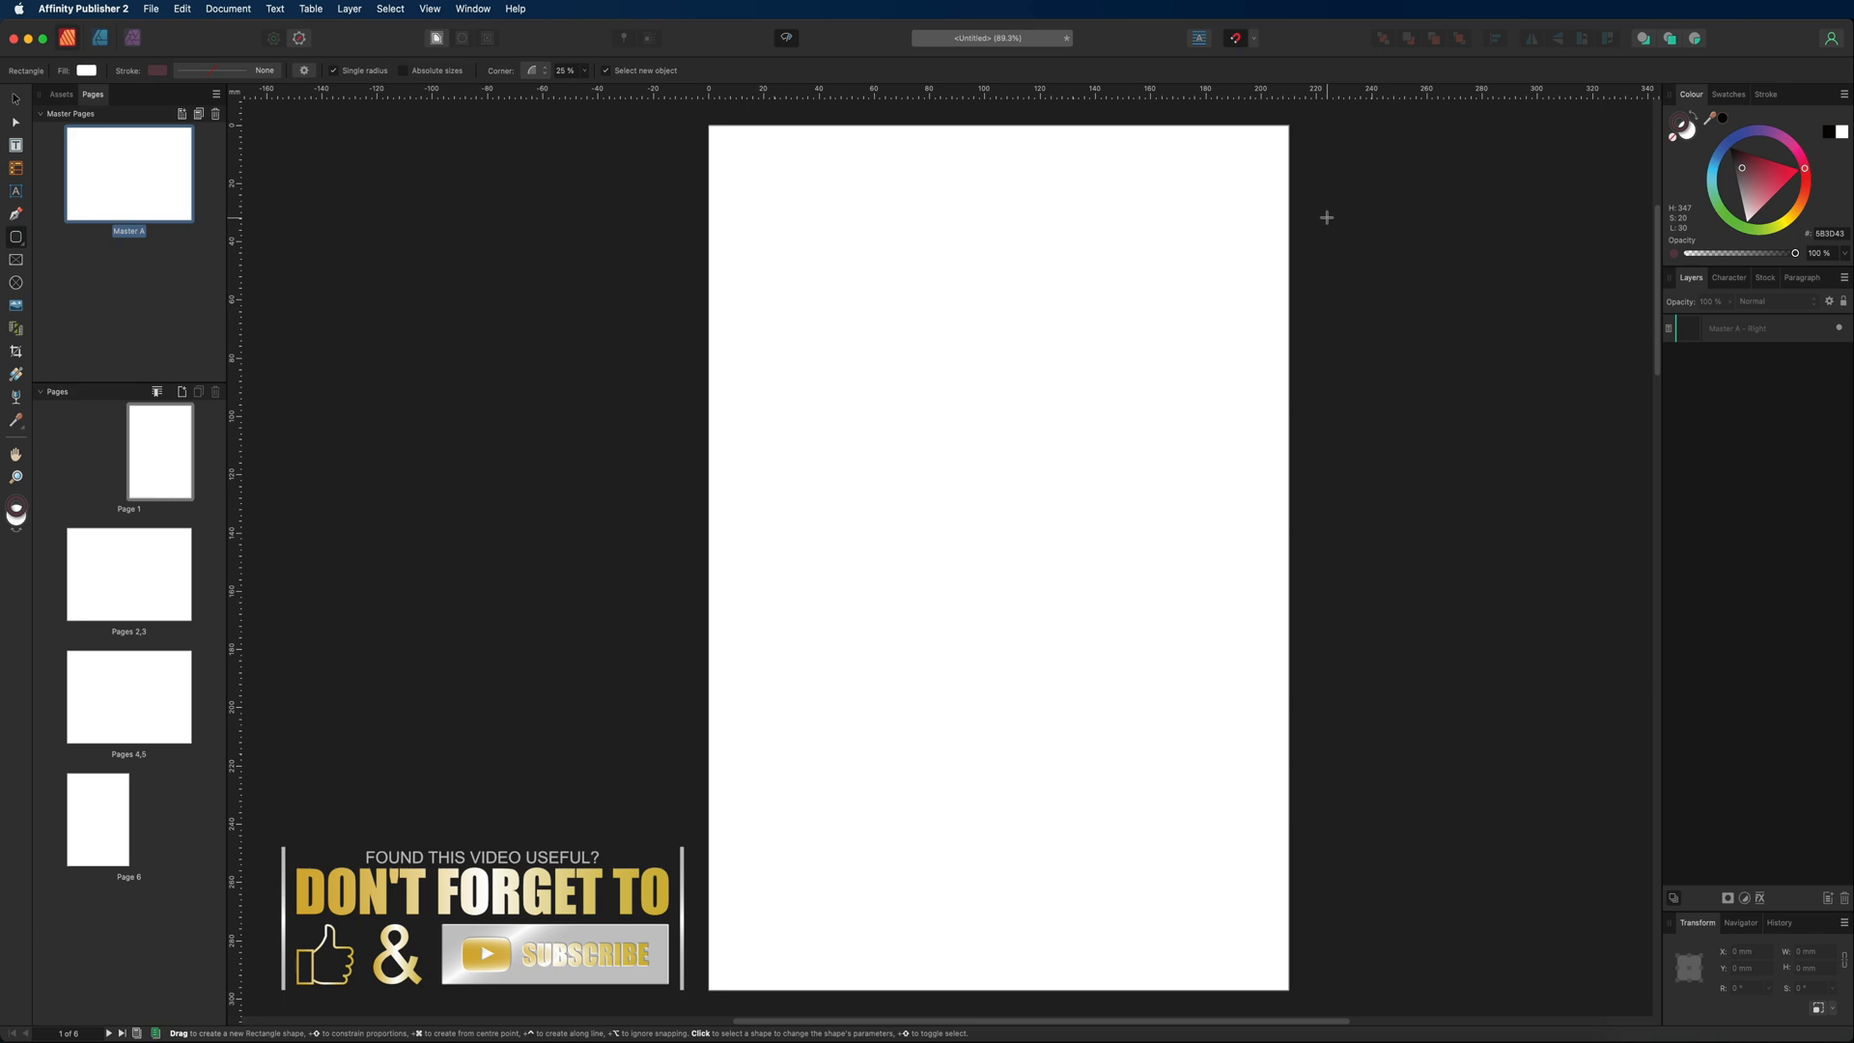